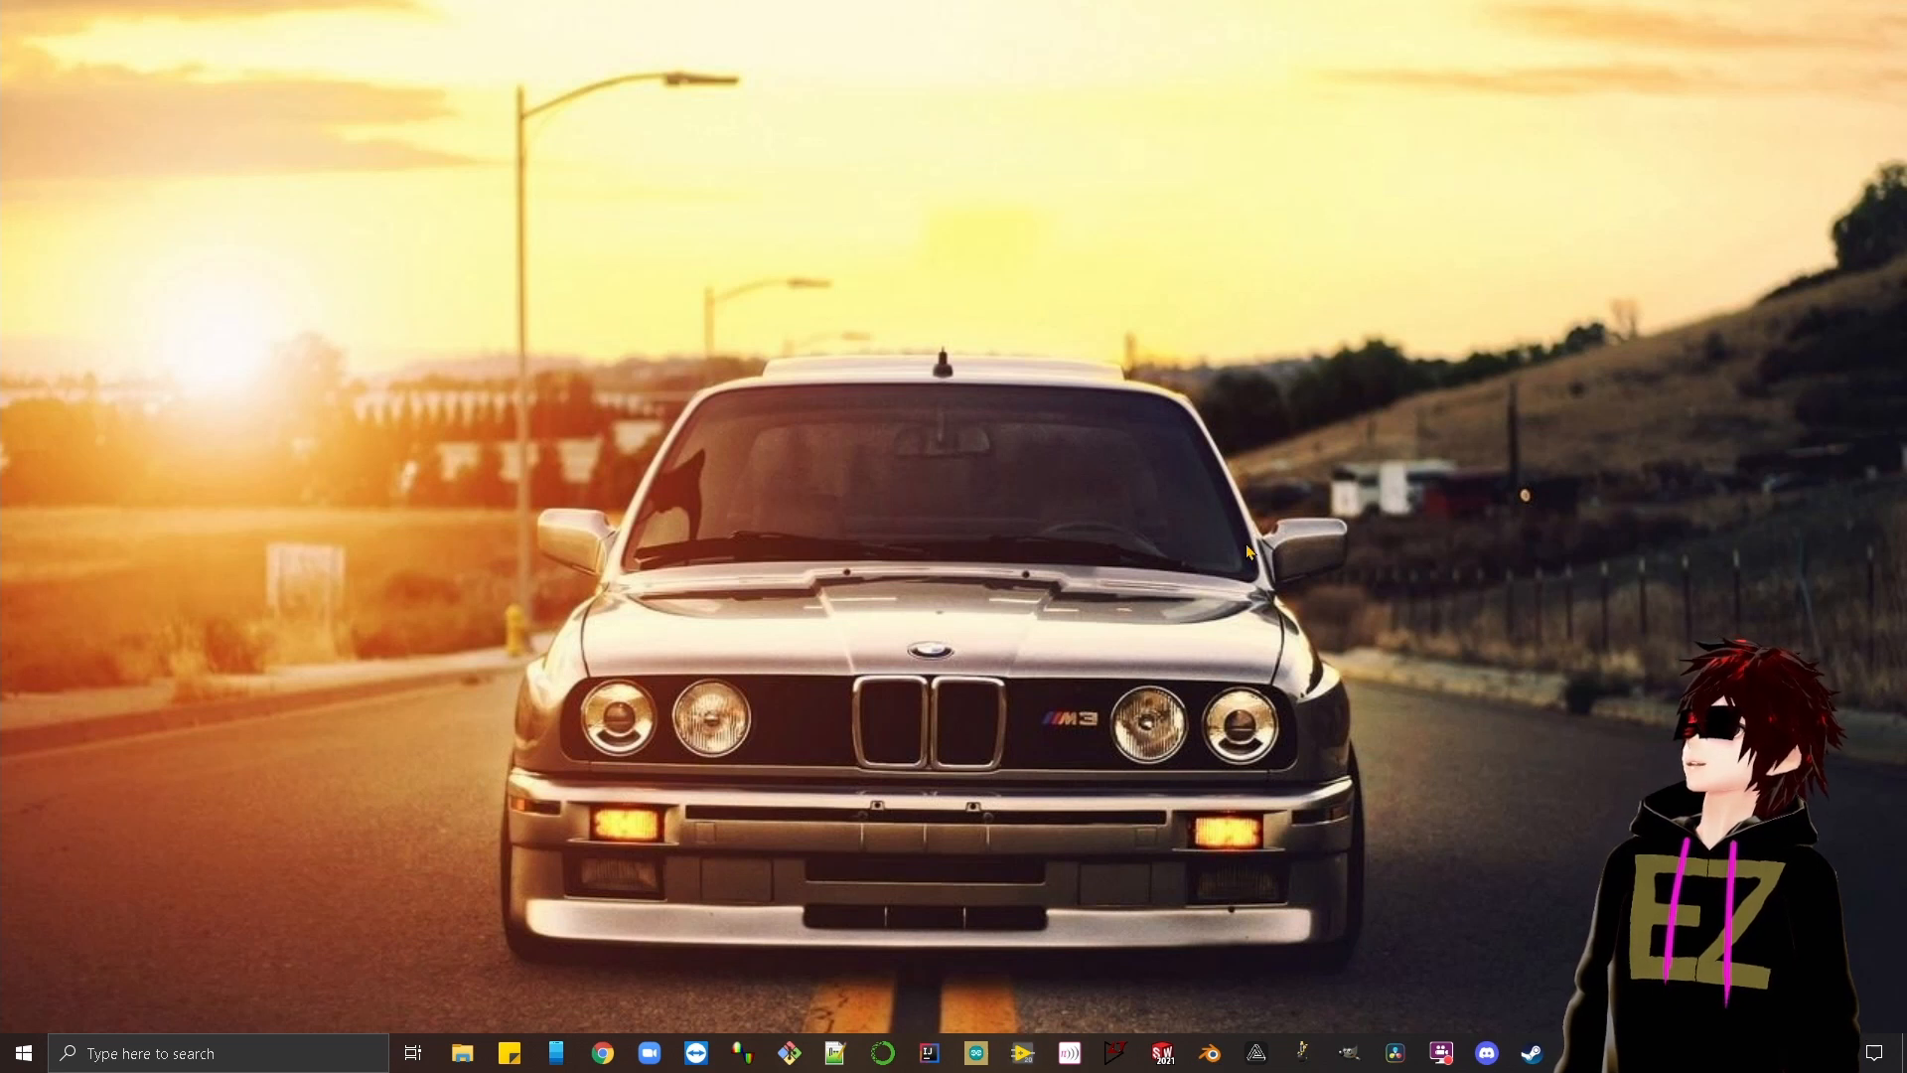
pyautogui.moveTo(1349, 417)
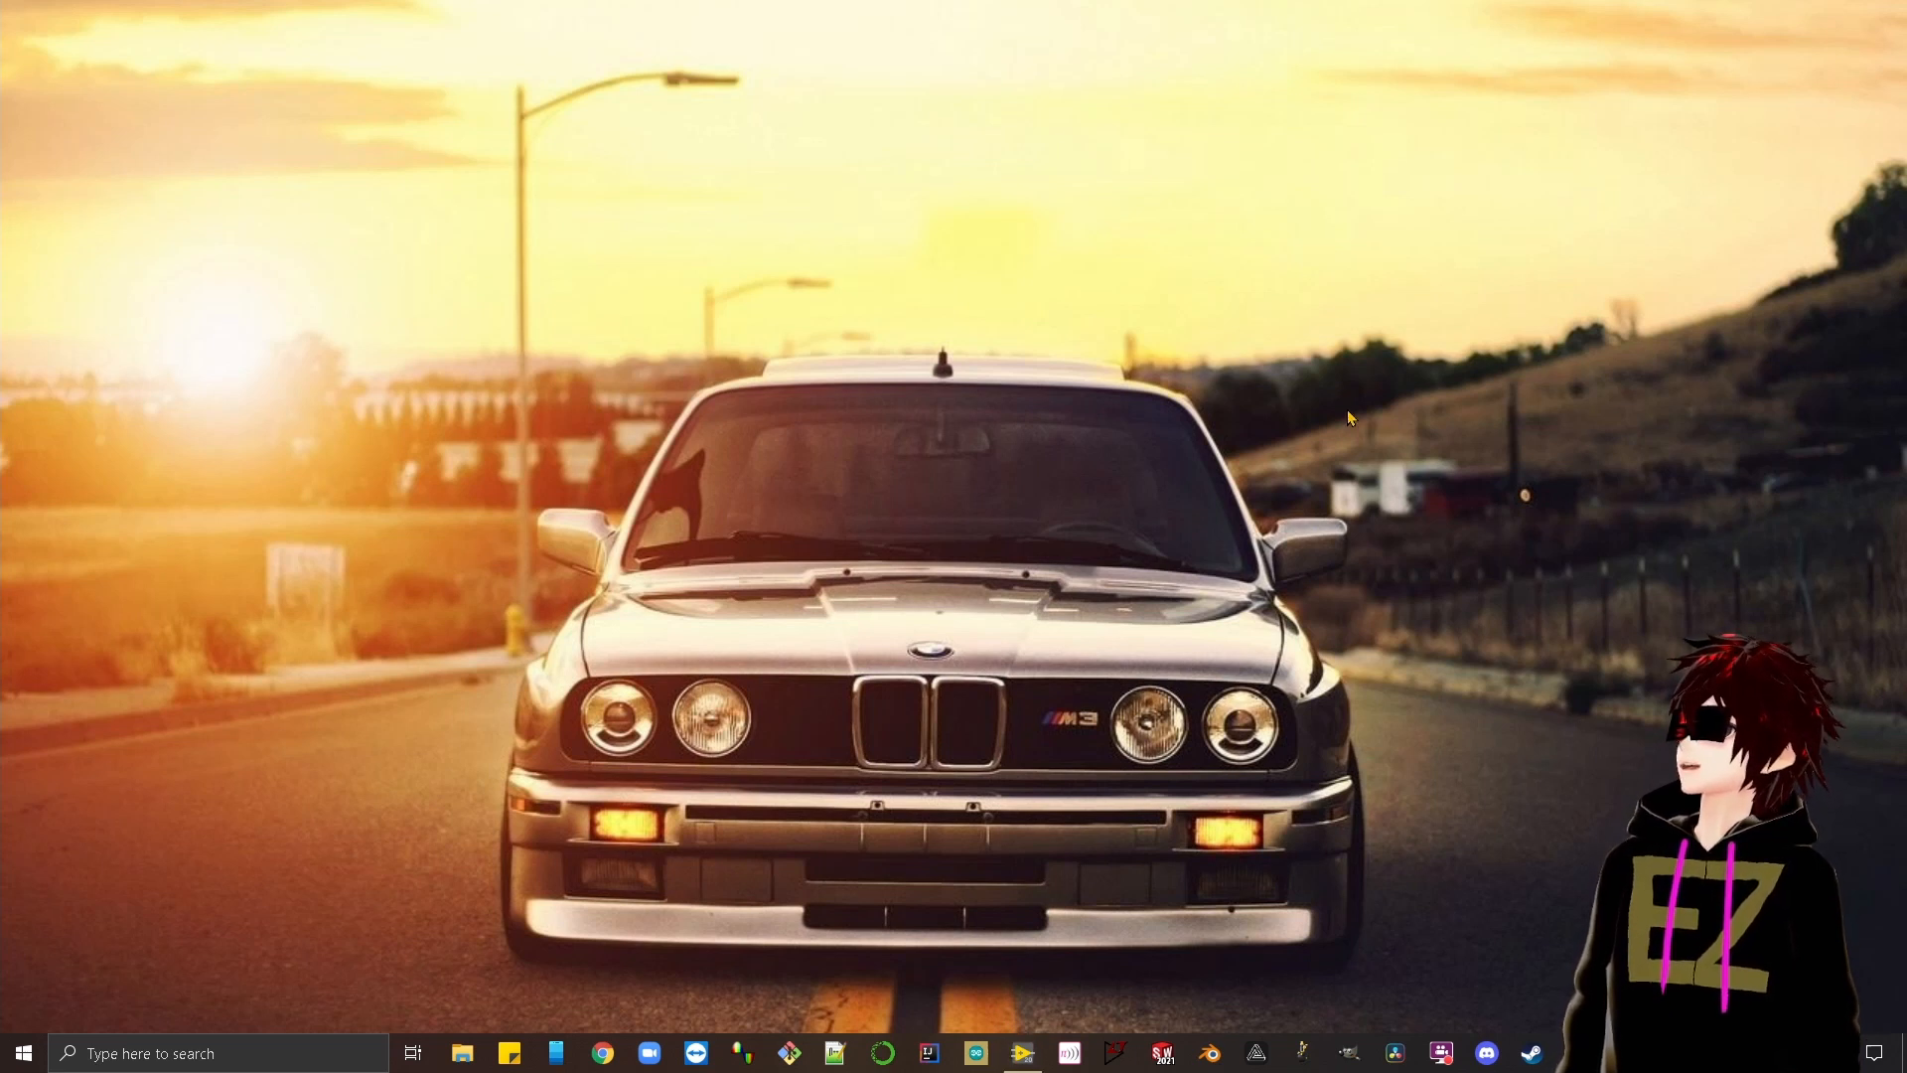
# Launch LabVIEW and start a new blank VI.
pyautogui.click(973, 1053)
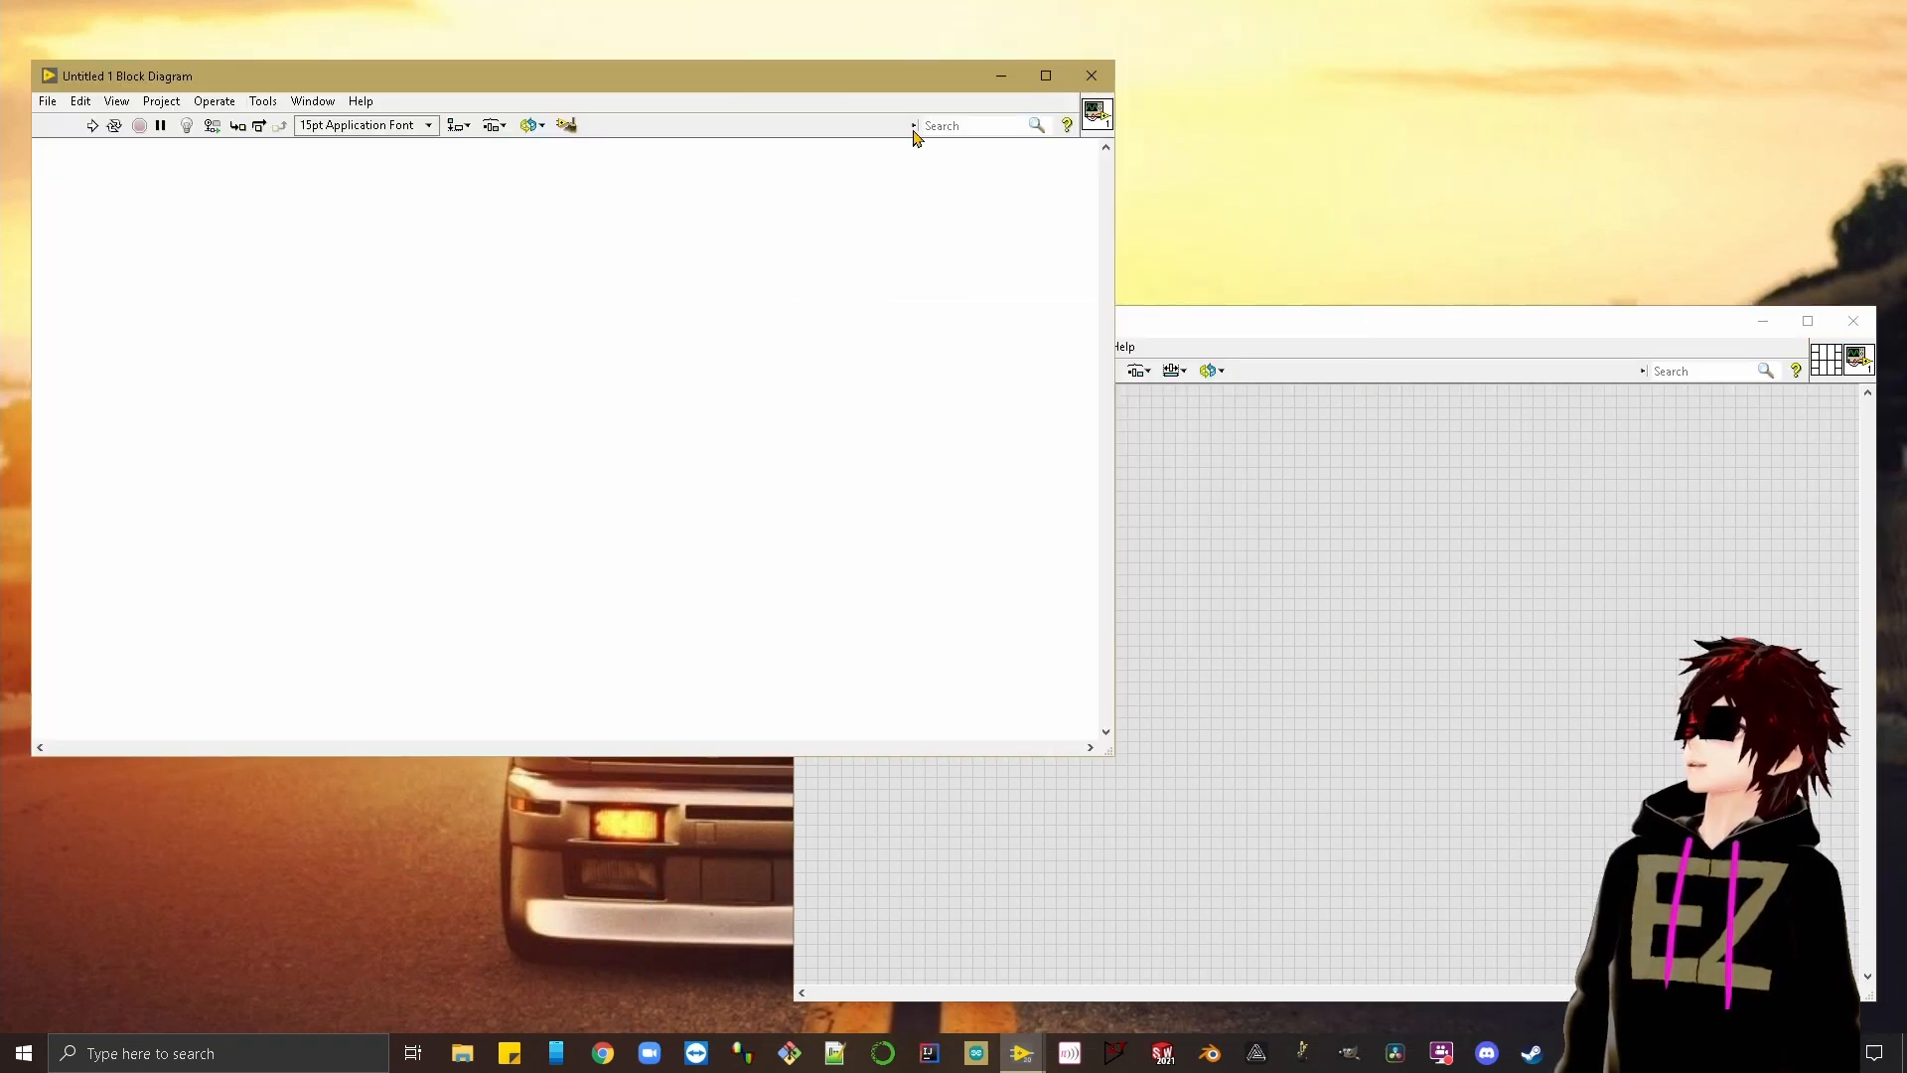
pyautogui.moveTo(836, 244)
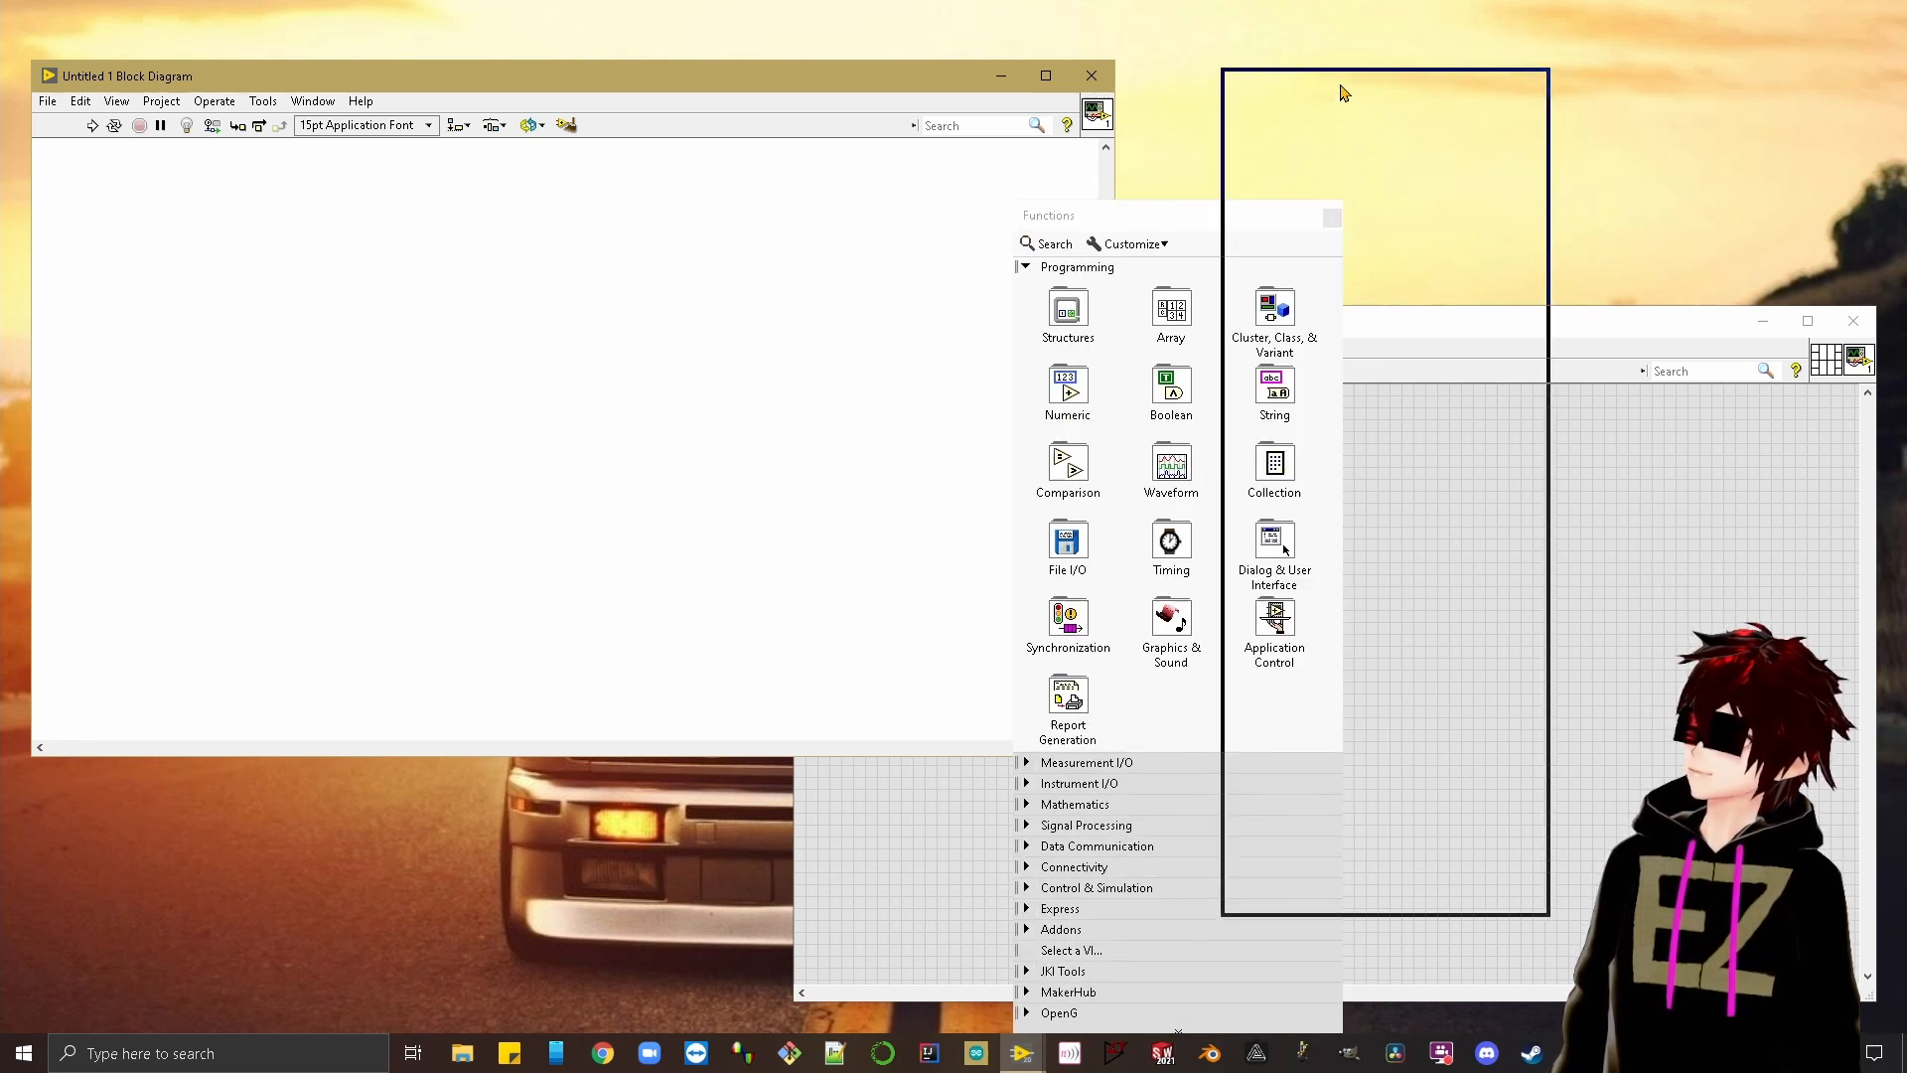
# Pin the Functions palette and open the SMTP Email function set under Data Communication.
pyautogui.moveTo(1047, 215); pyautogui.dragTo(1273, 60)
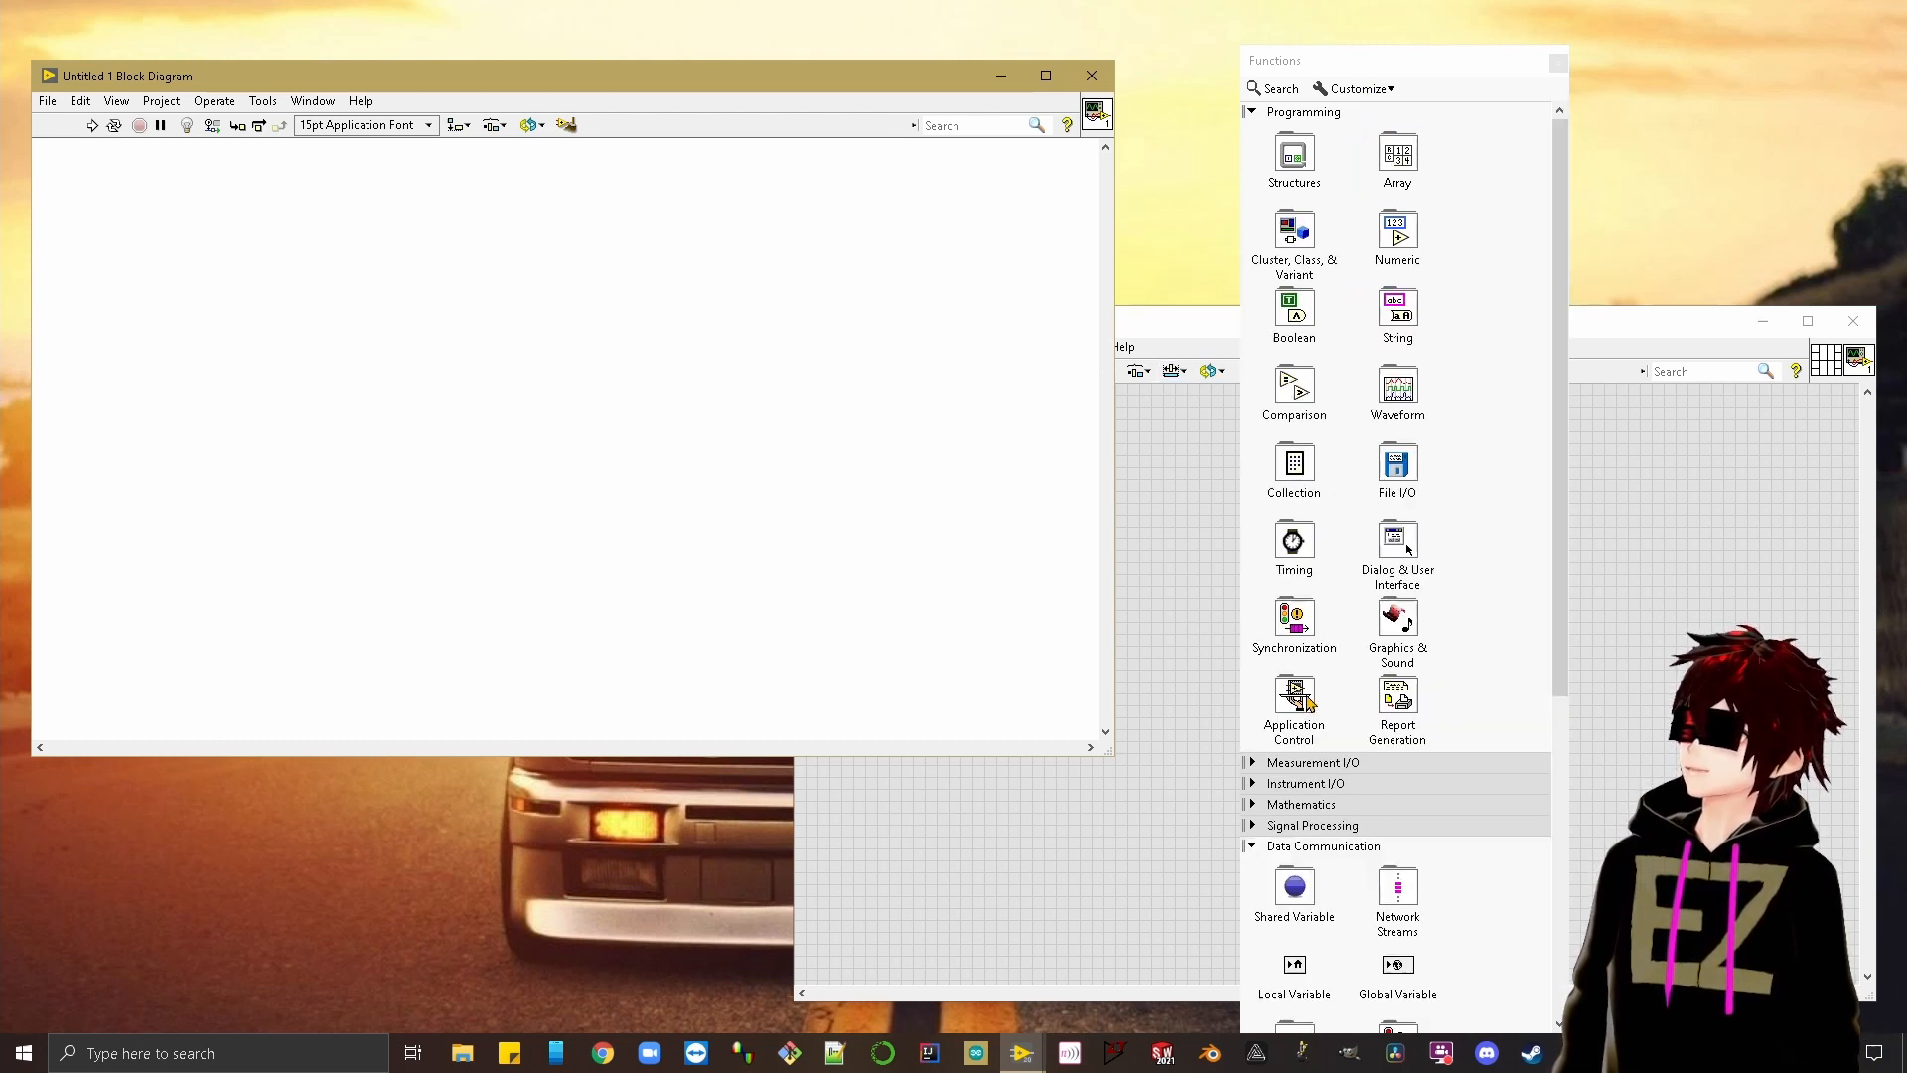
pyautogui.scroll(-3)
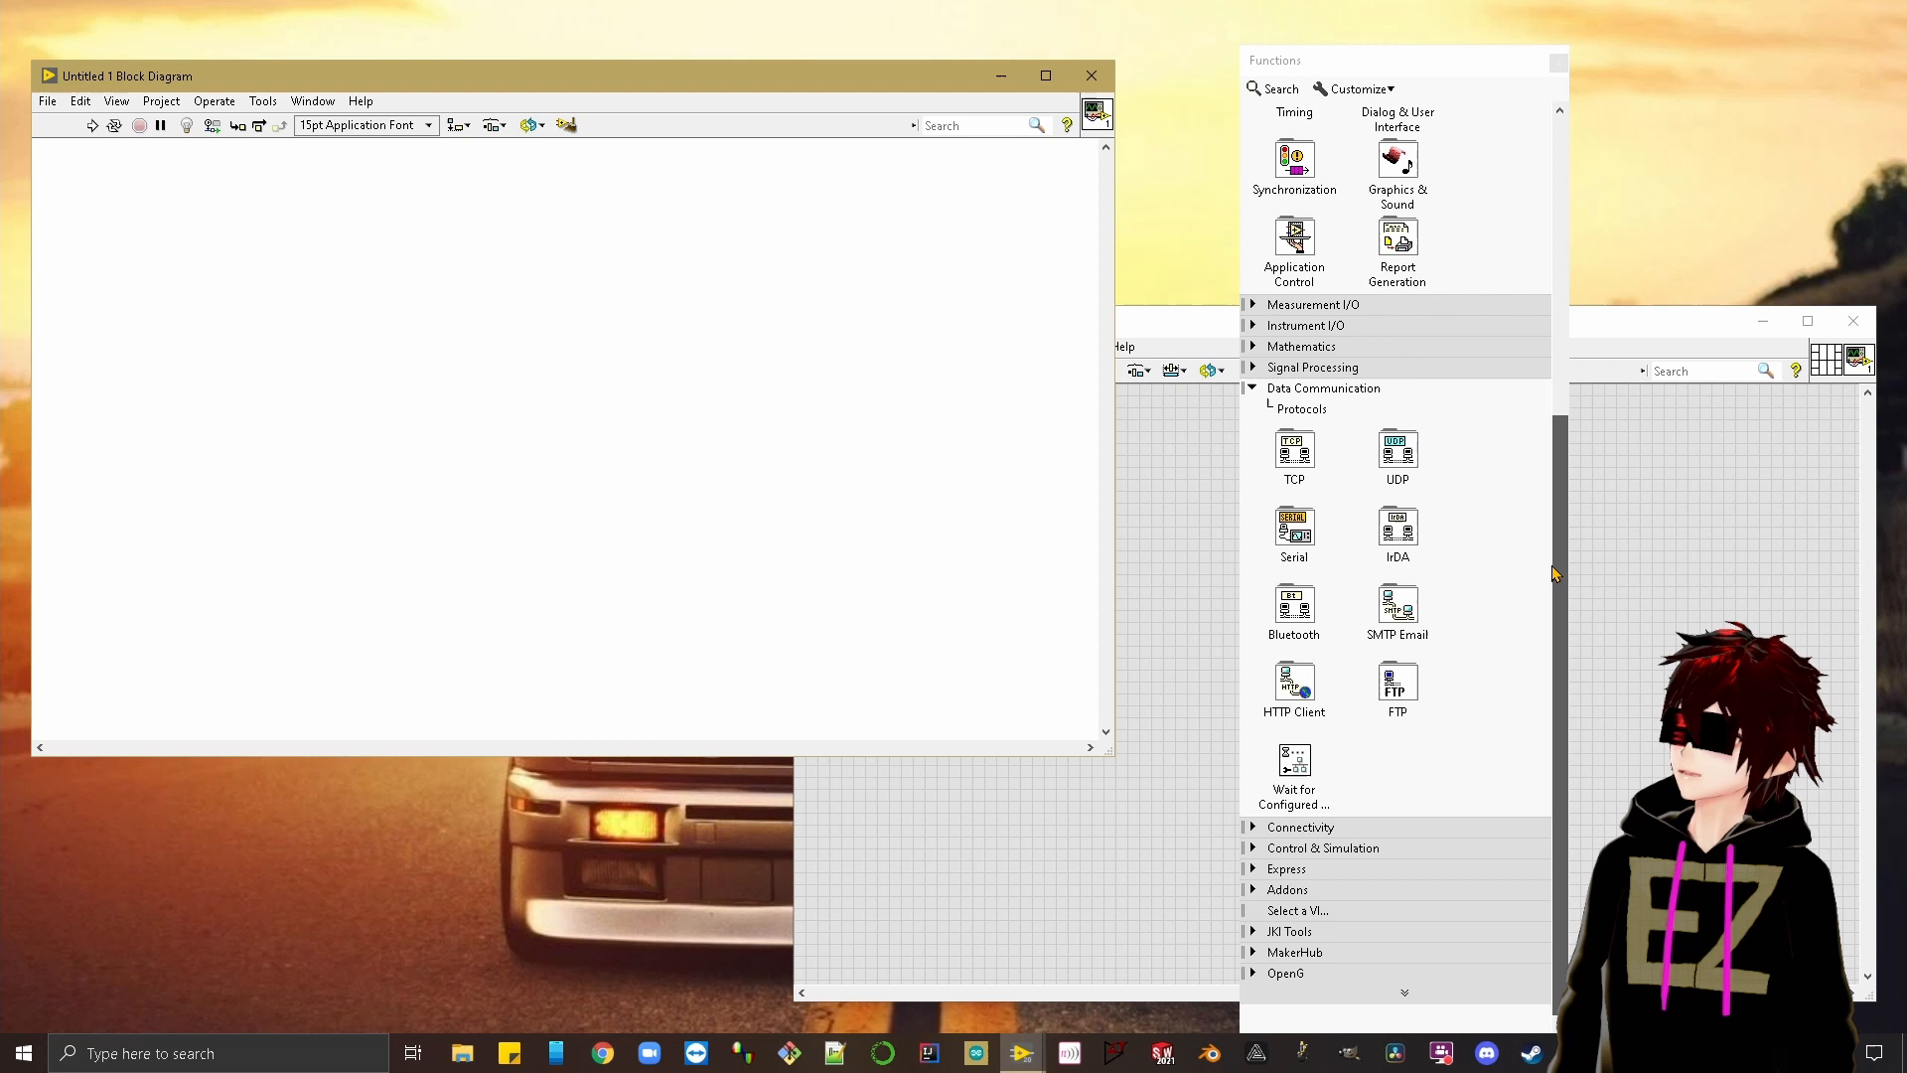
pyautogui.click(1396, 609)
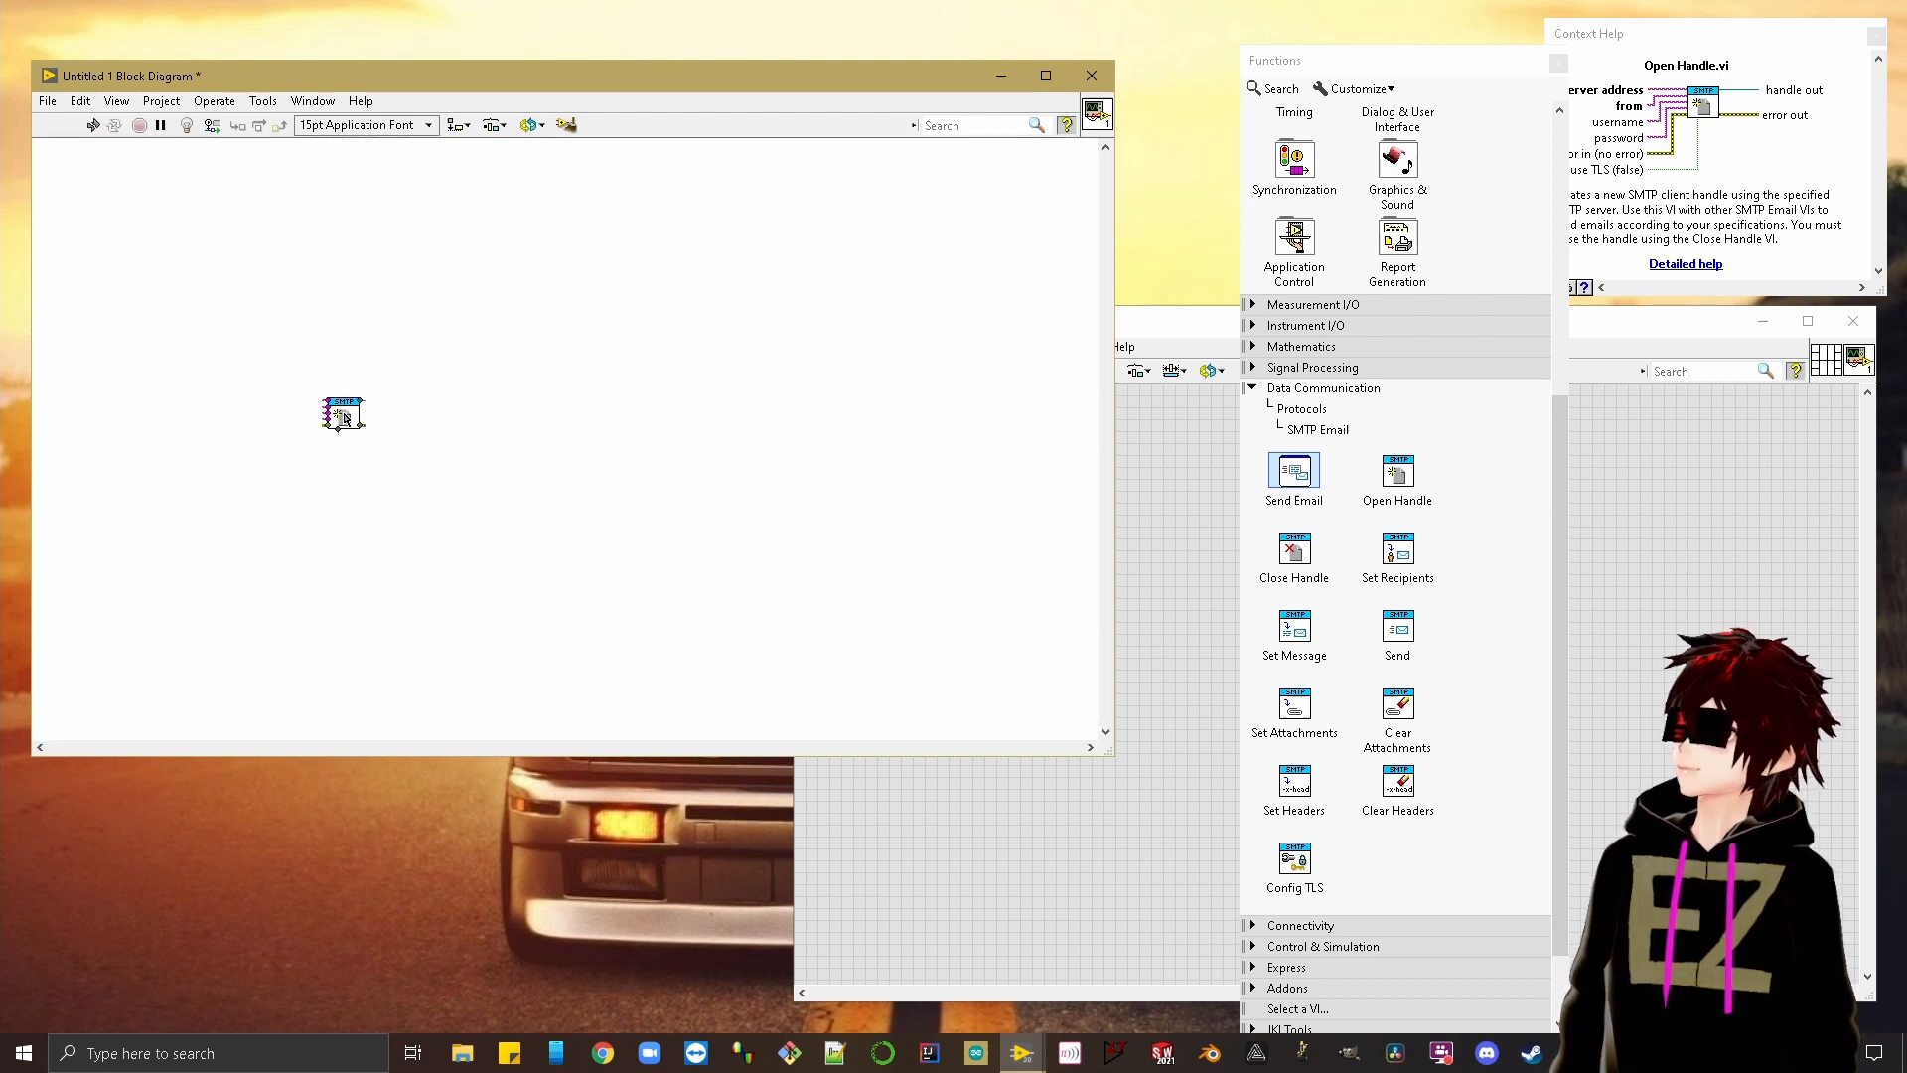
pyautogui.moveTo(1397, 553)
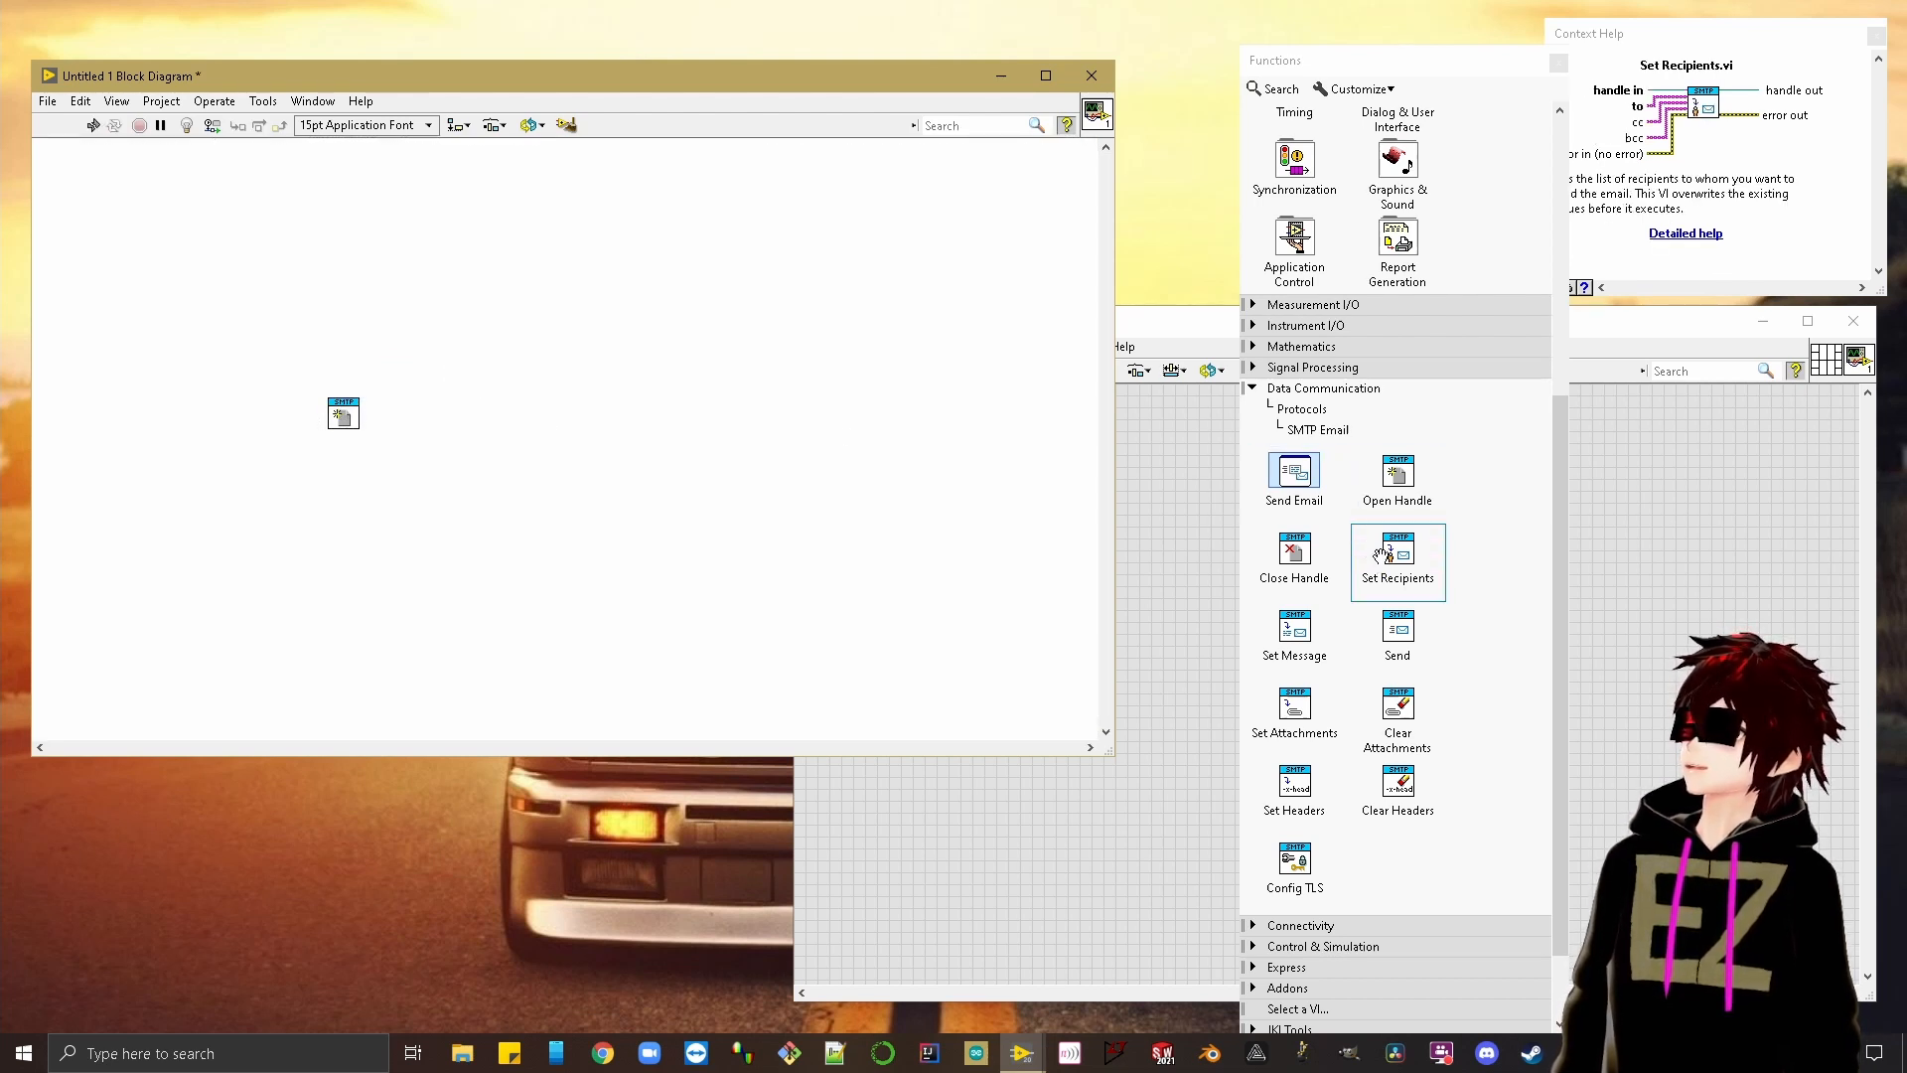
# Add the Set Recipients and Close Handle SMTP nodes to the email chain.
pyautogui.moveTo(1398, 551); pyautogui.dragTo(446, 414)
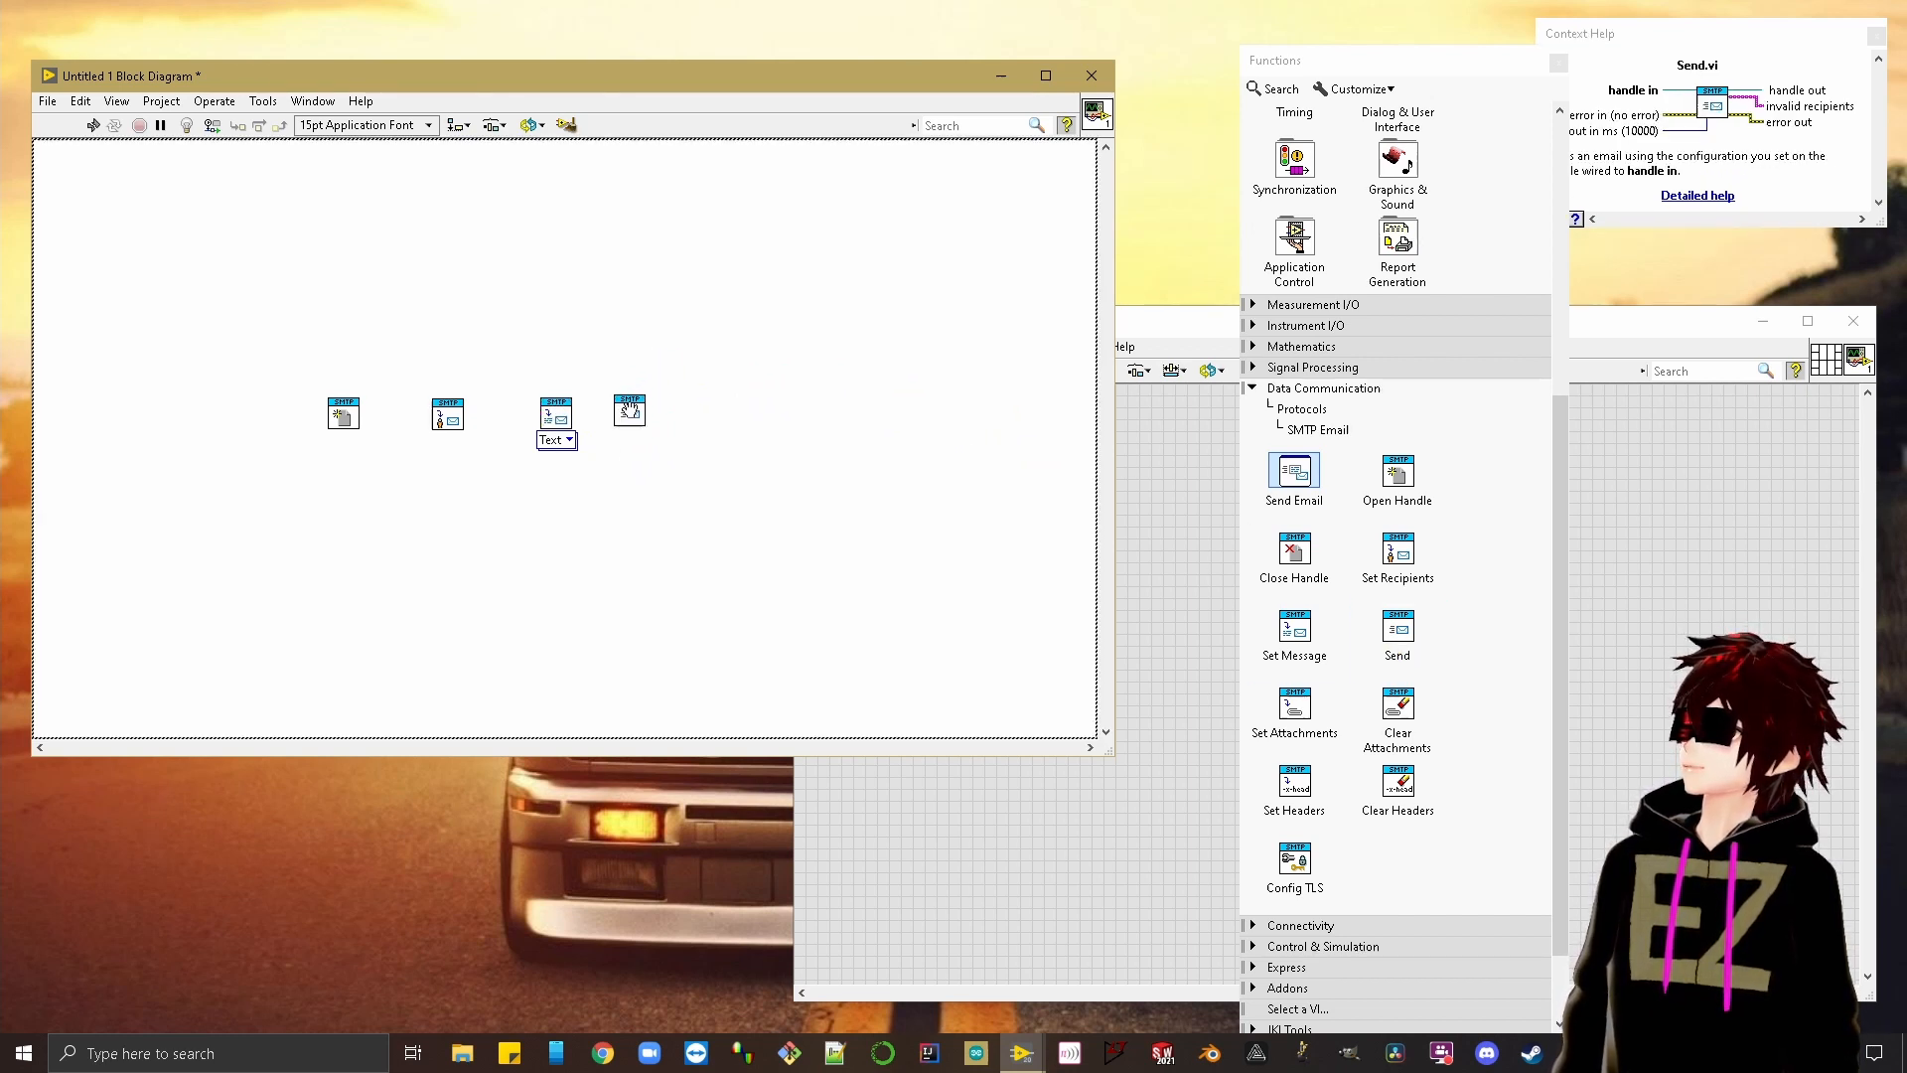
pyautogui.moveTo(1294, 559)
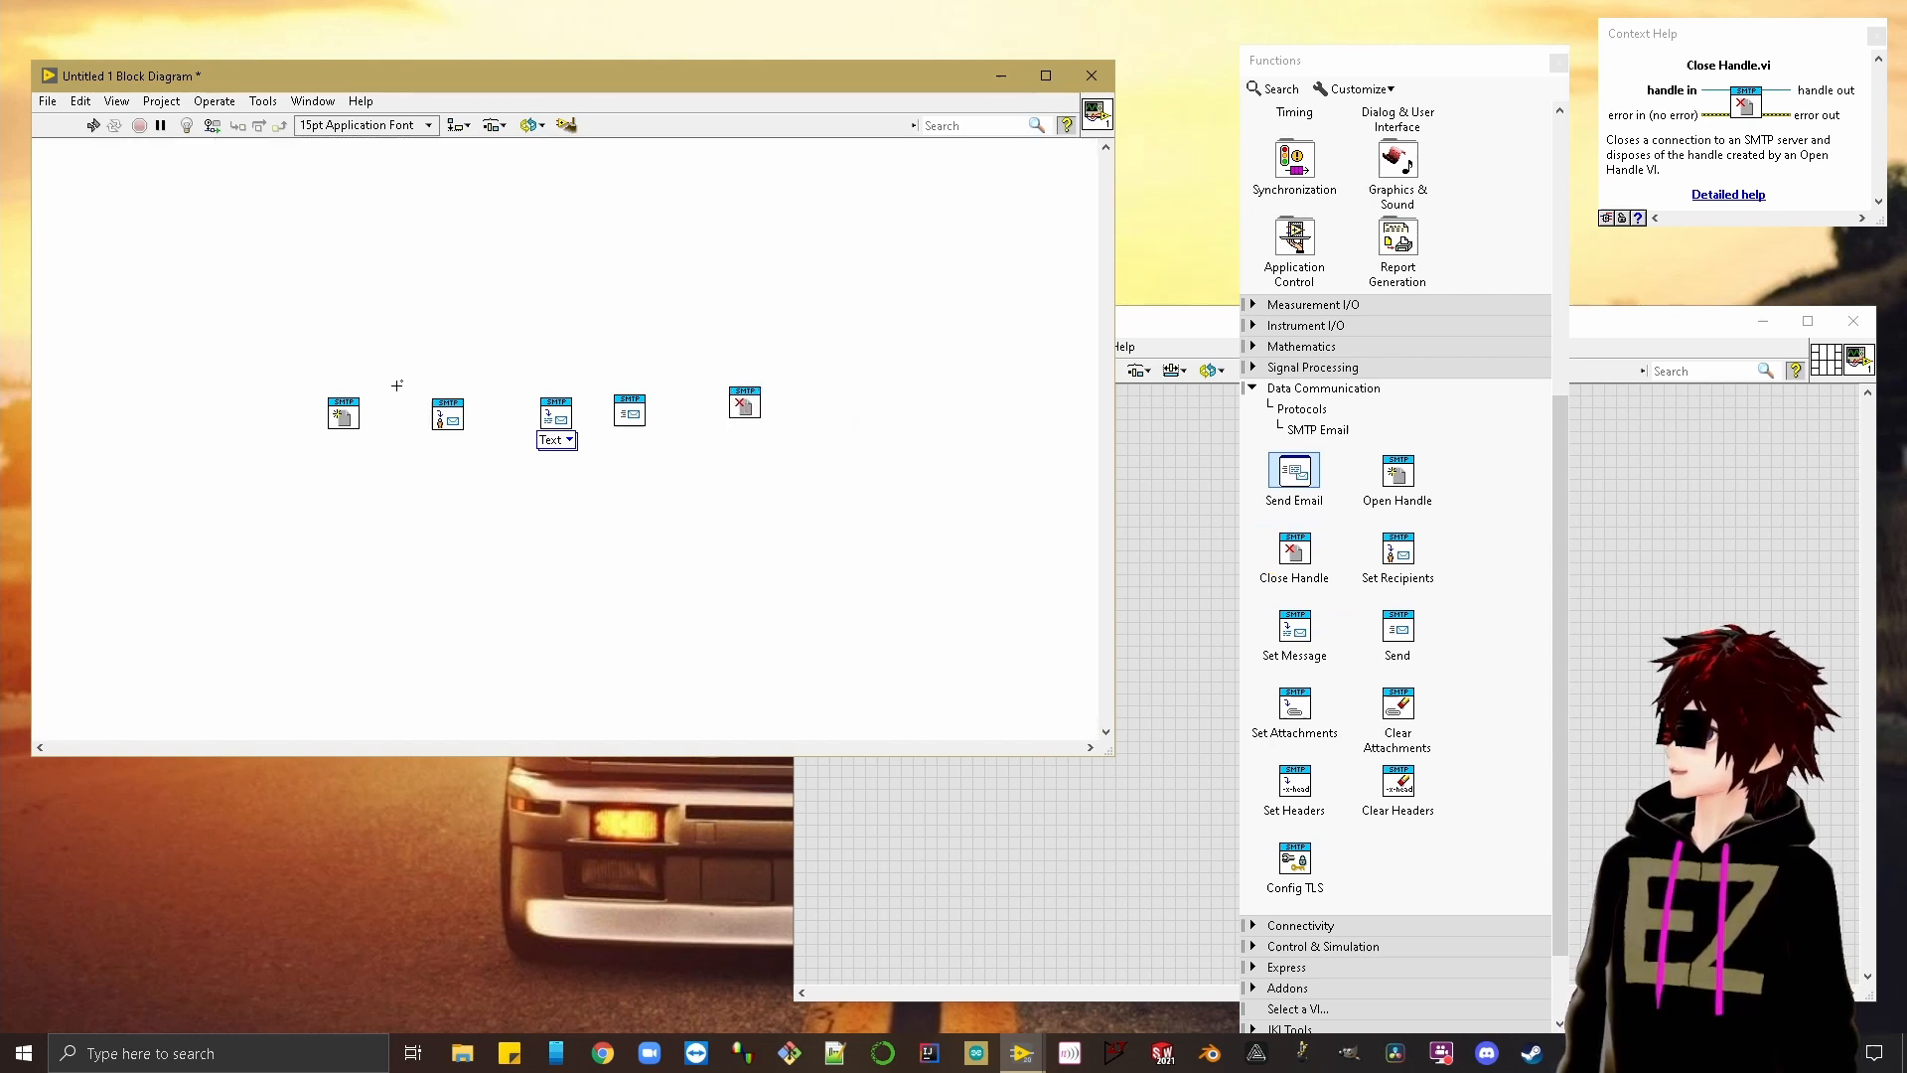
pyautogui.moveTo(353, 419); pyautogui.dragTo(434, 419)
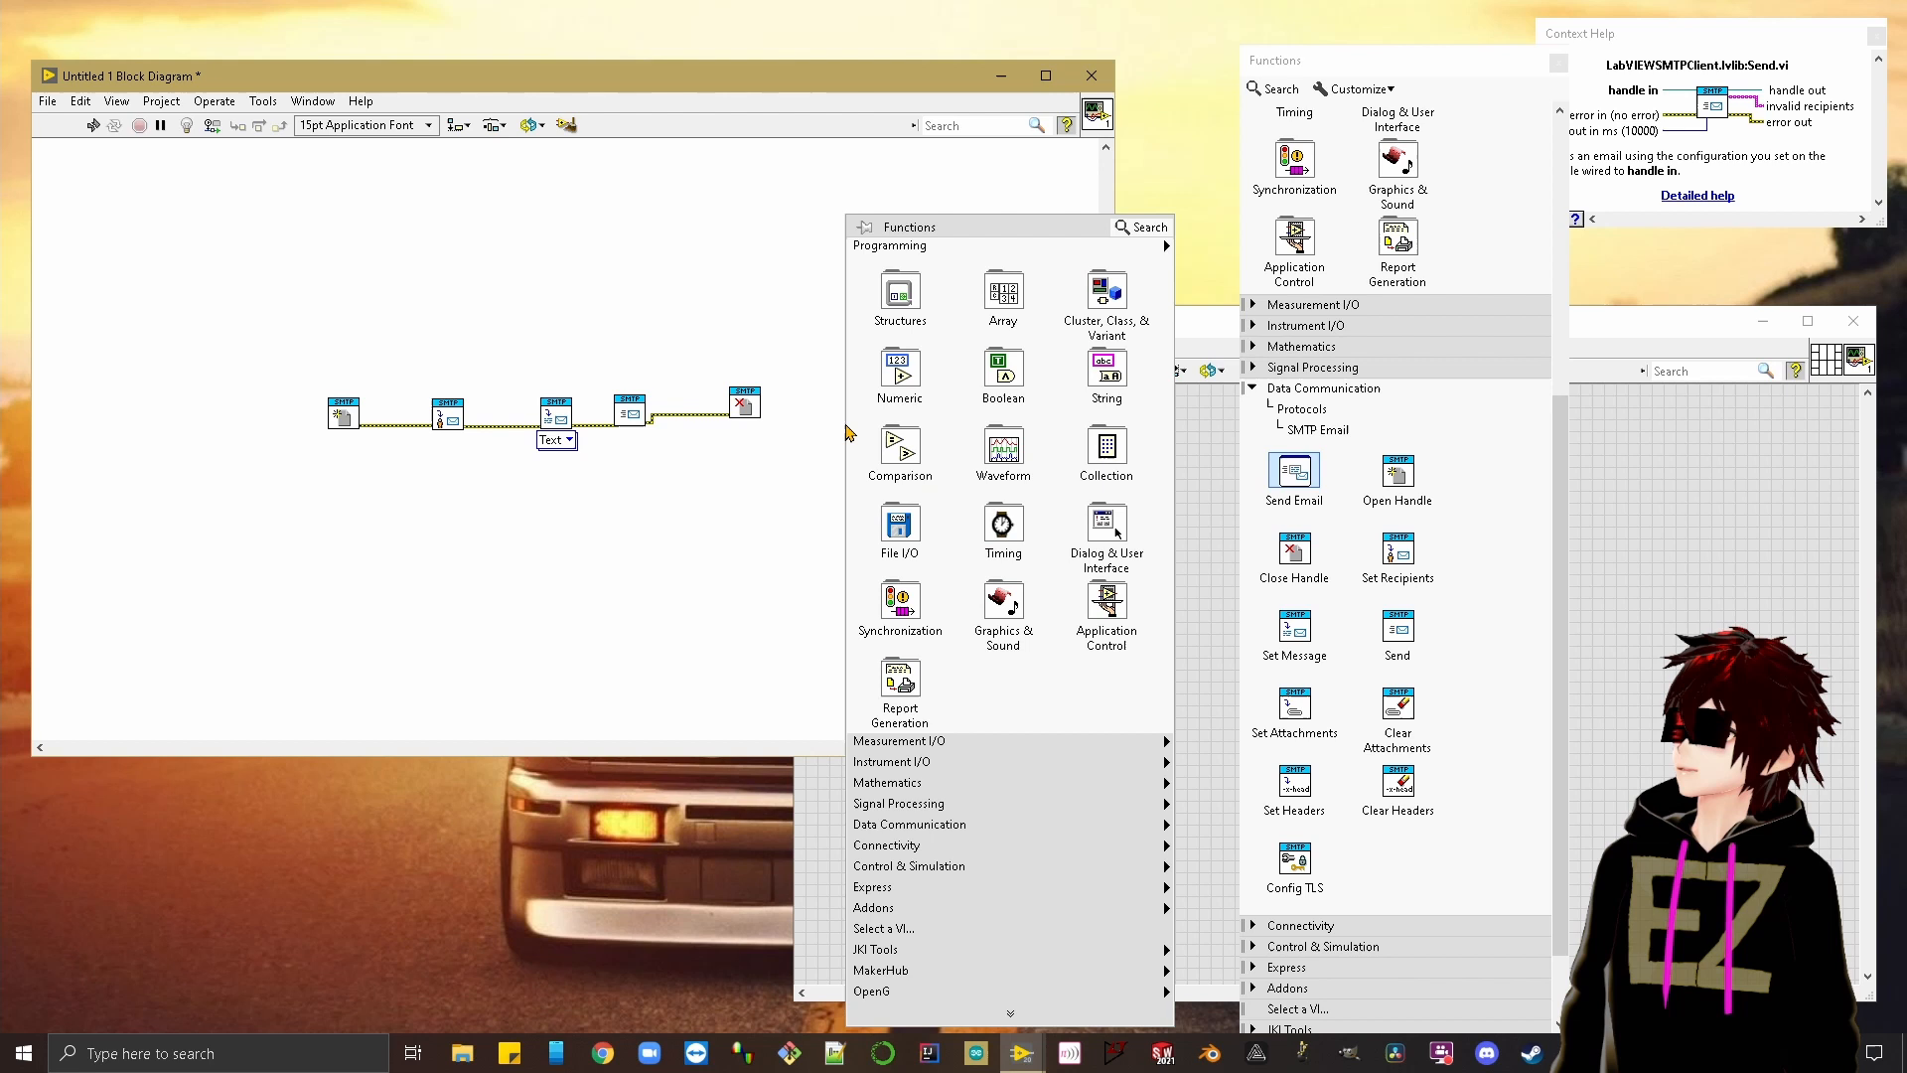
# Drop a Simple Error Handler at the end of the email chain.
pyautogui.click(1106, 532)
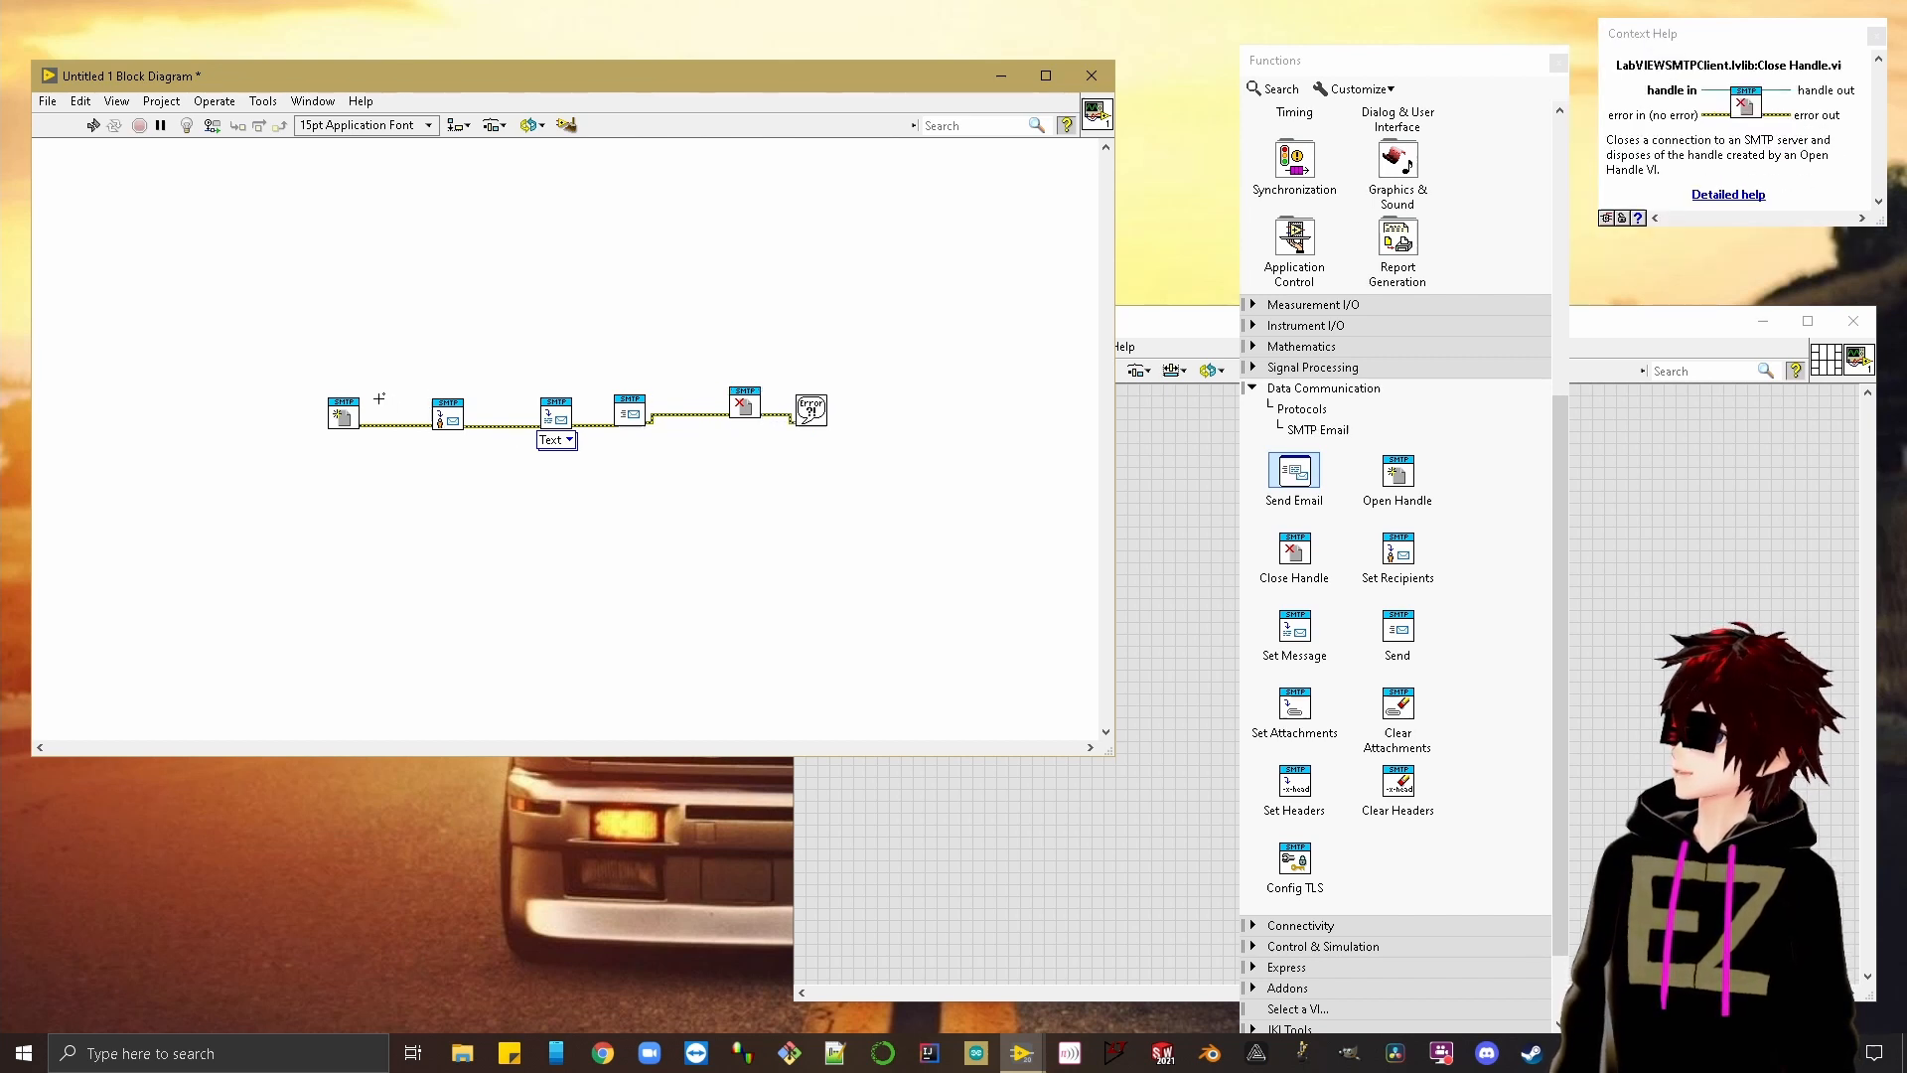
pyautogui.moveTo(344, 413)
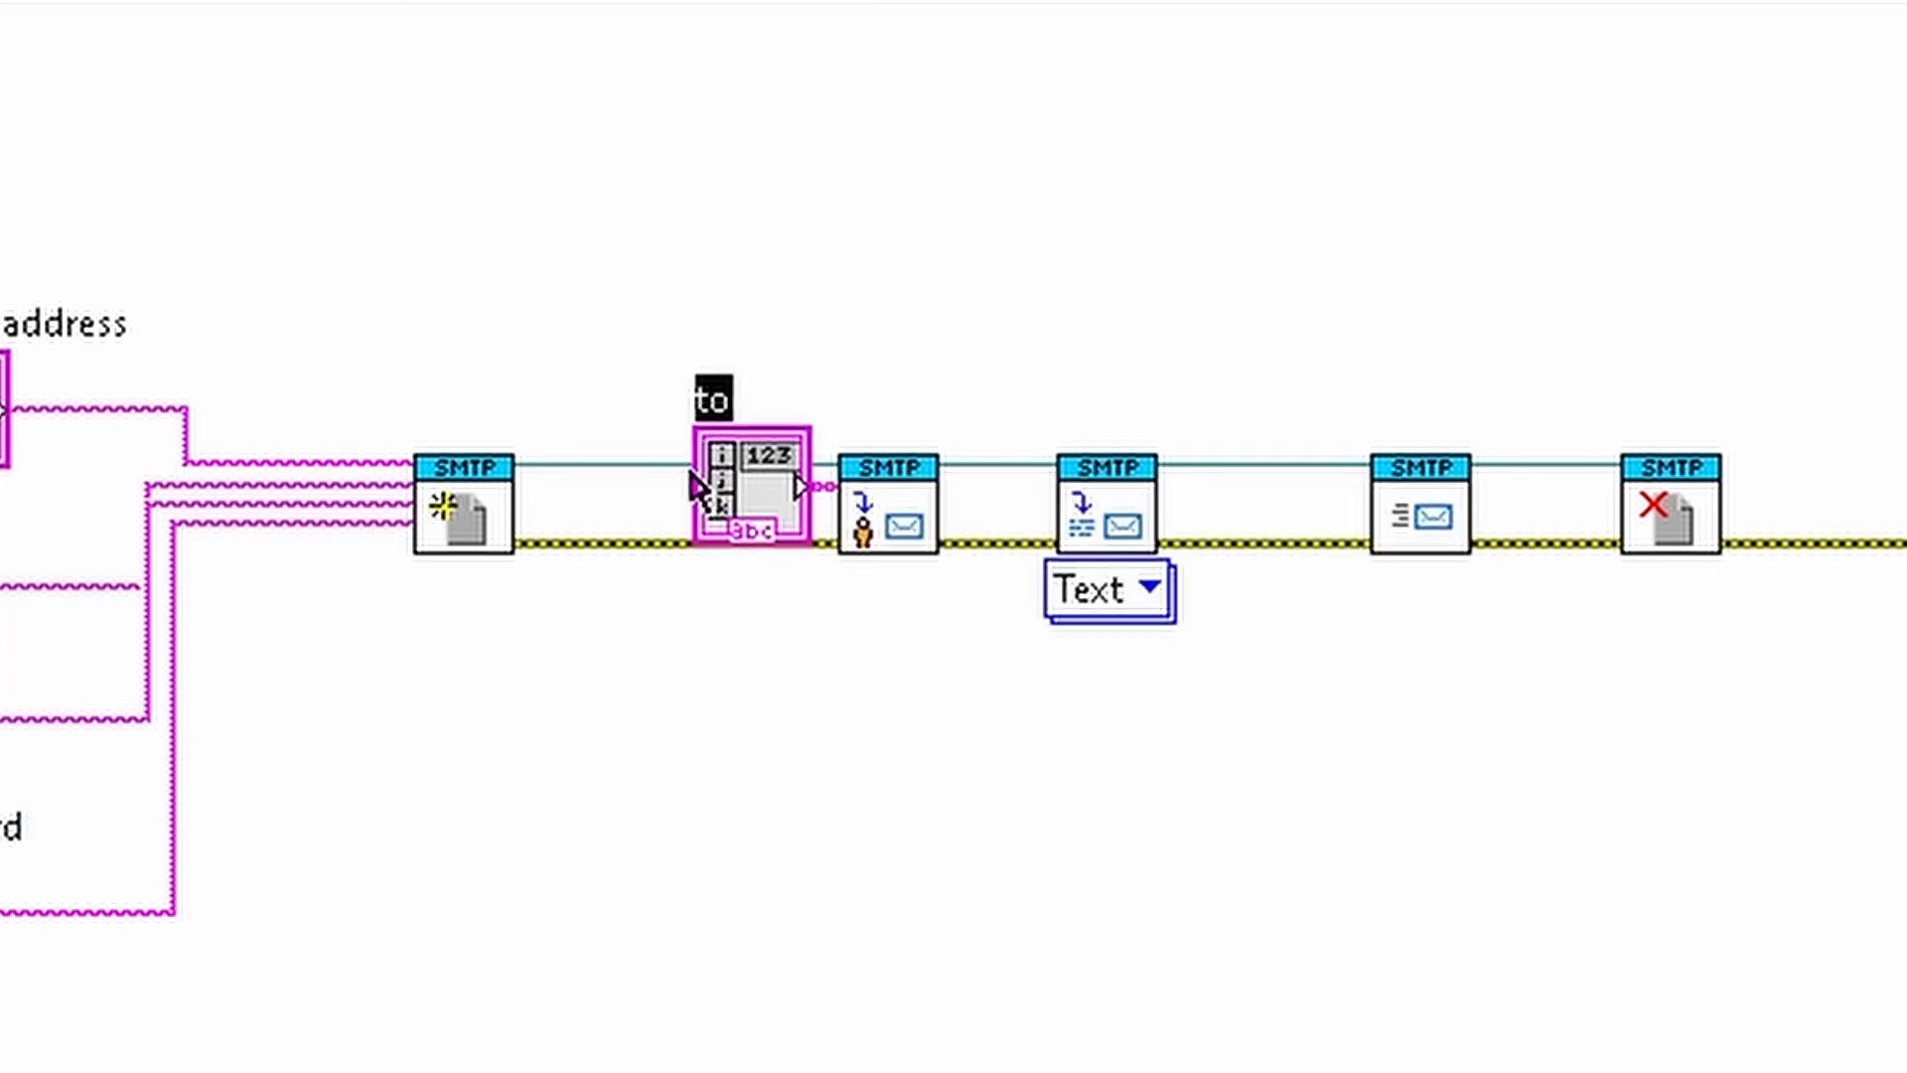
# Move the to list above the chain and create a message control on Set Message.
pyautogui.moveTo(742, 493); pyautogui.dragTo(730, 364)
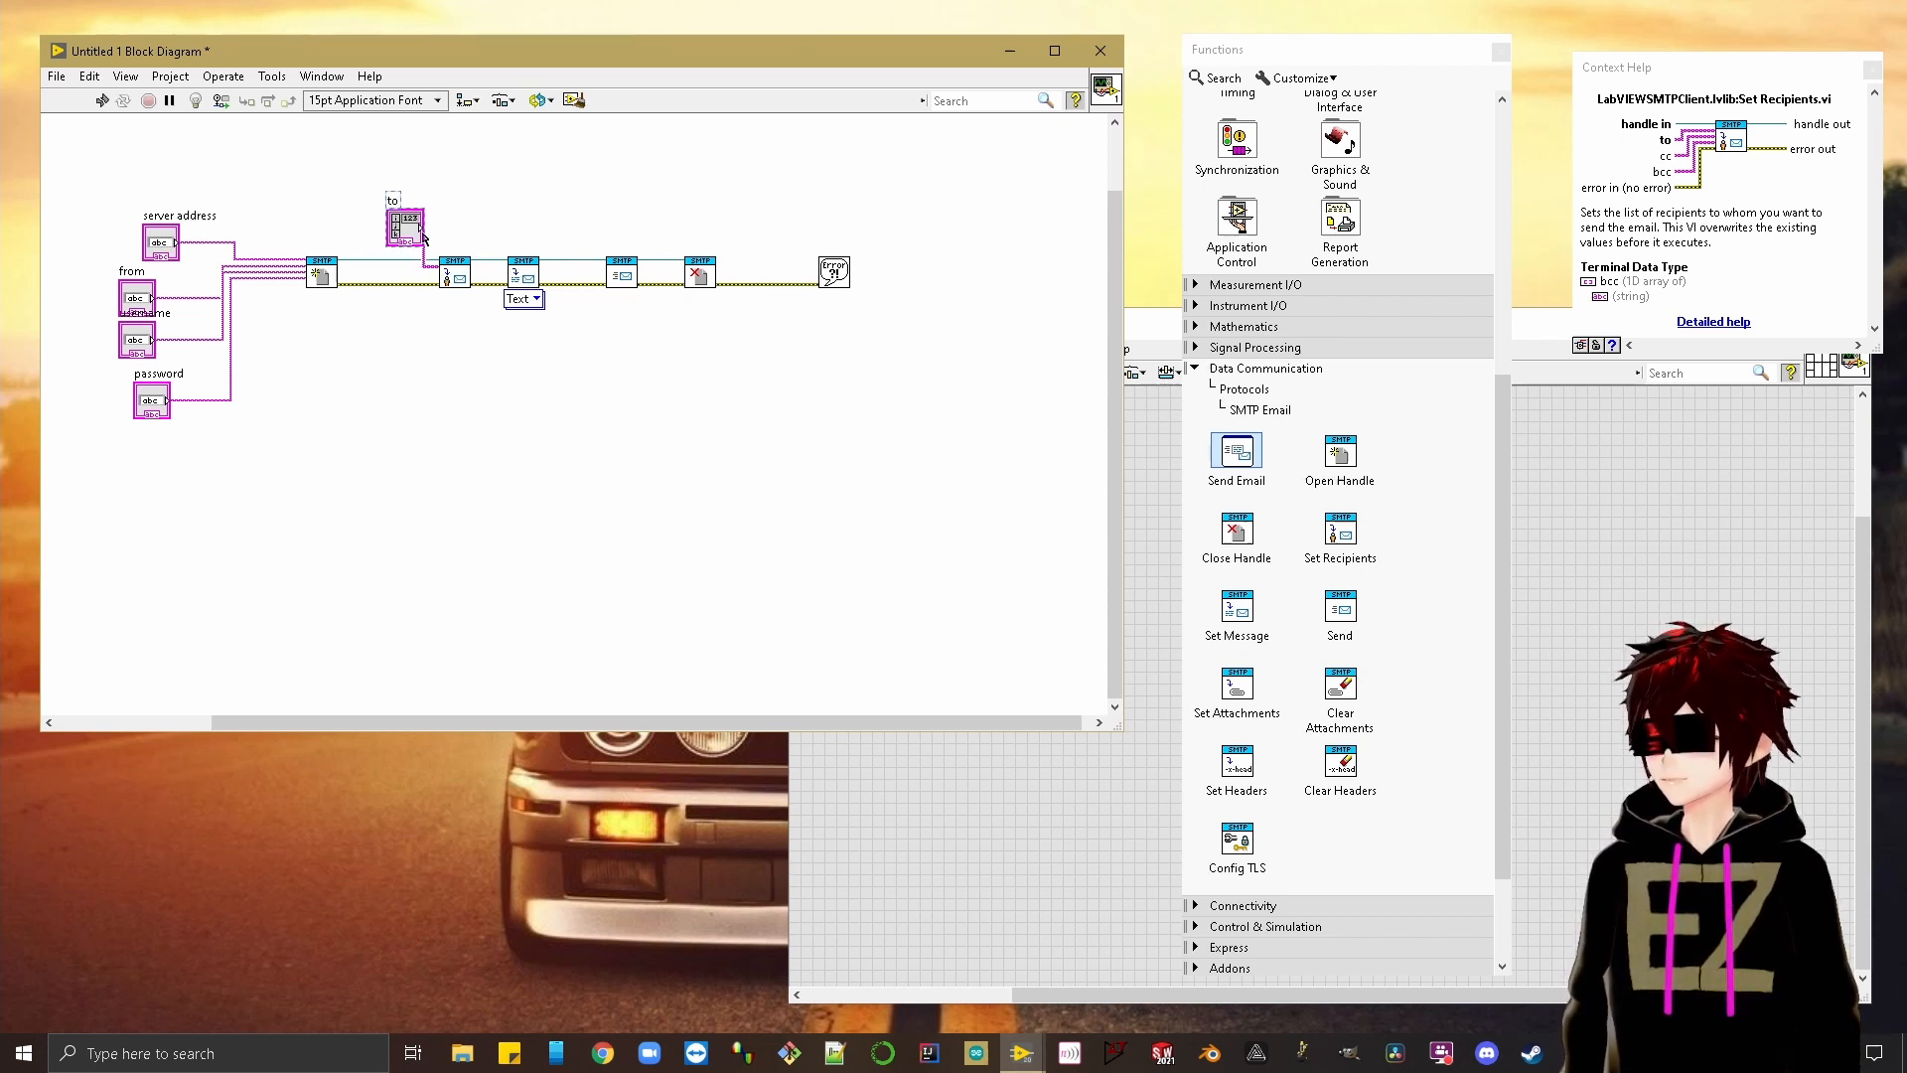
pyautogui.moveTo(509, 267)
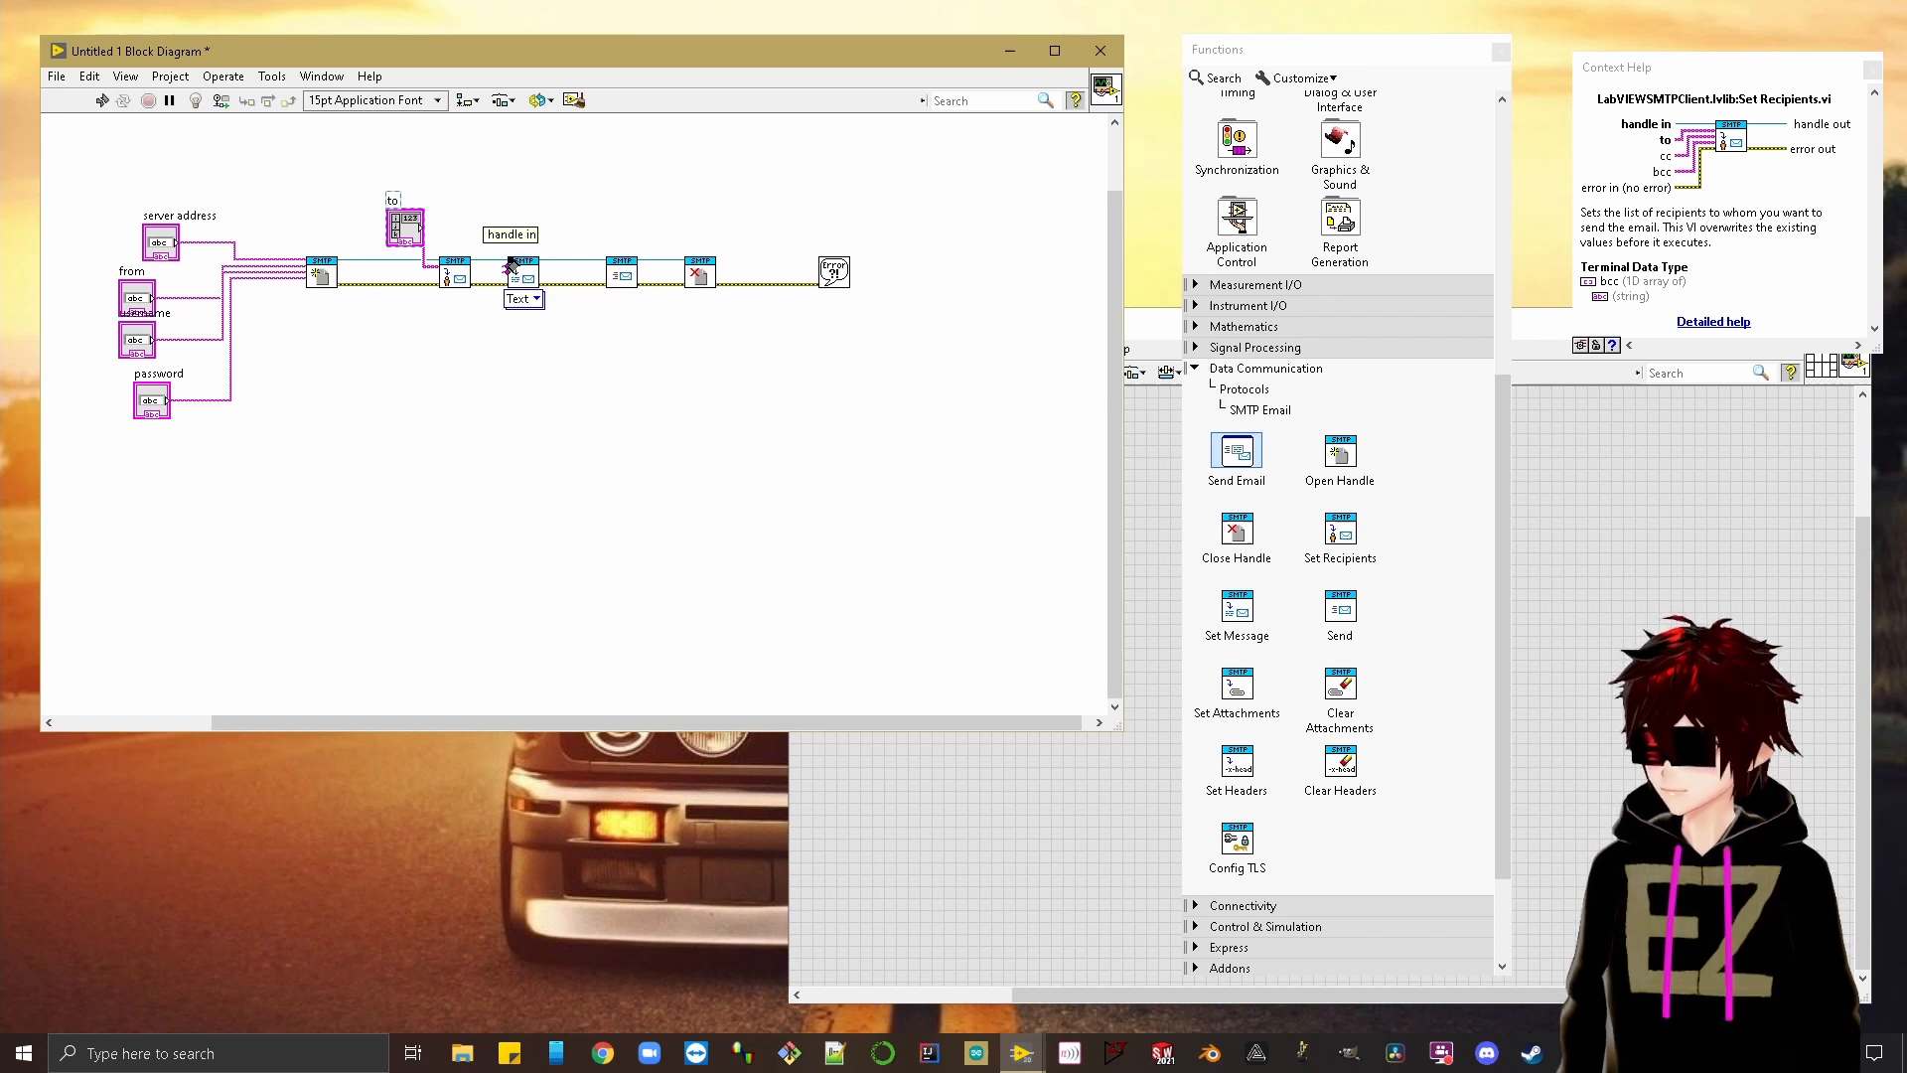
pyautogui.rightClick(508, 265)
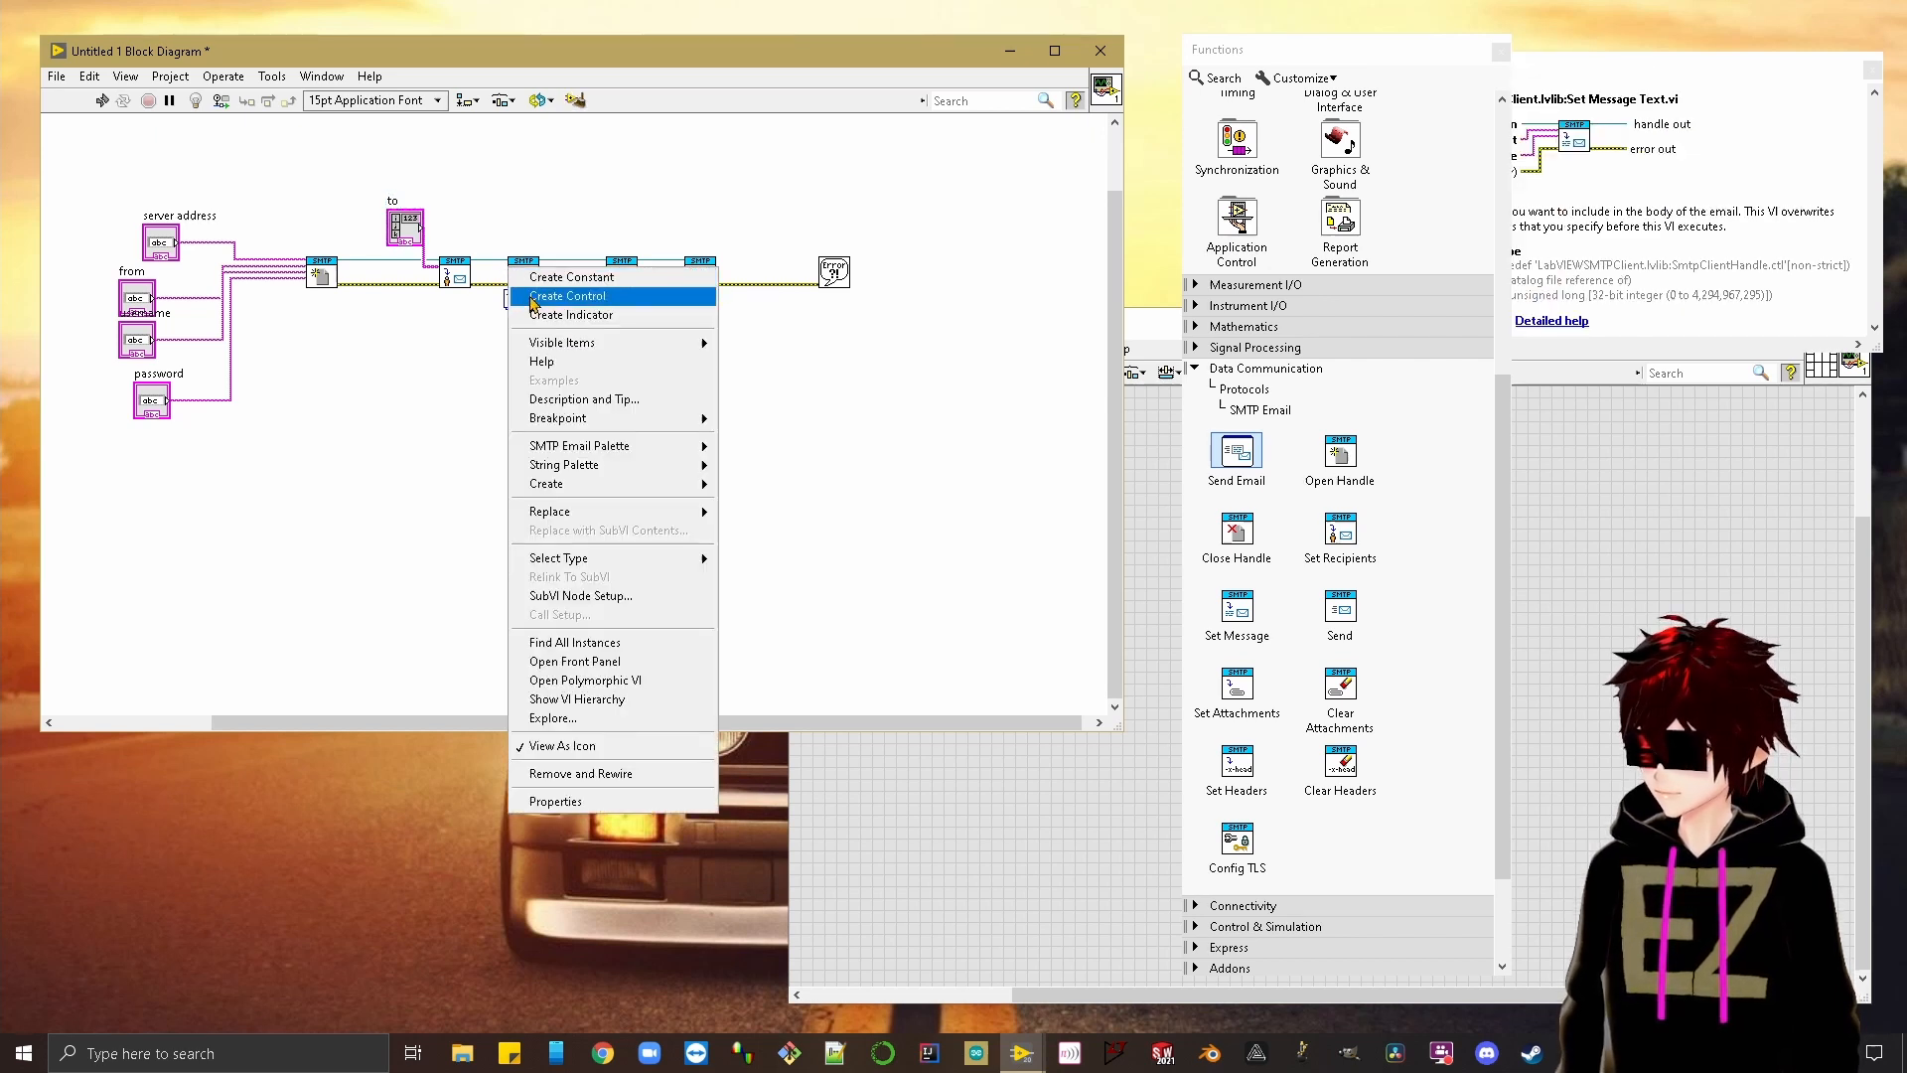
pyautogui.click(567, 295)
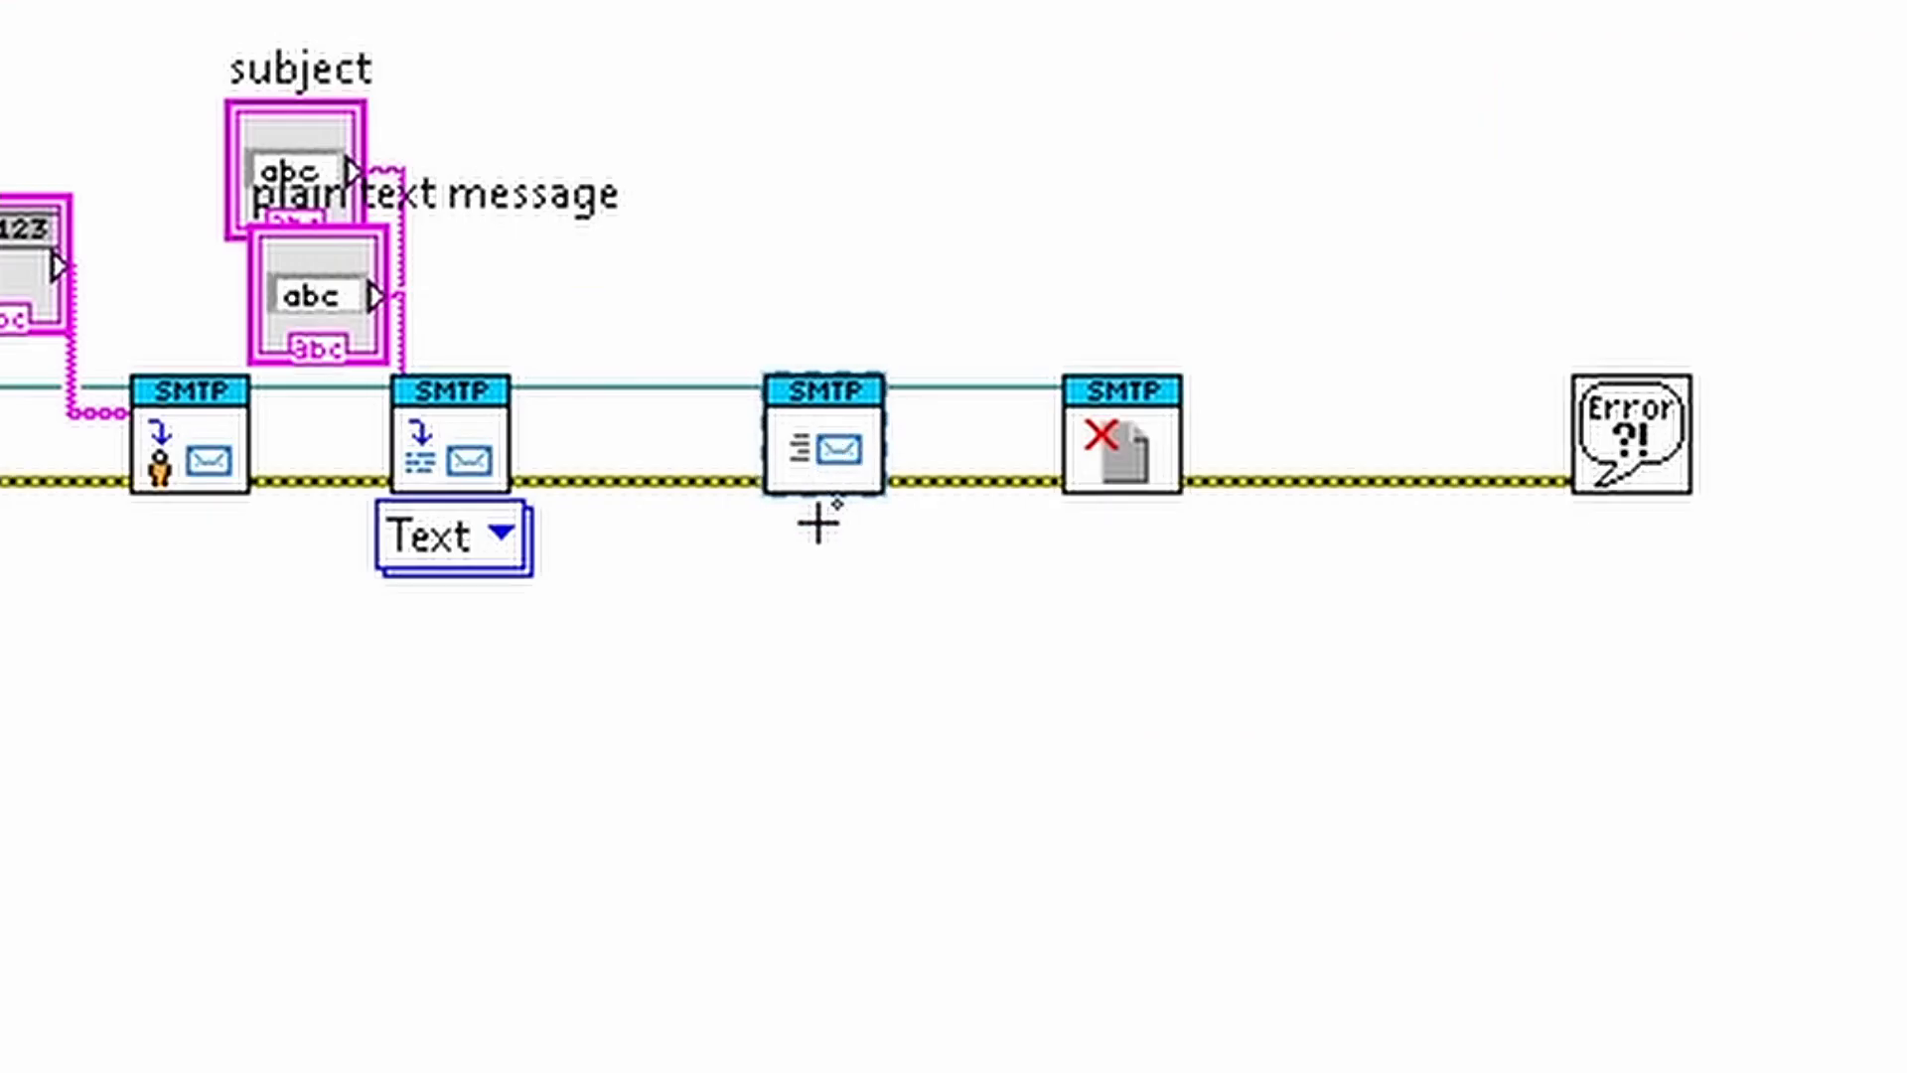
pyautogui.moveTo(822, 486)
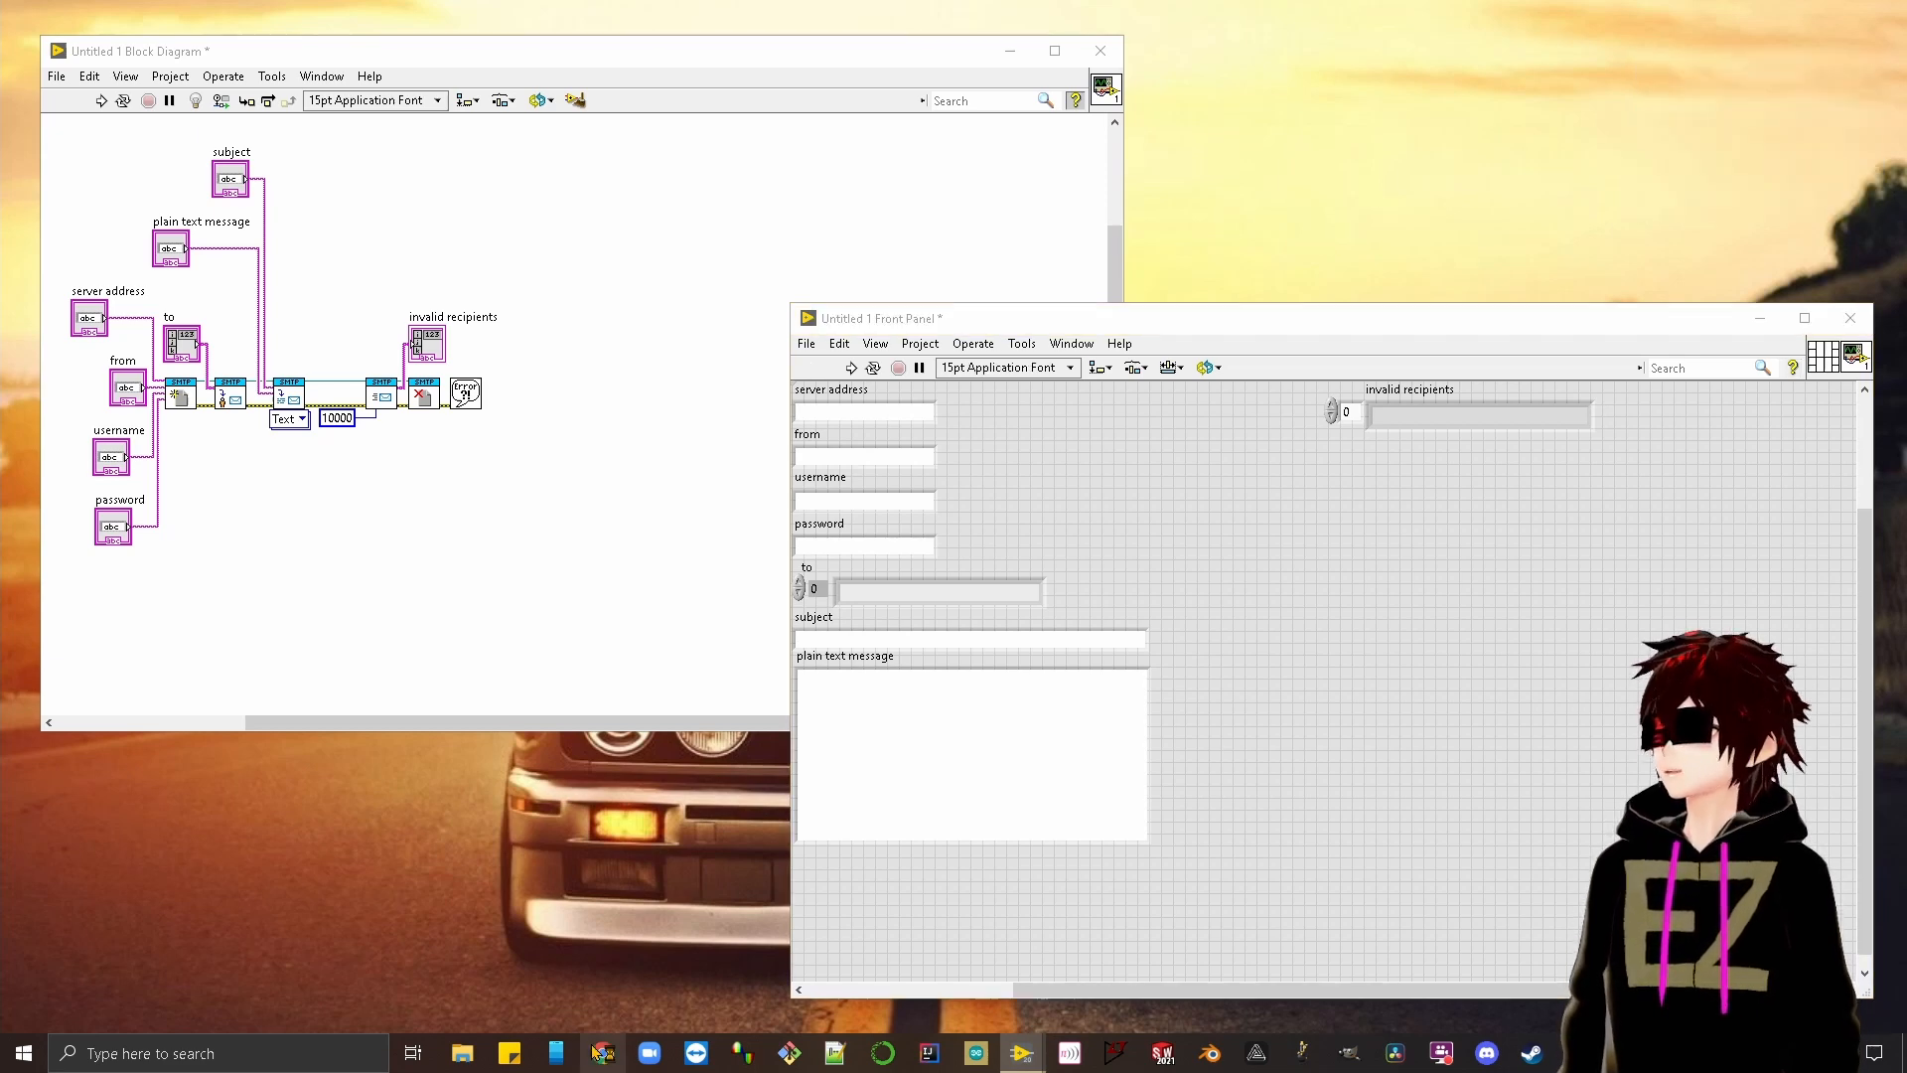
# Search Google in Chrome for Gmail's SMTP server information.
pyautogui.click(602, 1053)
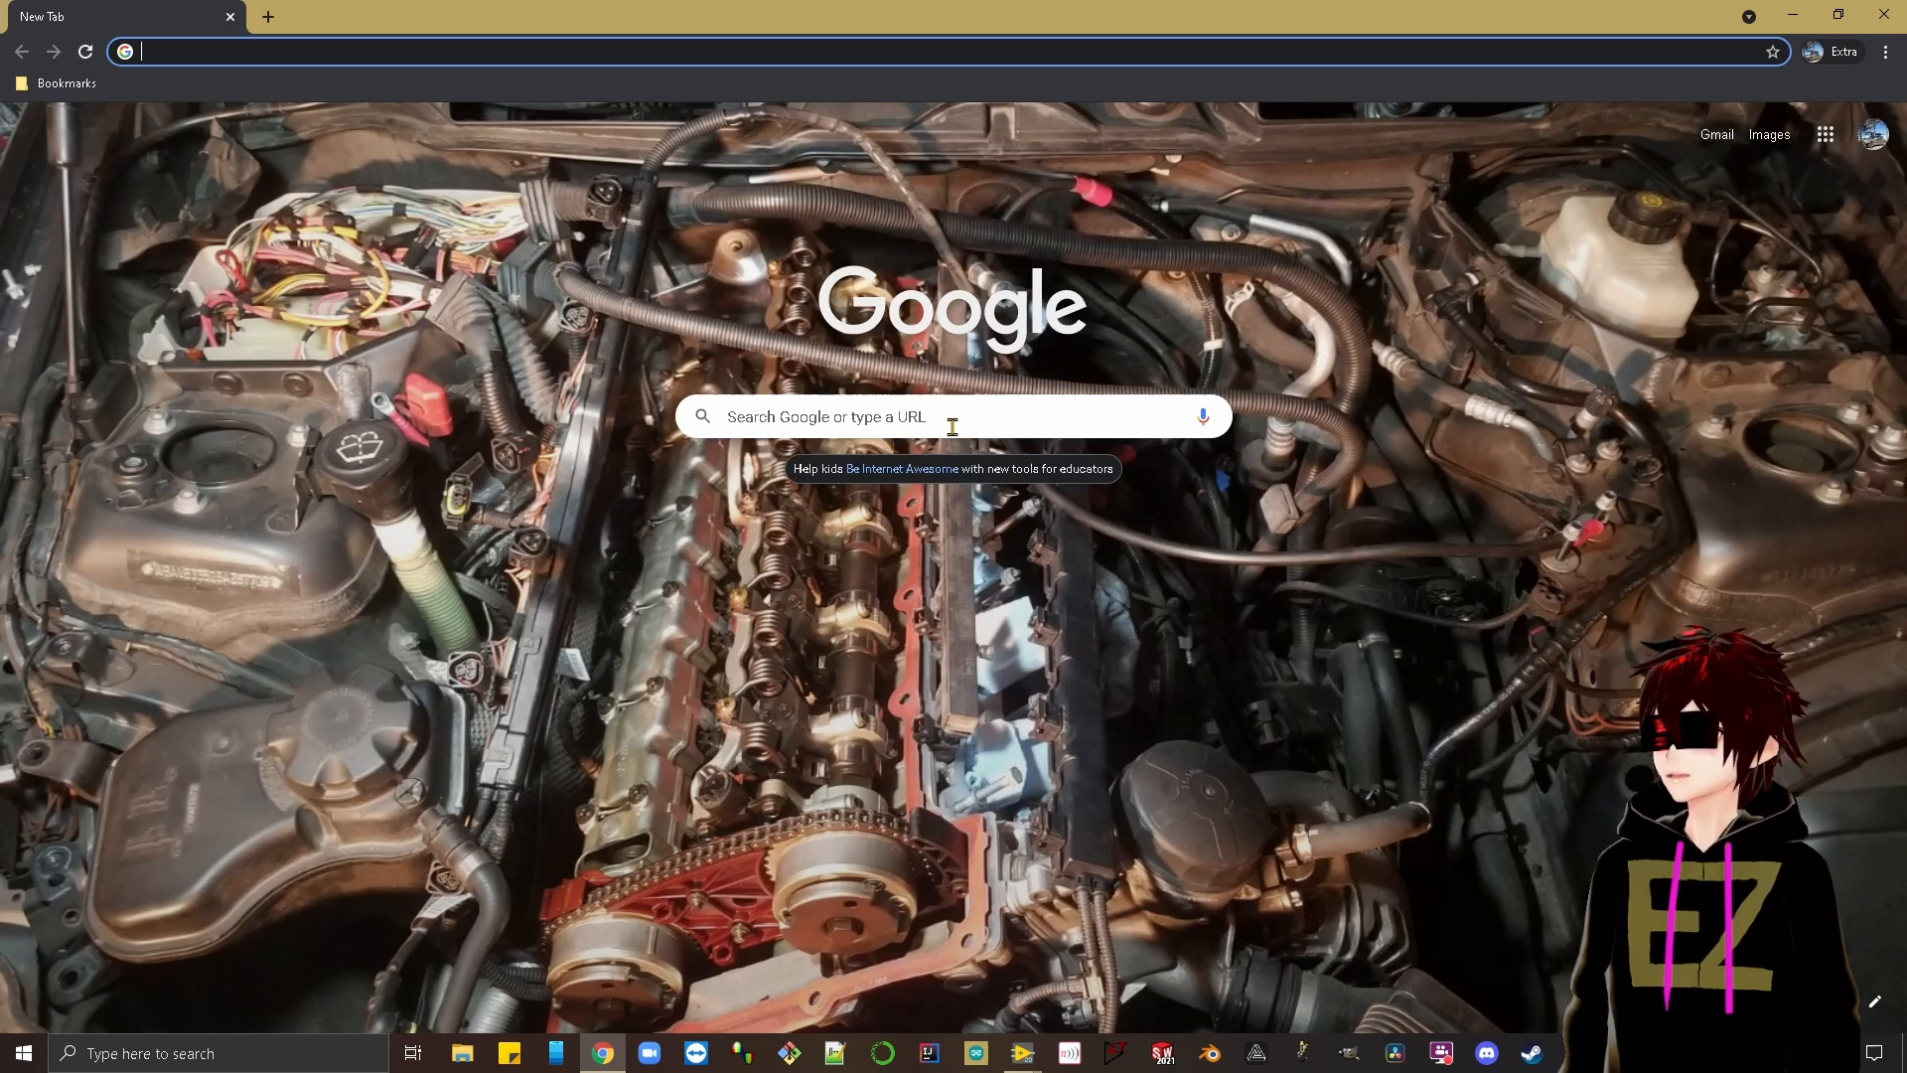
pyautogui.click(952, 415)
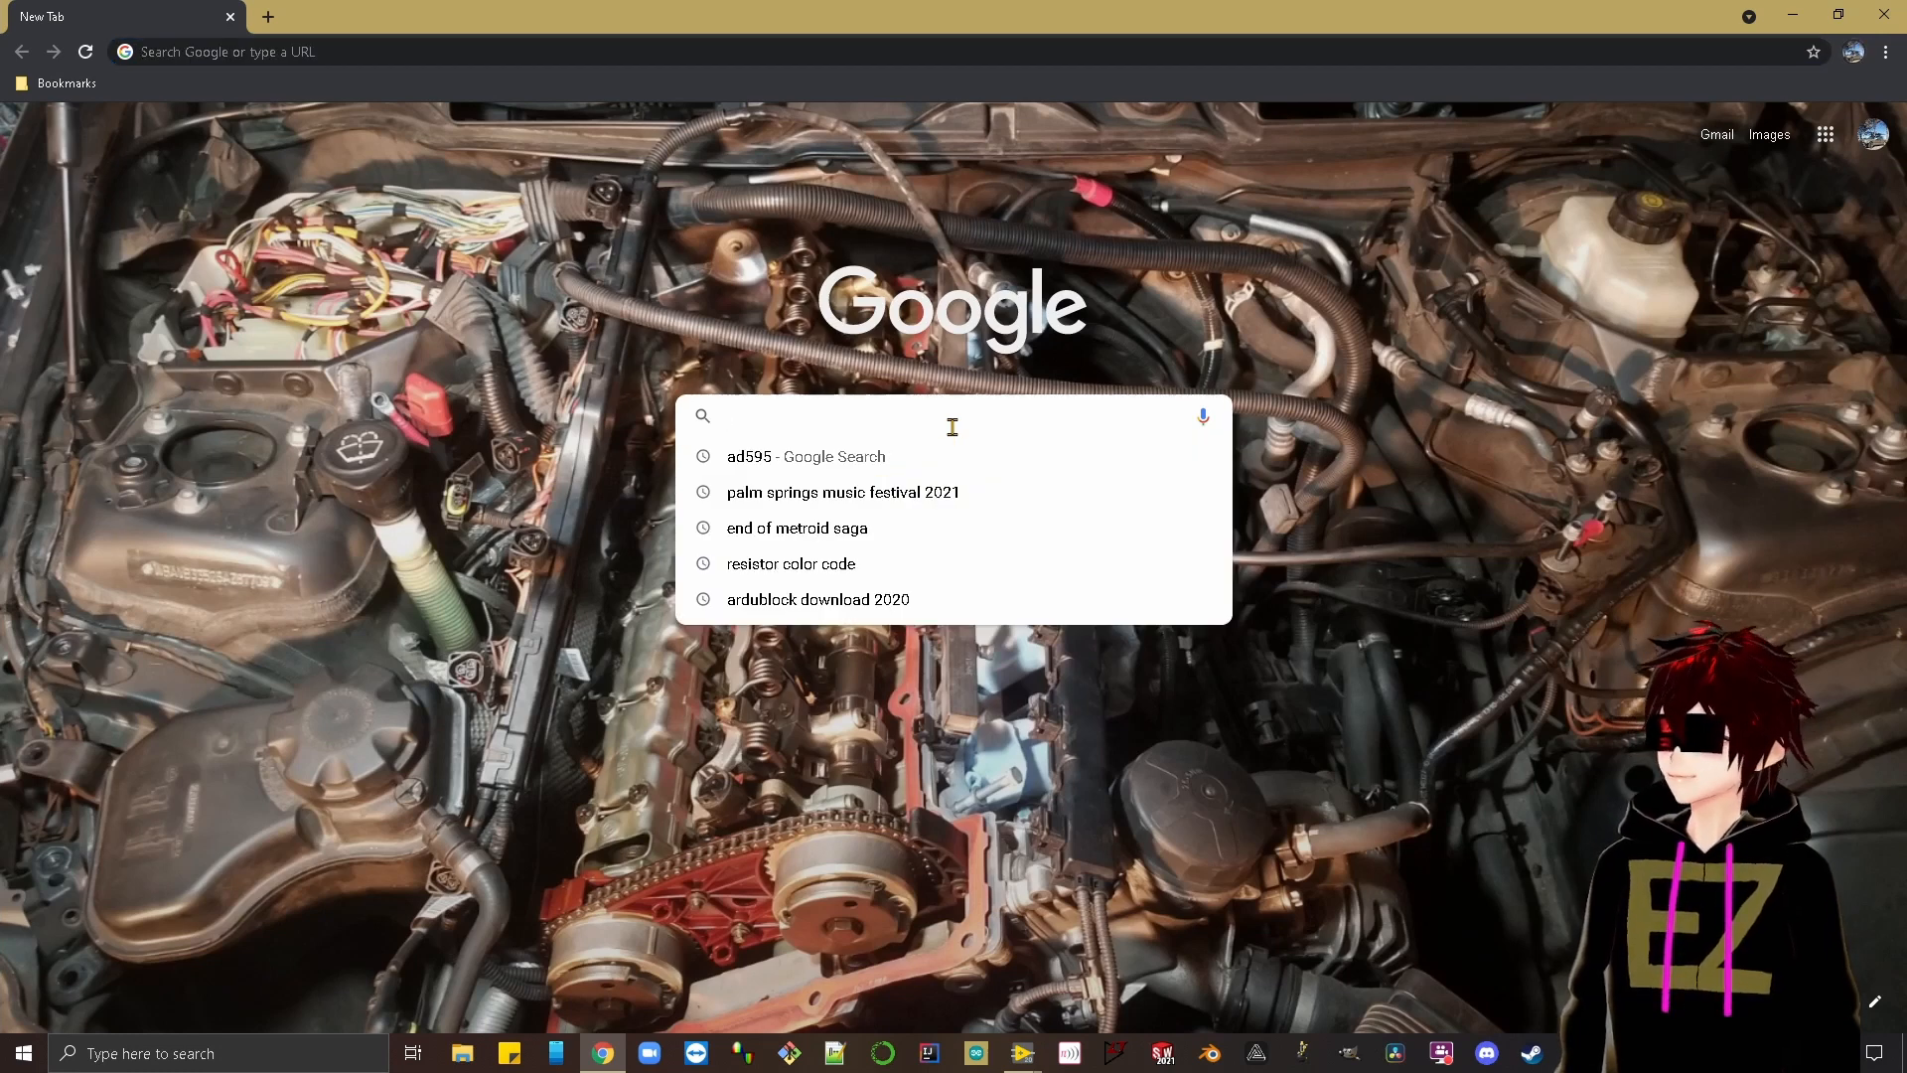
pyautogui.write('google serve')
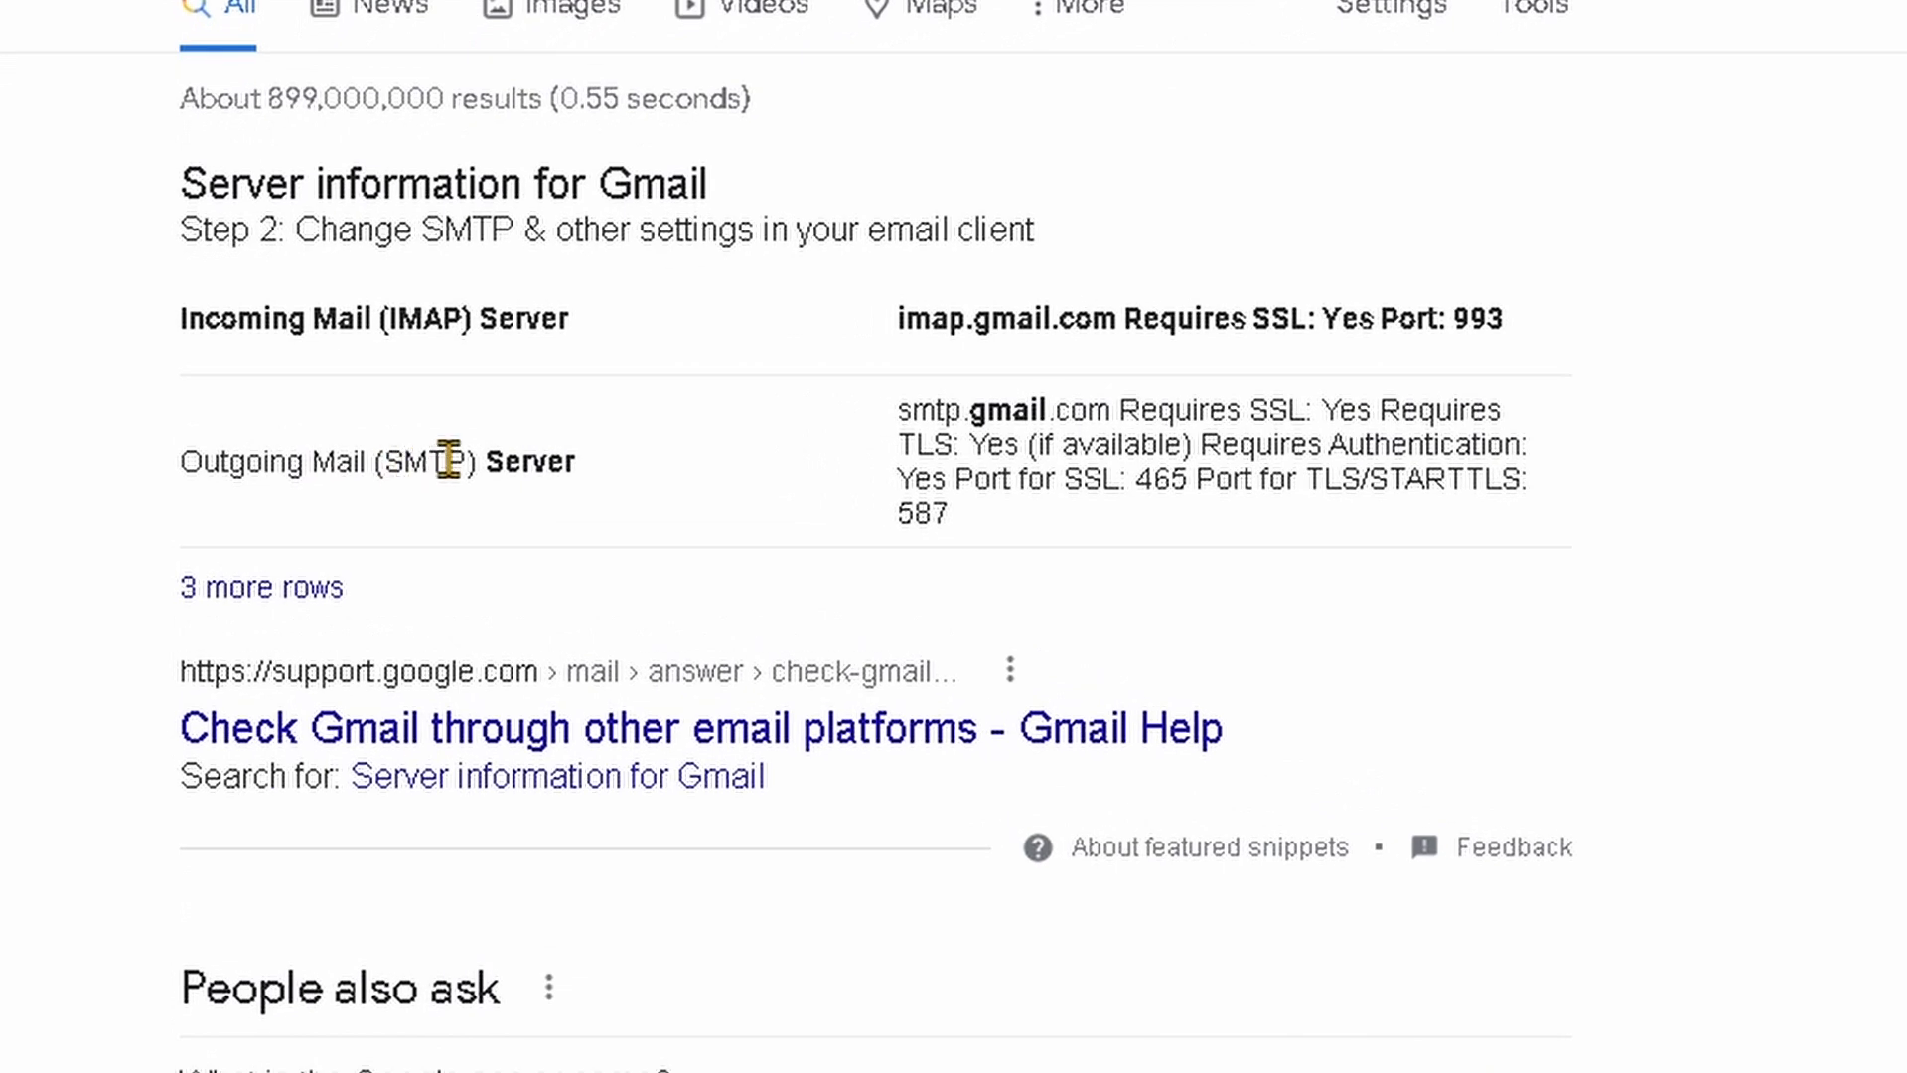
pyautogui.moveTo(894, 411)
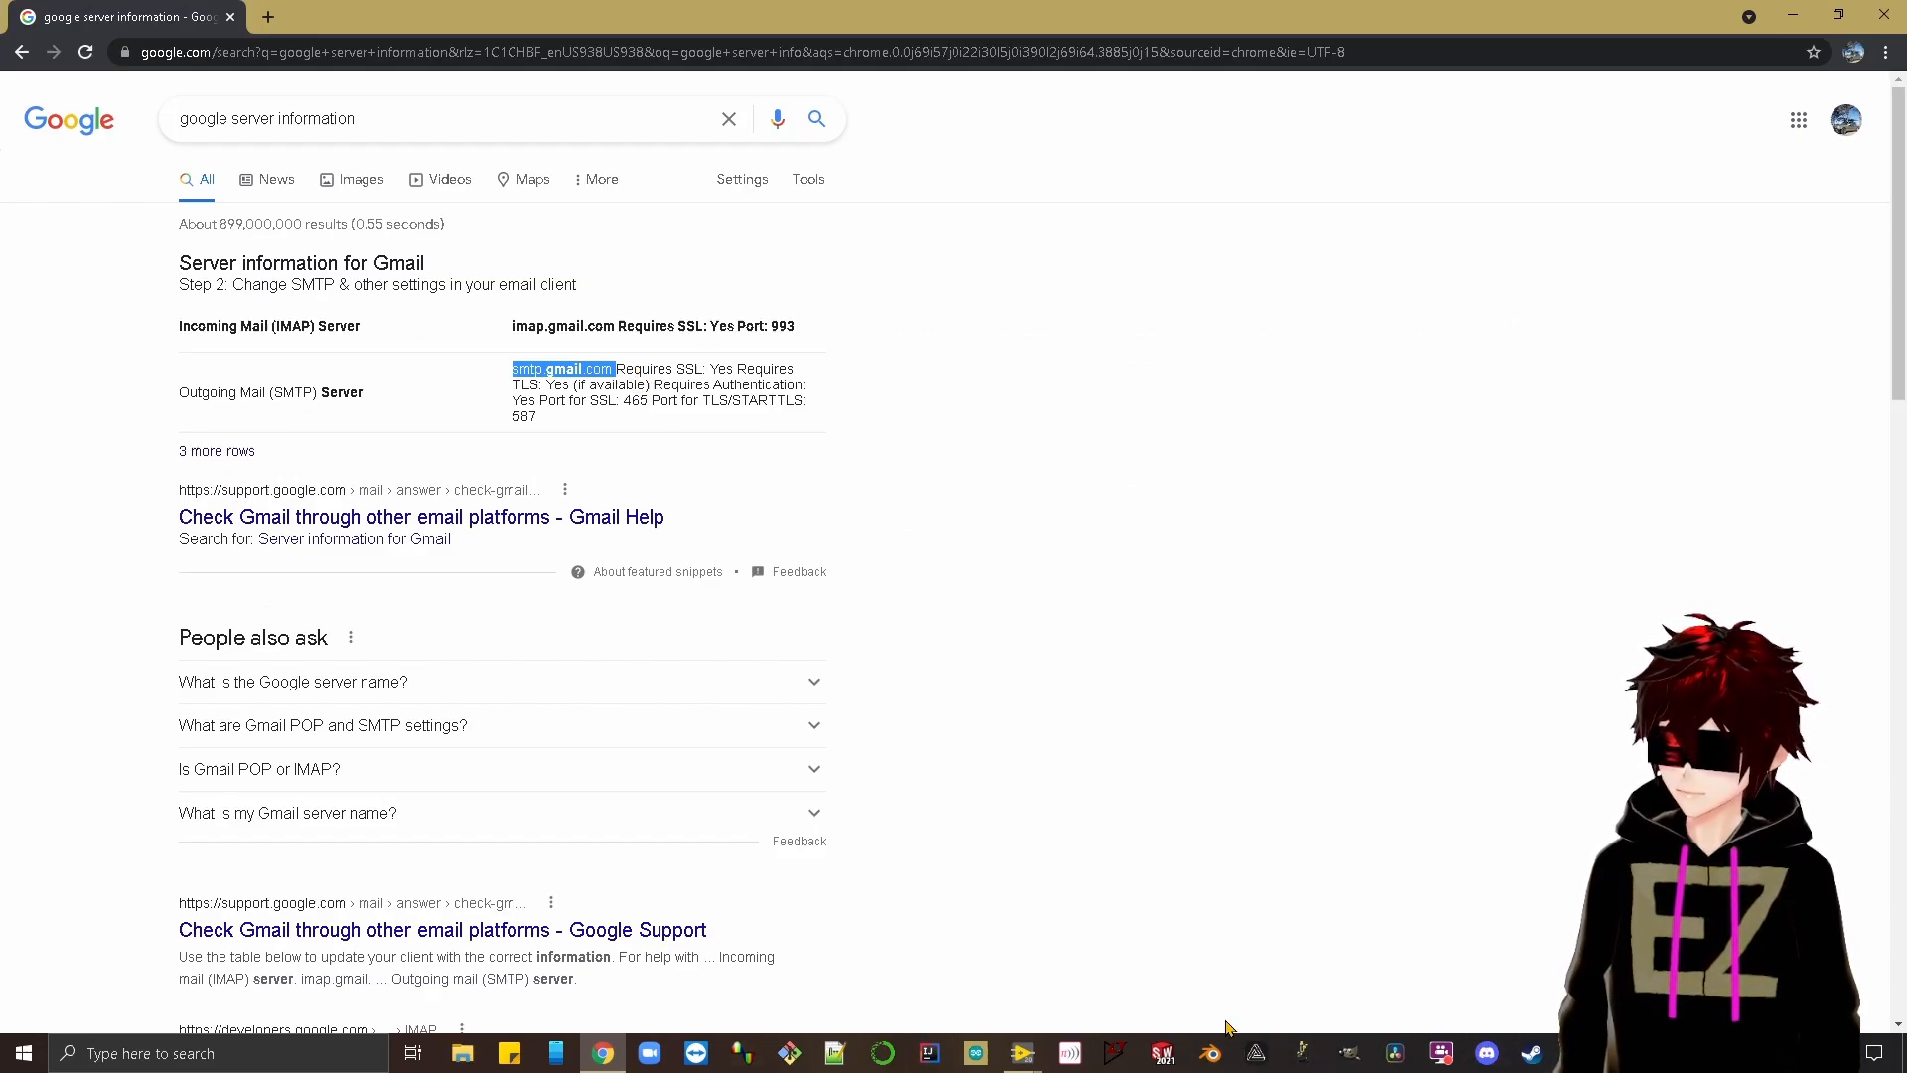
# Enter smtp.gmail.com with a port suffix in the server address control.
pyautogui.click(1020, 1052)
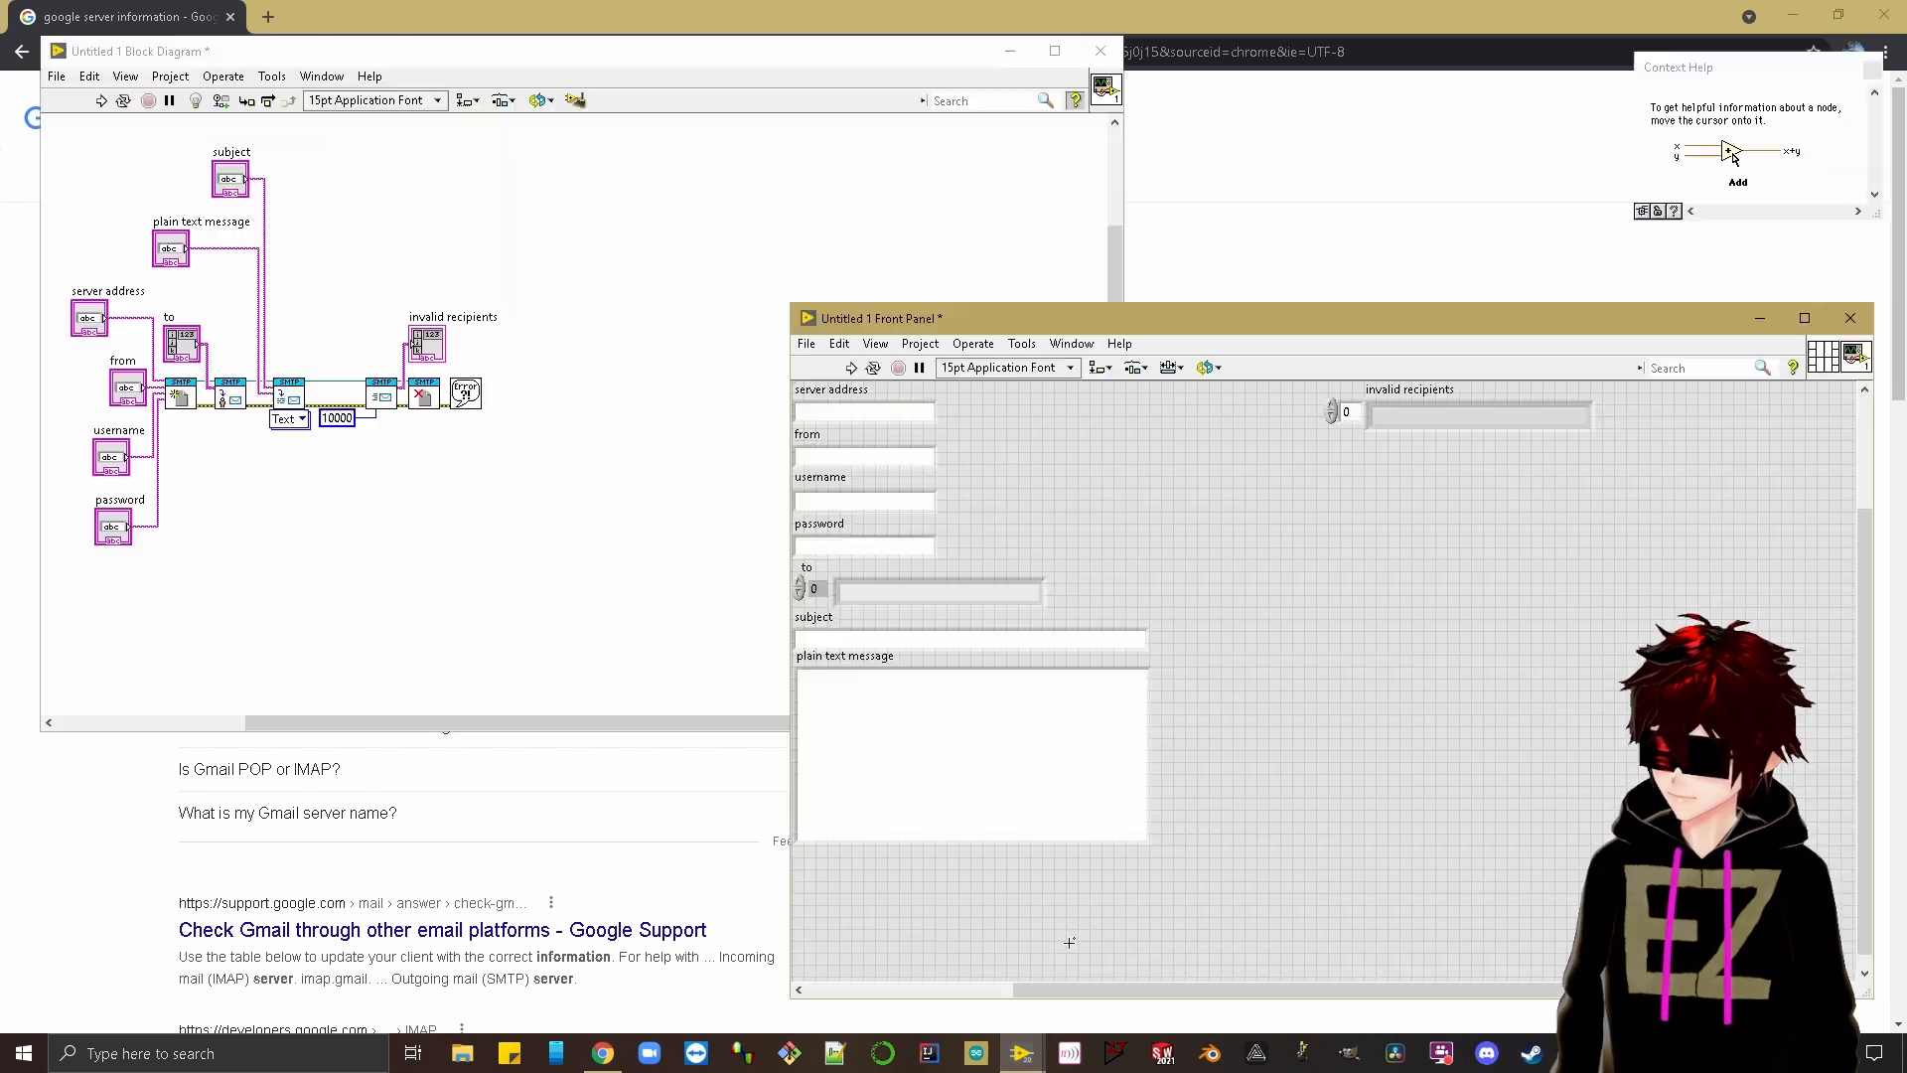
pyautogui.write('smtp.gmail.com')
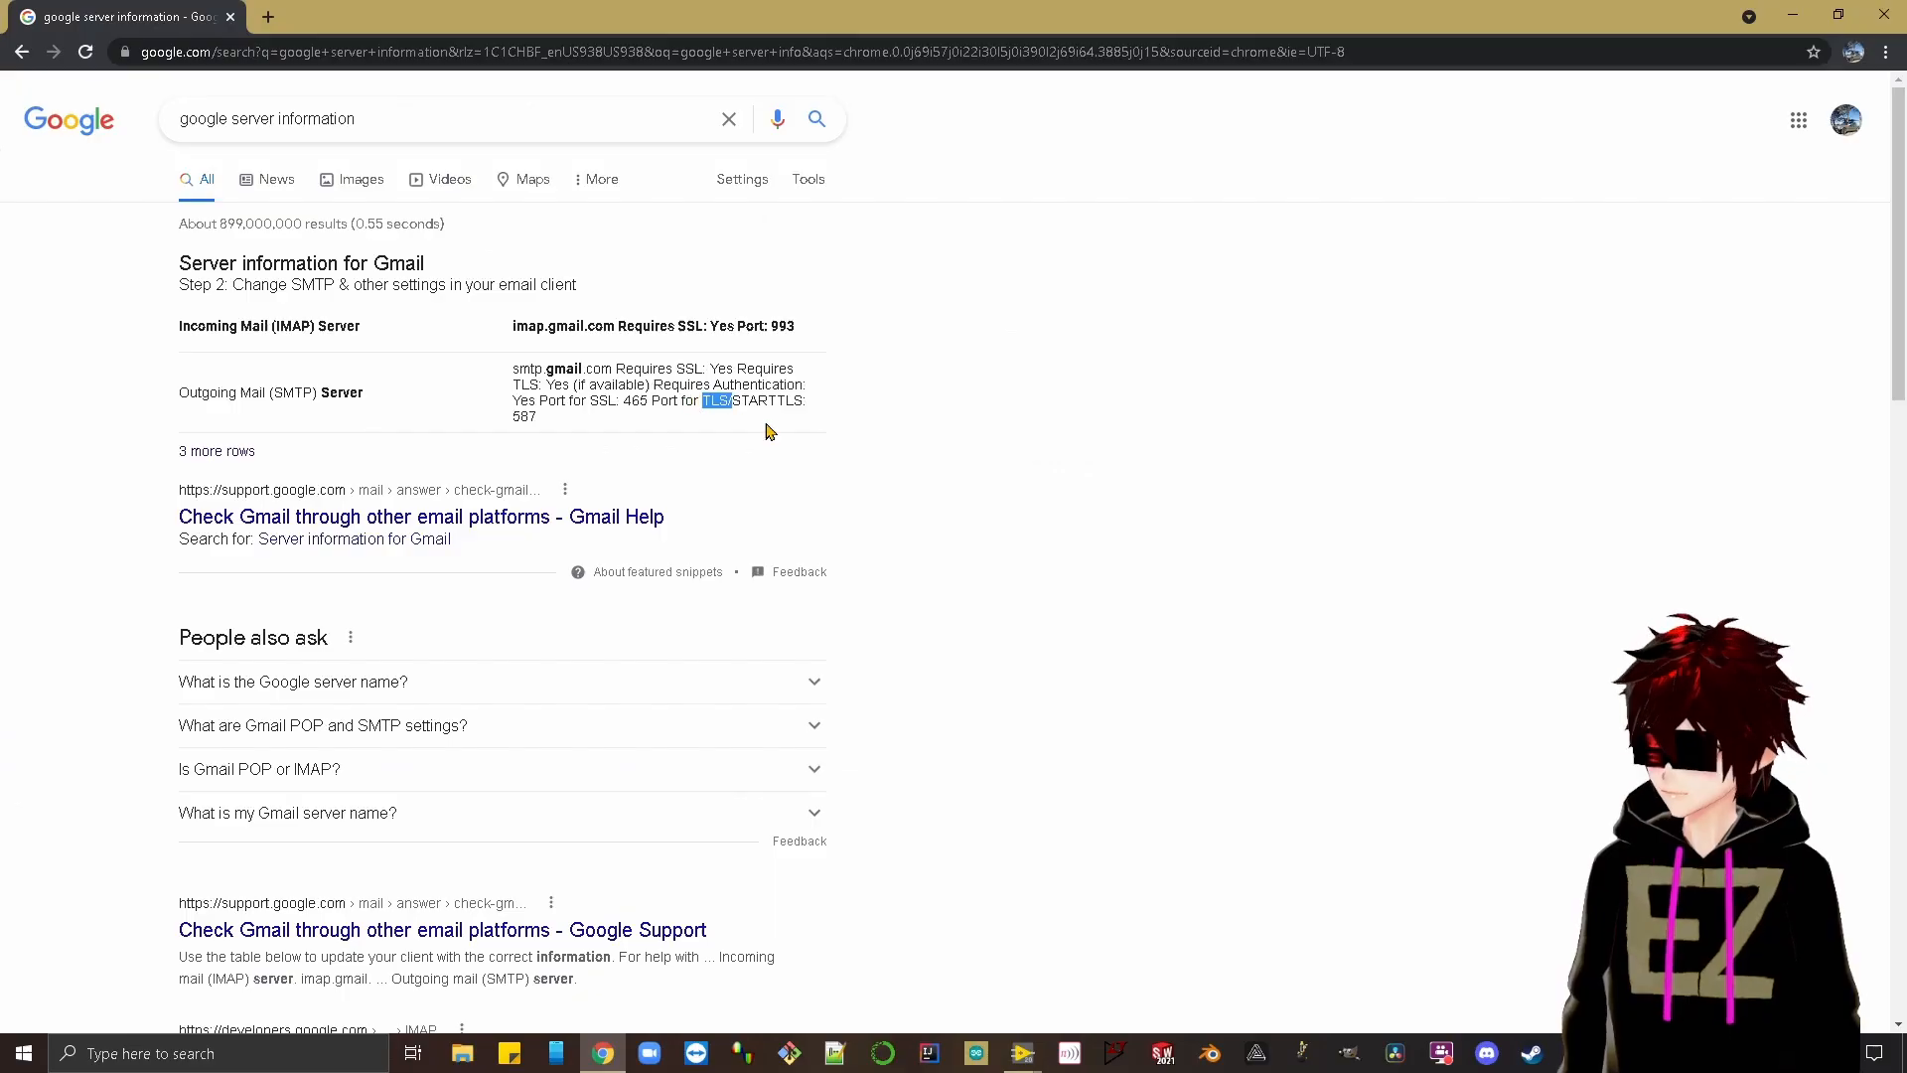
pyautogui.moveTo(873, 459)
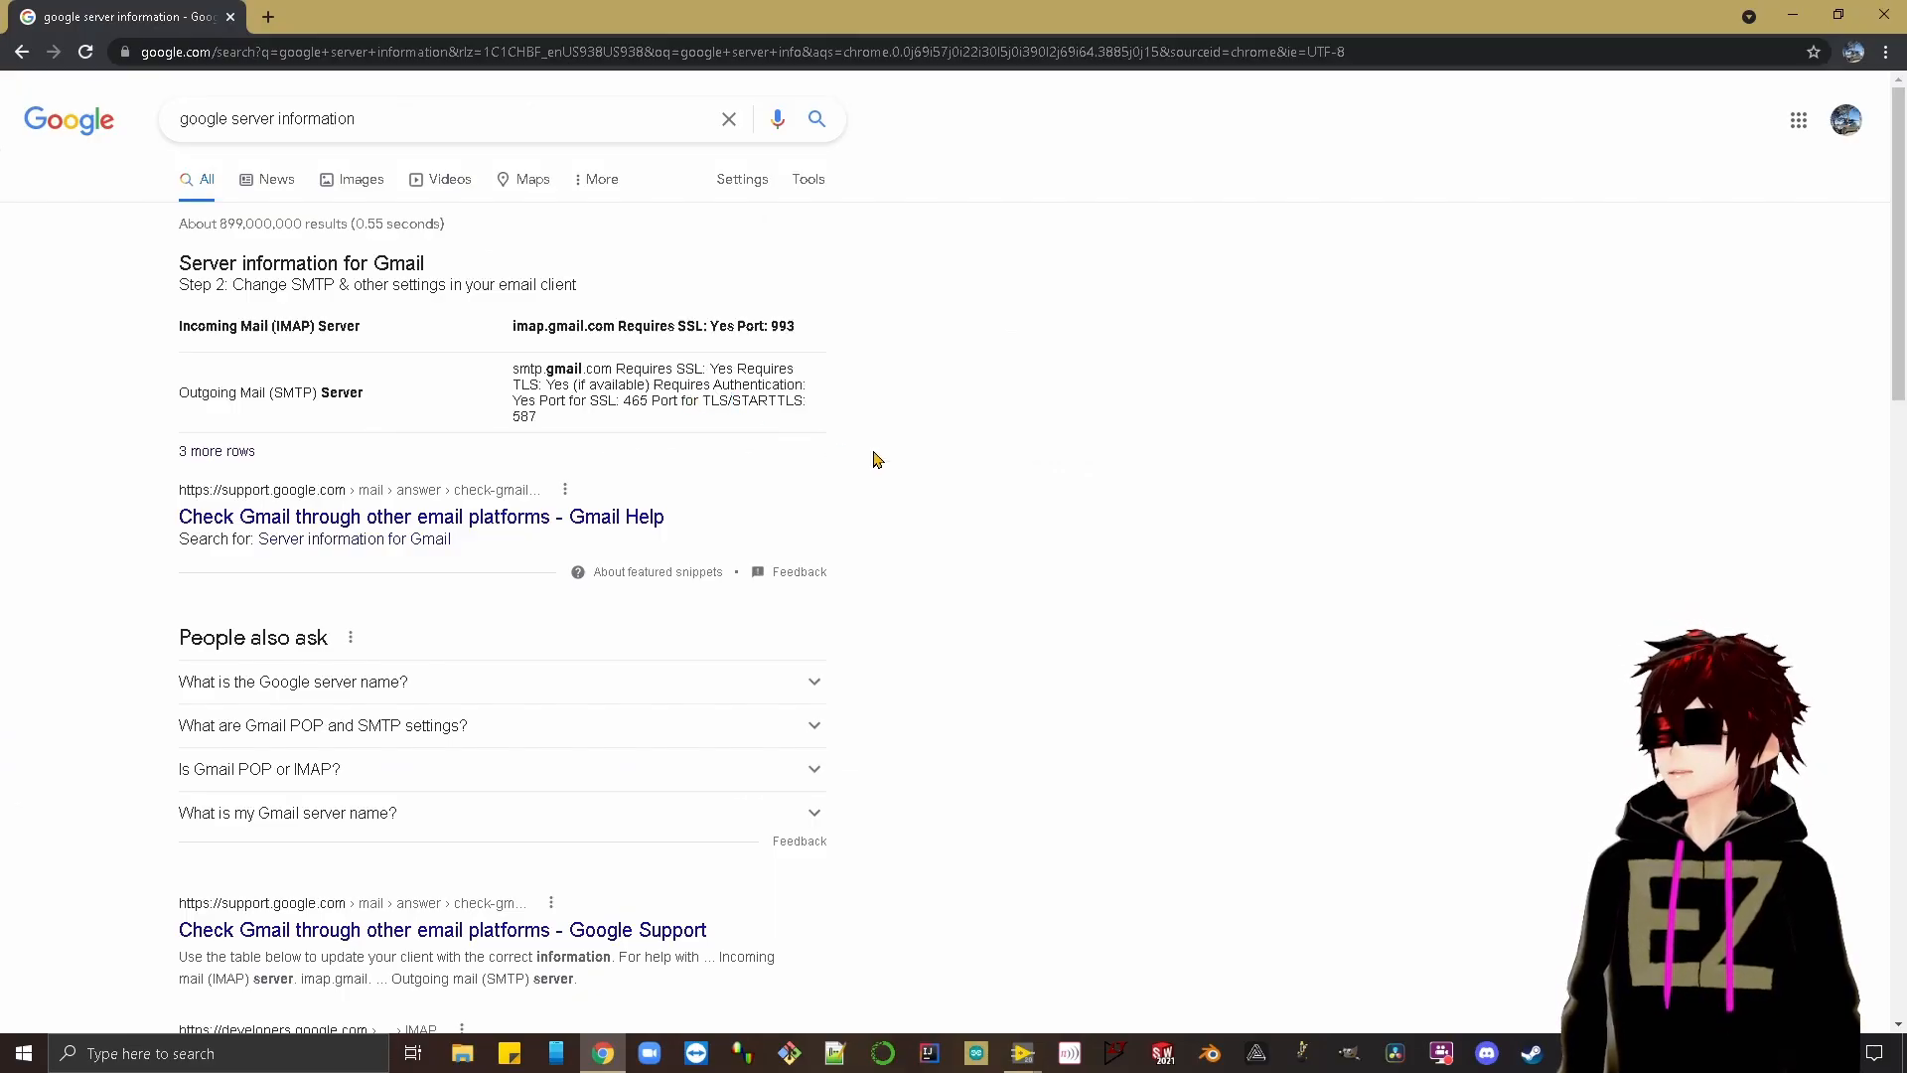
pyautogui.doubleClick(710, 400)
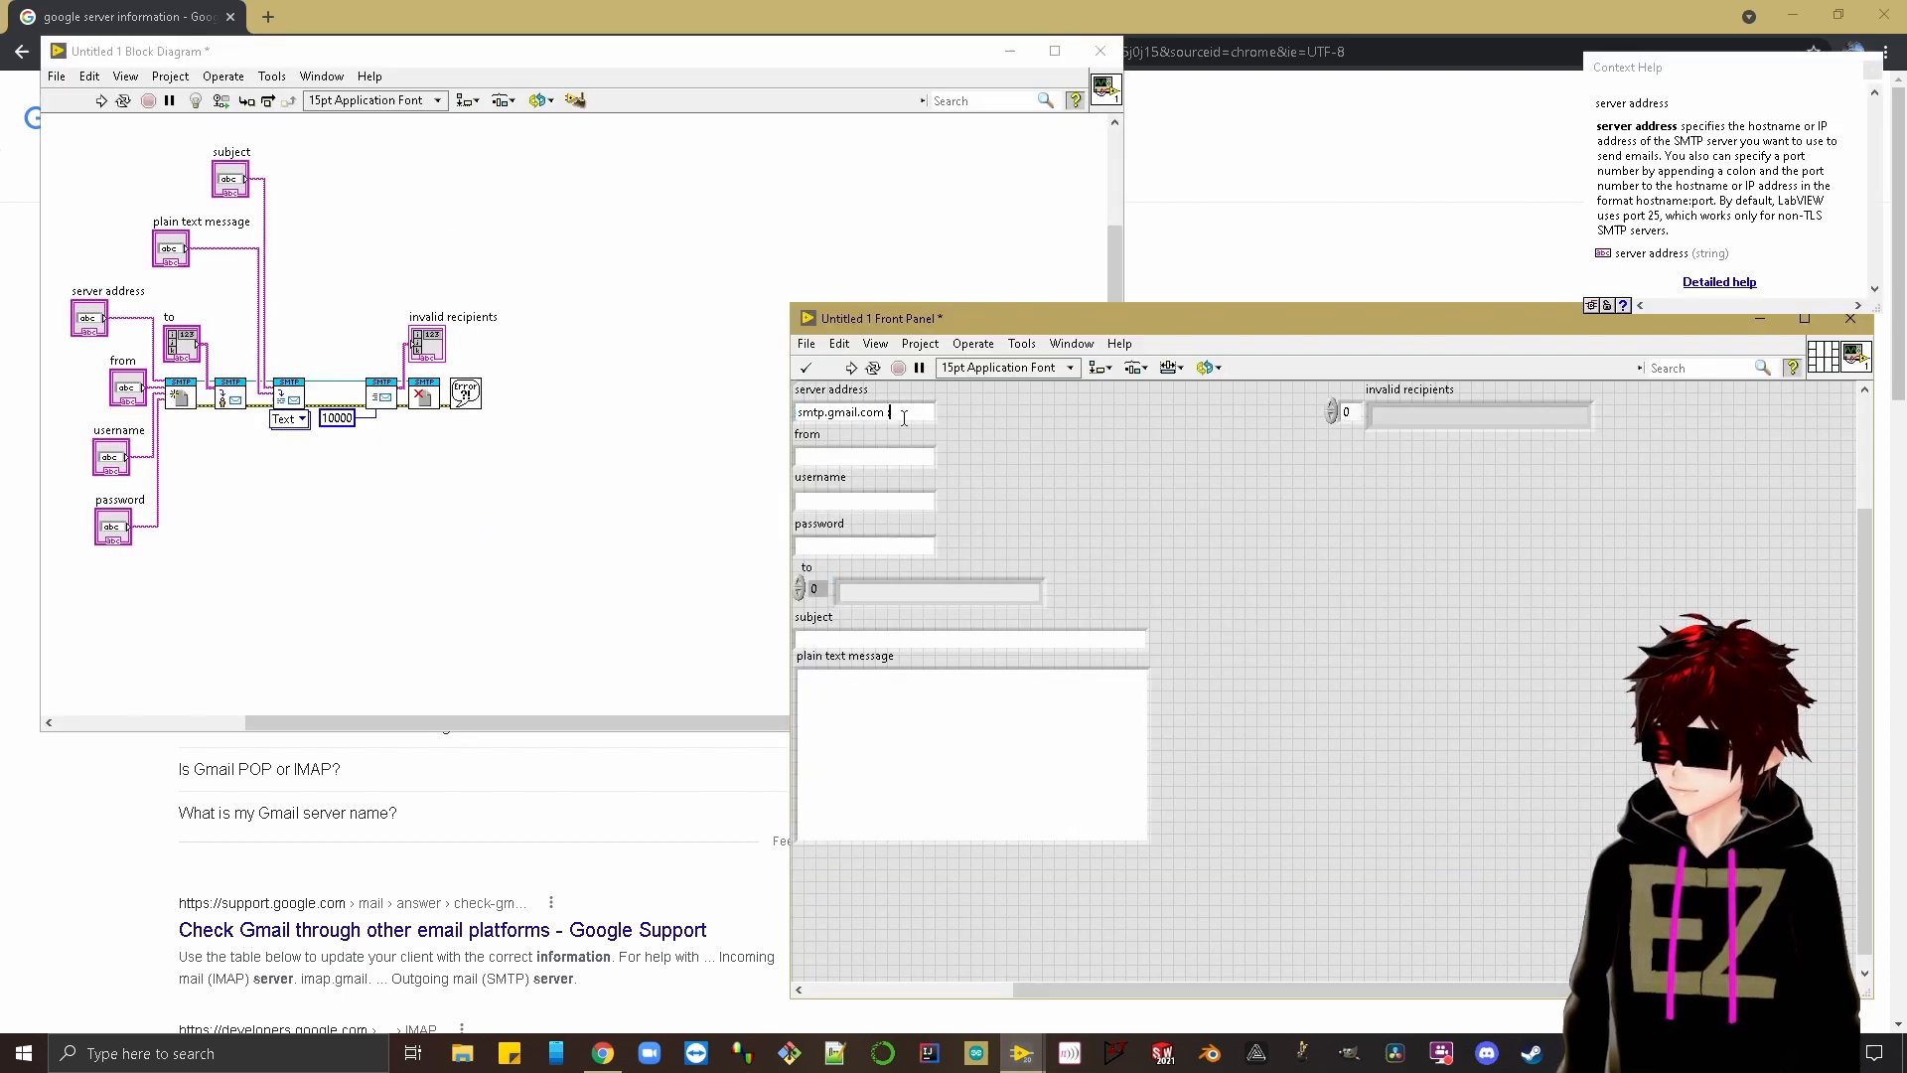
pyautogui.write(':585')
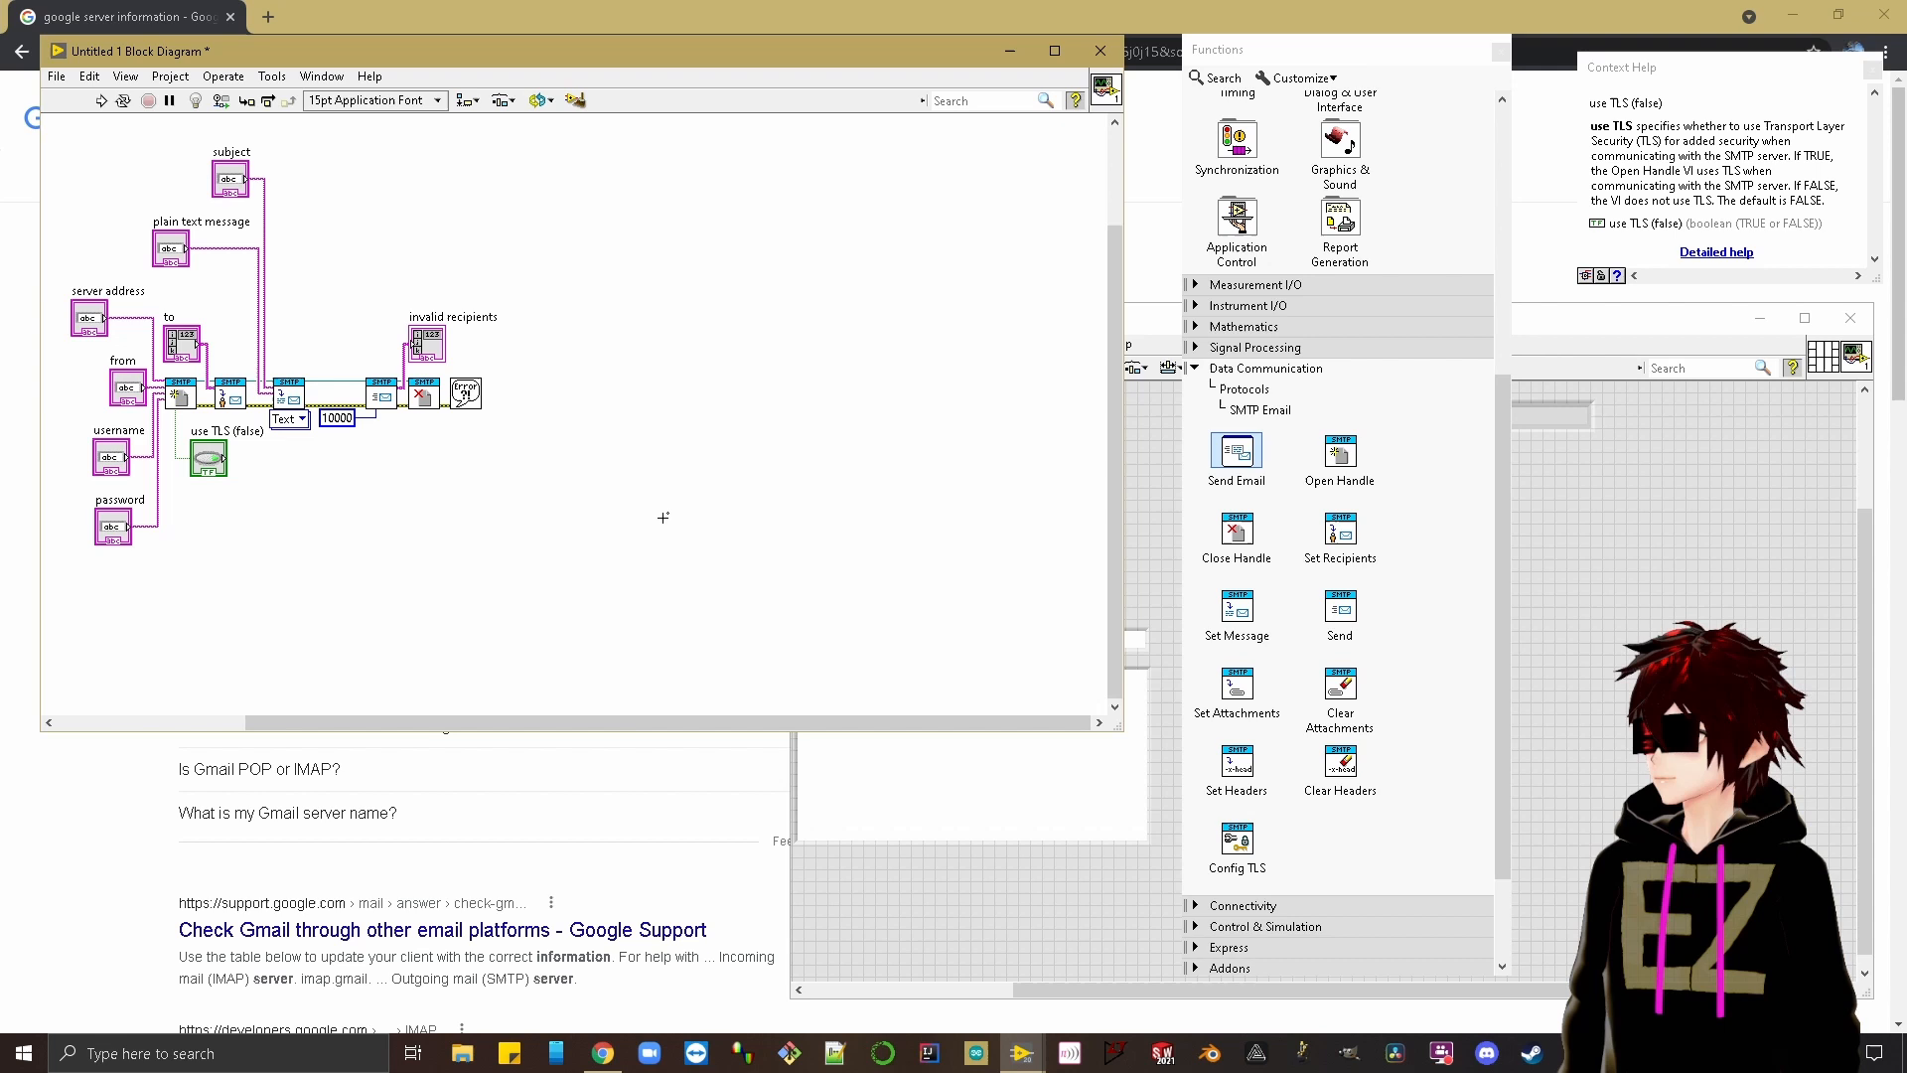
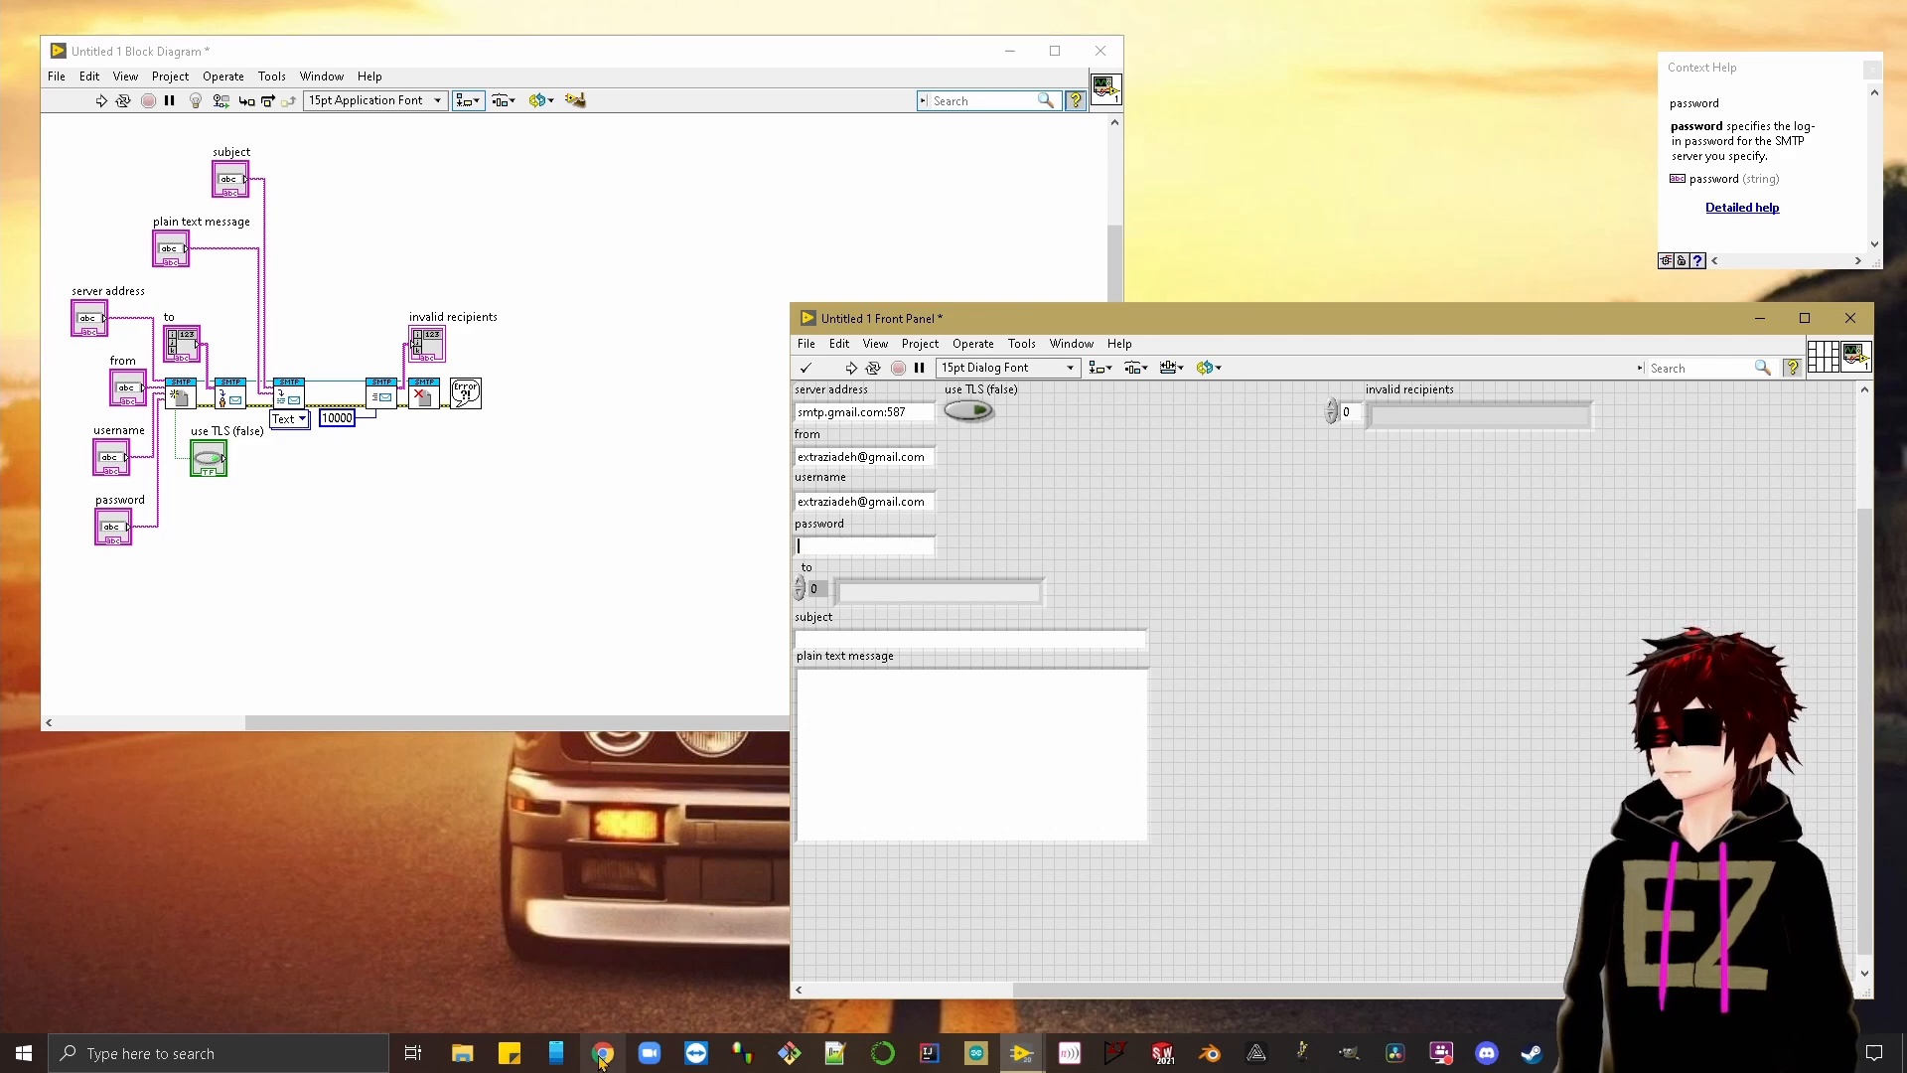
# Fill the from and username fields with the sender's Gmail address.
pyautogui.click(601, 1052)
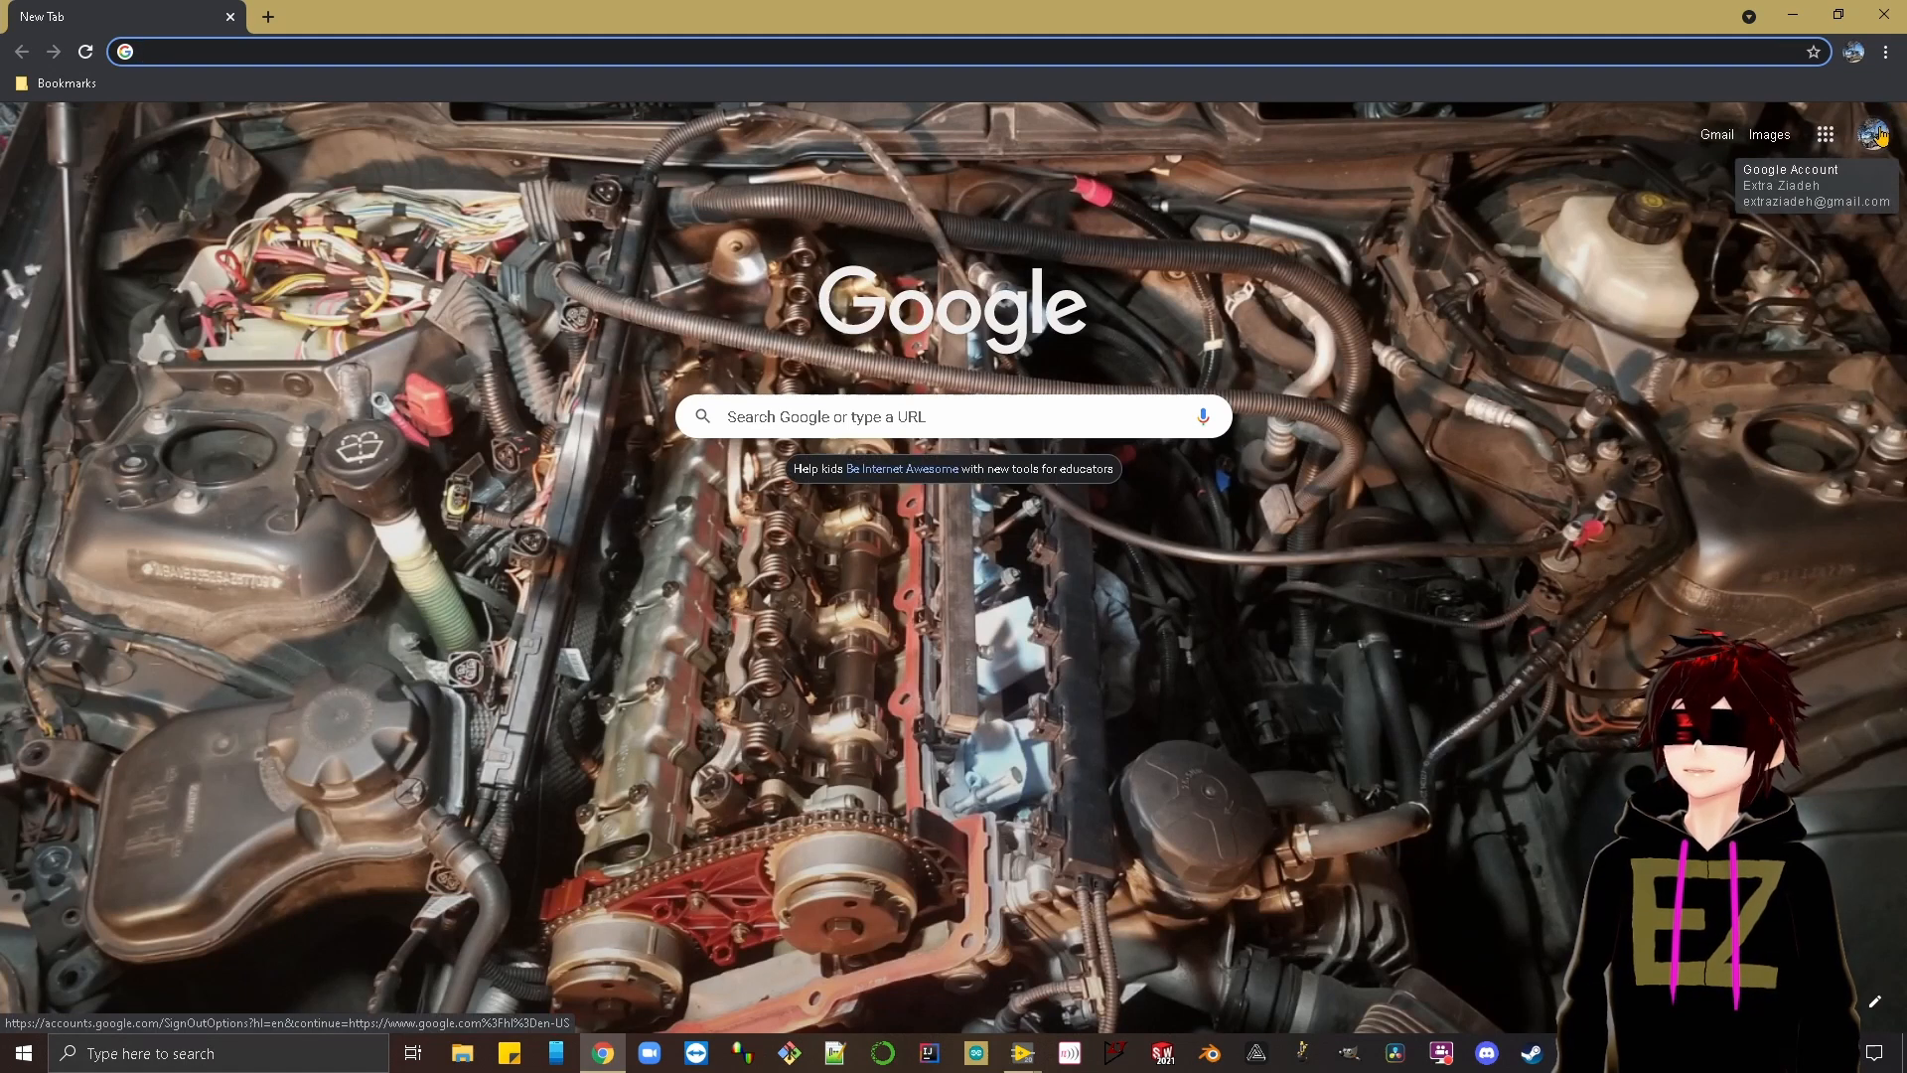
# Go through Manage your Google Account to Security and open App passwords.
pyautogui.click(1876, 134)
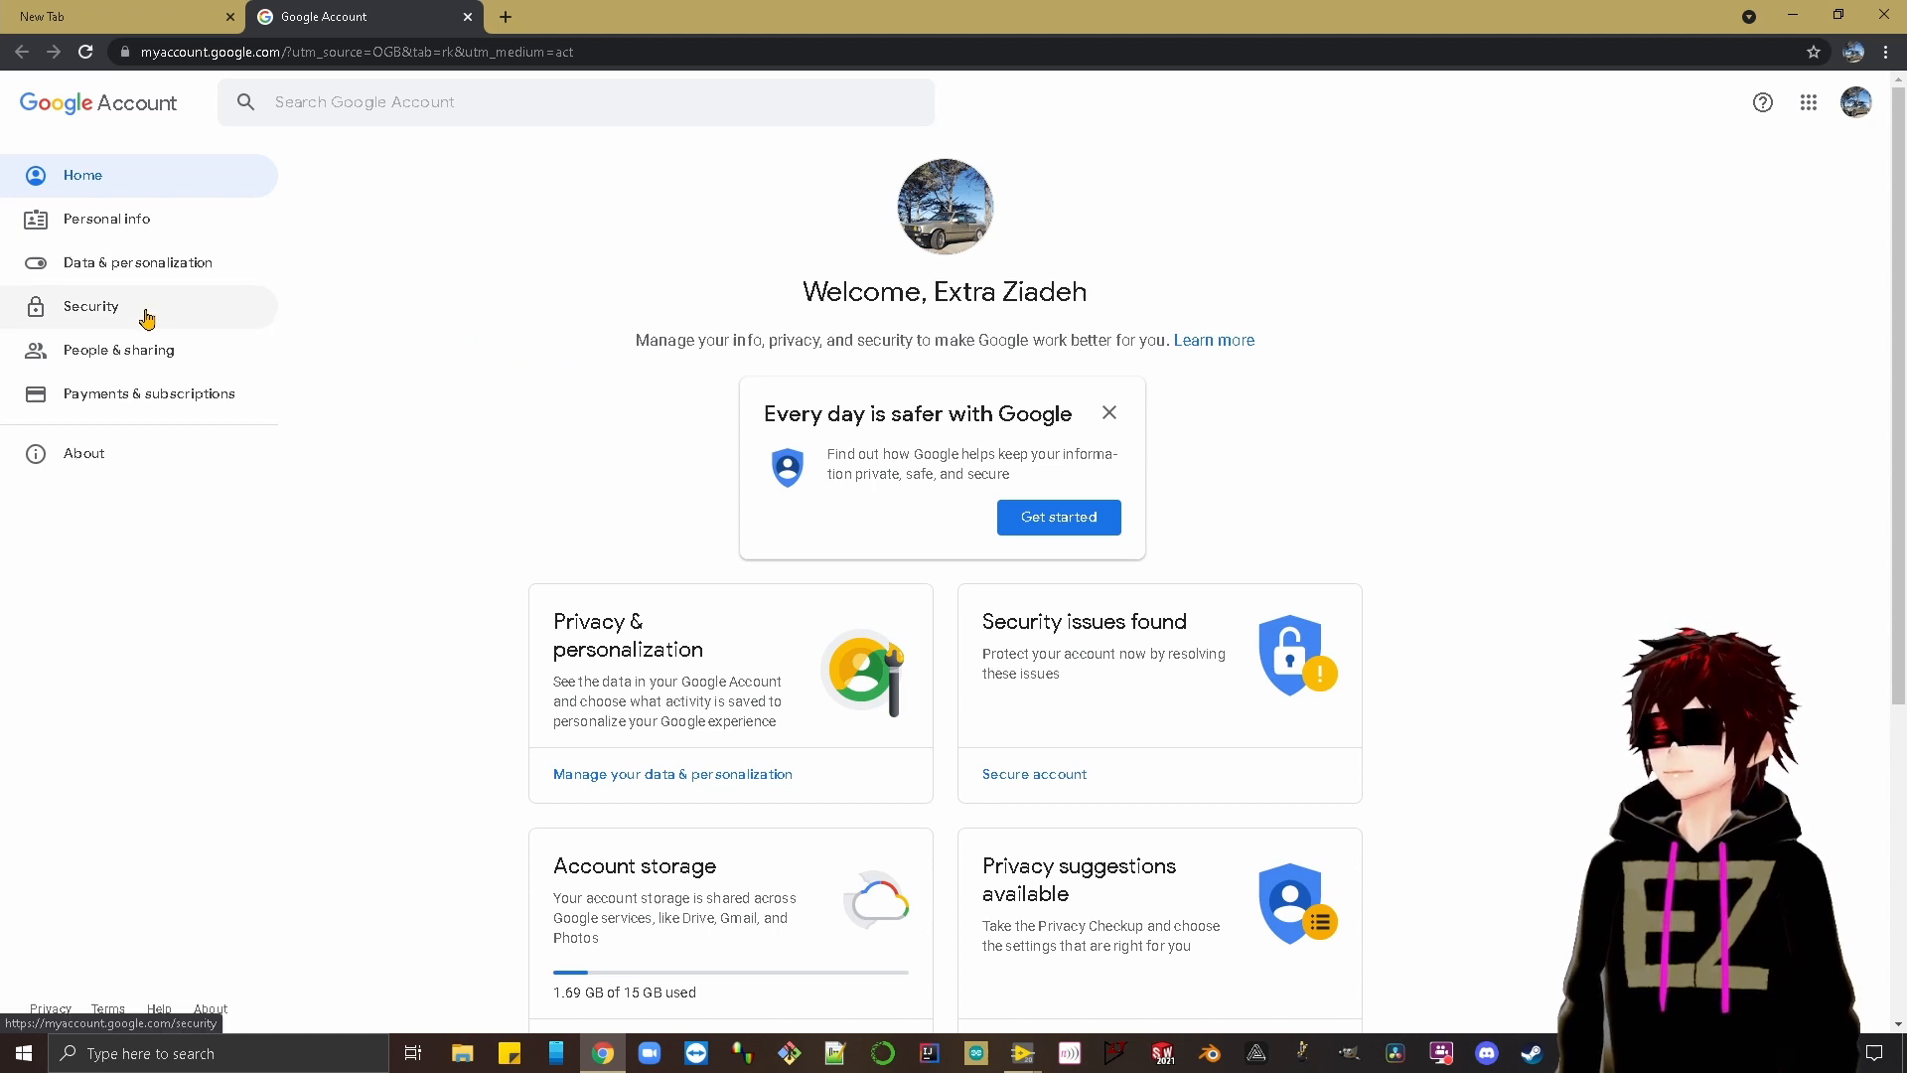
pyautogui.click(91, 305)
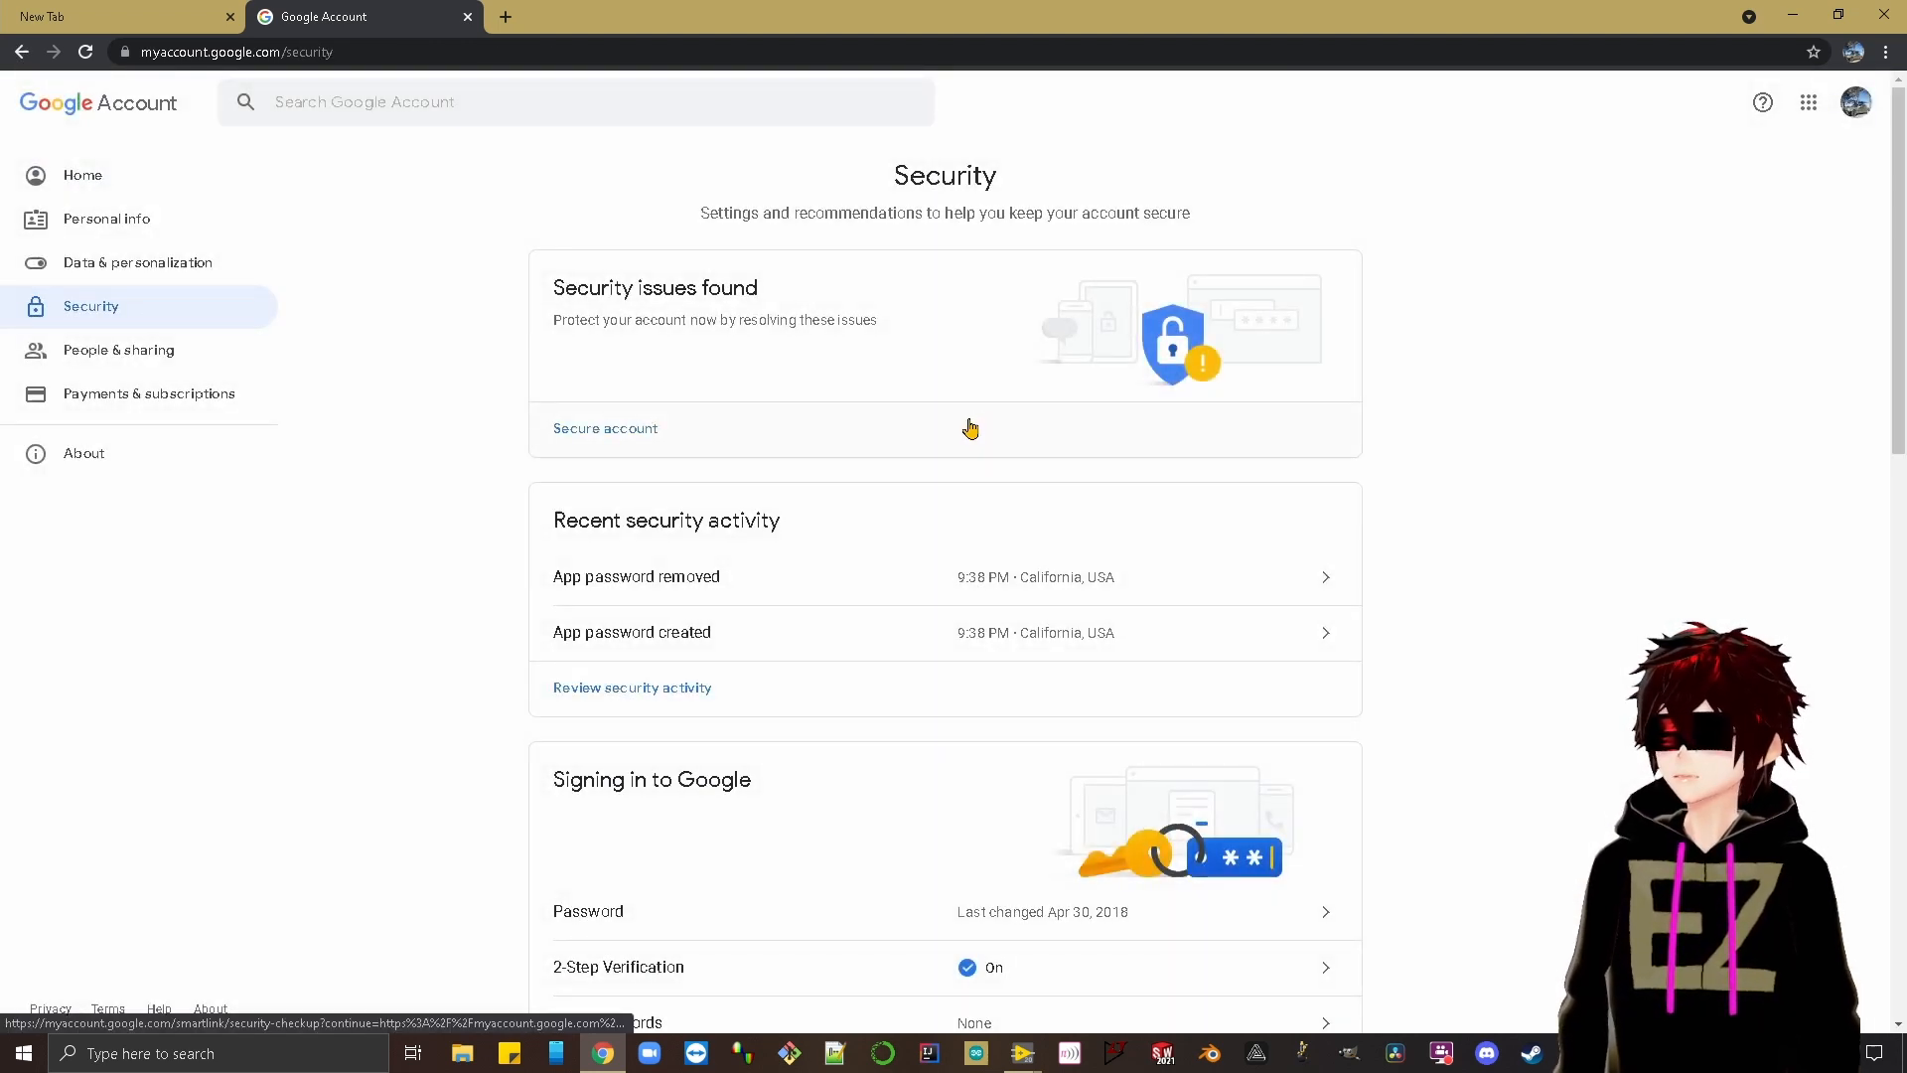
pyautogui.moveTo(945, 500)
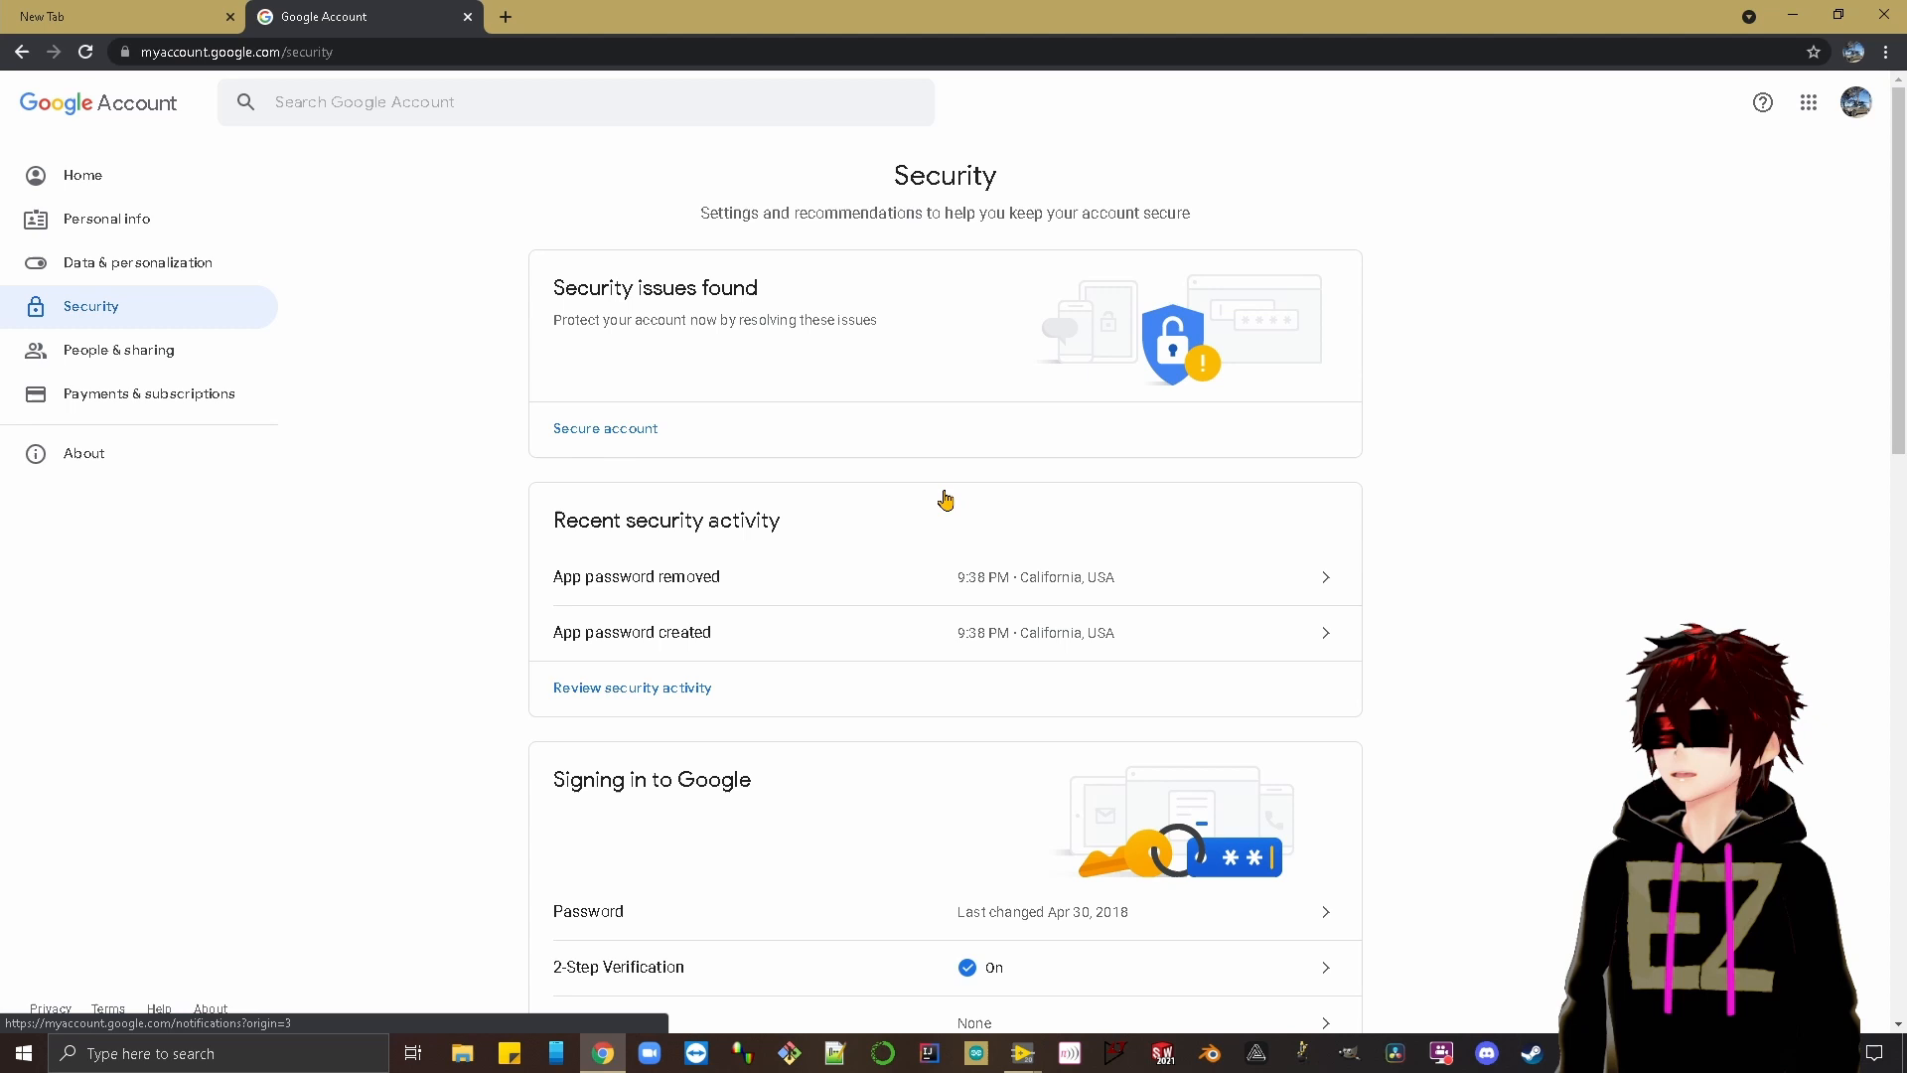
pyautogui.scroll(-3)
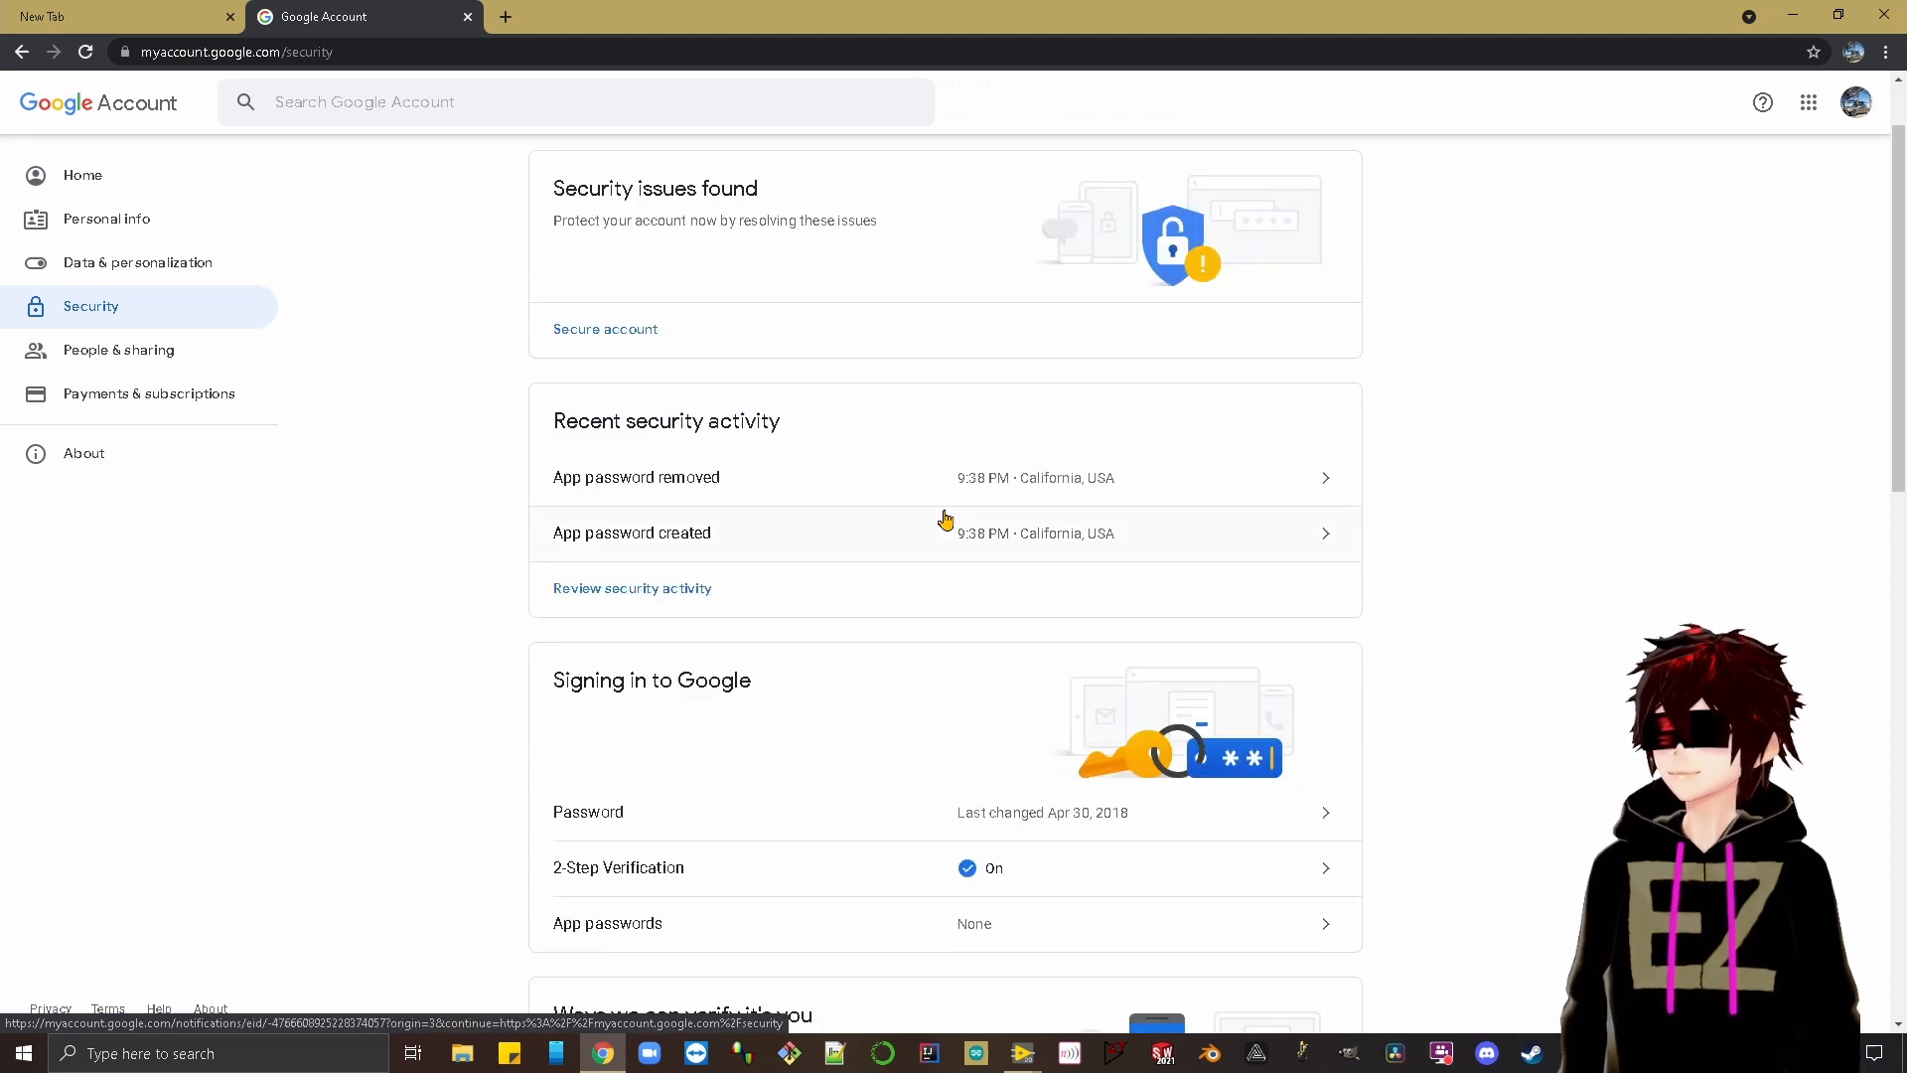
pyautogui.moveTo(877, 534)
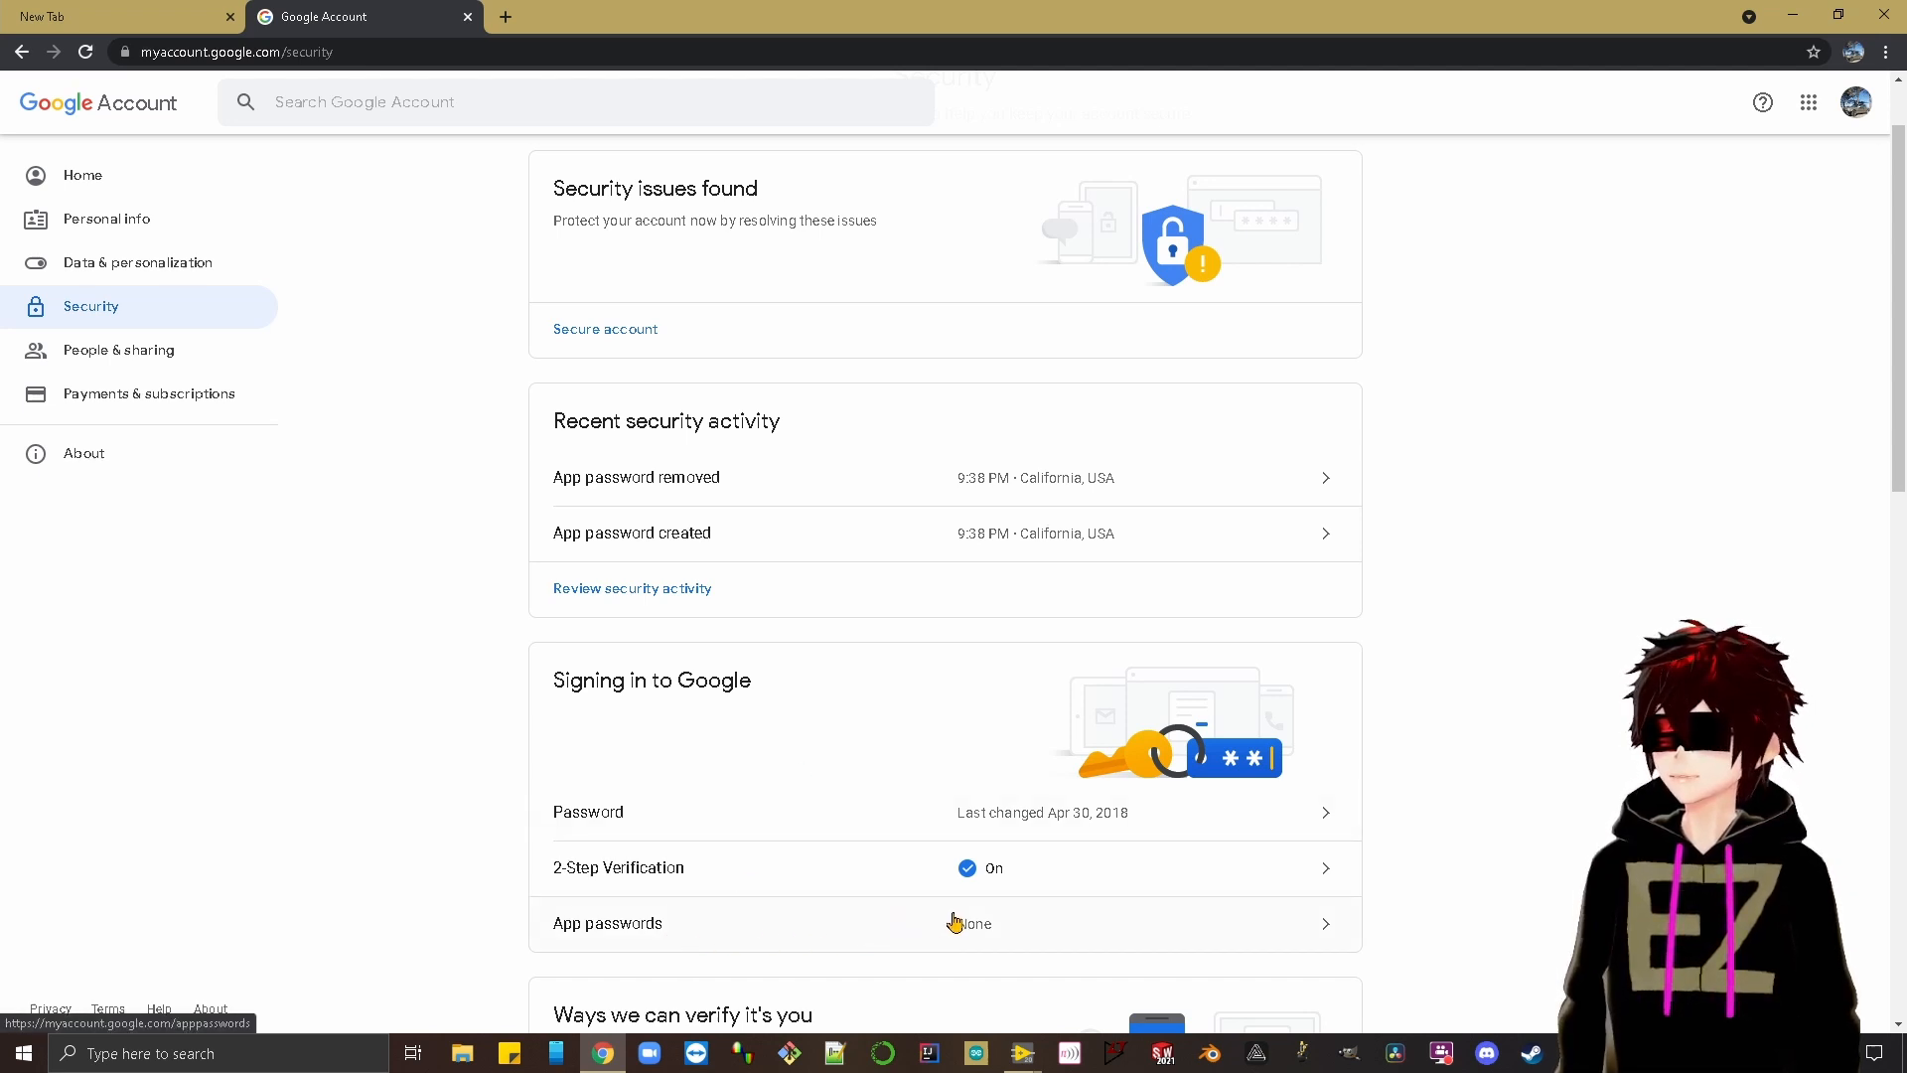
pyautogui.click(972, 923)
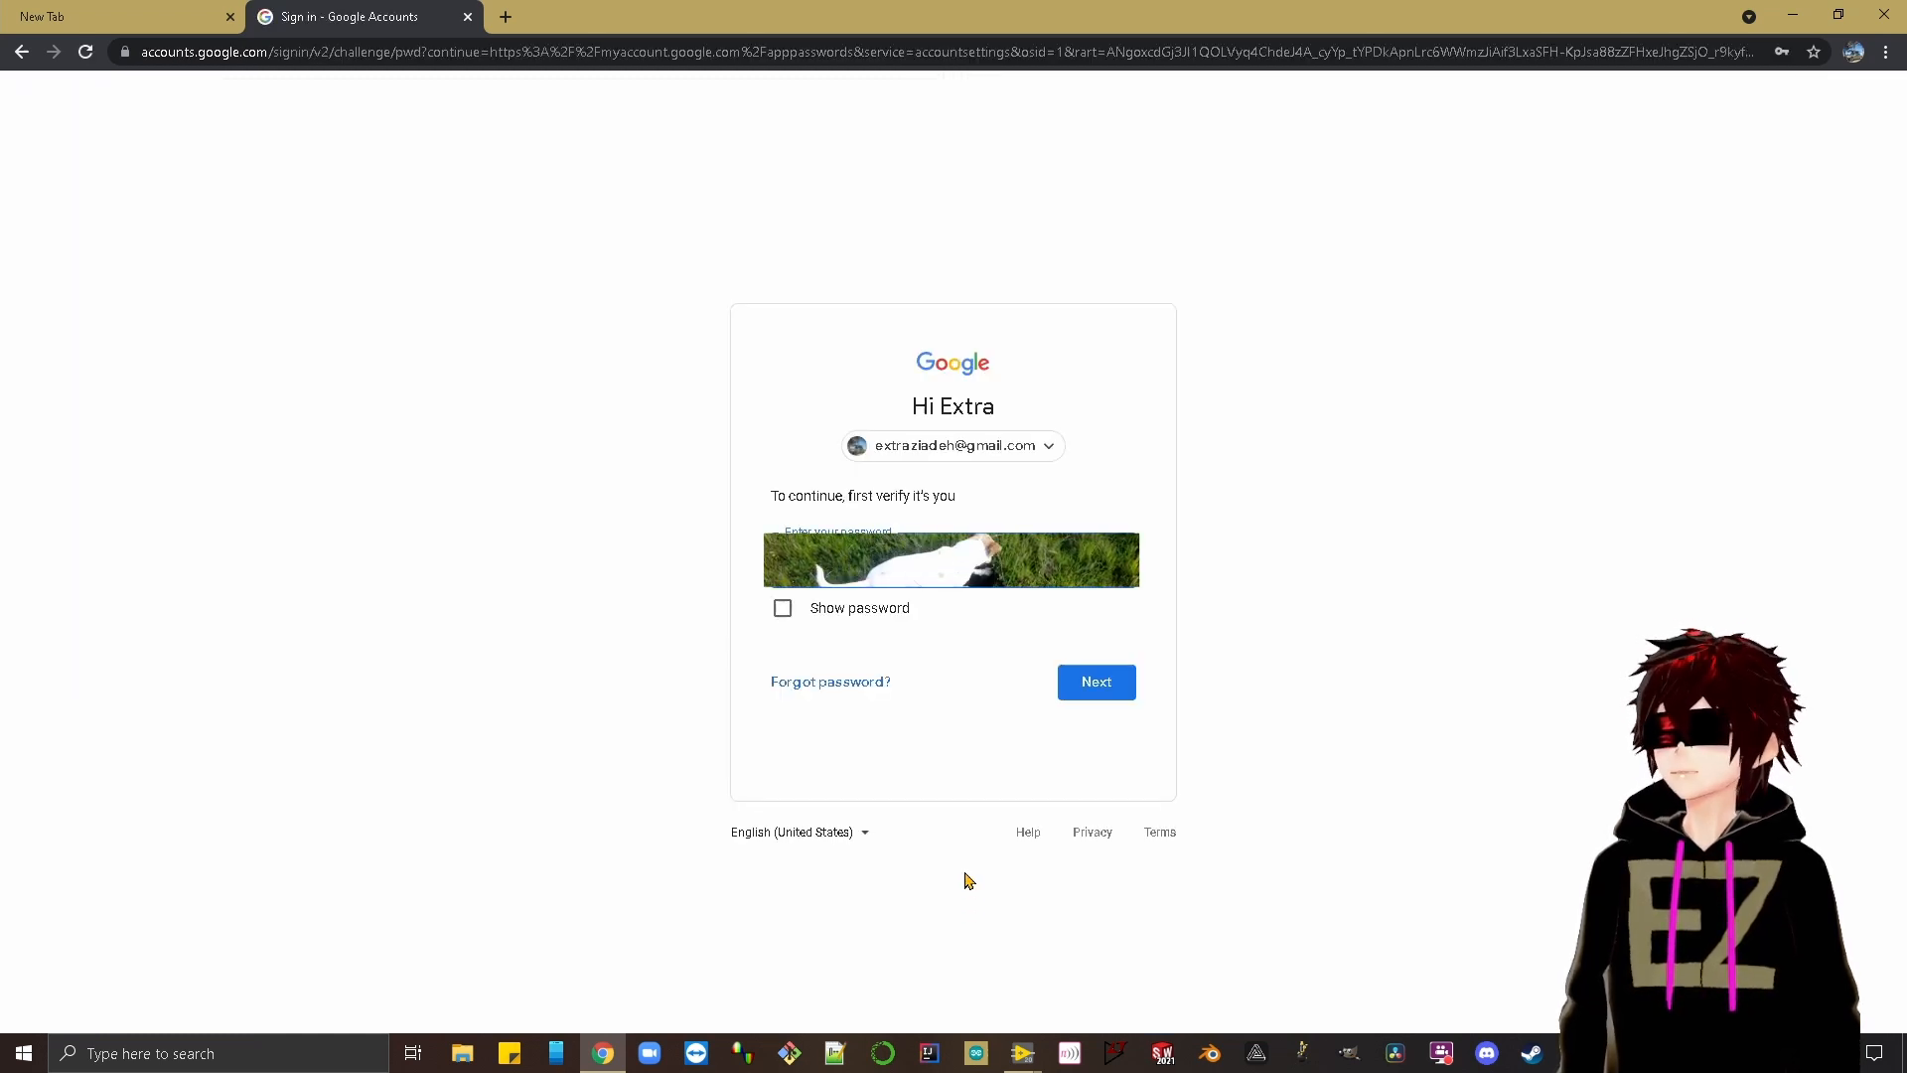
pyautogui.moveTo(1094, 681)
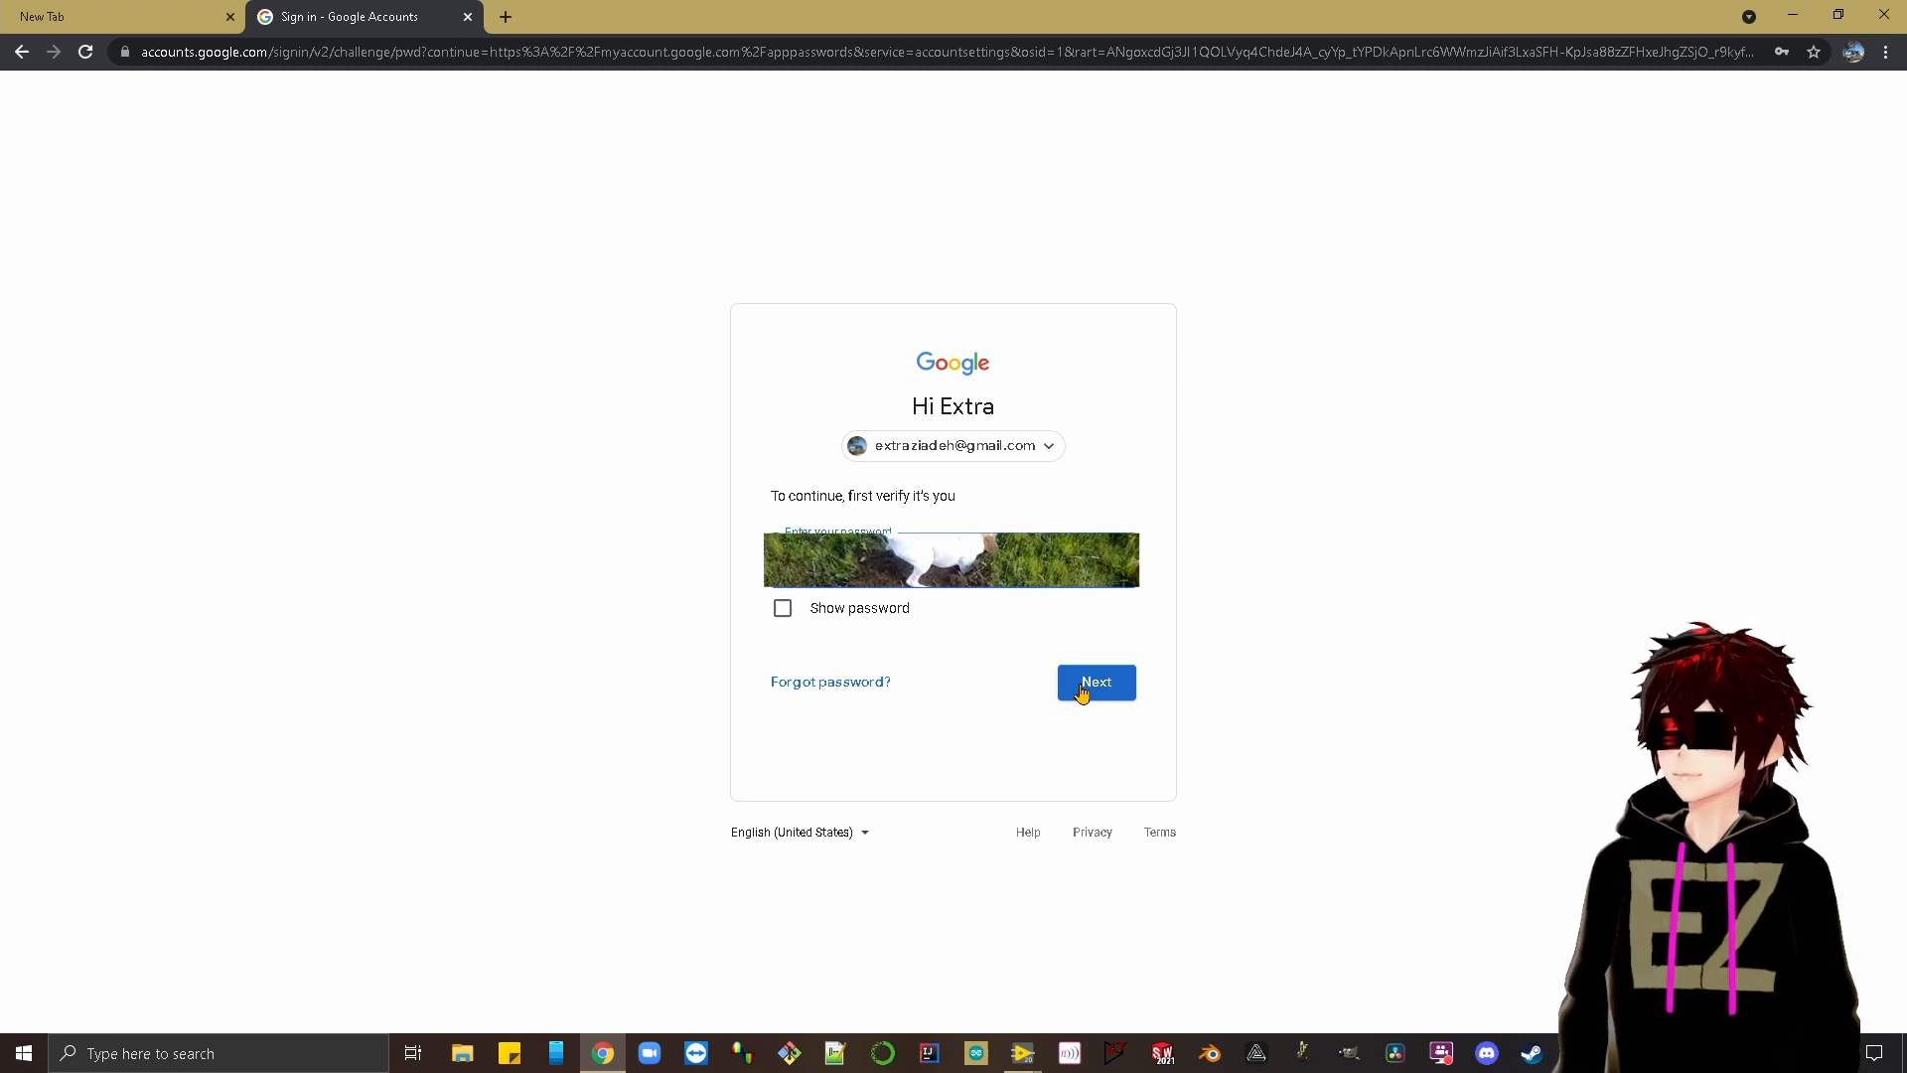
# Submit the account password to verify identity for App passwords.
pyautogui.click(1094, 682)
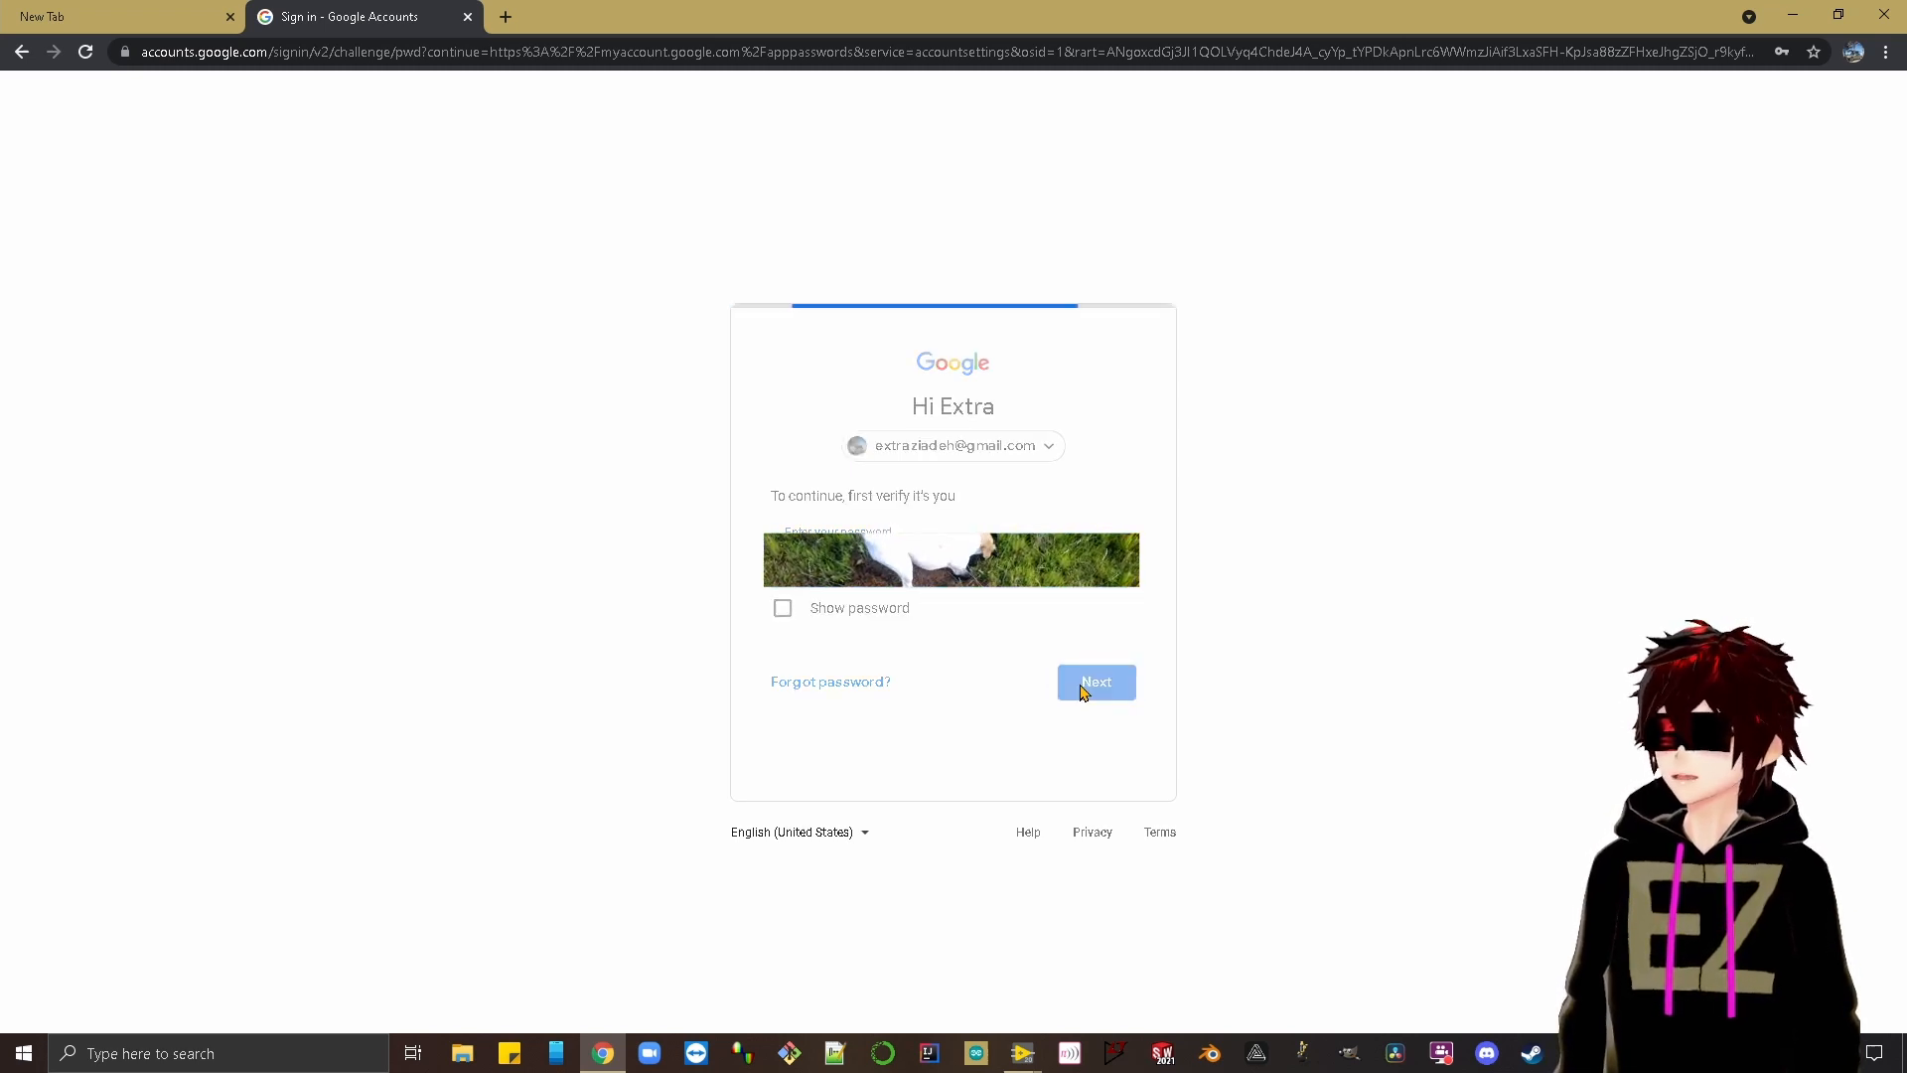
pyautogui.click(1093, 682)
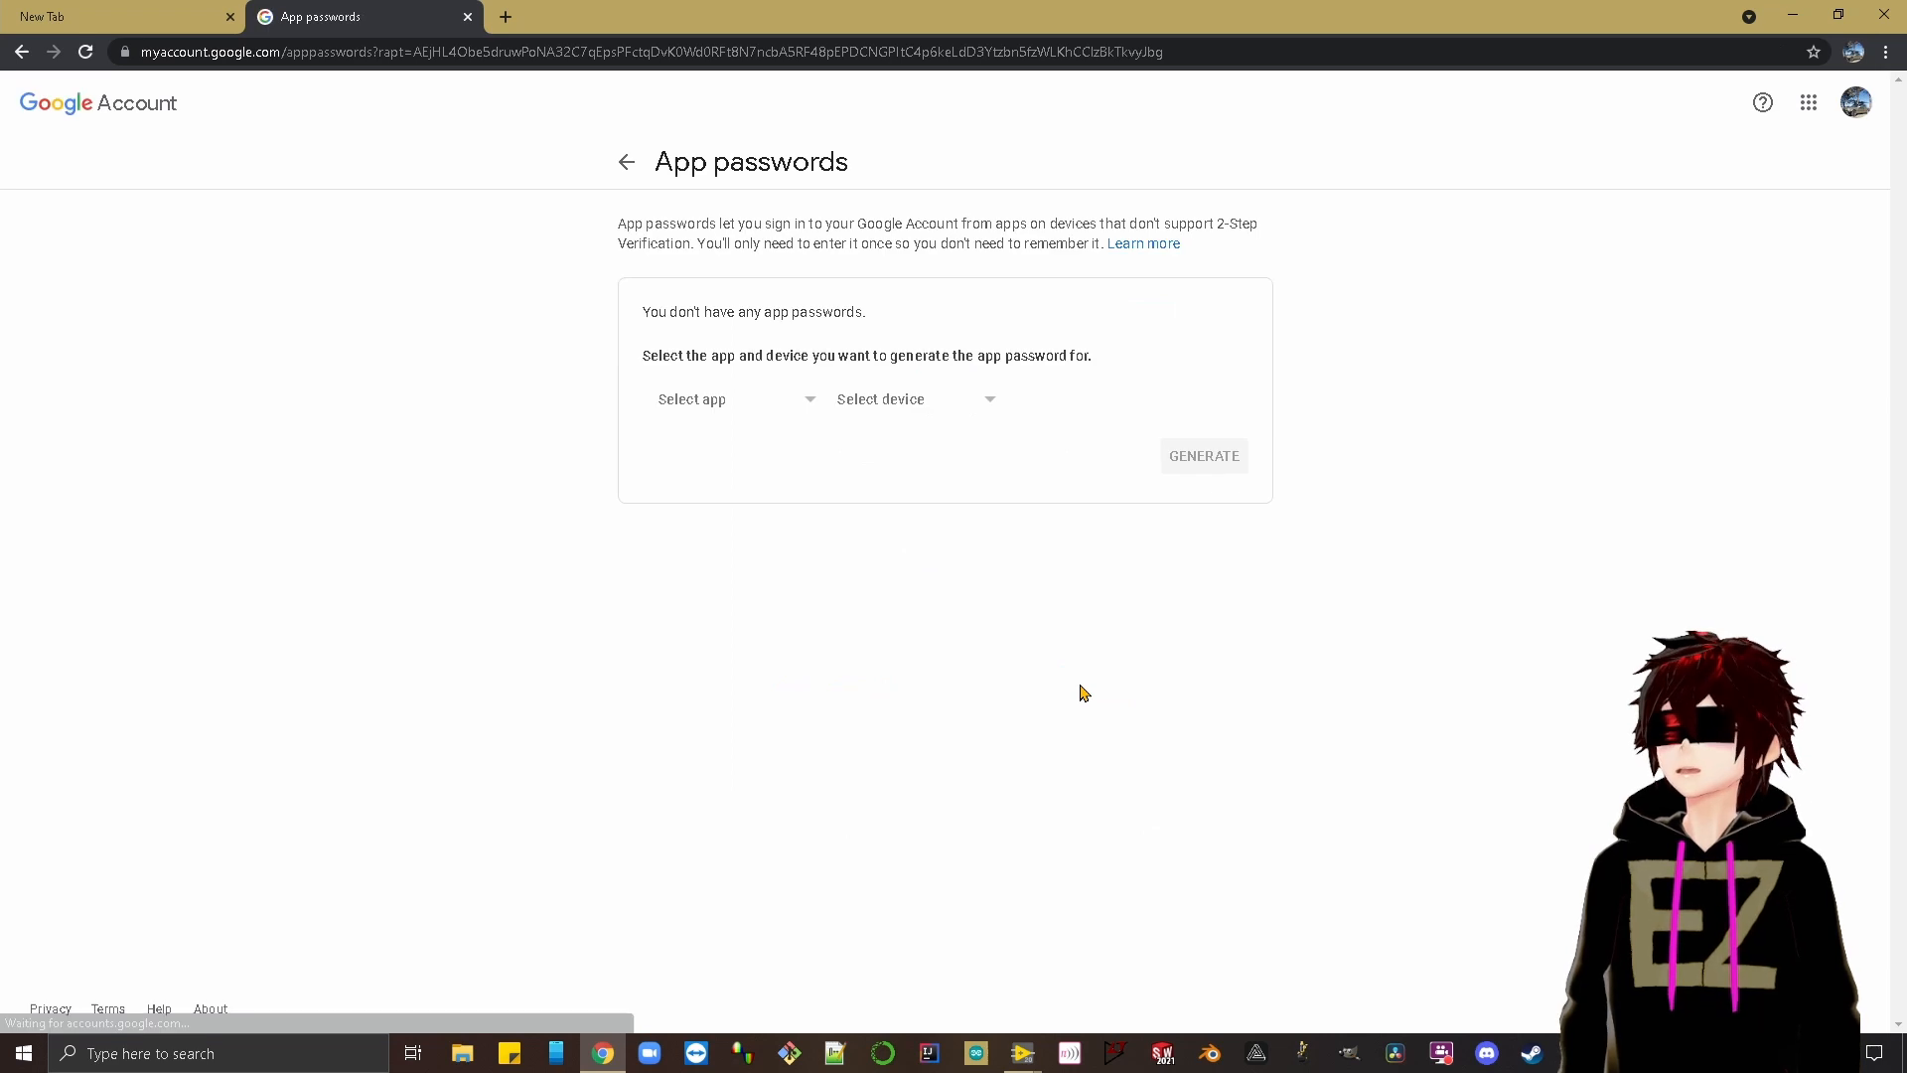
pyautogui.moveTo(790, 412)
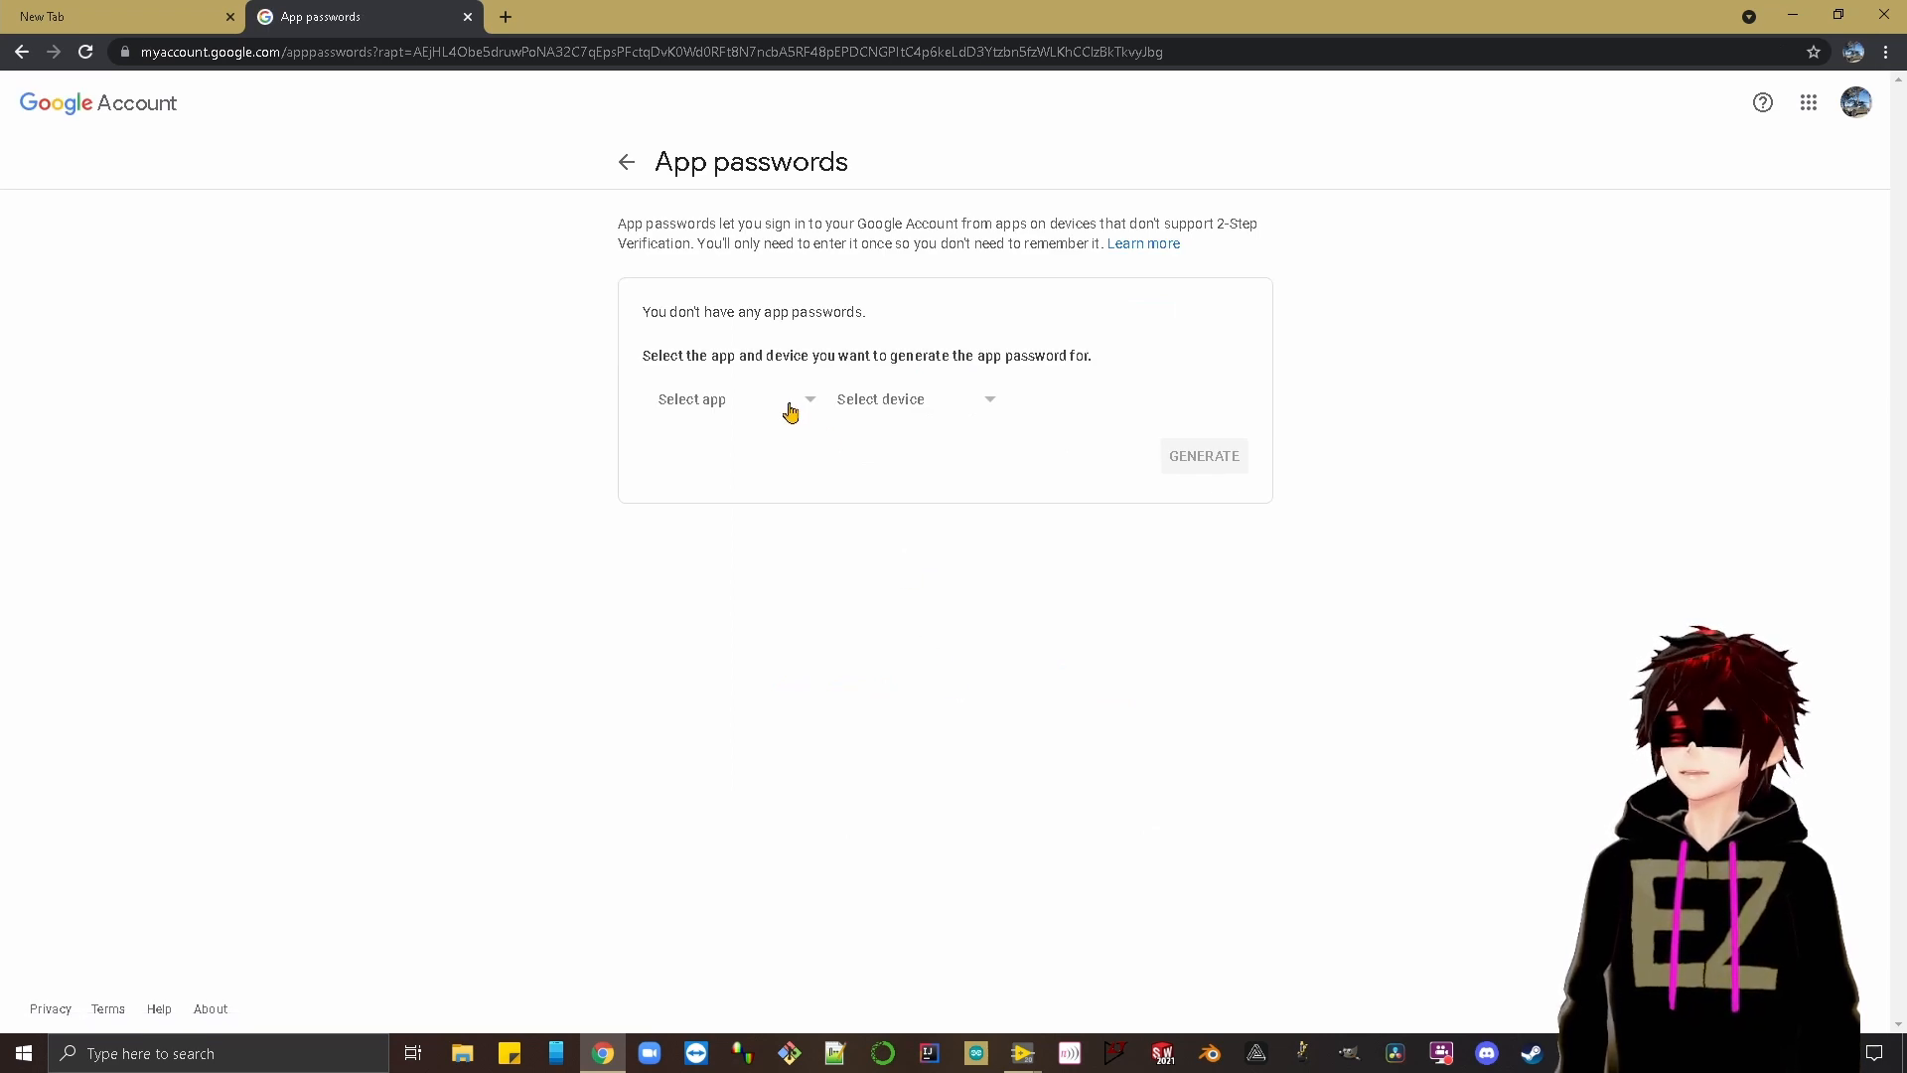
# Generate a Google app password with the custom app name 'LabVIEW'.
pyautogui.click(730, 399)
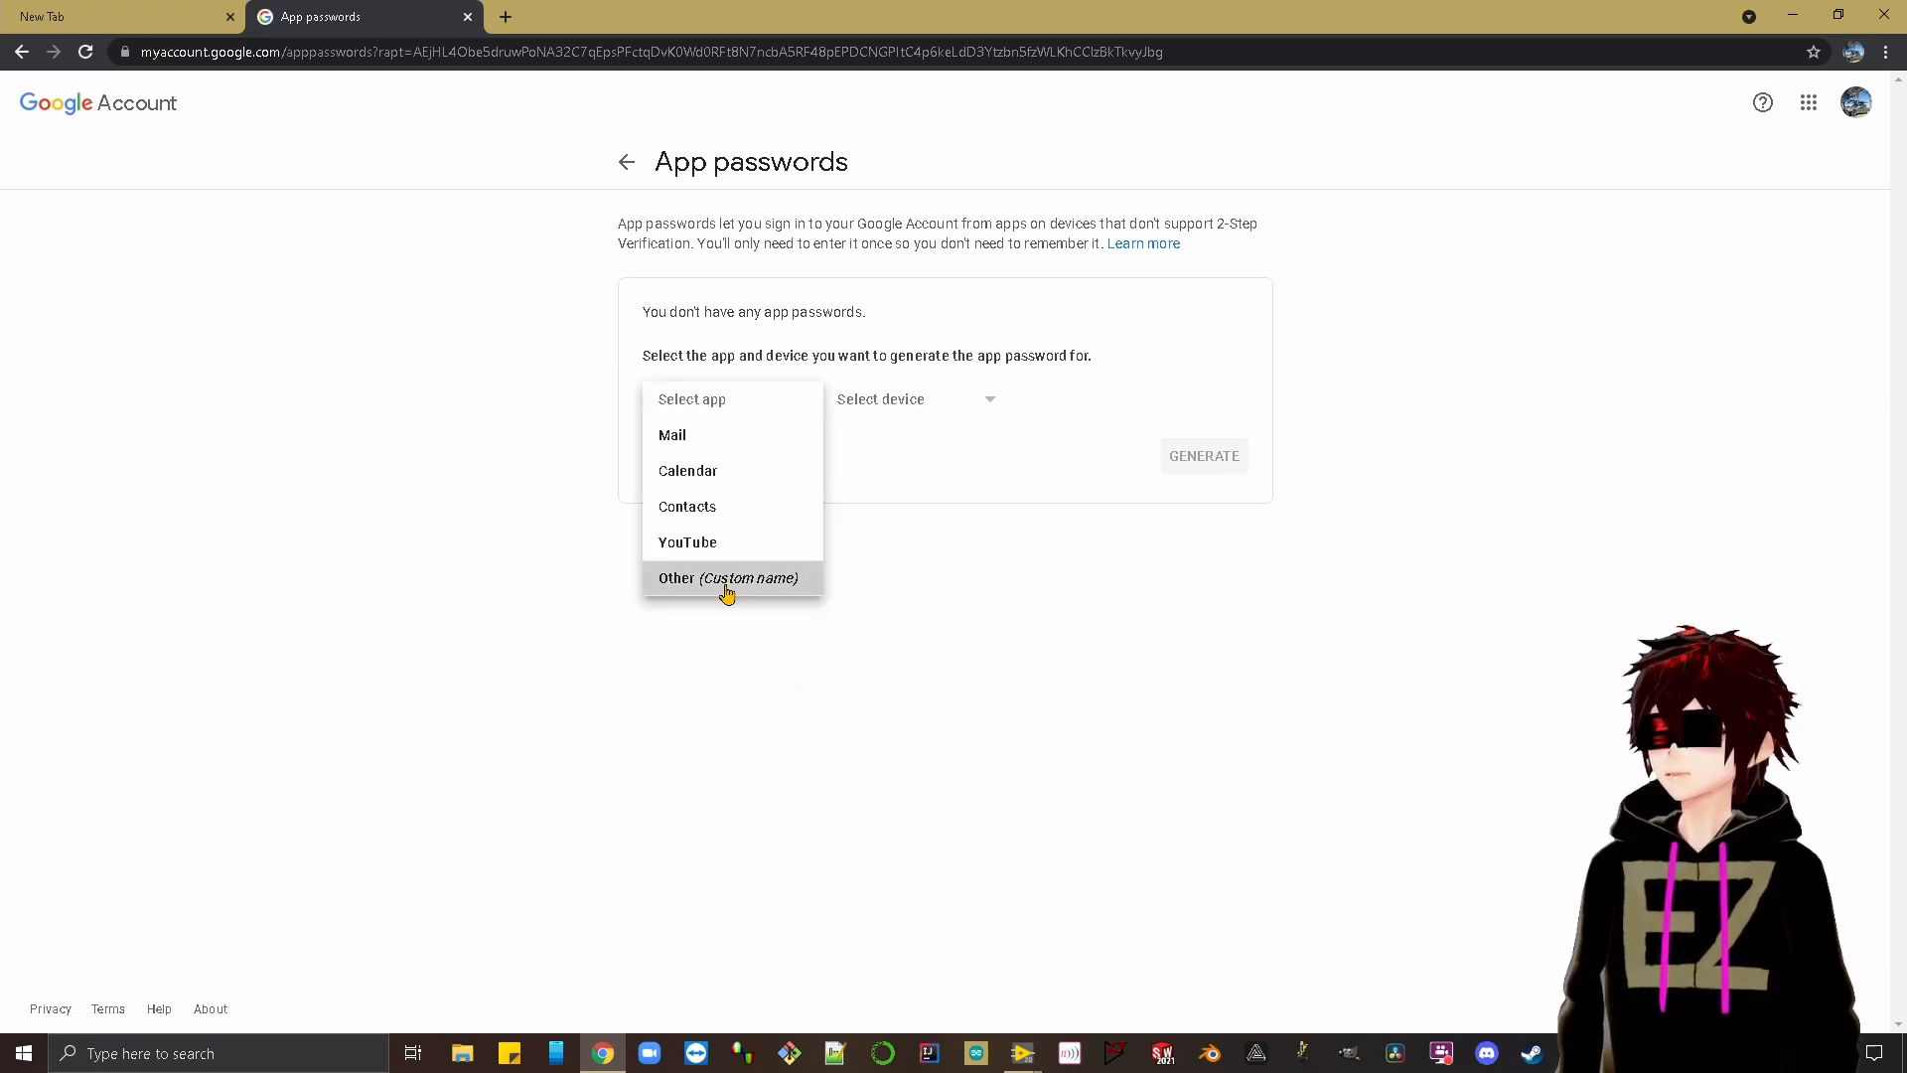
pyautogui.click(727, 576)
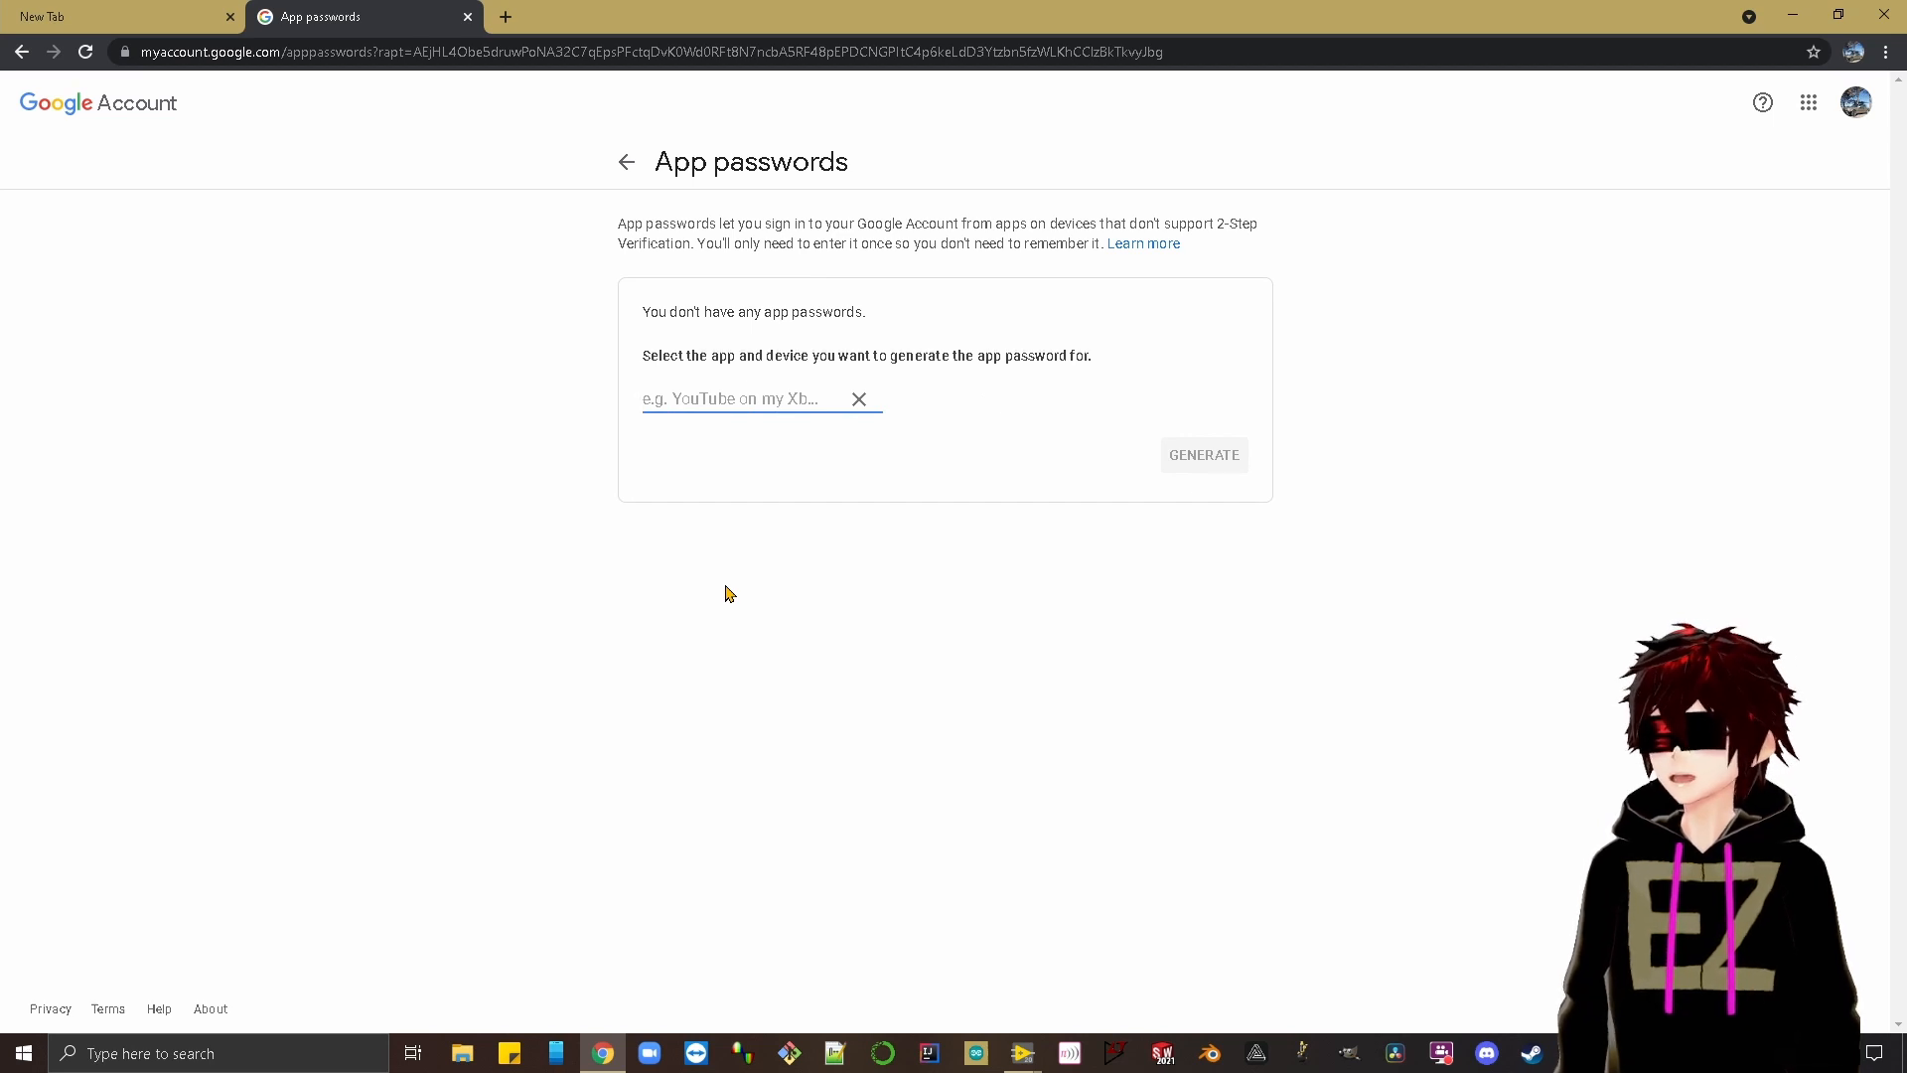
pyautogui.write('Lab')
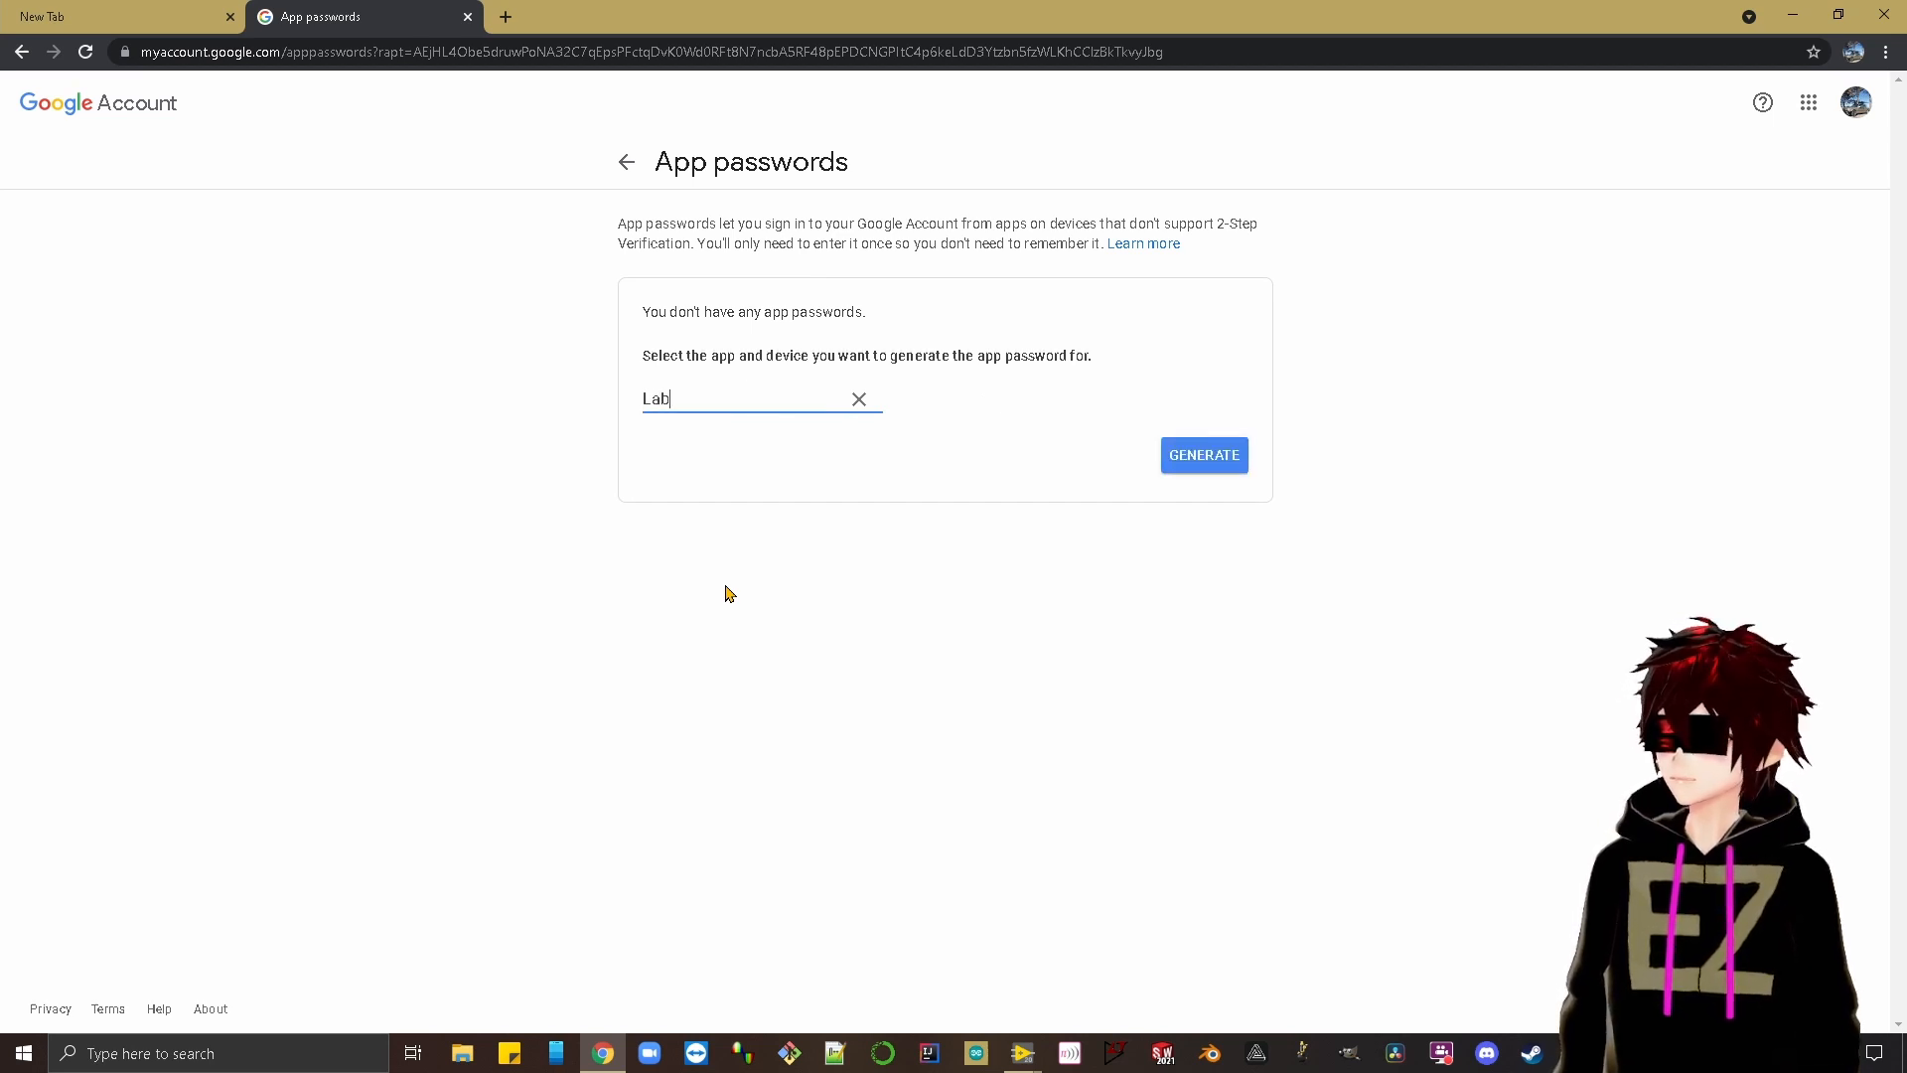
pyautogui.write('VIEW')
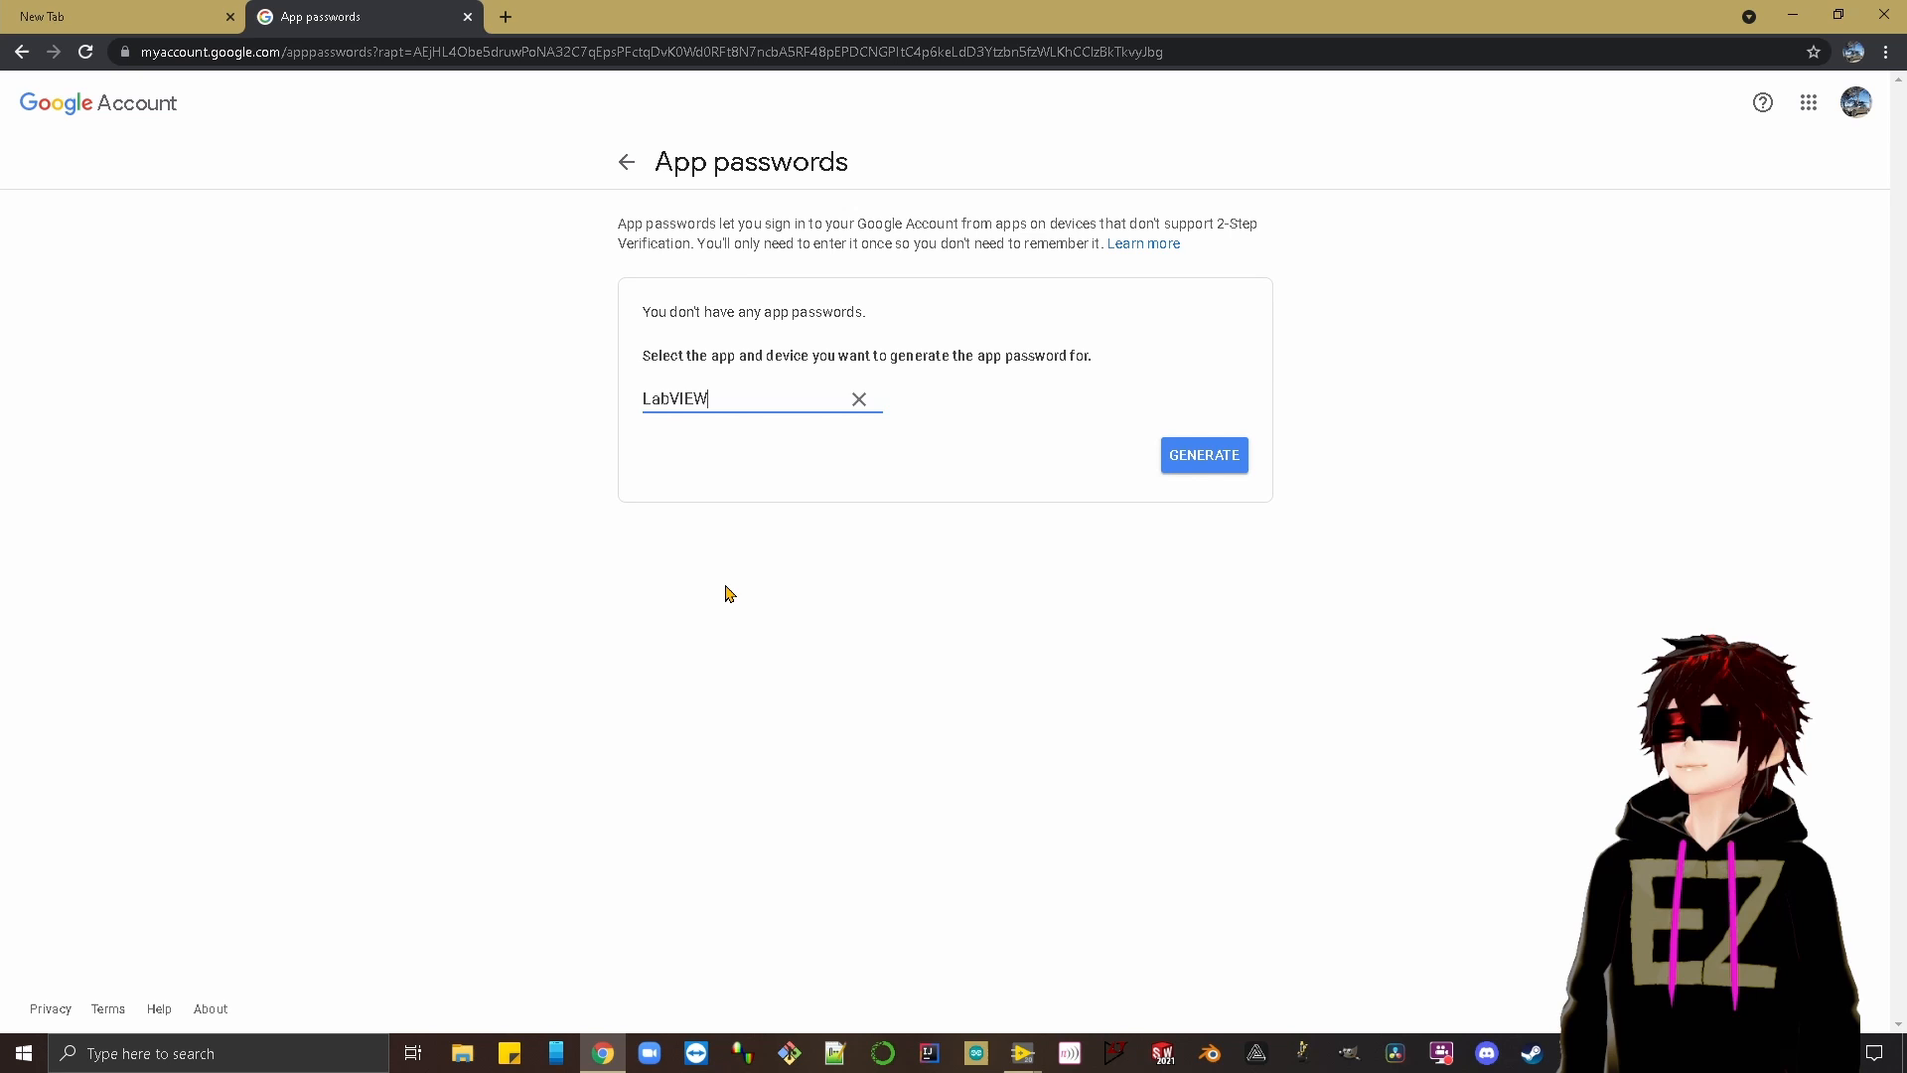
pyautogui.moveTo(1109, 441)
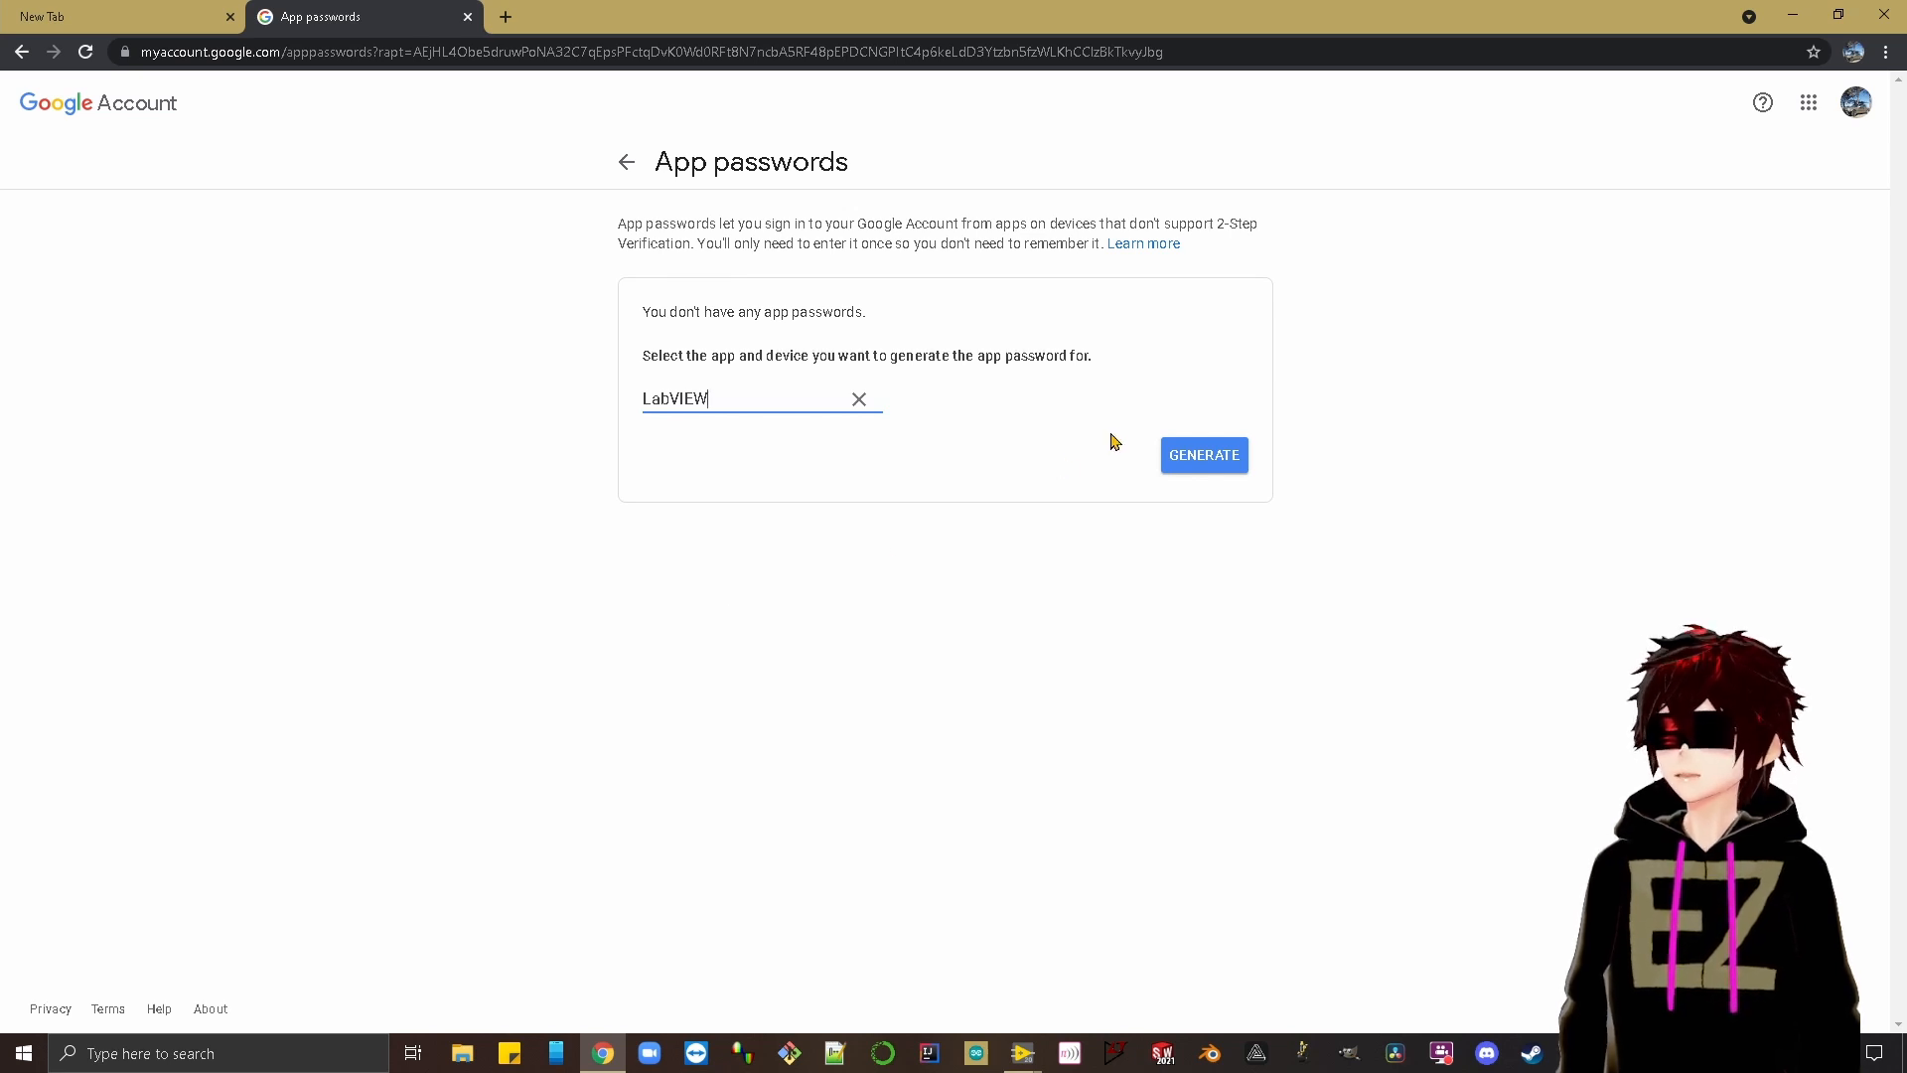
pyautogui.click(1201, 453)
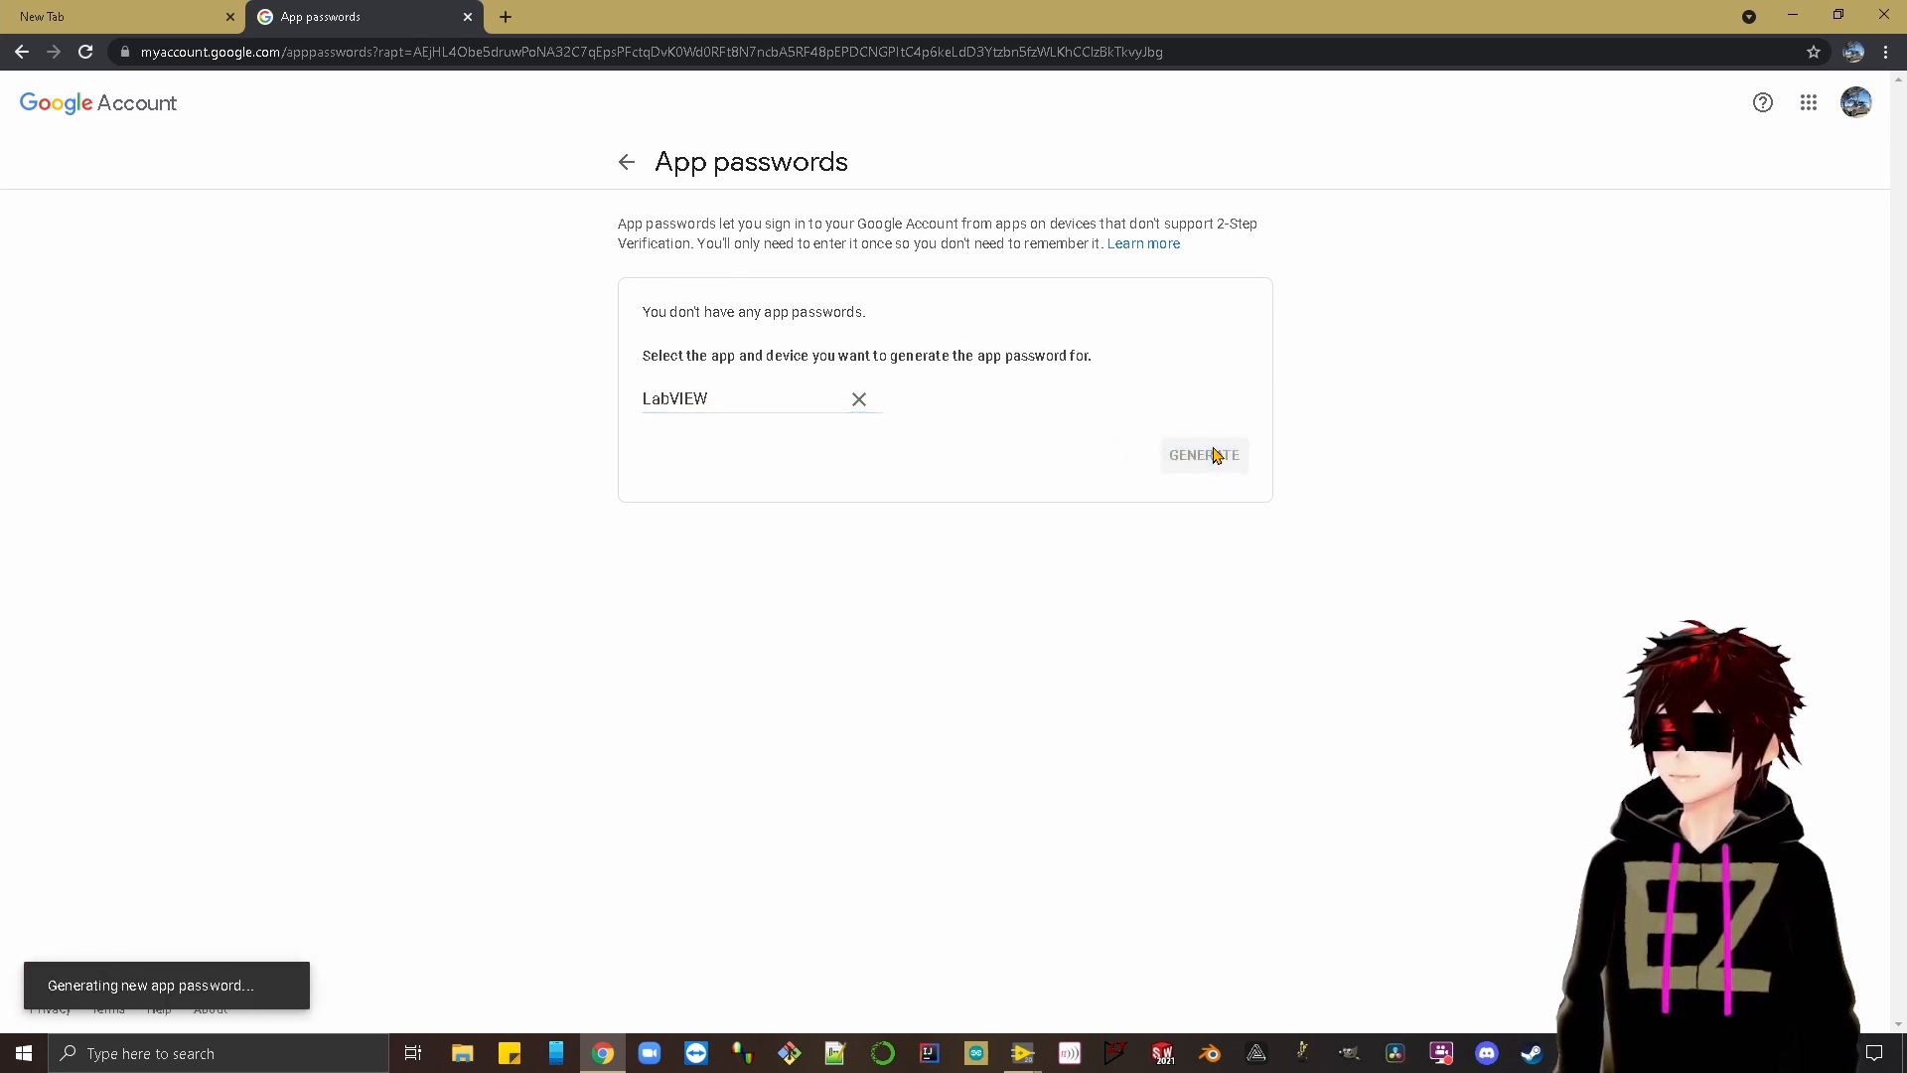
pyautogui.click(1203, 455)
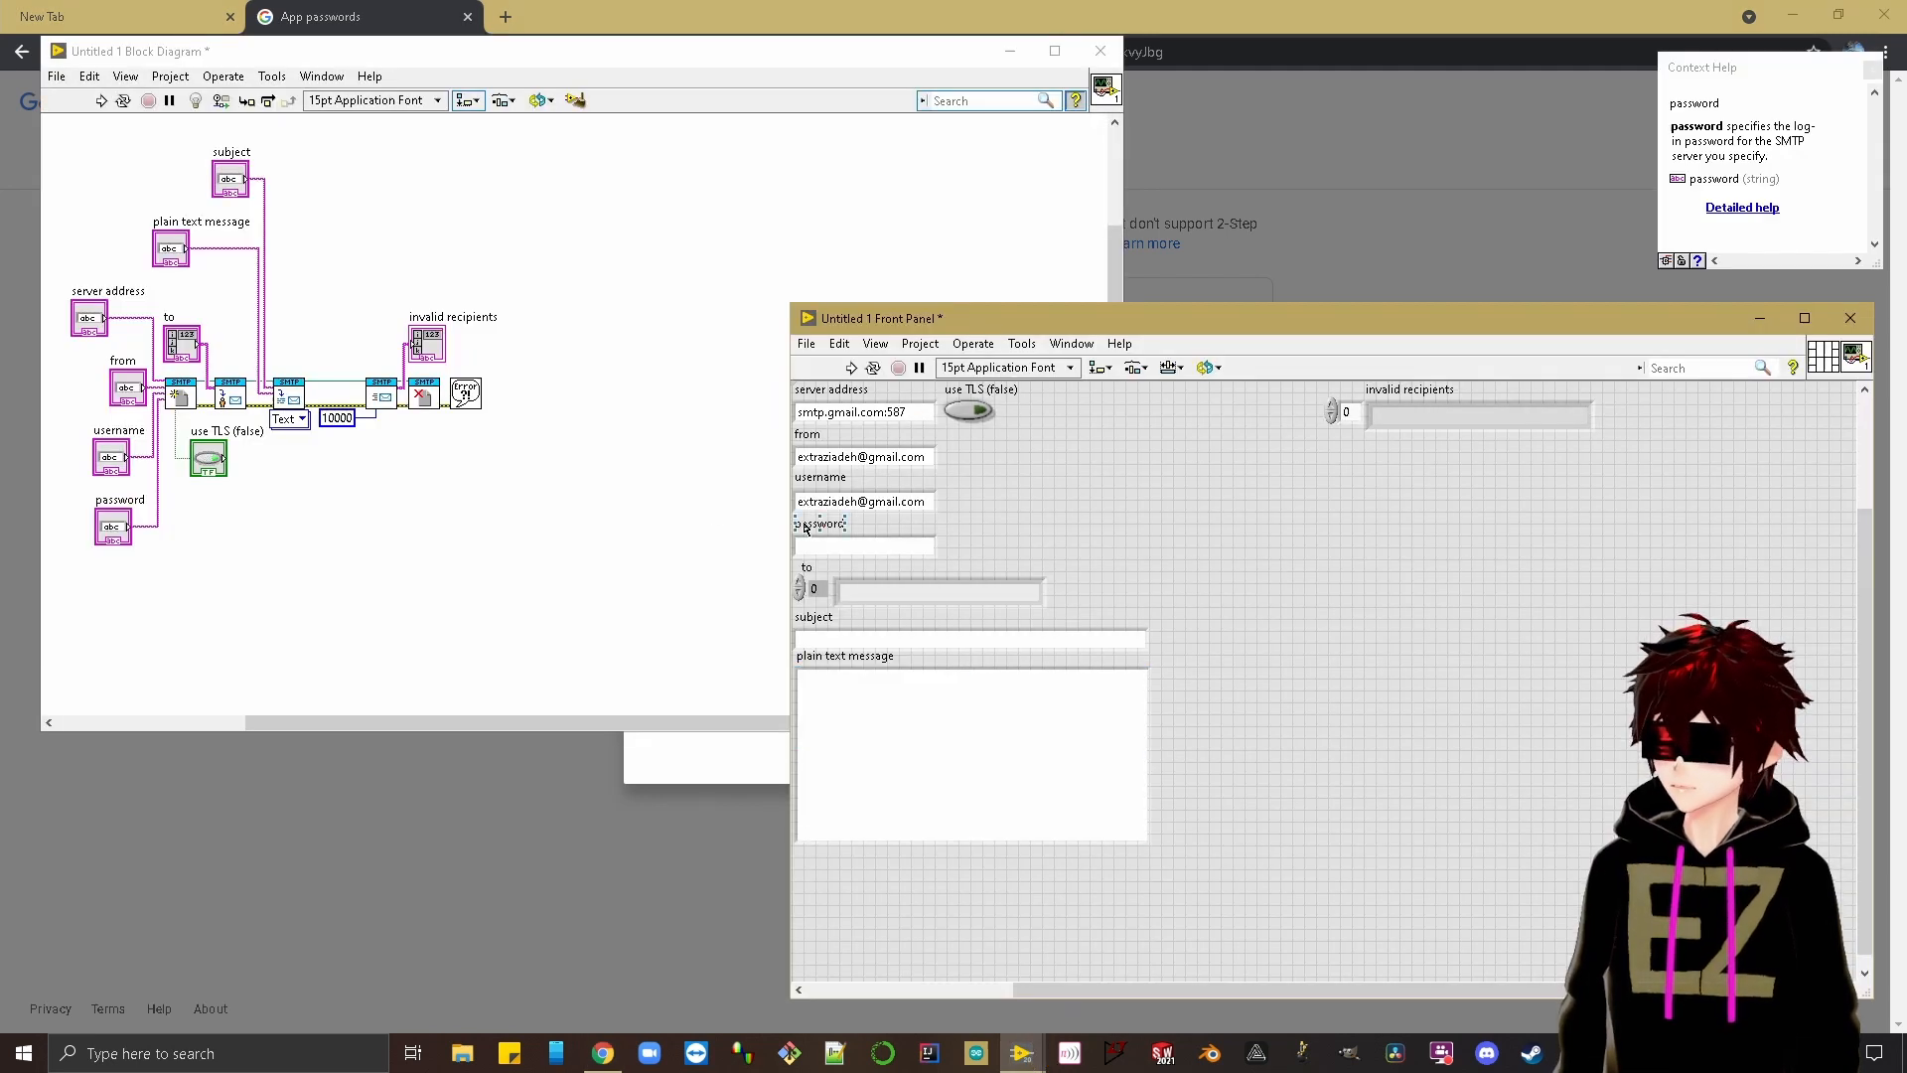
# Paste the generated app password into the VI's password field.
pyautogui.click(863, 543)
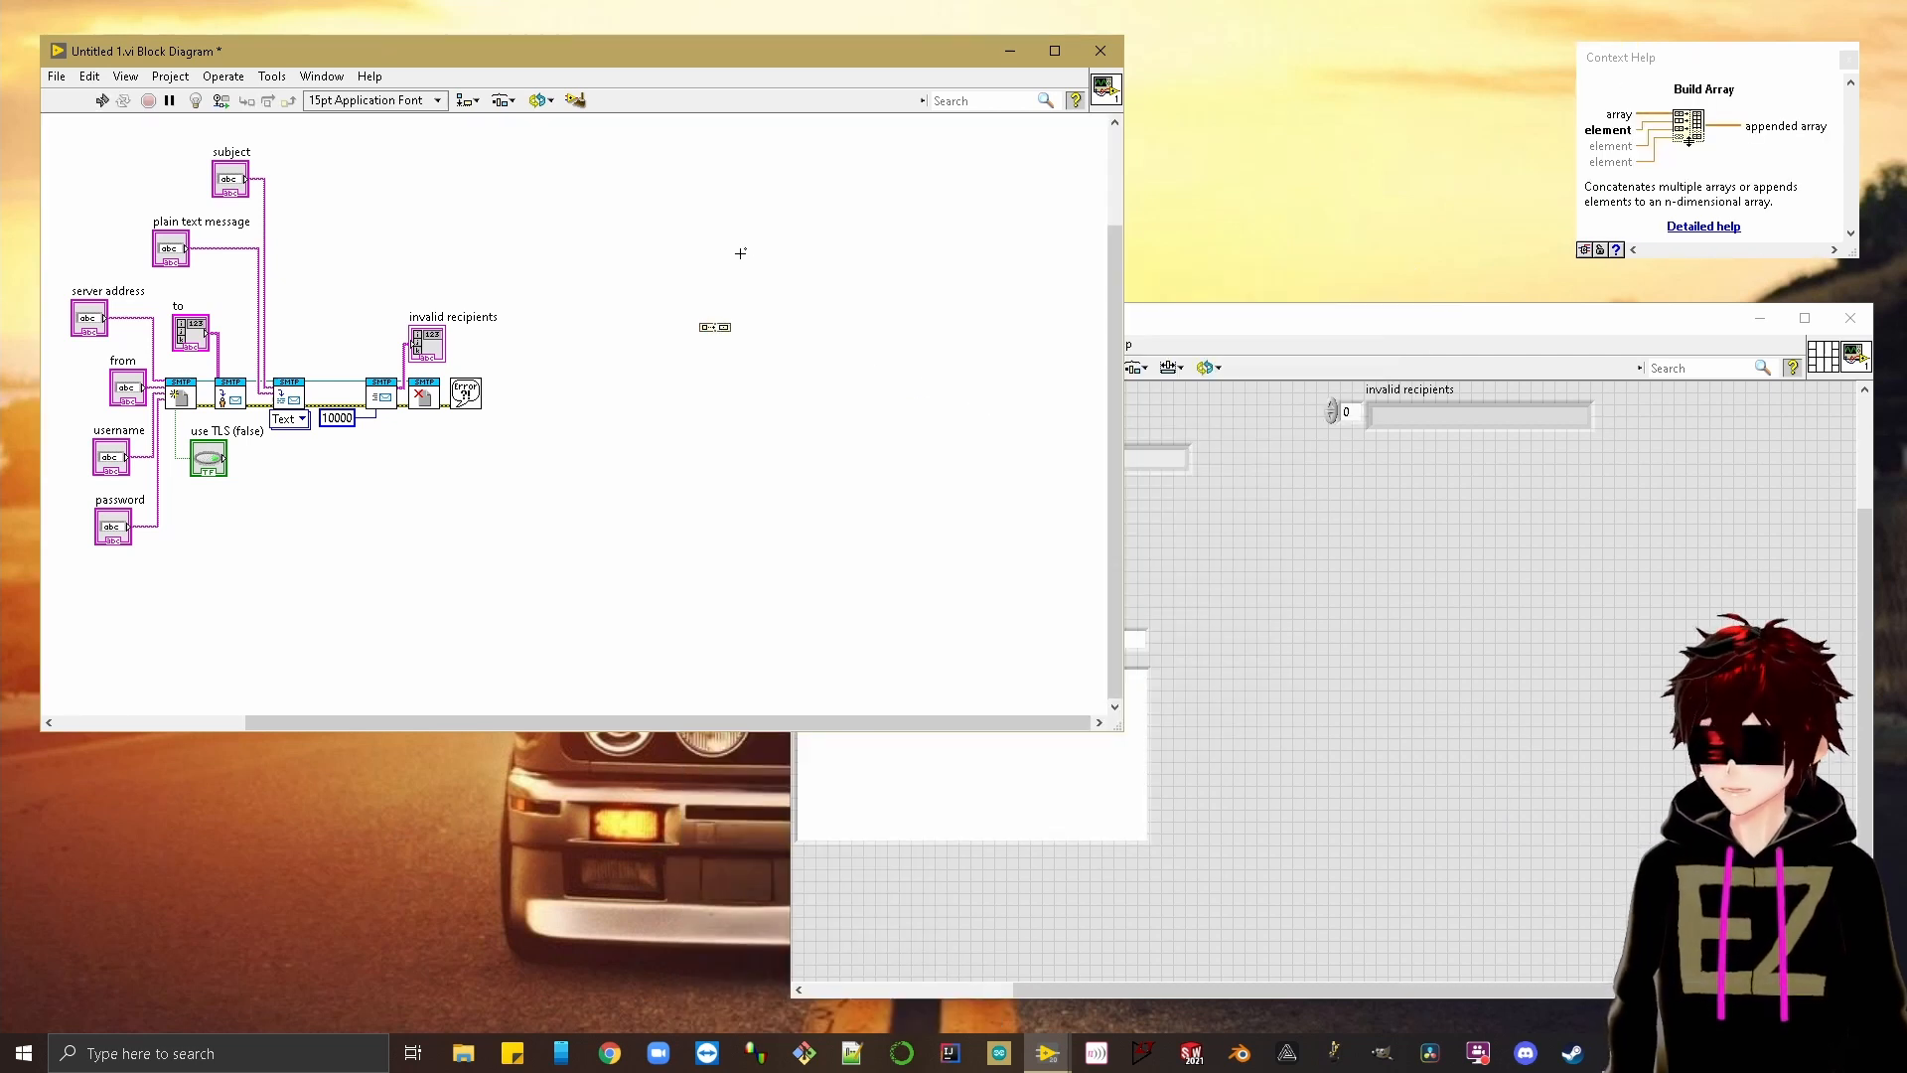
pyautogui.click(1001, 353)
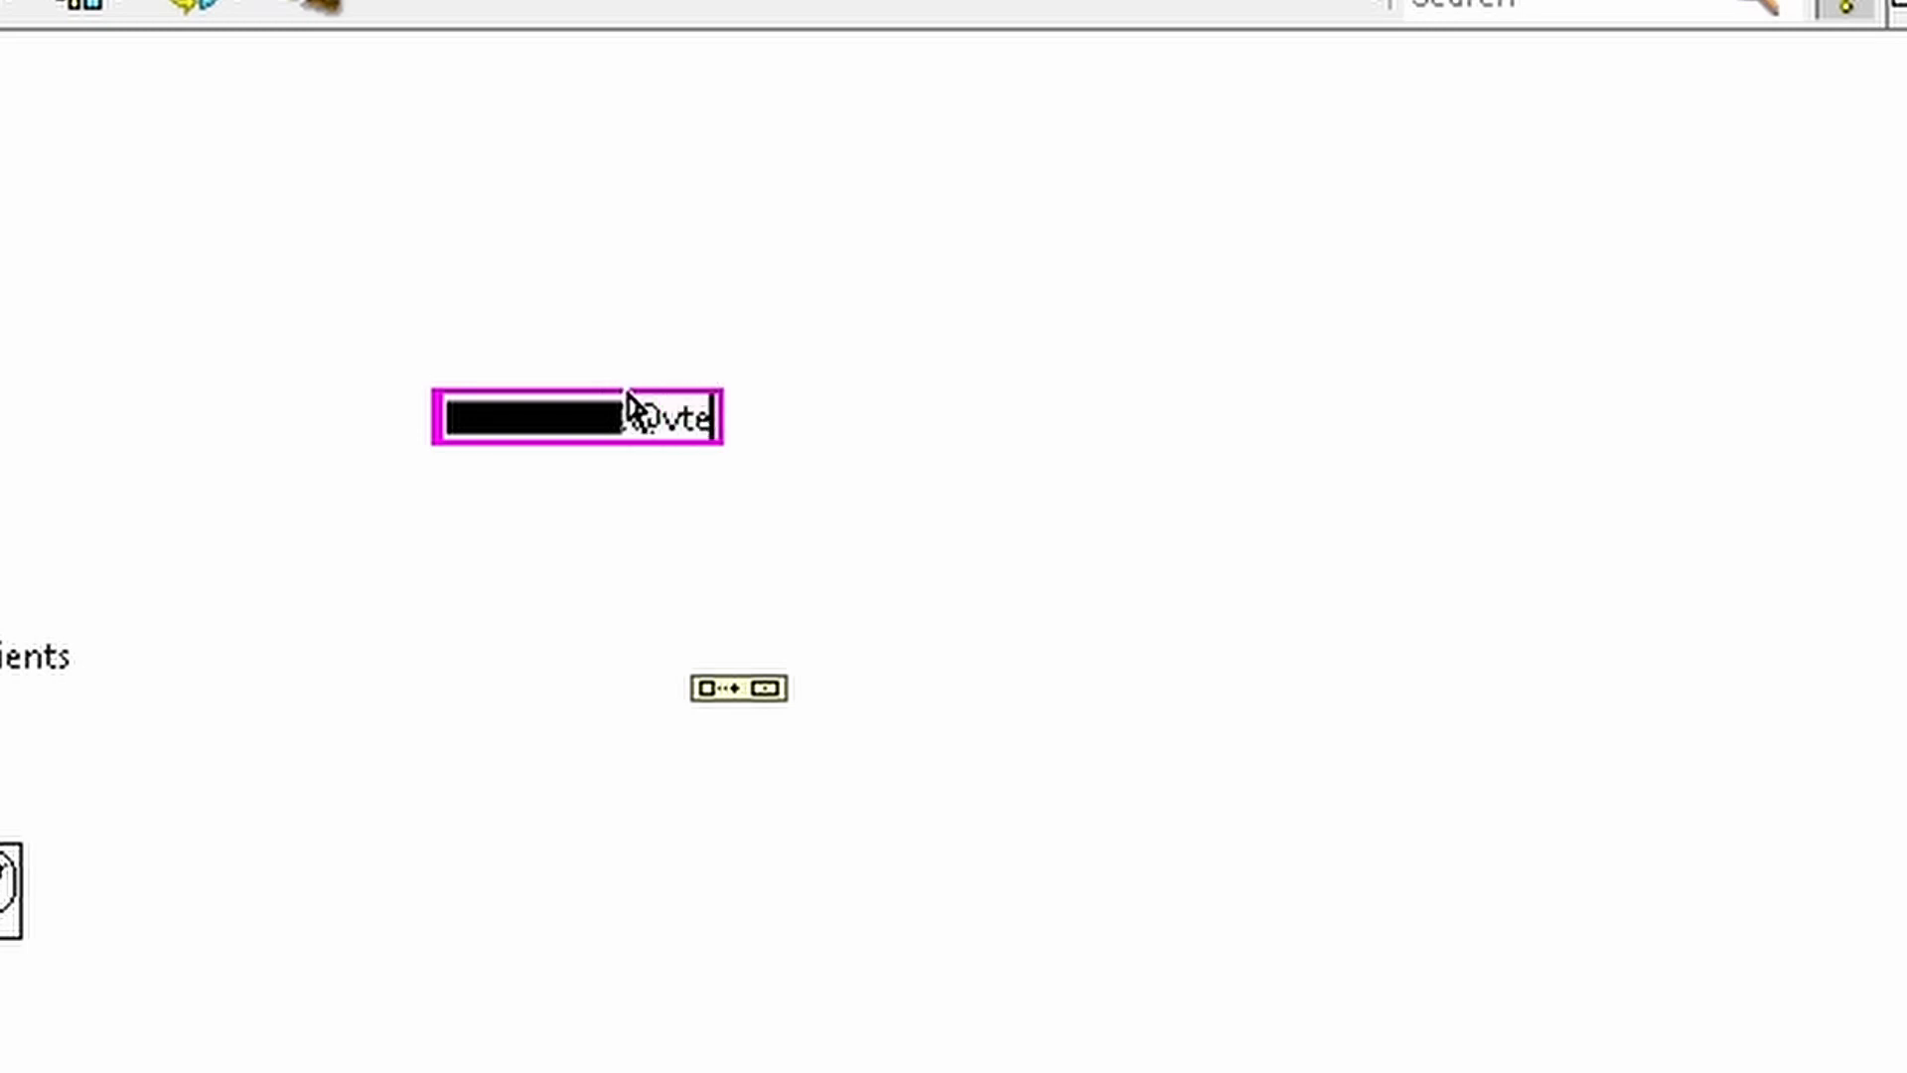
pyautogui.write('xt.com')
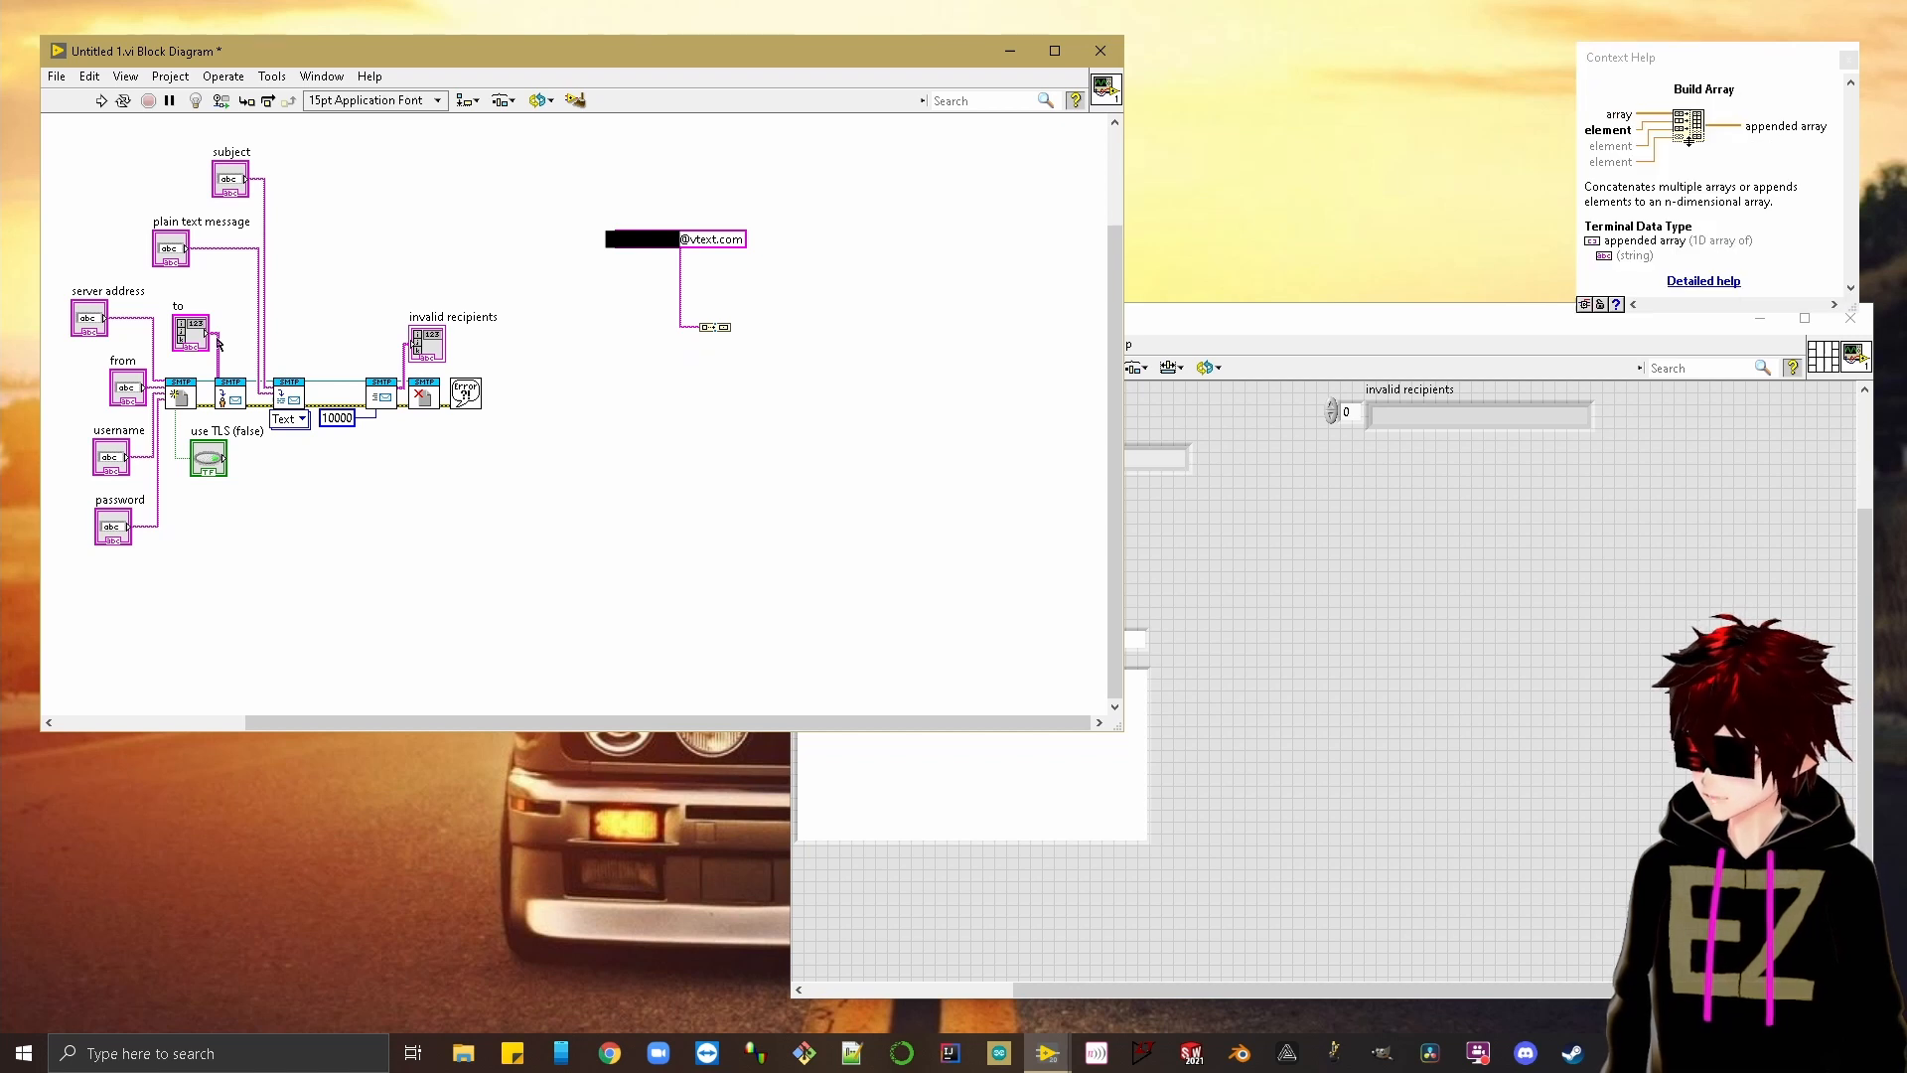
pyautogui.moveTo(715, 345)
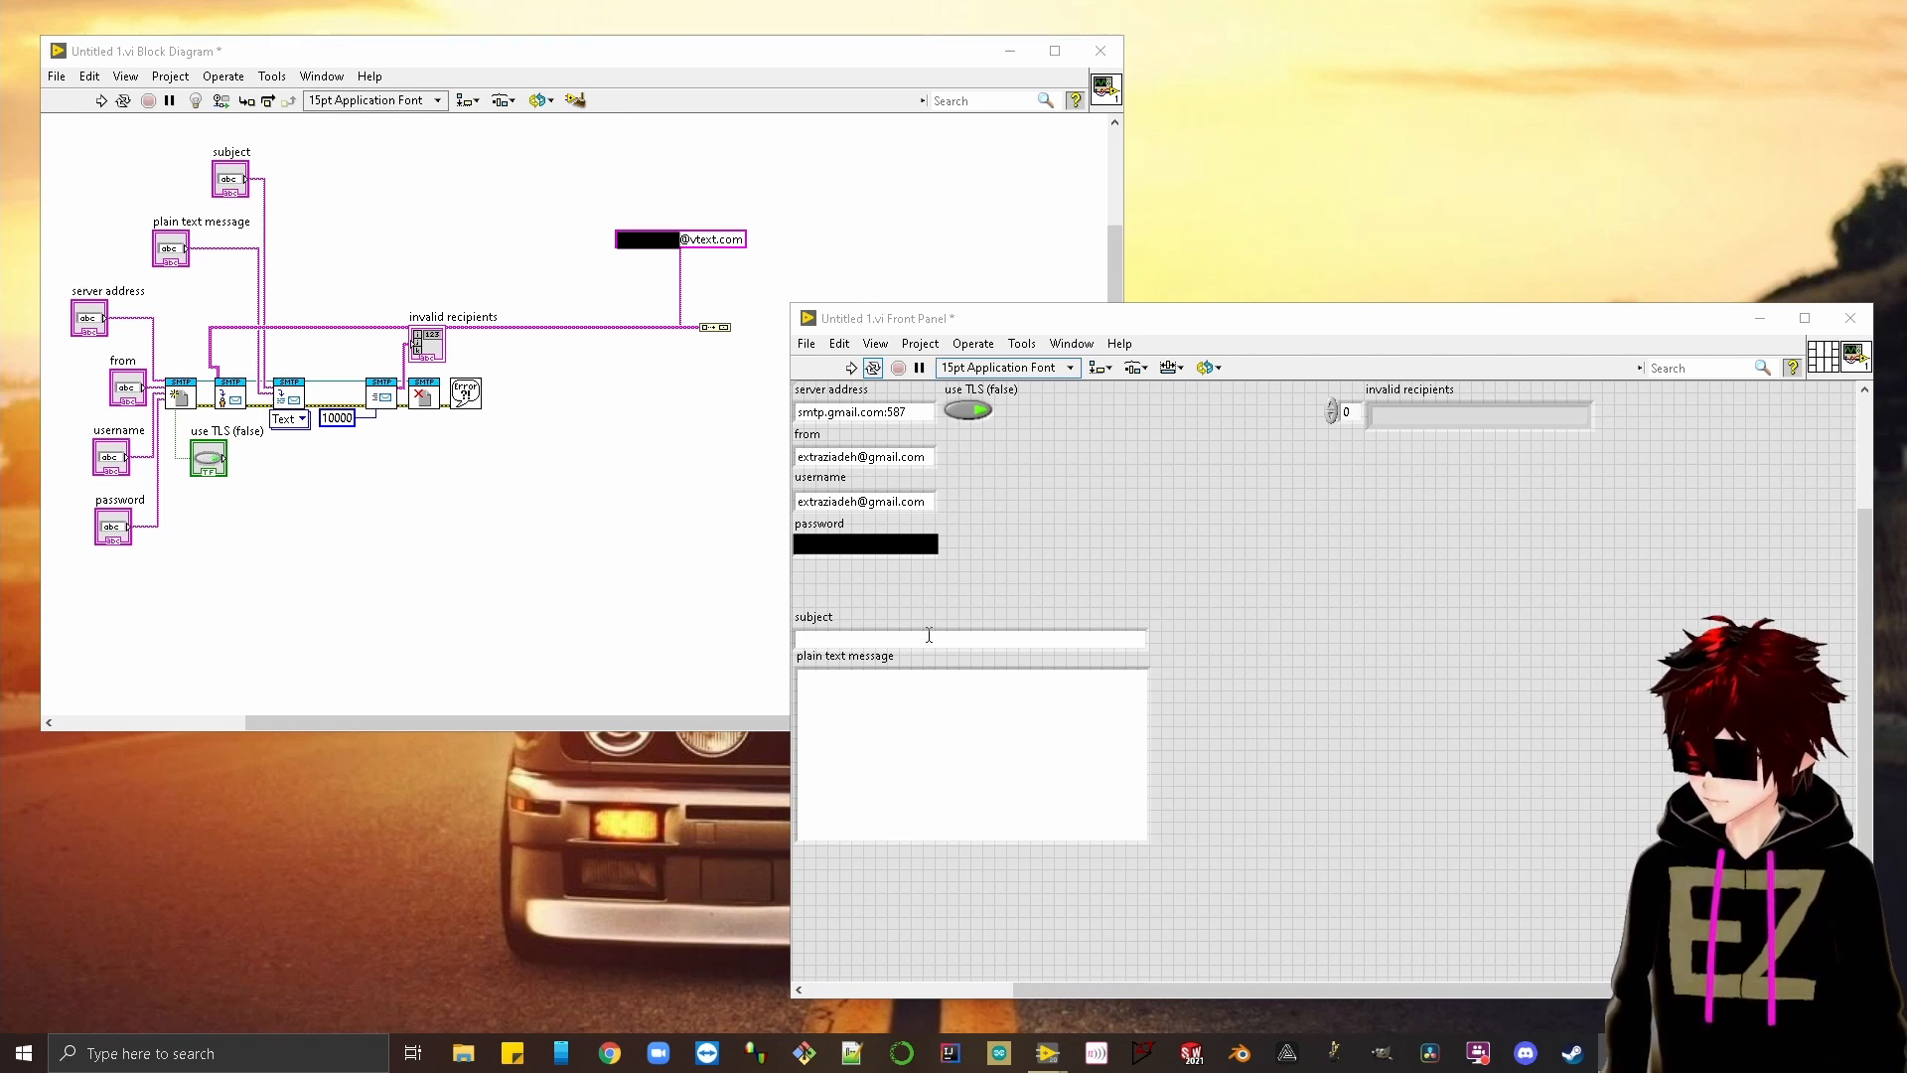
# Enter 'test' as the email subject, then check the phone's messages.
pyautogui.click(969, 639)
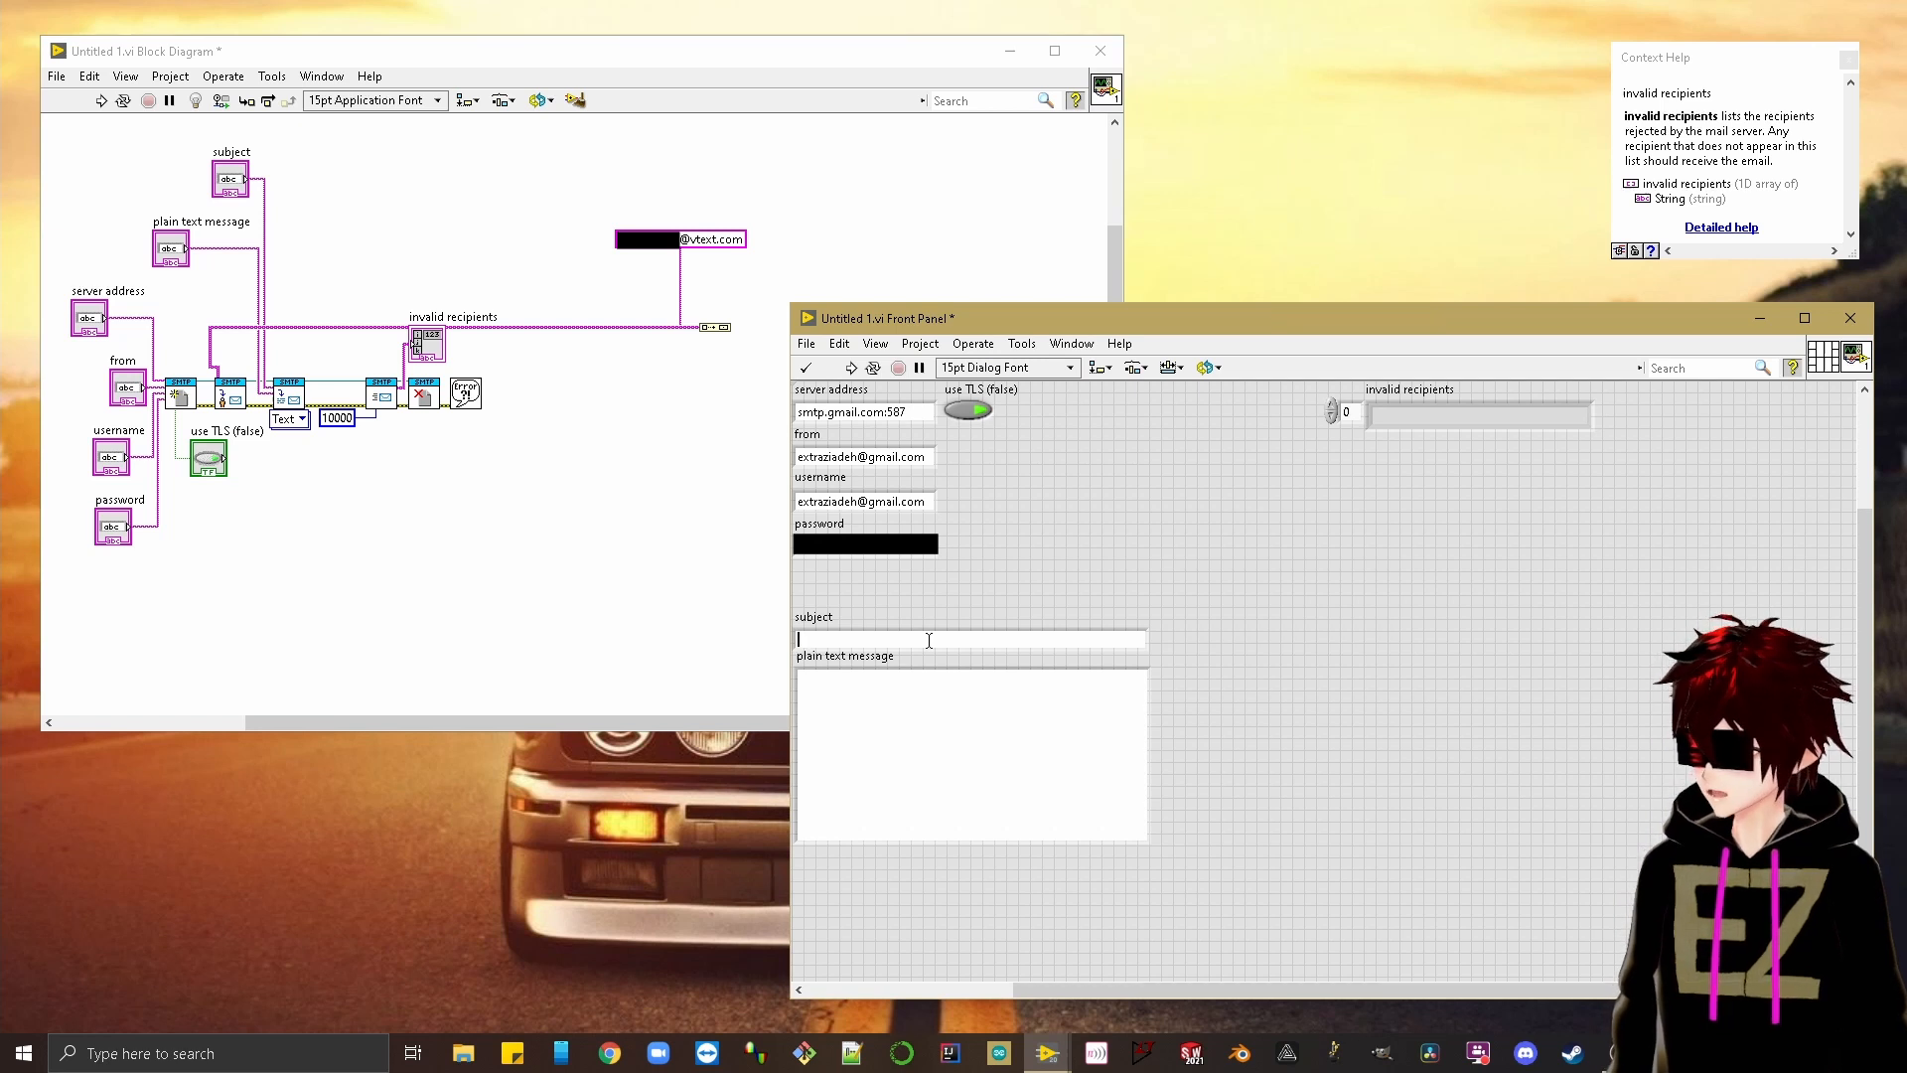
pyautogui.write('test')
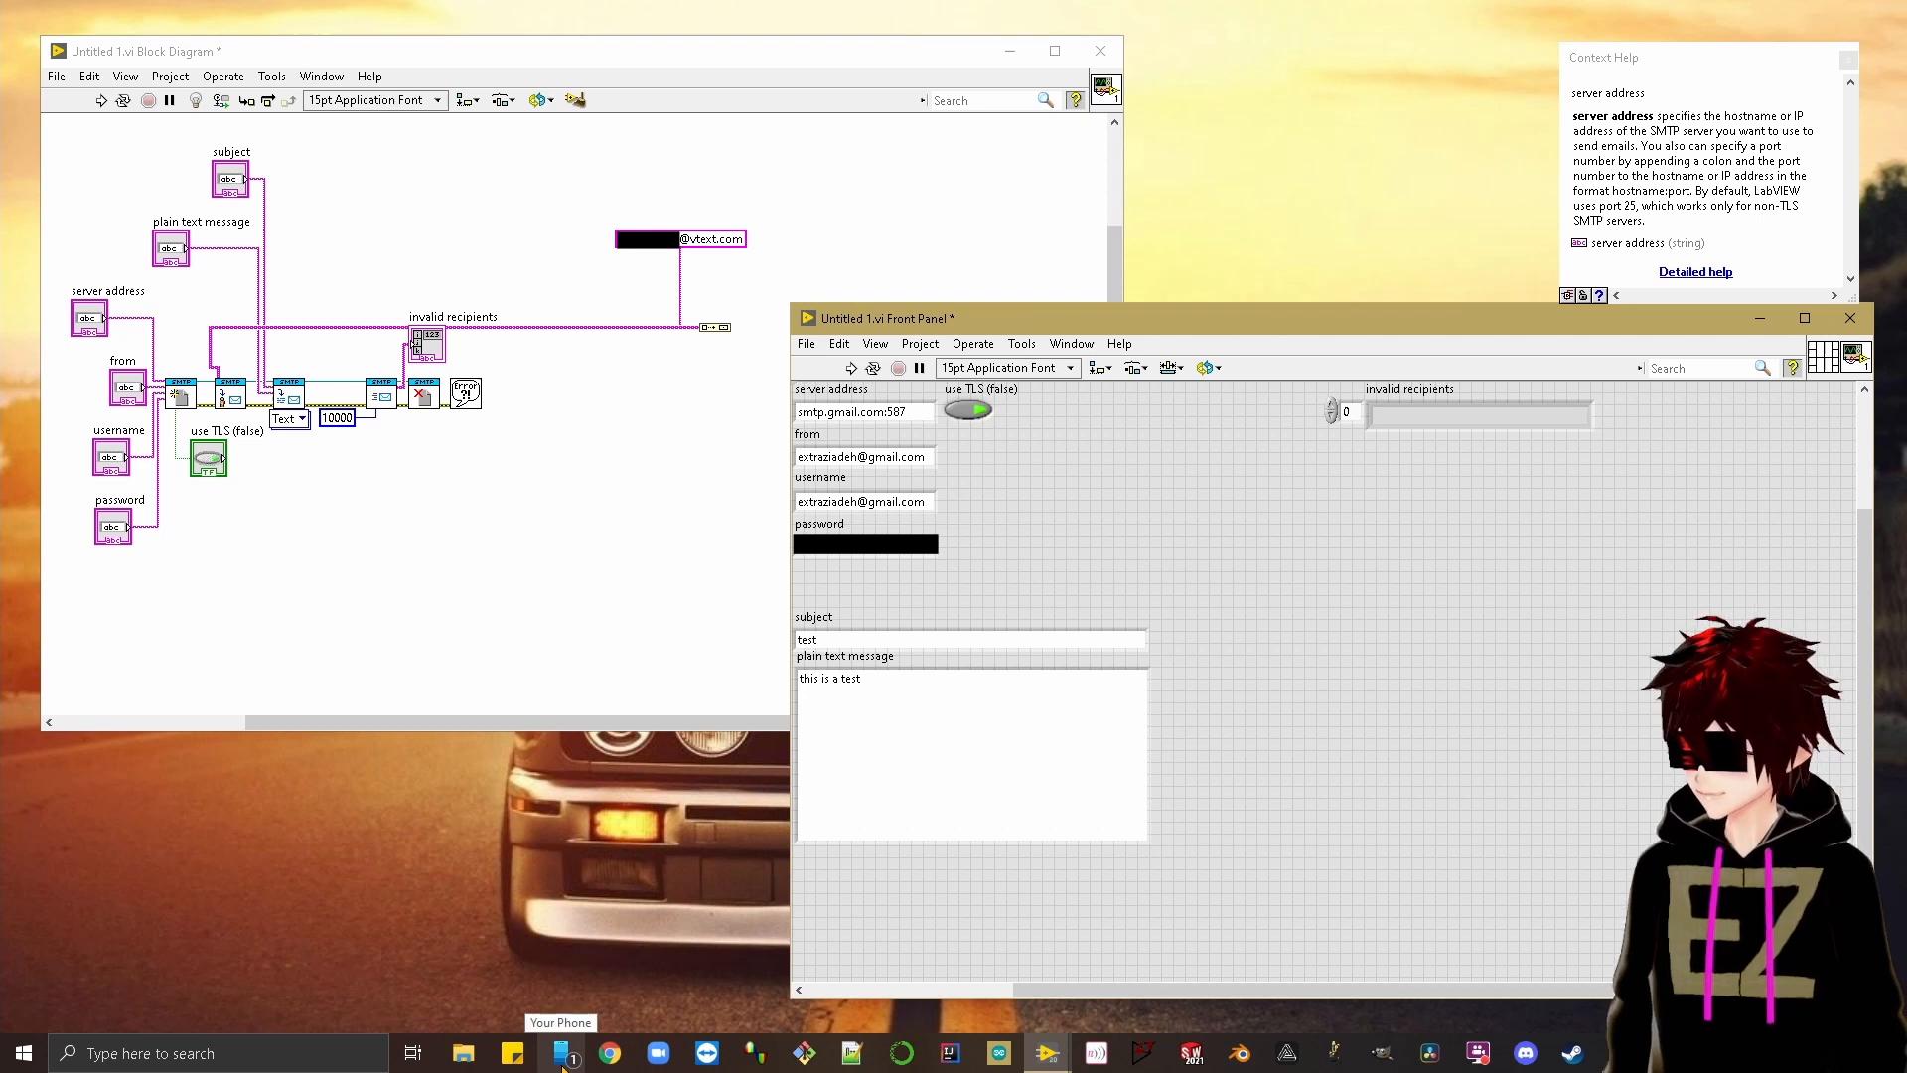
pyautogui.click(561, 1052)
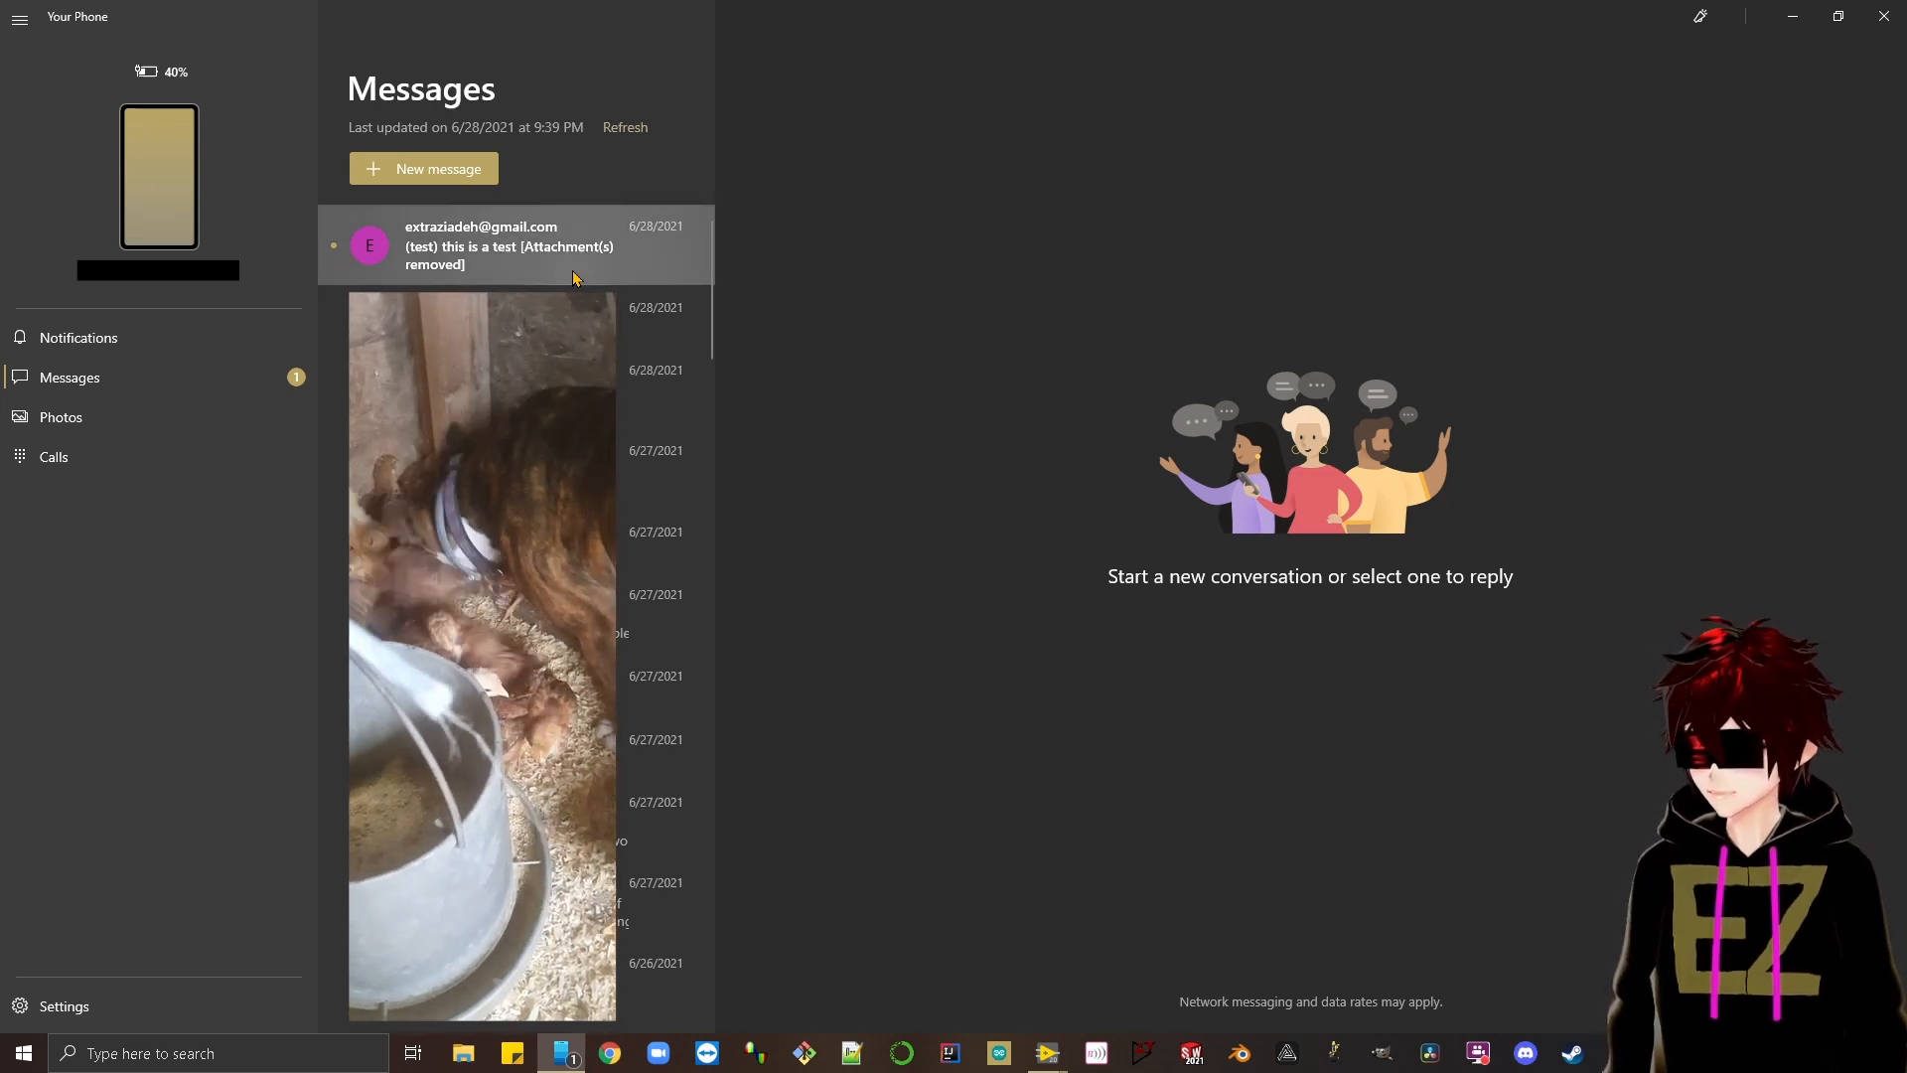
# Open the received '(test) this is a test' text from the Gmail sender.
pyautogui.click(511, 245)
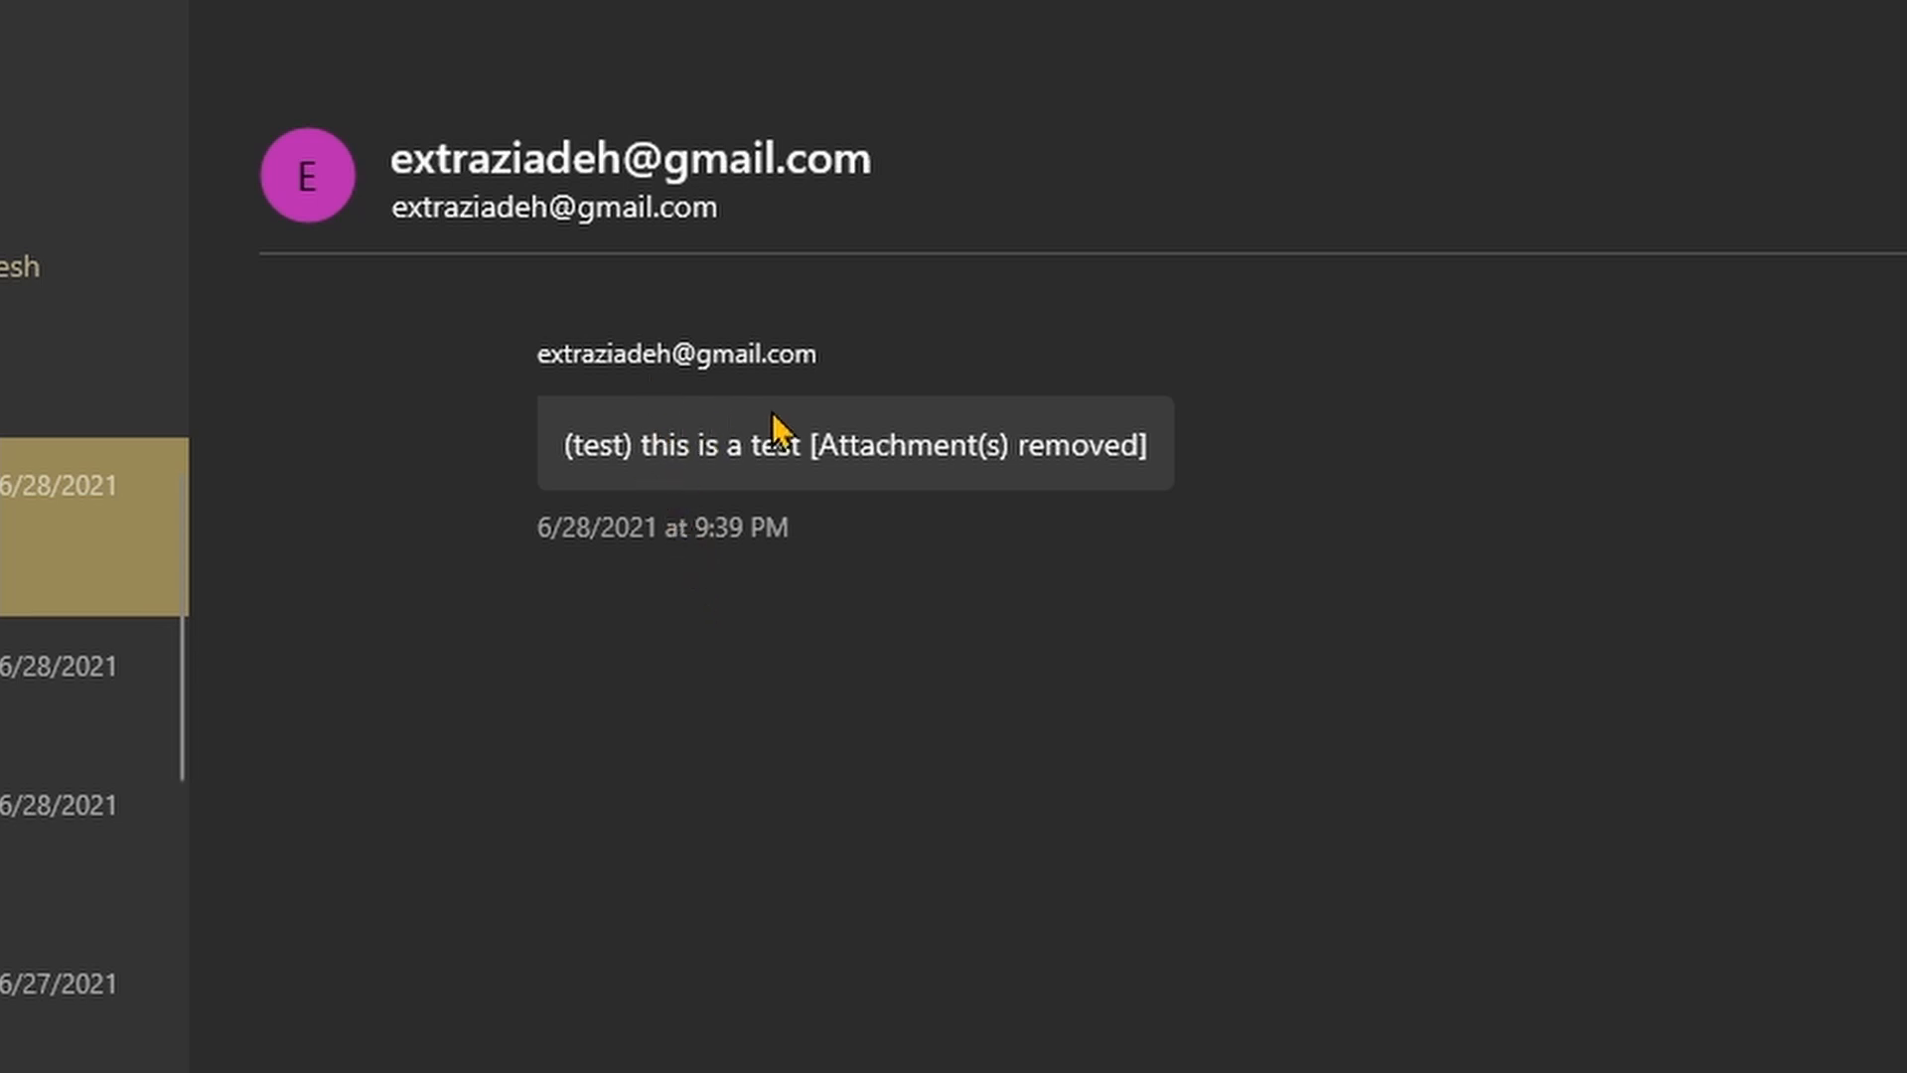
pyautogui.moveTo(863, 627)
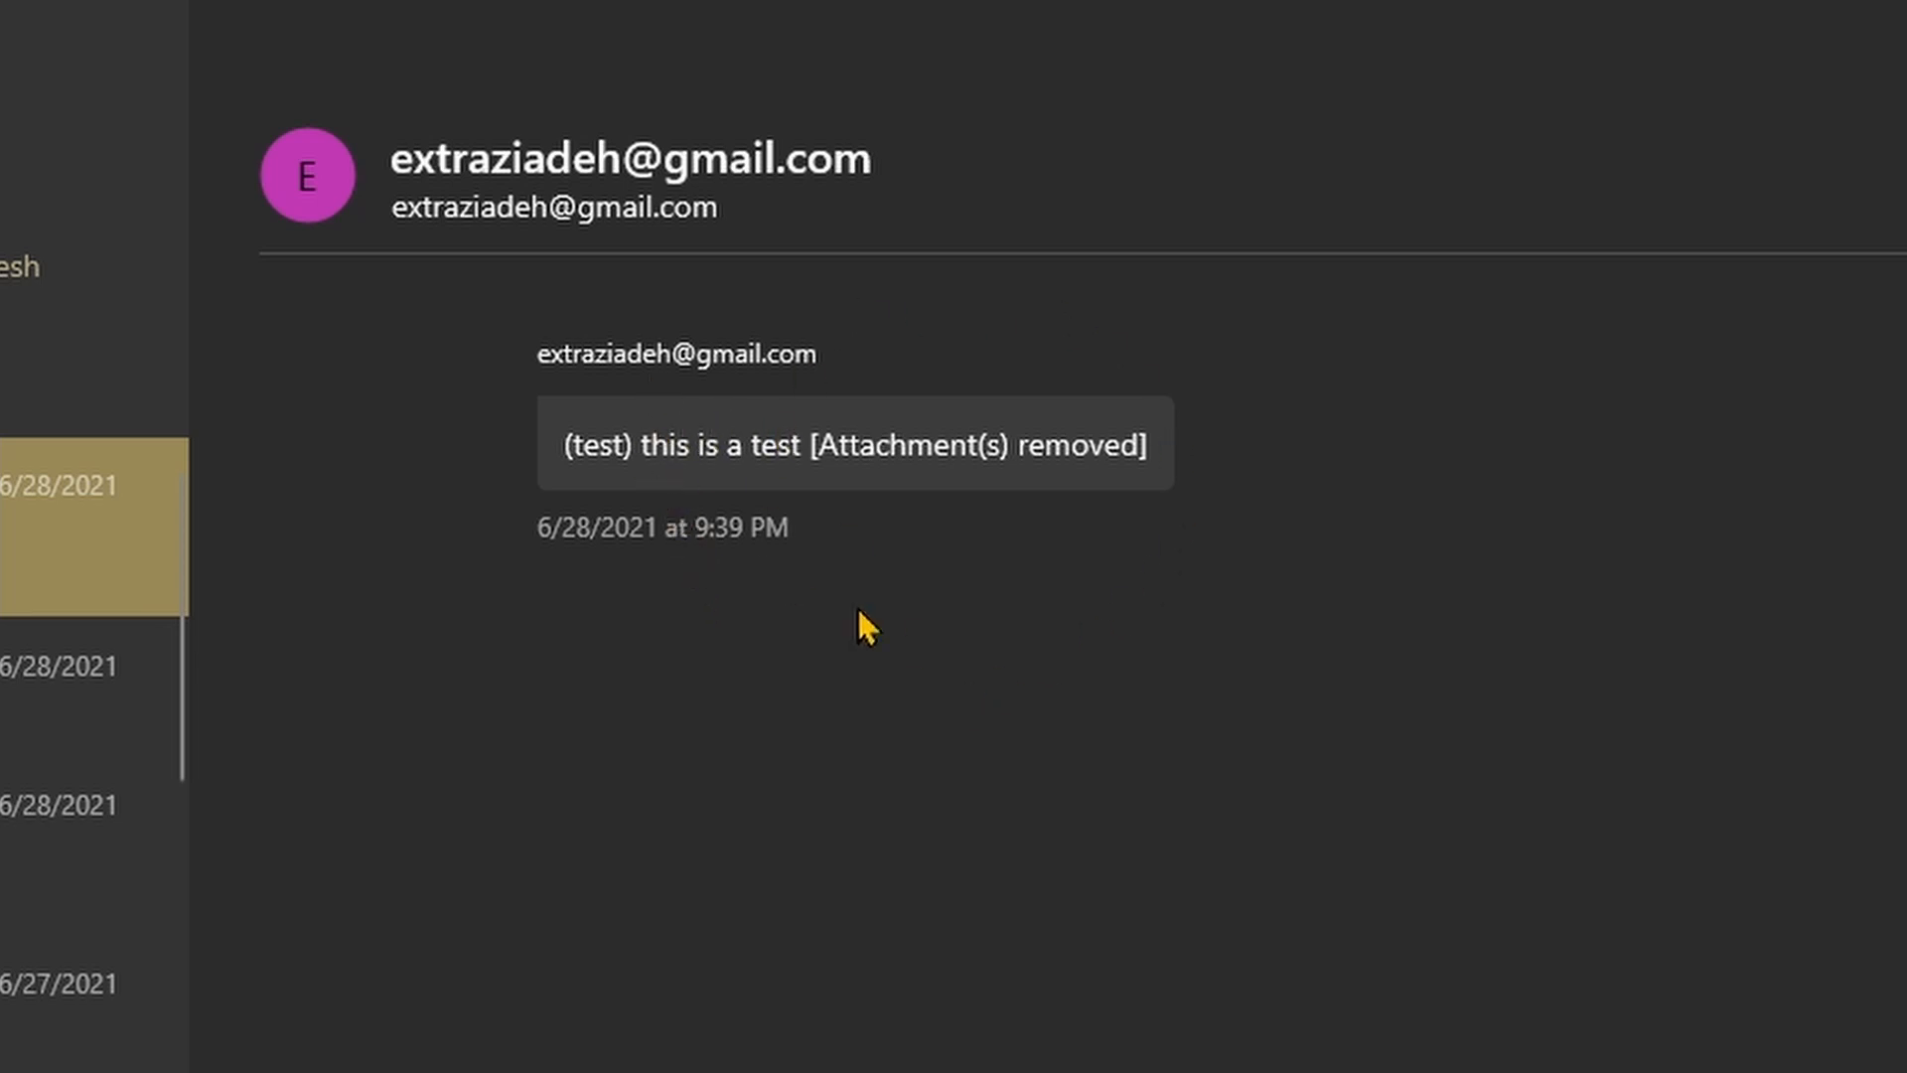
pyautogui.moveTo(851, 584)
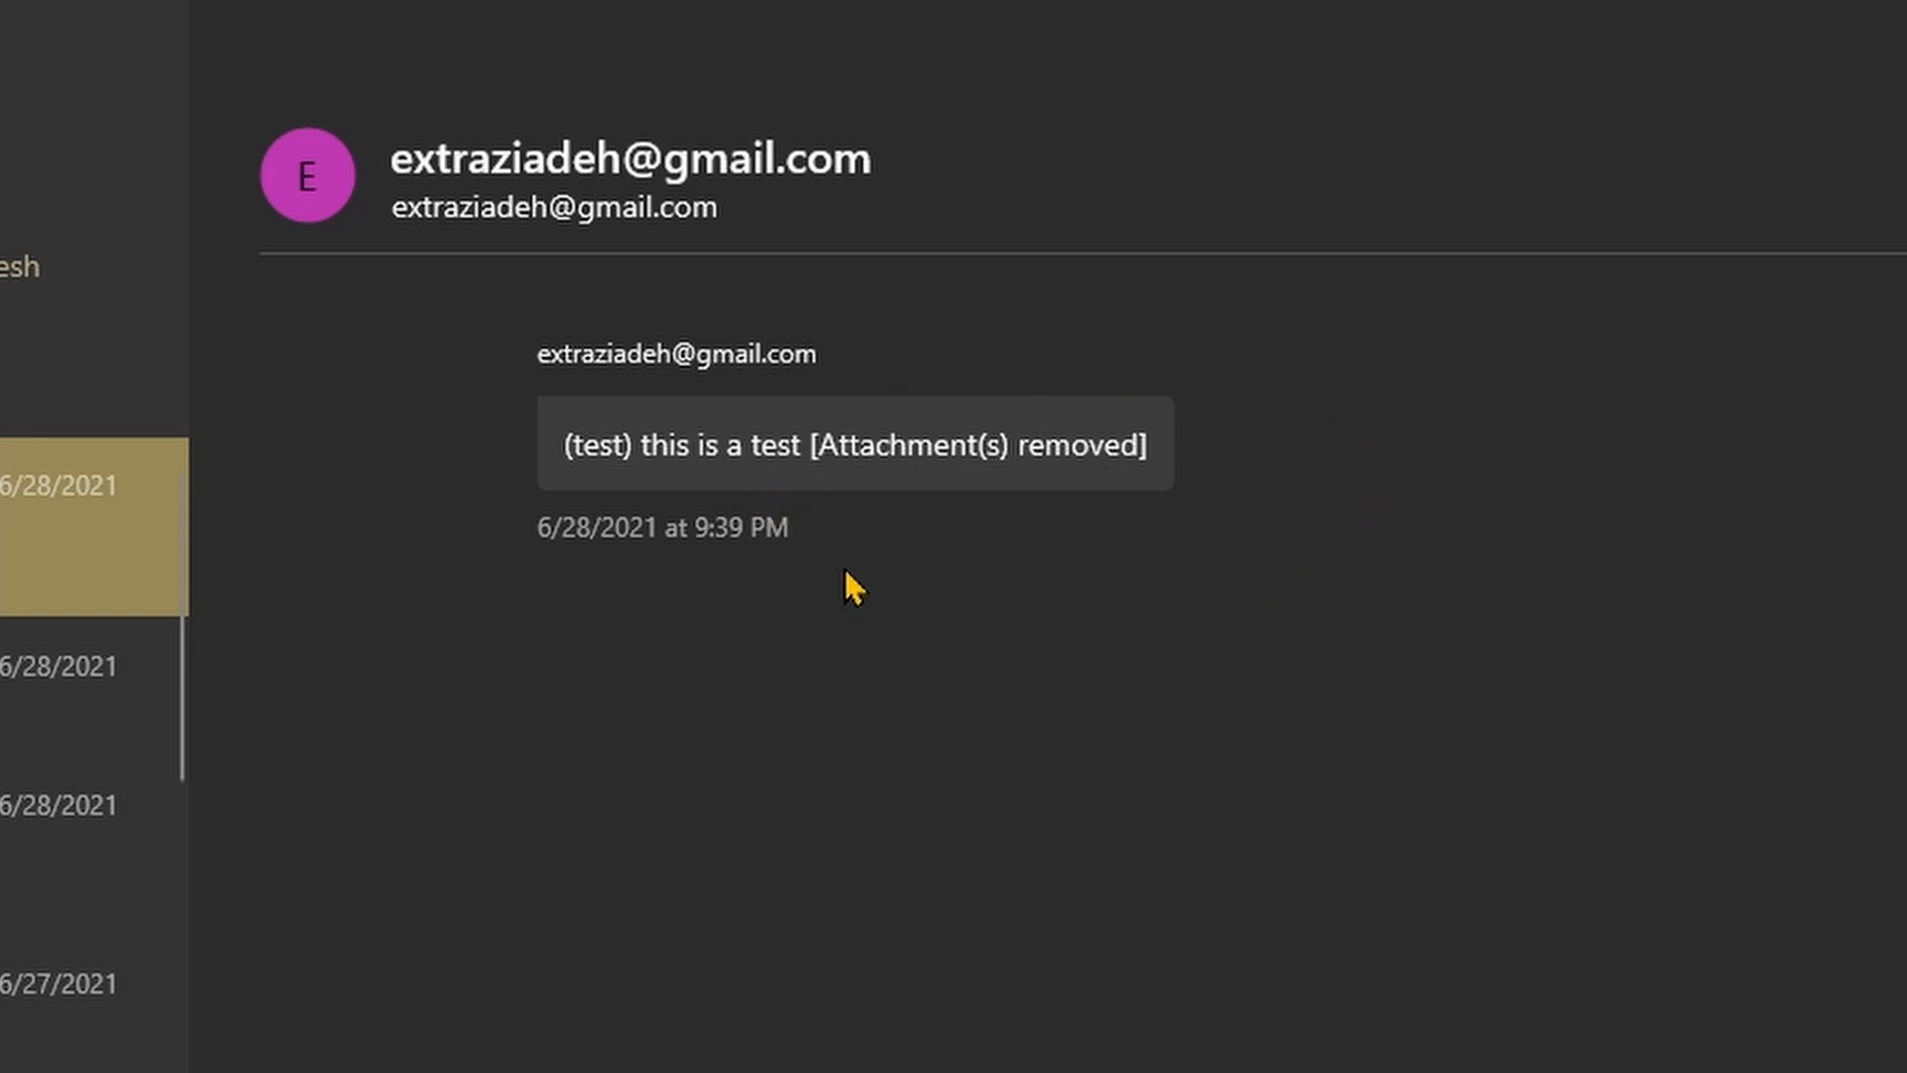
pyautogui.moveTo(1001, 399)
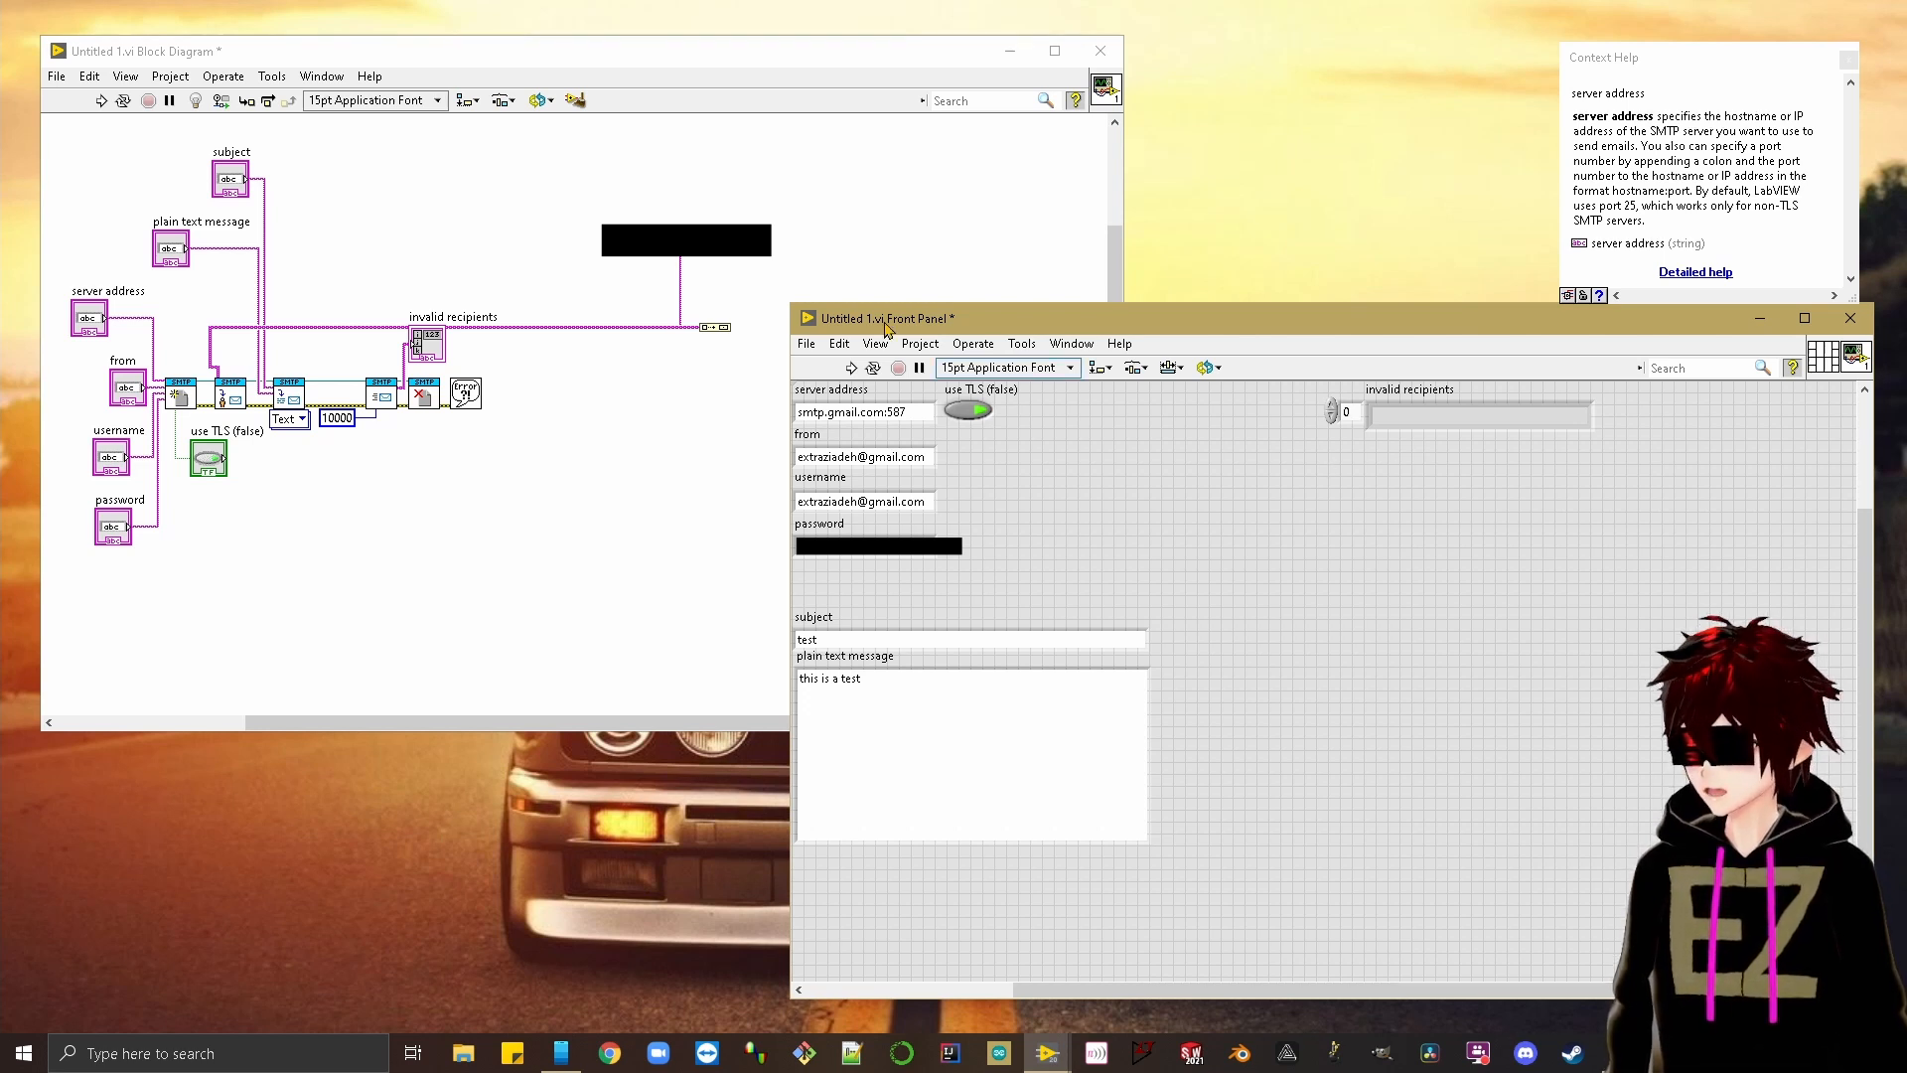
# Save the VI as a substitute copy named 'Alert message'.
pyautogui.click(805, 343)
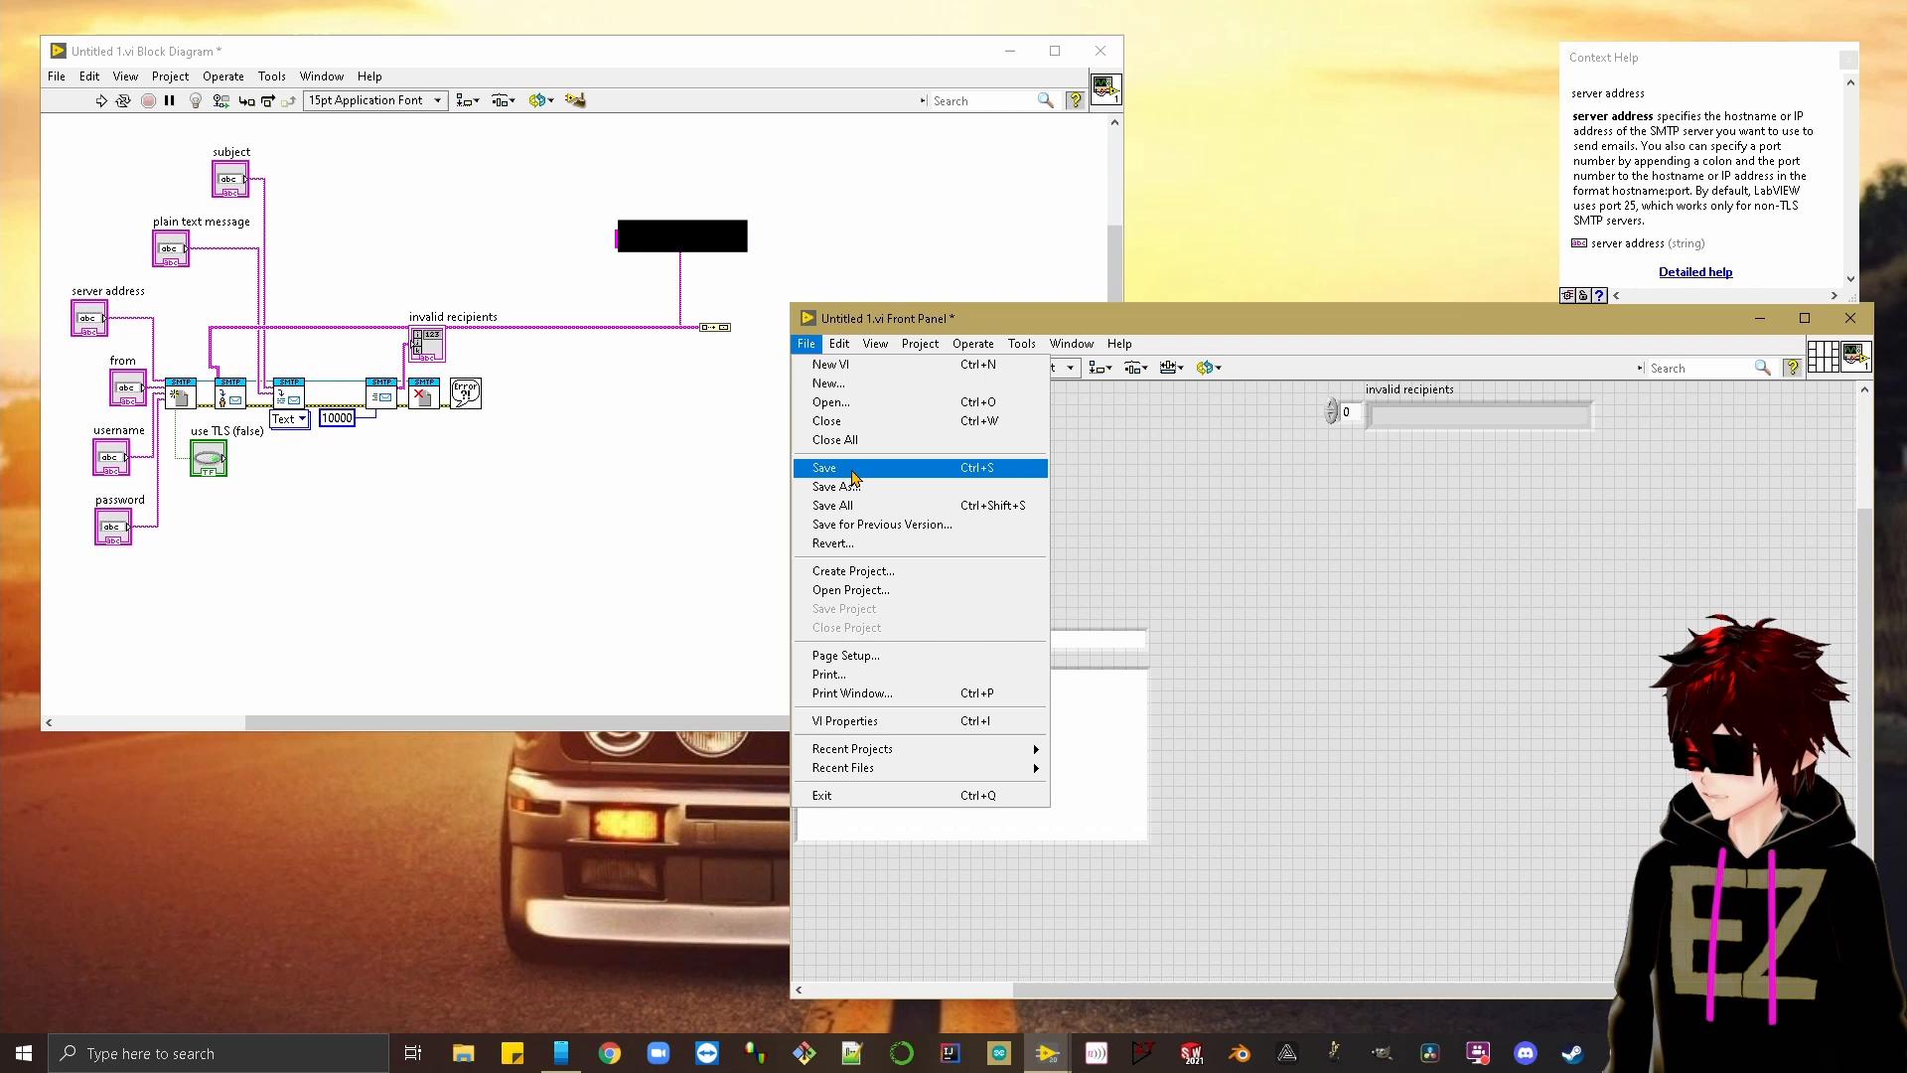
pyautogui.click(823, 467)
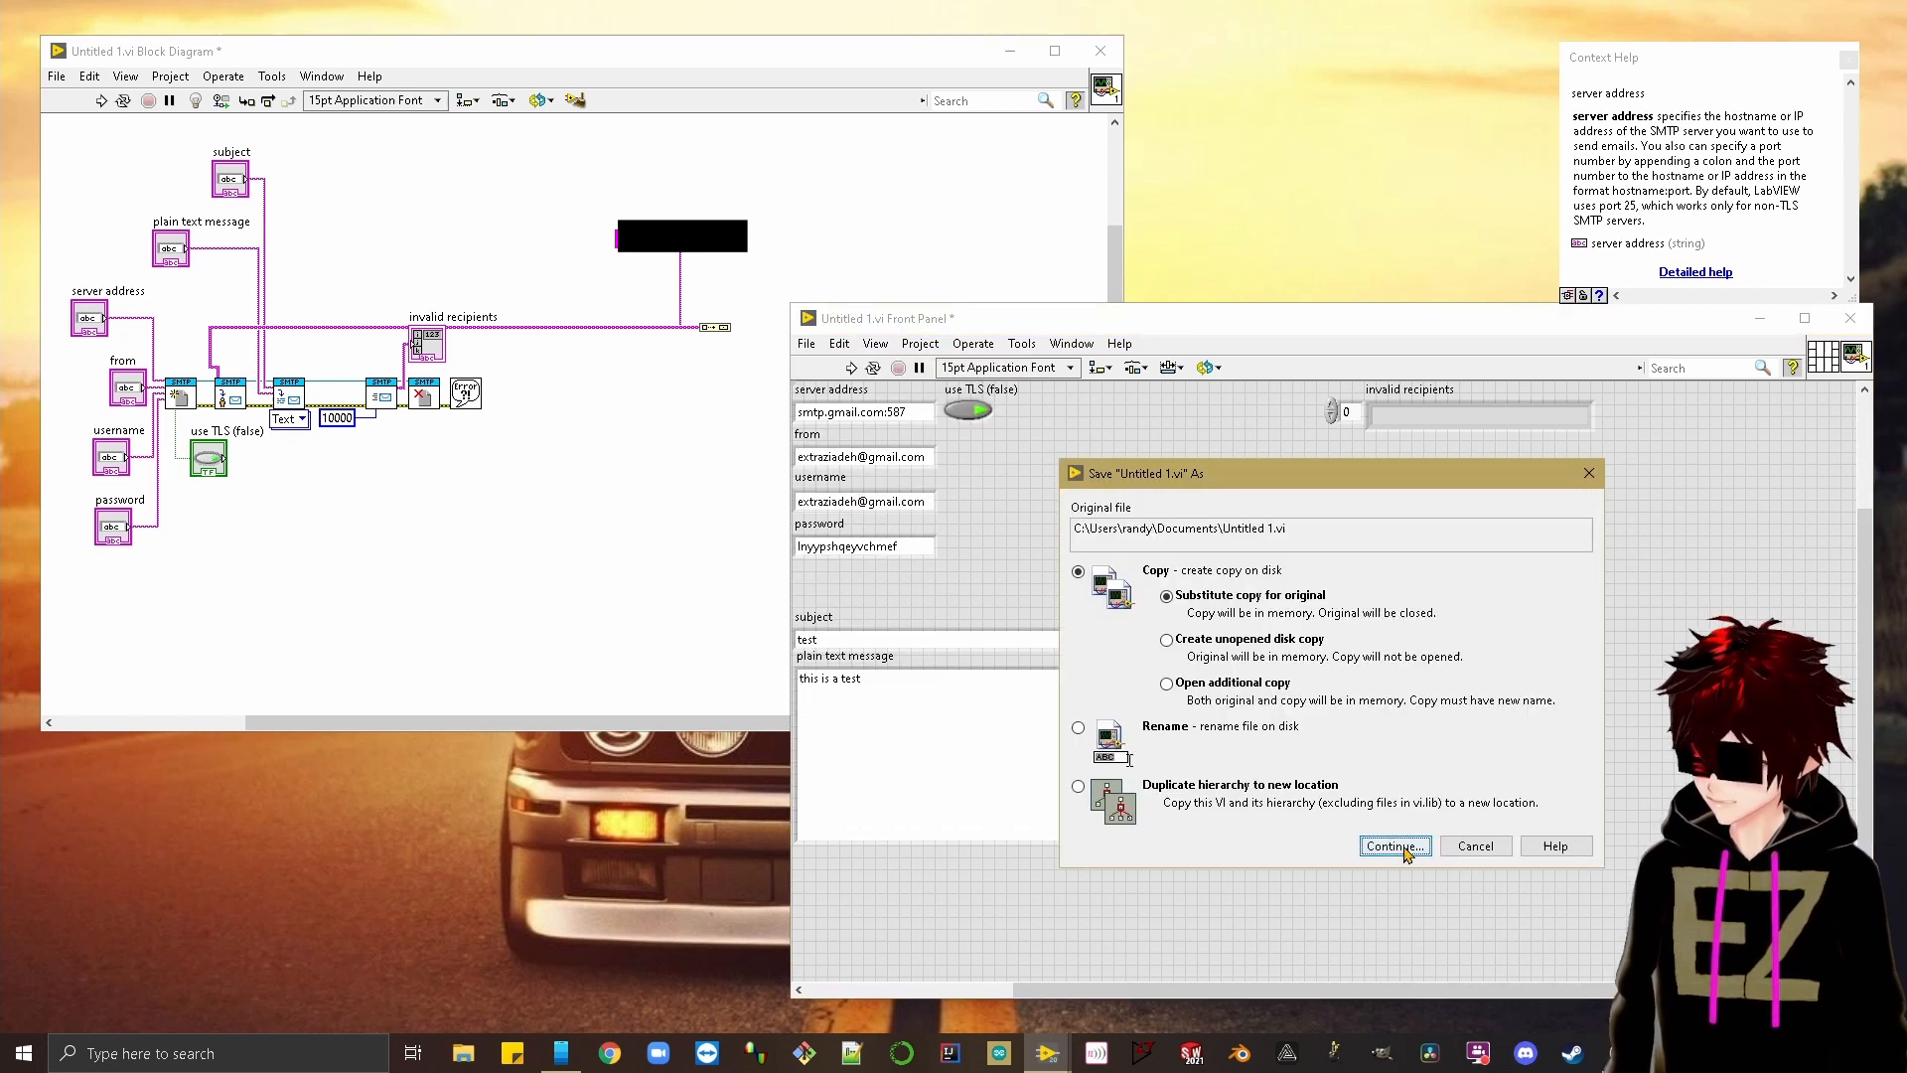
pyautogui.click(1393, 845)
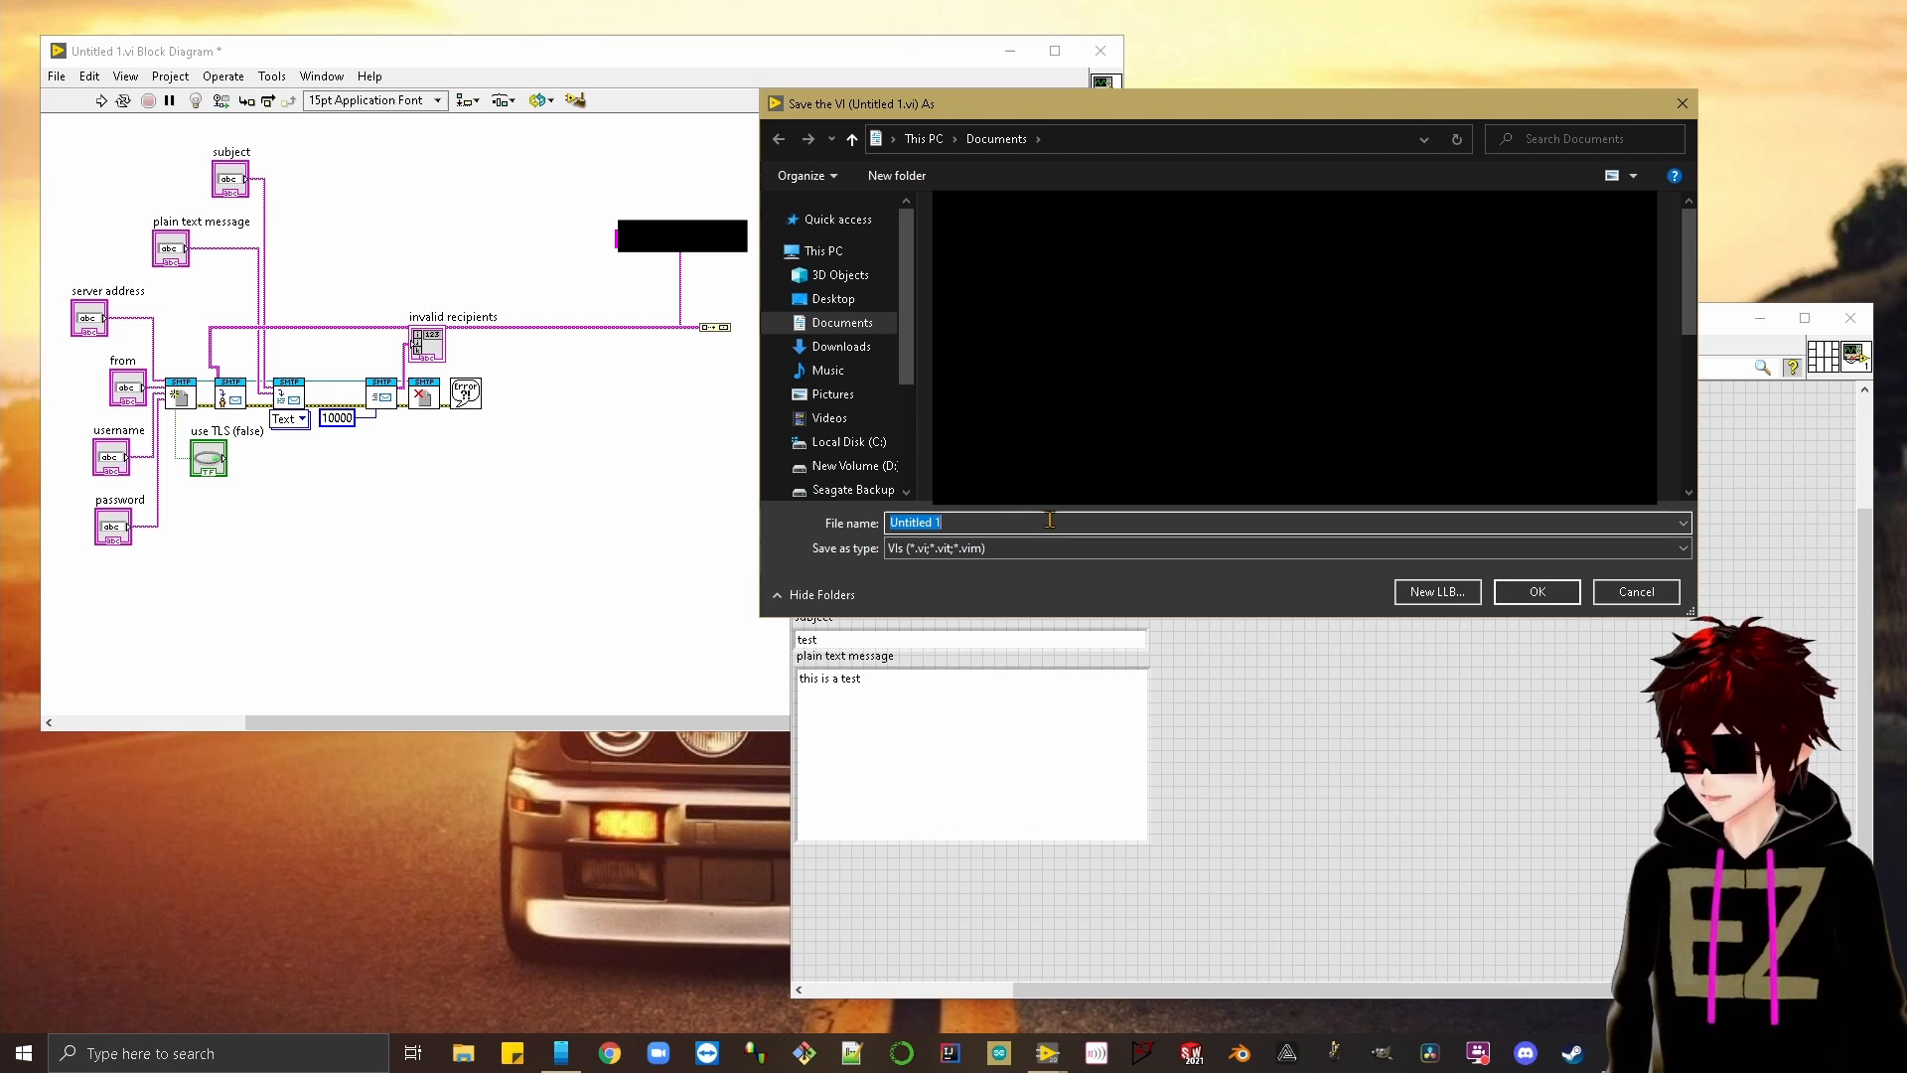
pyautogui.write('Alert message')
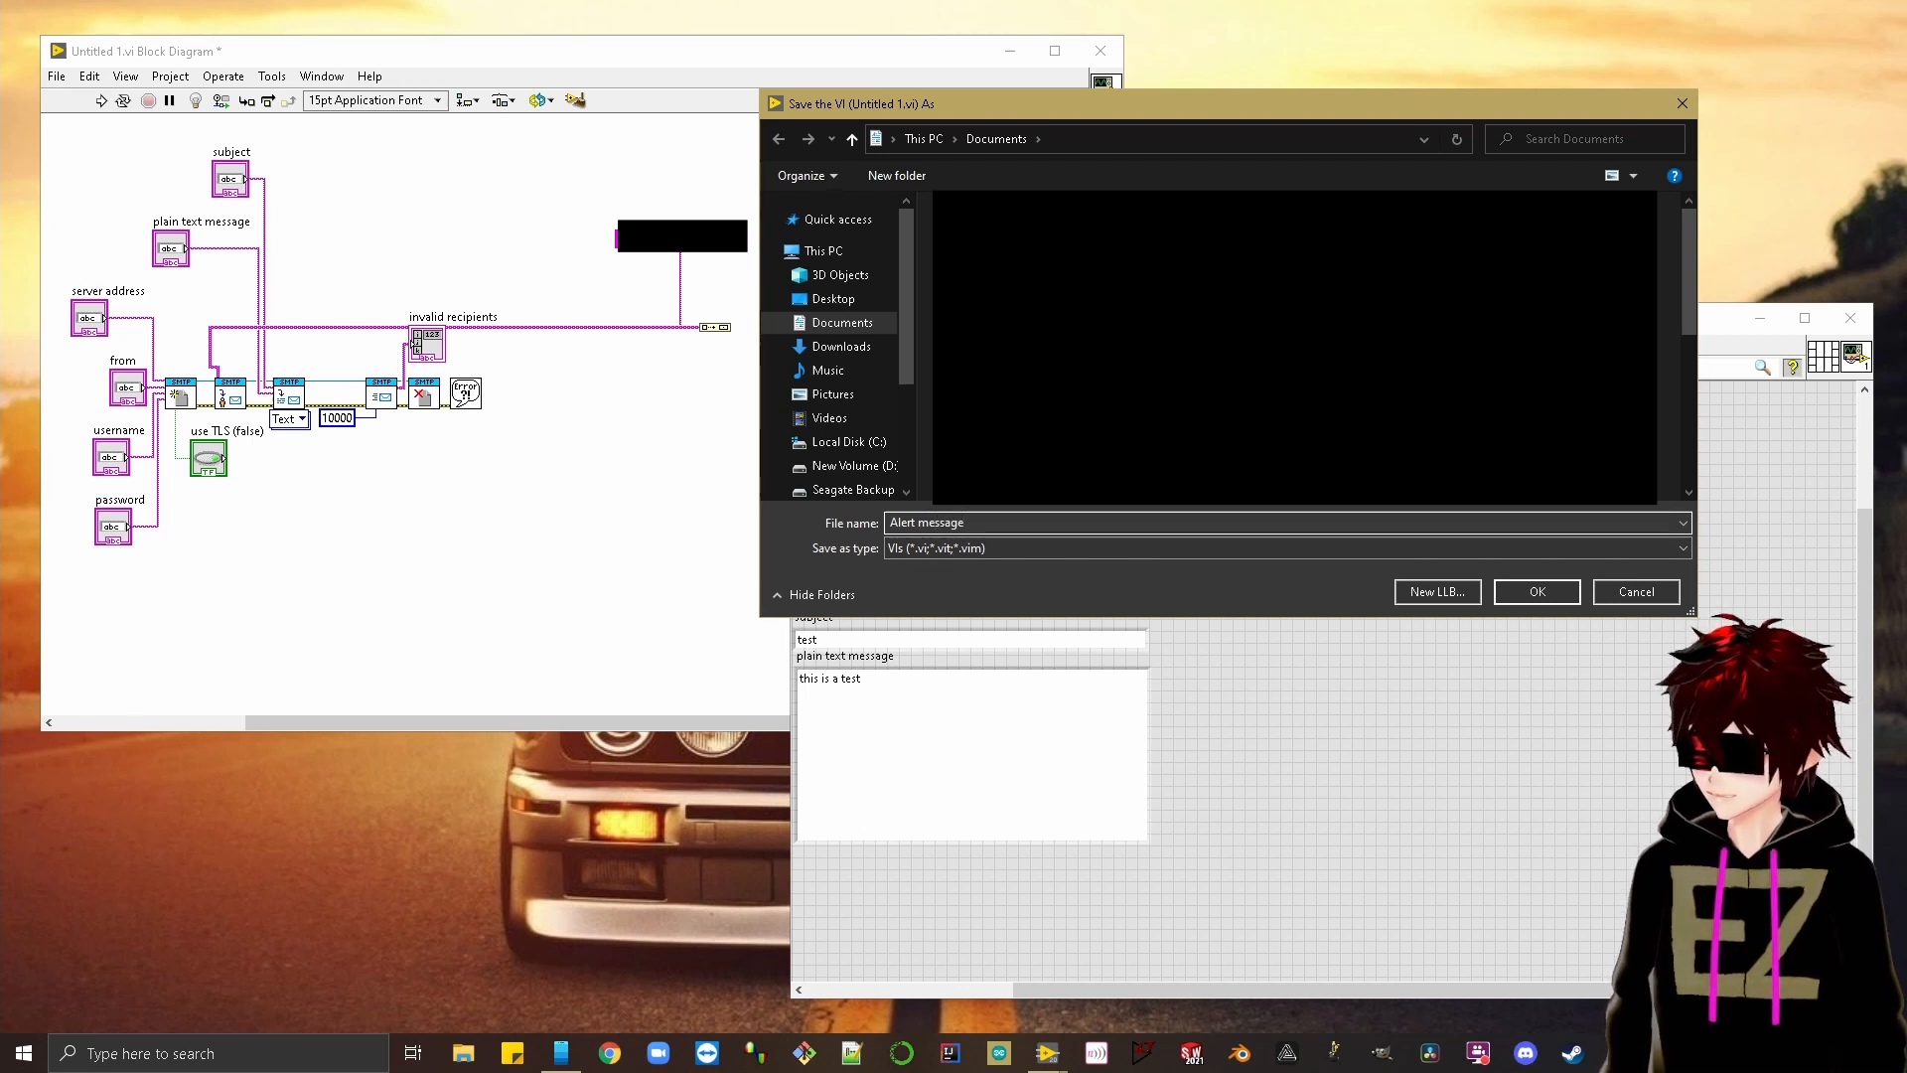
pyautogui.click(1534, 592)
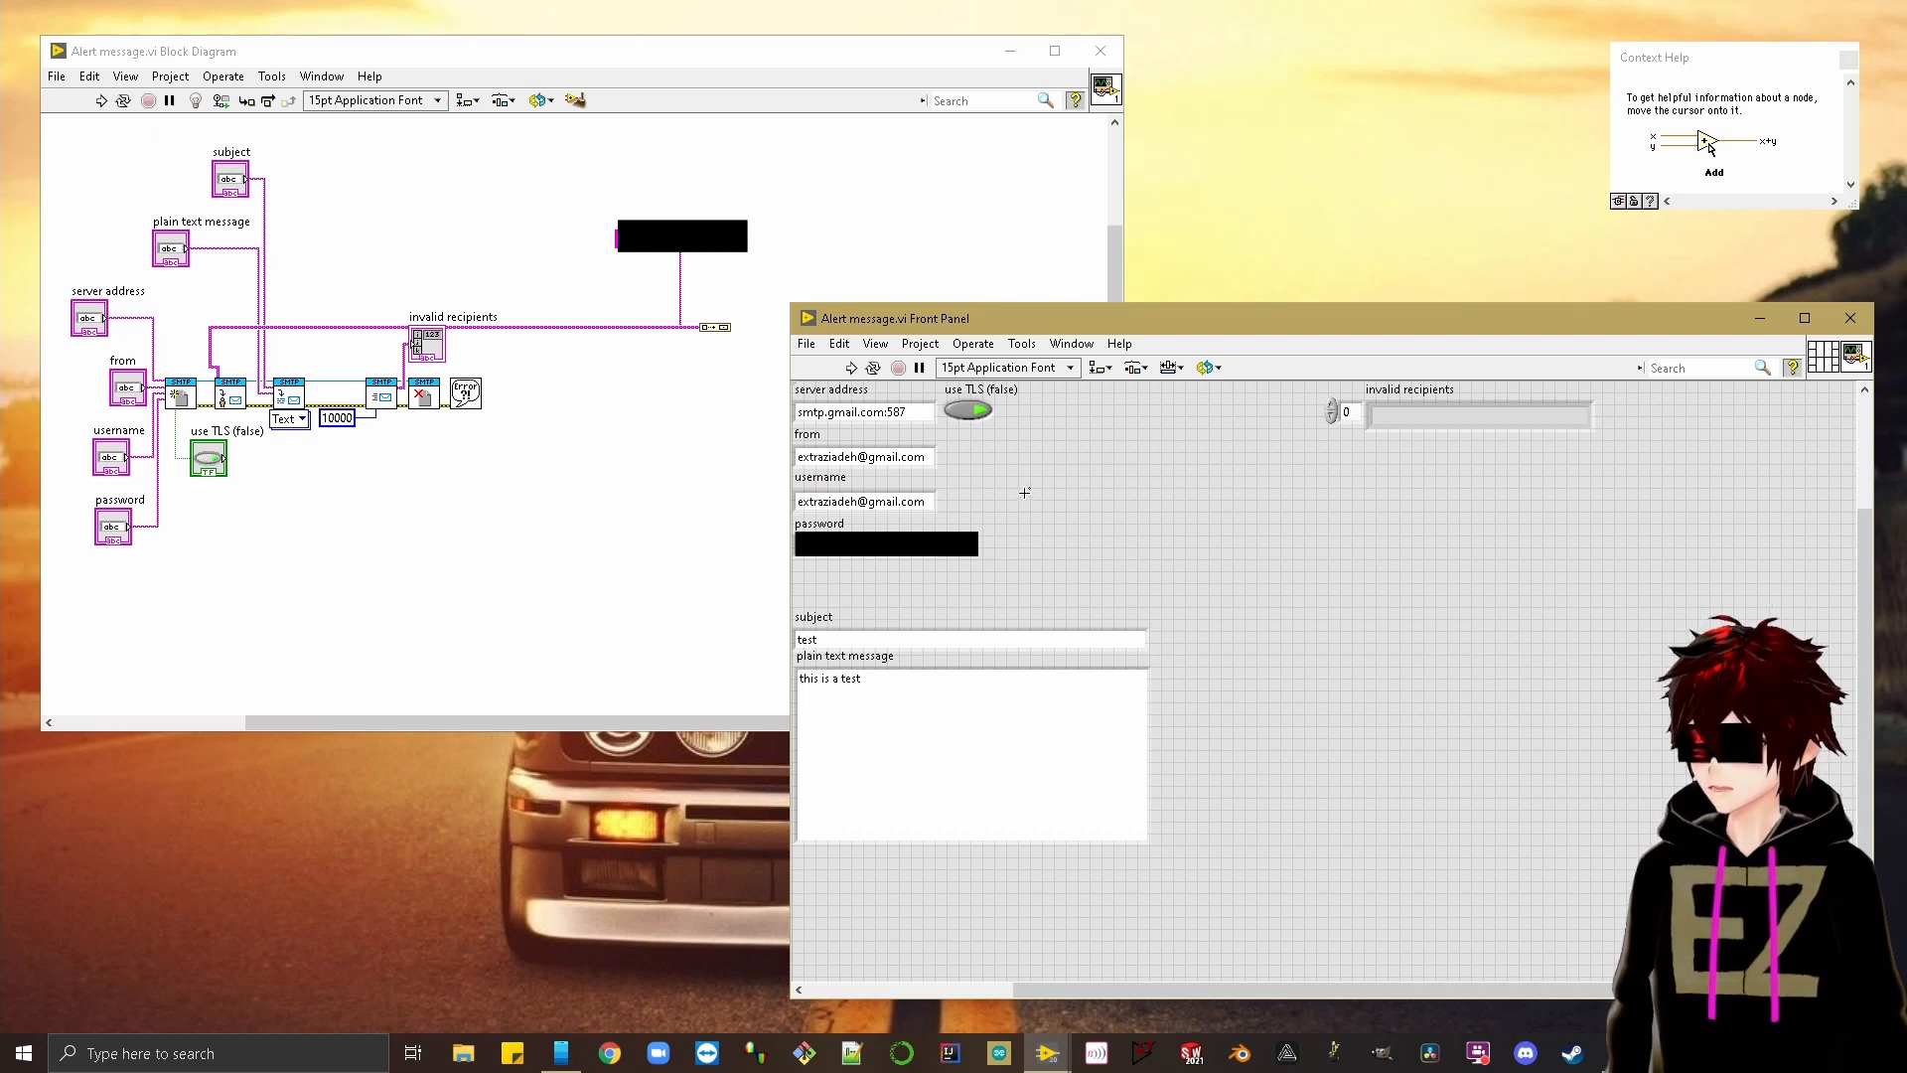
pyautogui.moveTo(828, 390)
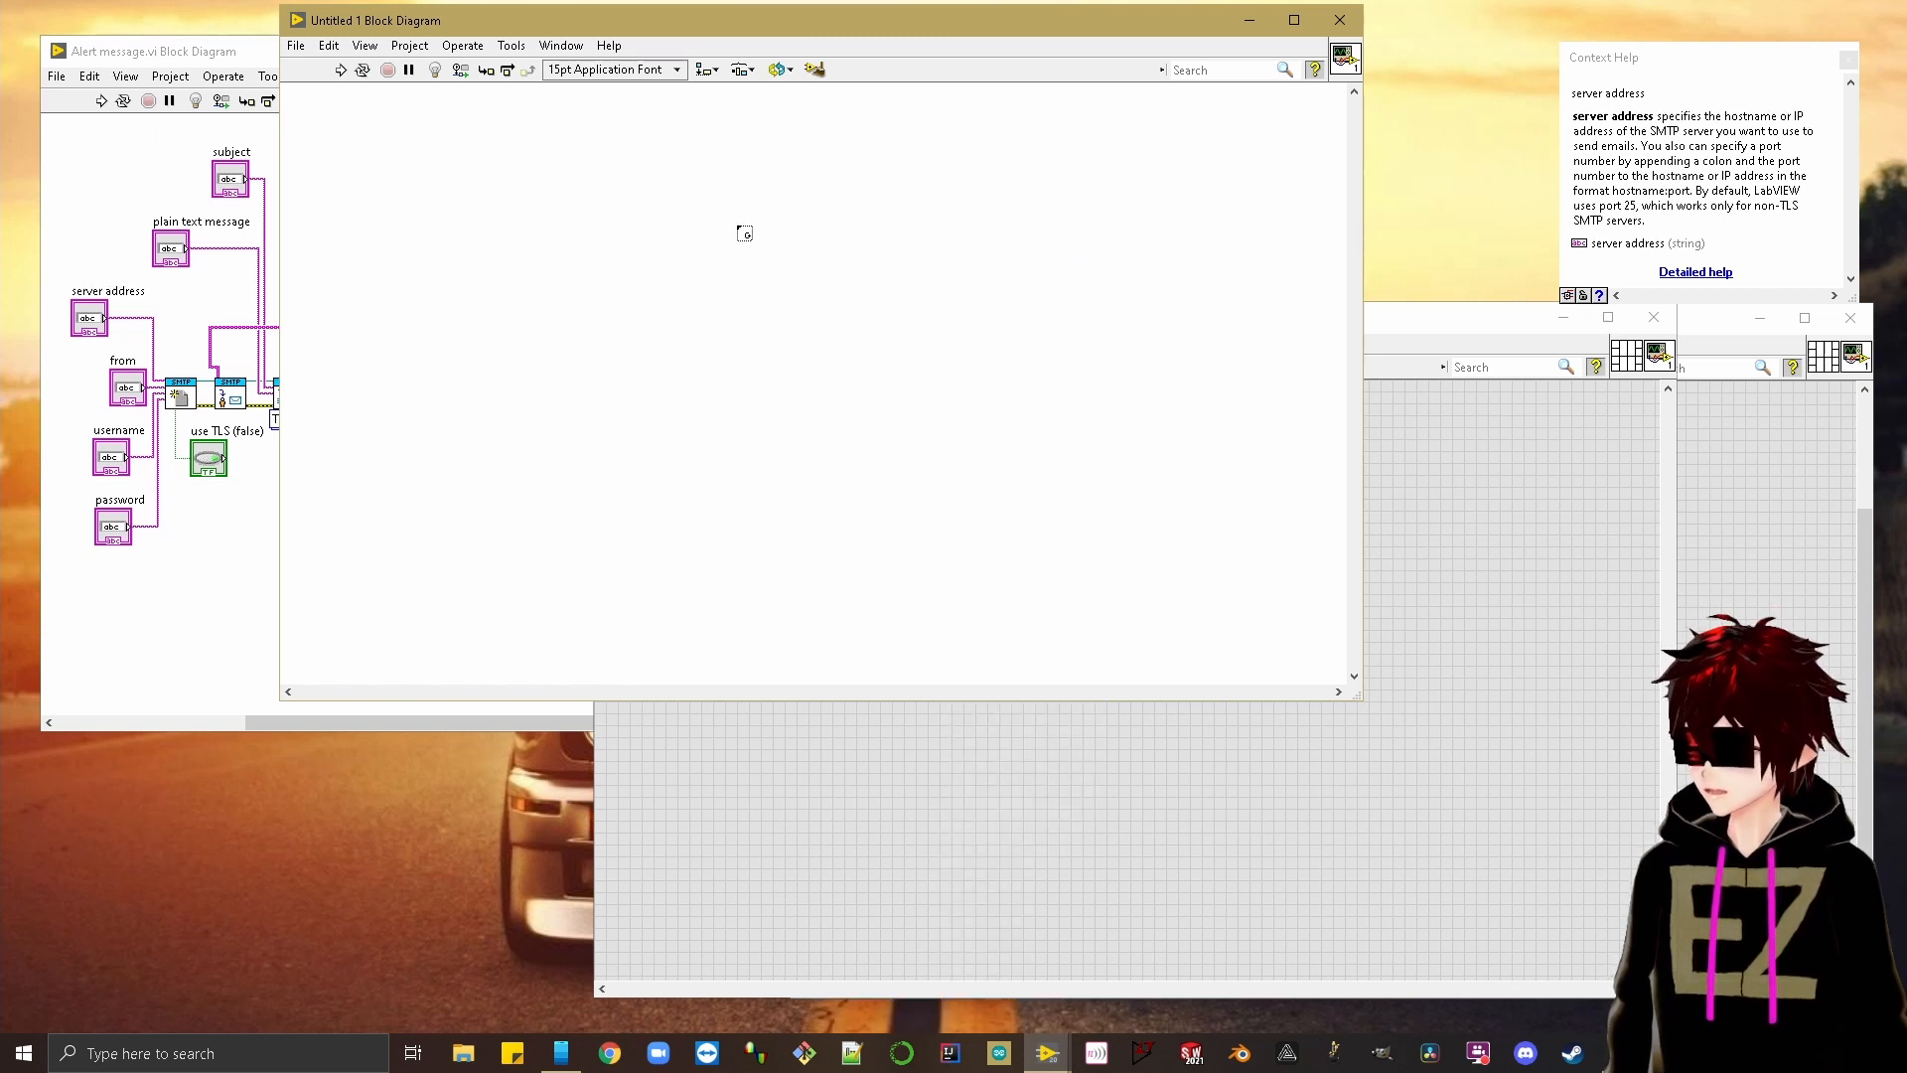
# Draw a While Loop with a stop control and move the Slide terminal inside.
pyautogui.moveTo(743, 233); pyautogui.dragTo(1228, 630)
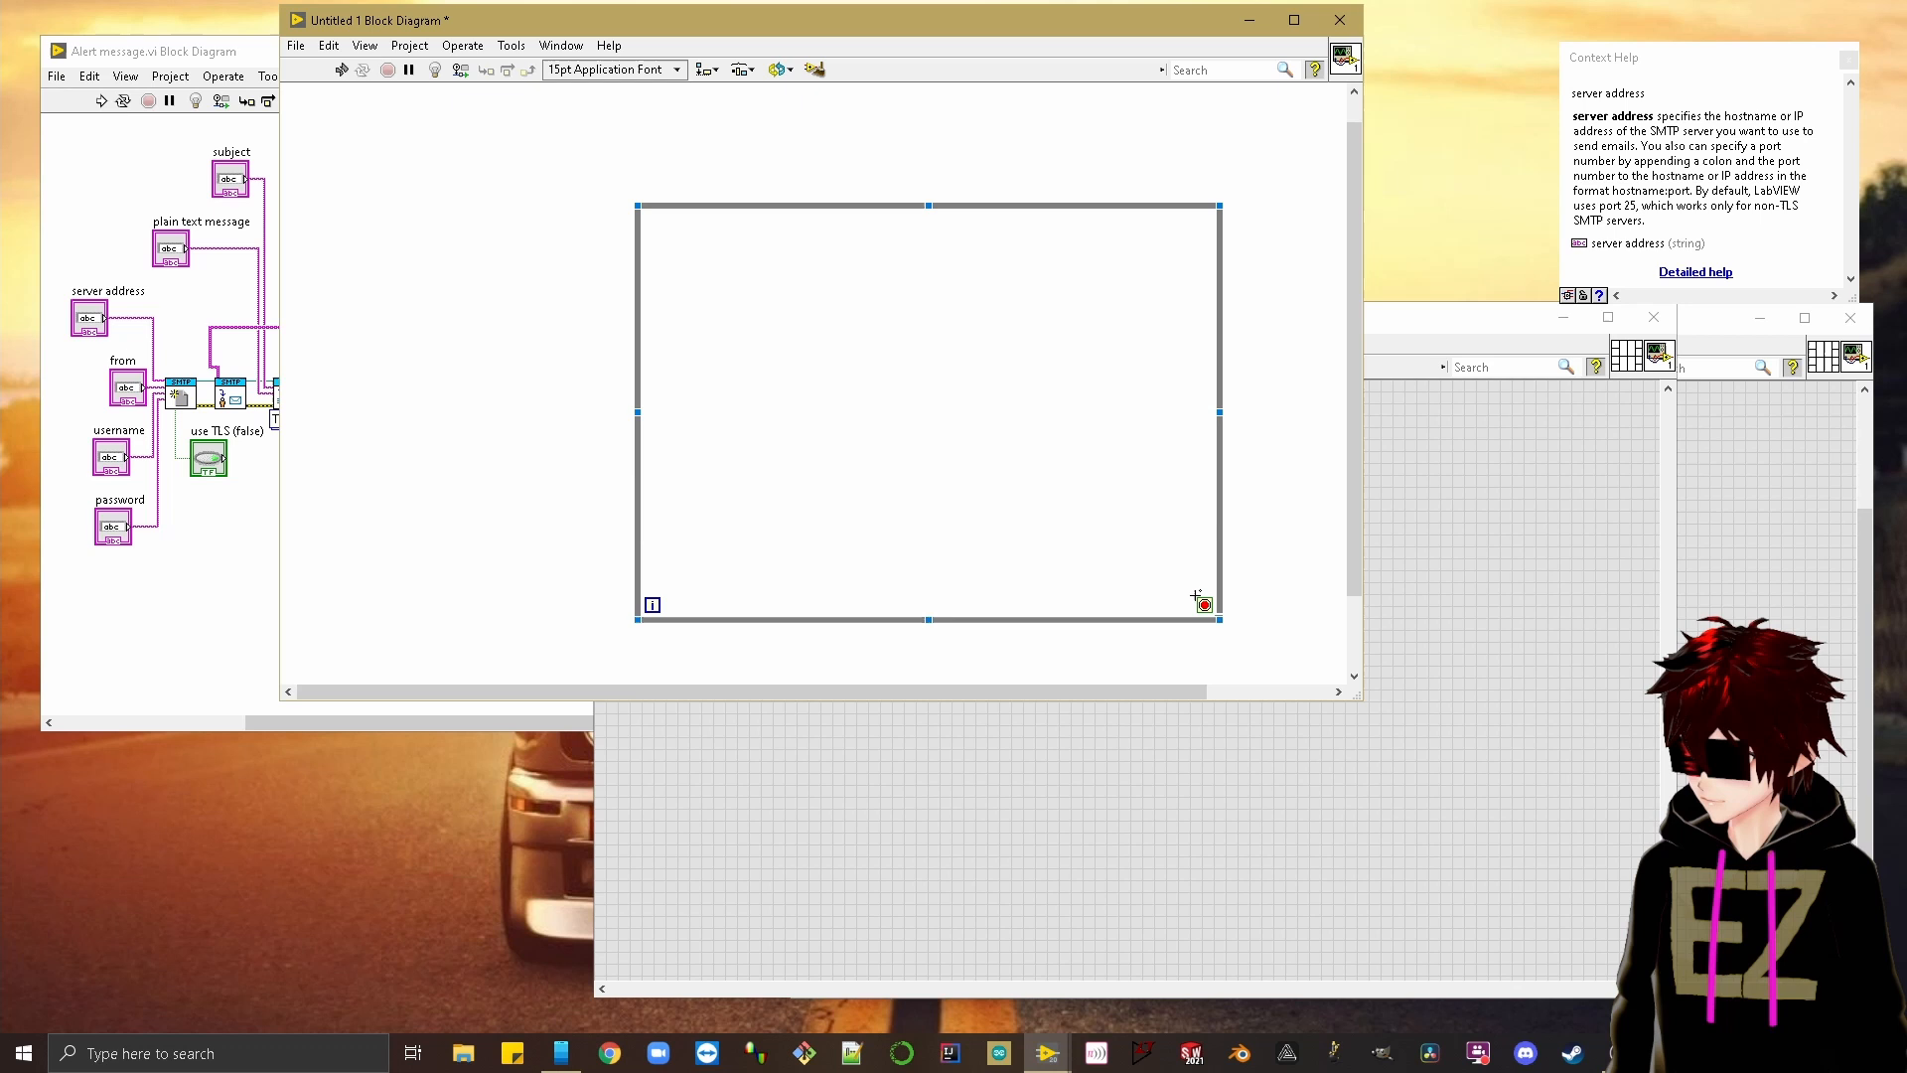
pyautogui.rightClick(1201, 601)
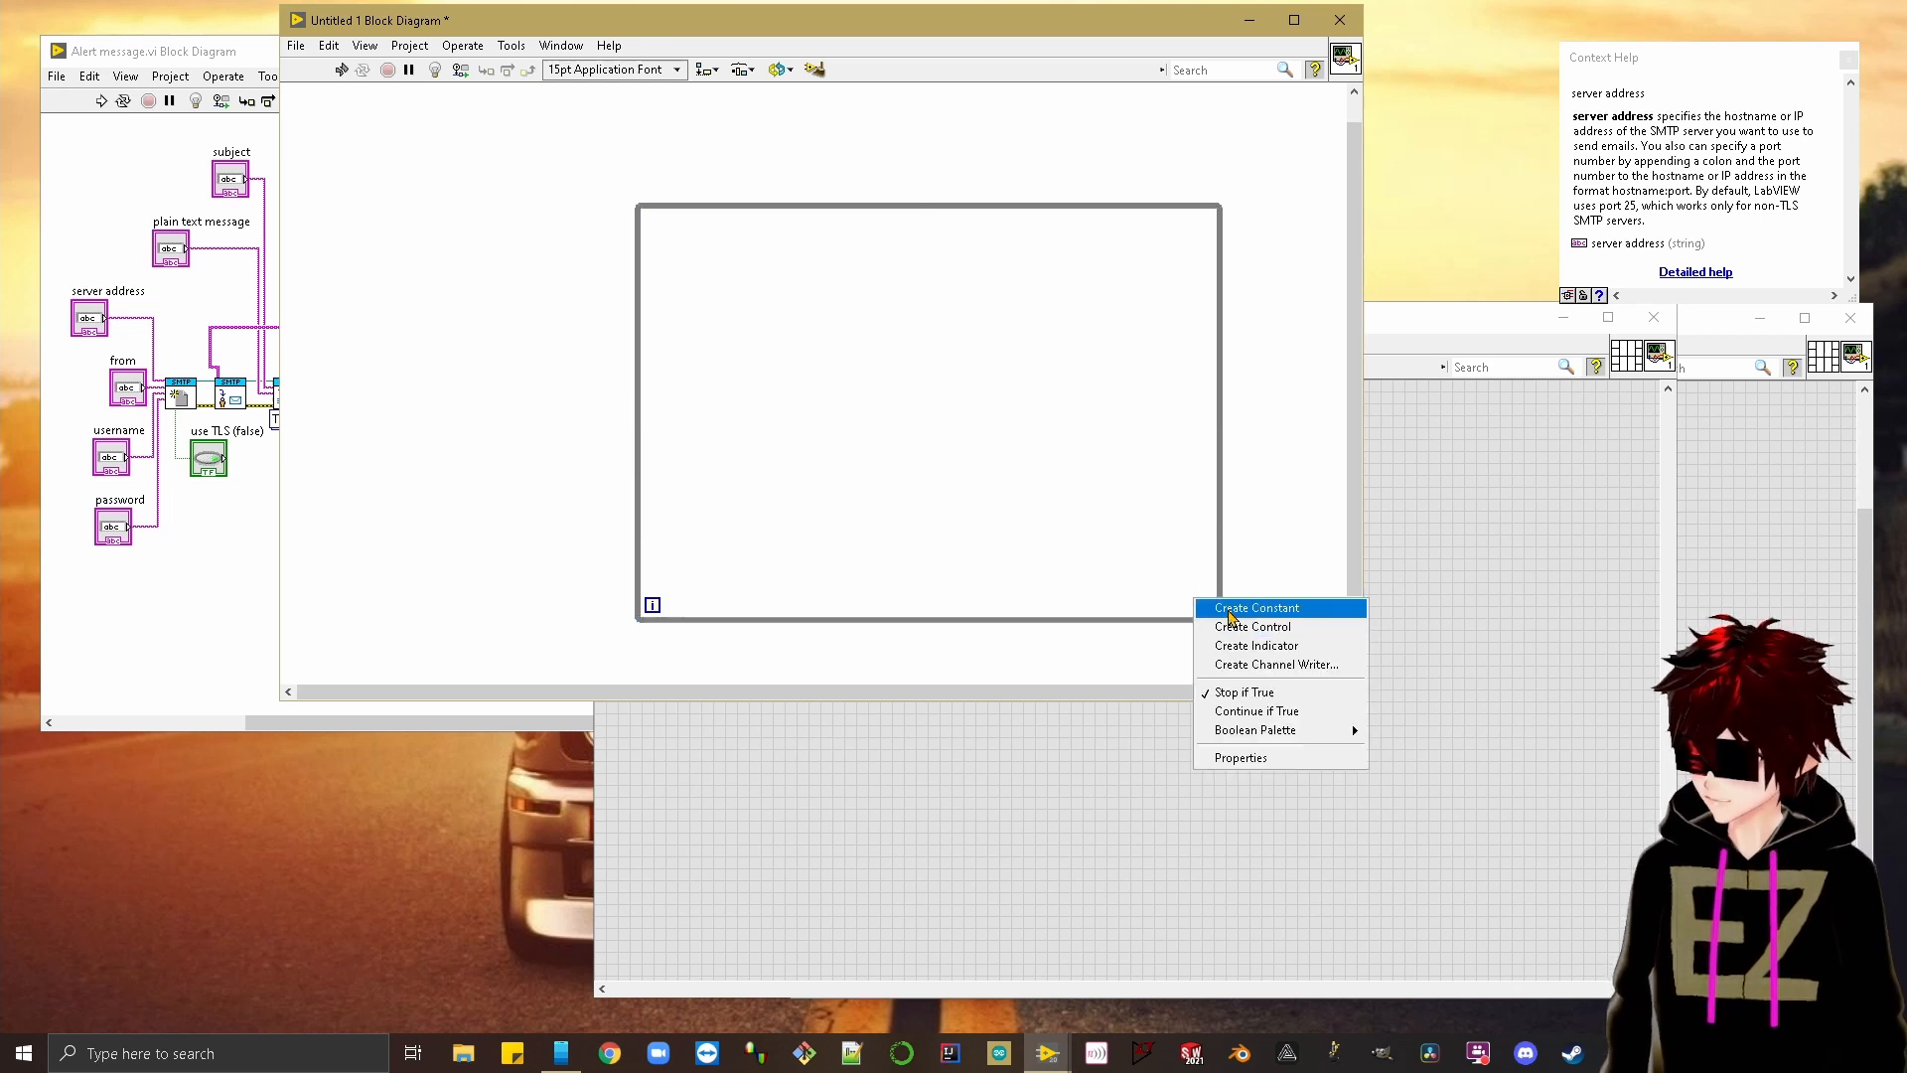
pyautogui.click(1256, 607)
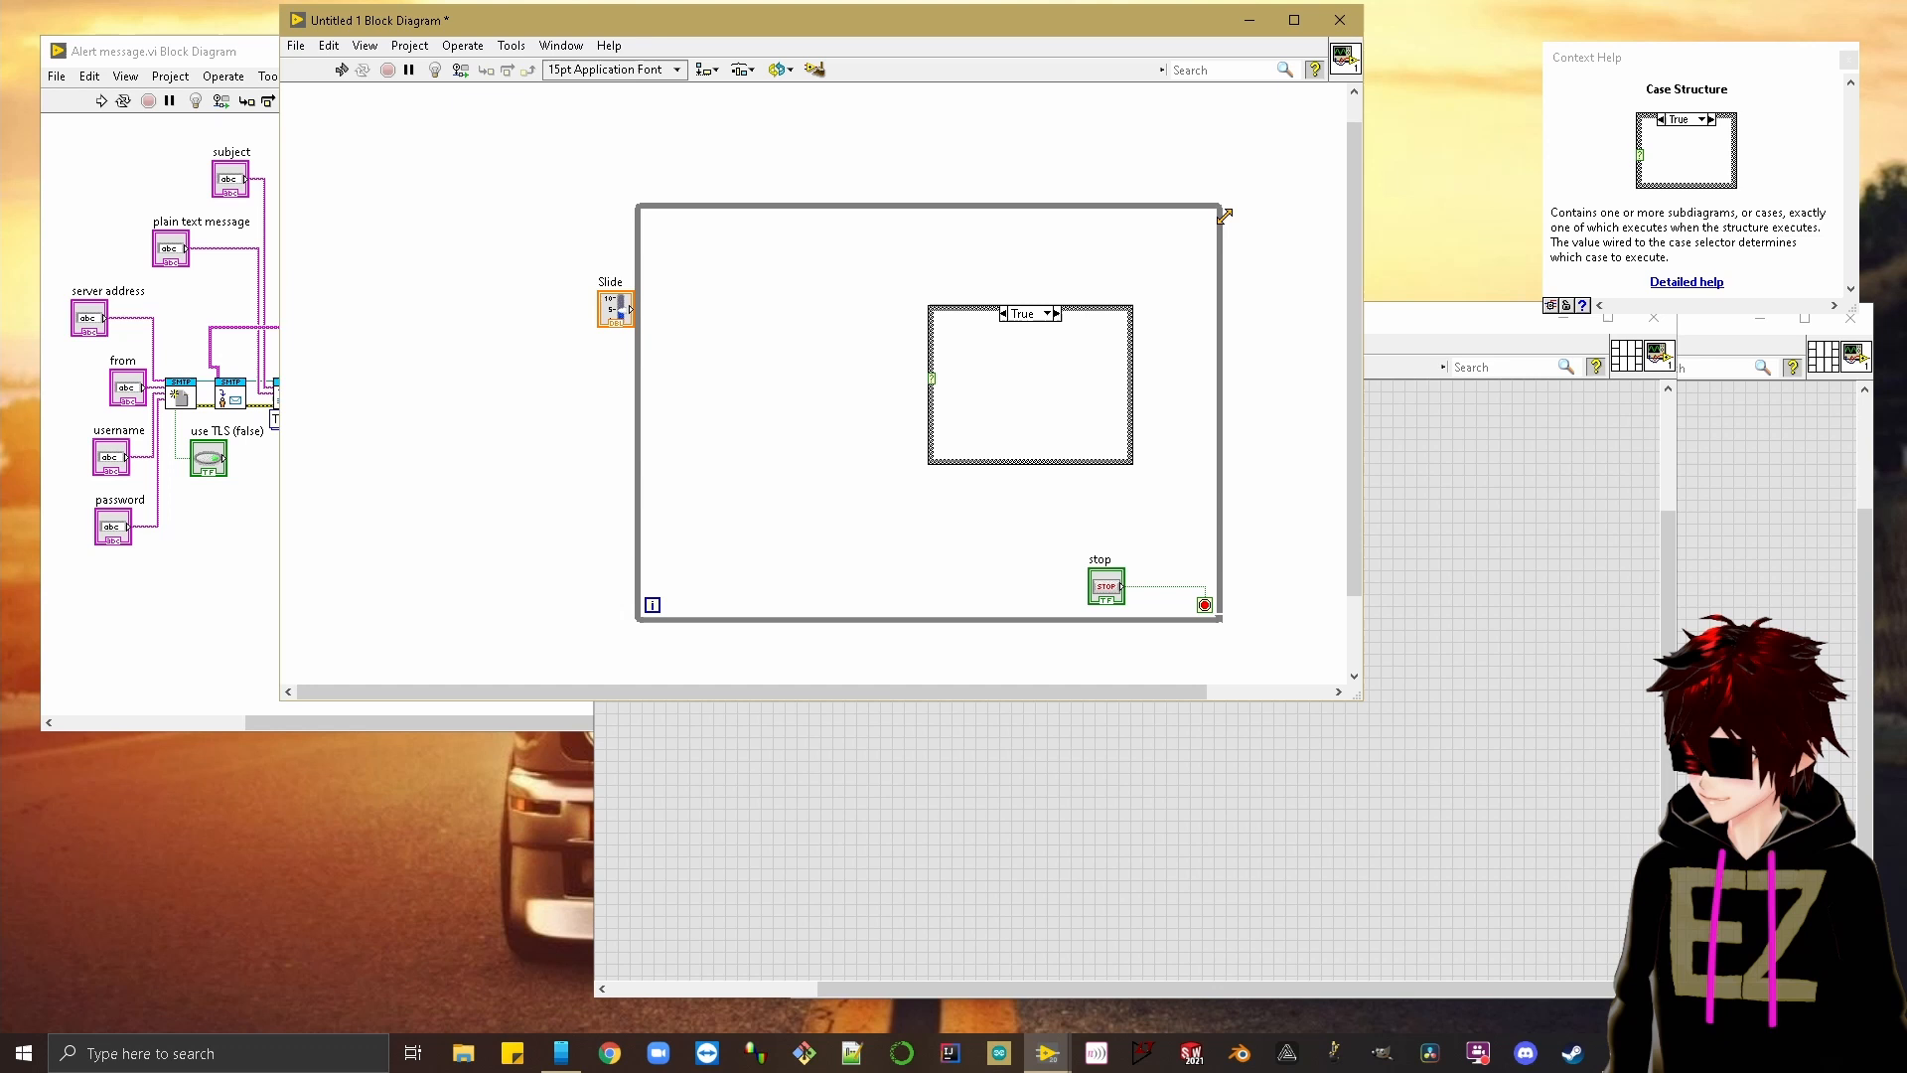
pyautogui.moveTo(615, 307); pyautogui.dragTo(757, 471)
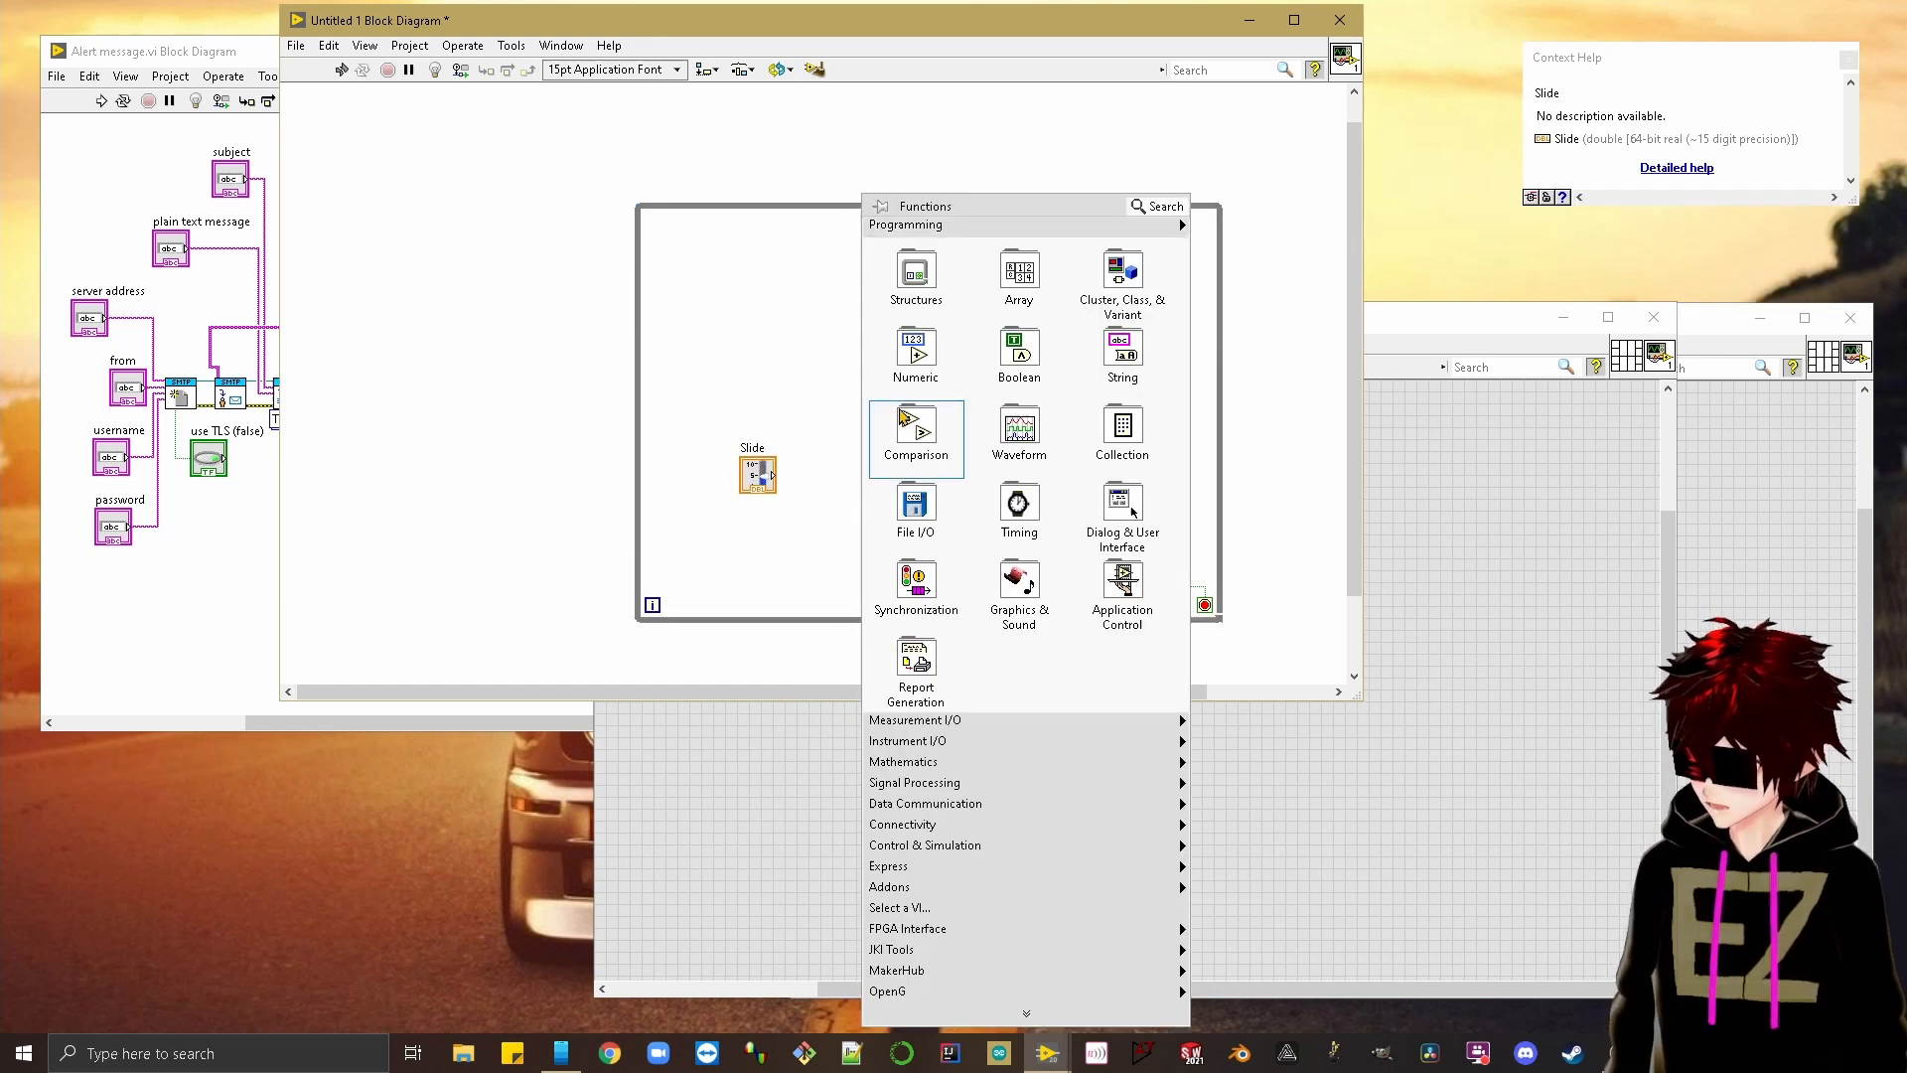
# Place a Greater? comparison and add a constant to compare the Slide against.
pyautogui.click(915, 437)
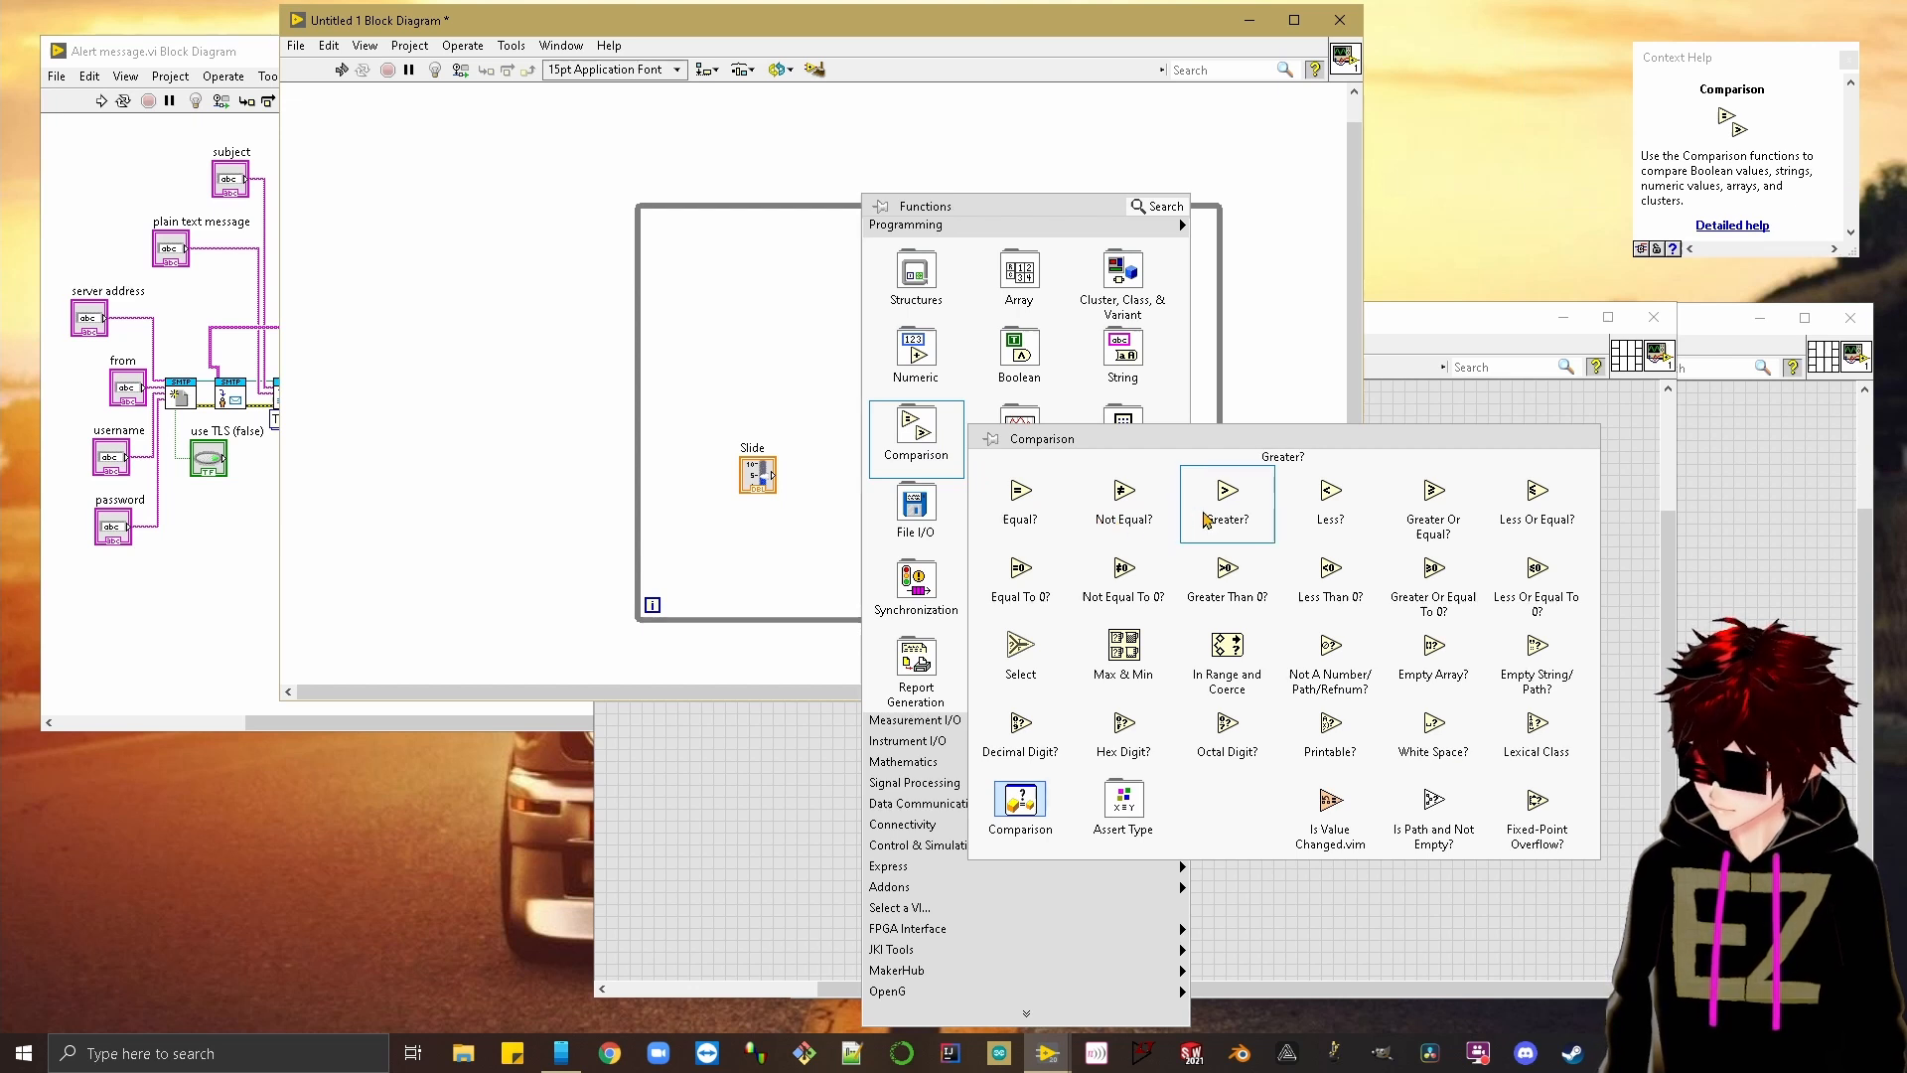
pyautogui.click(1226, 487)
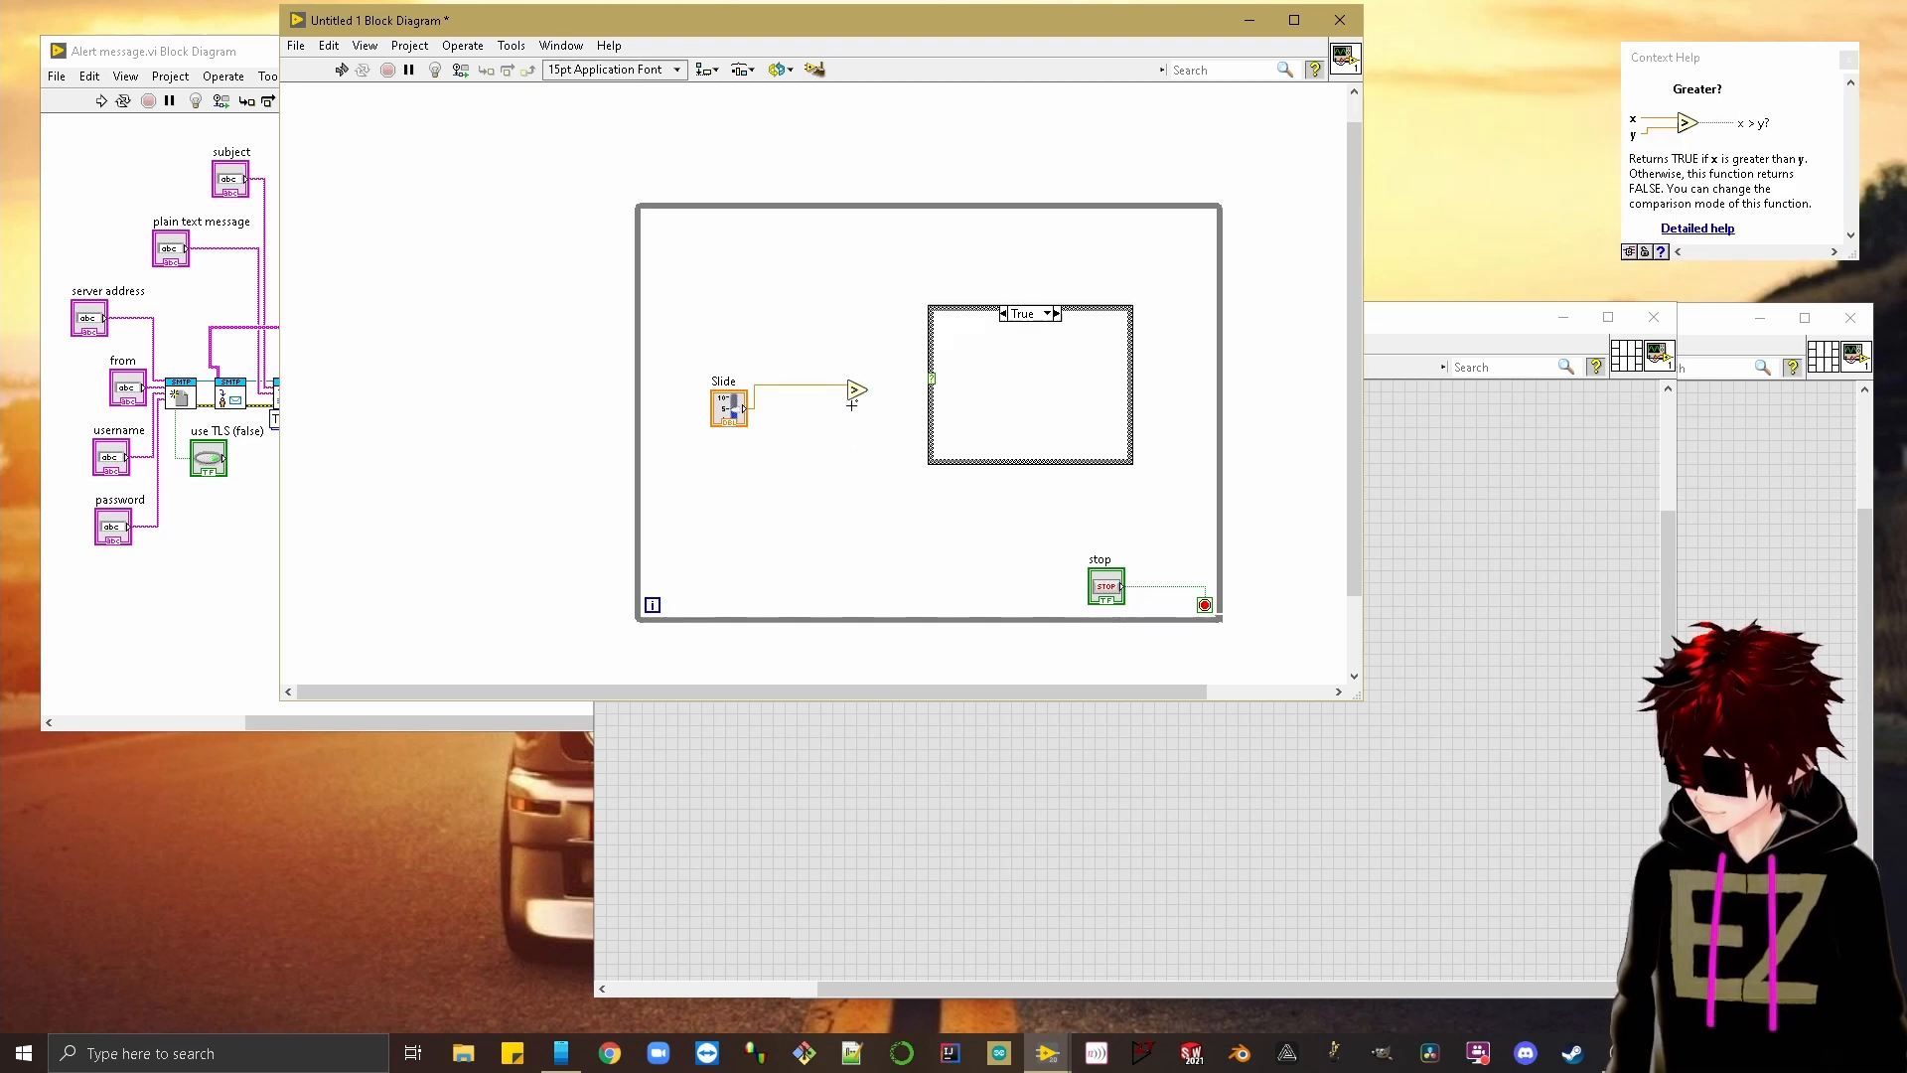
pyautogui.rightClick(857, 391)
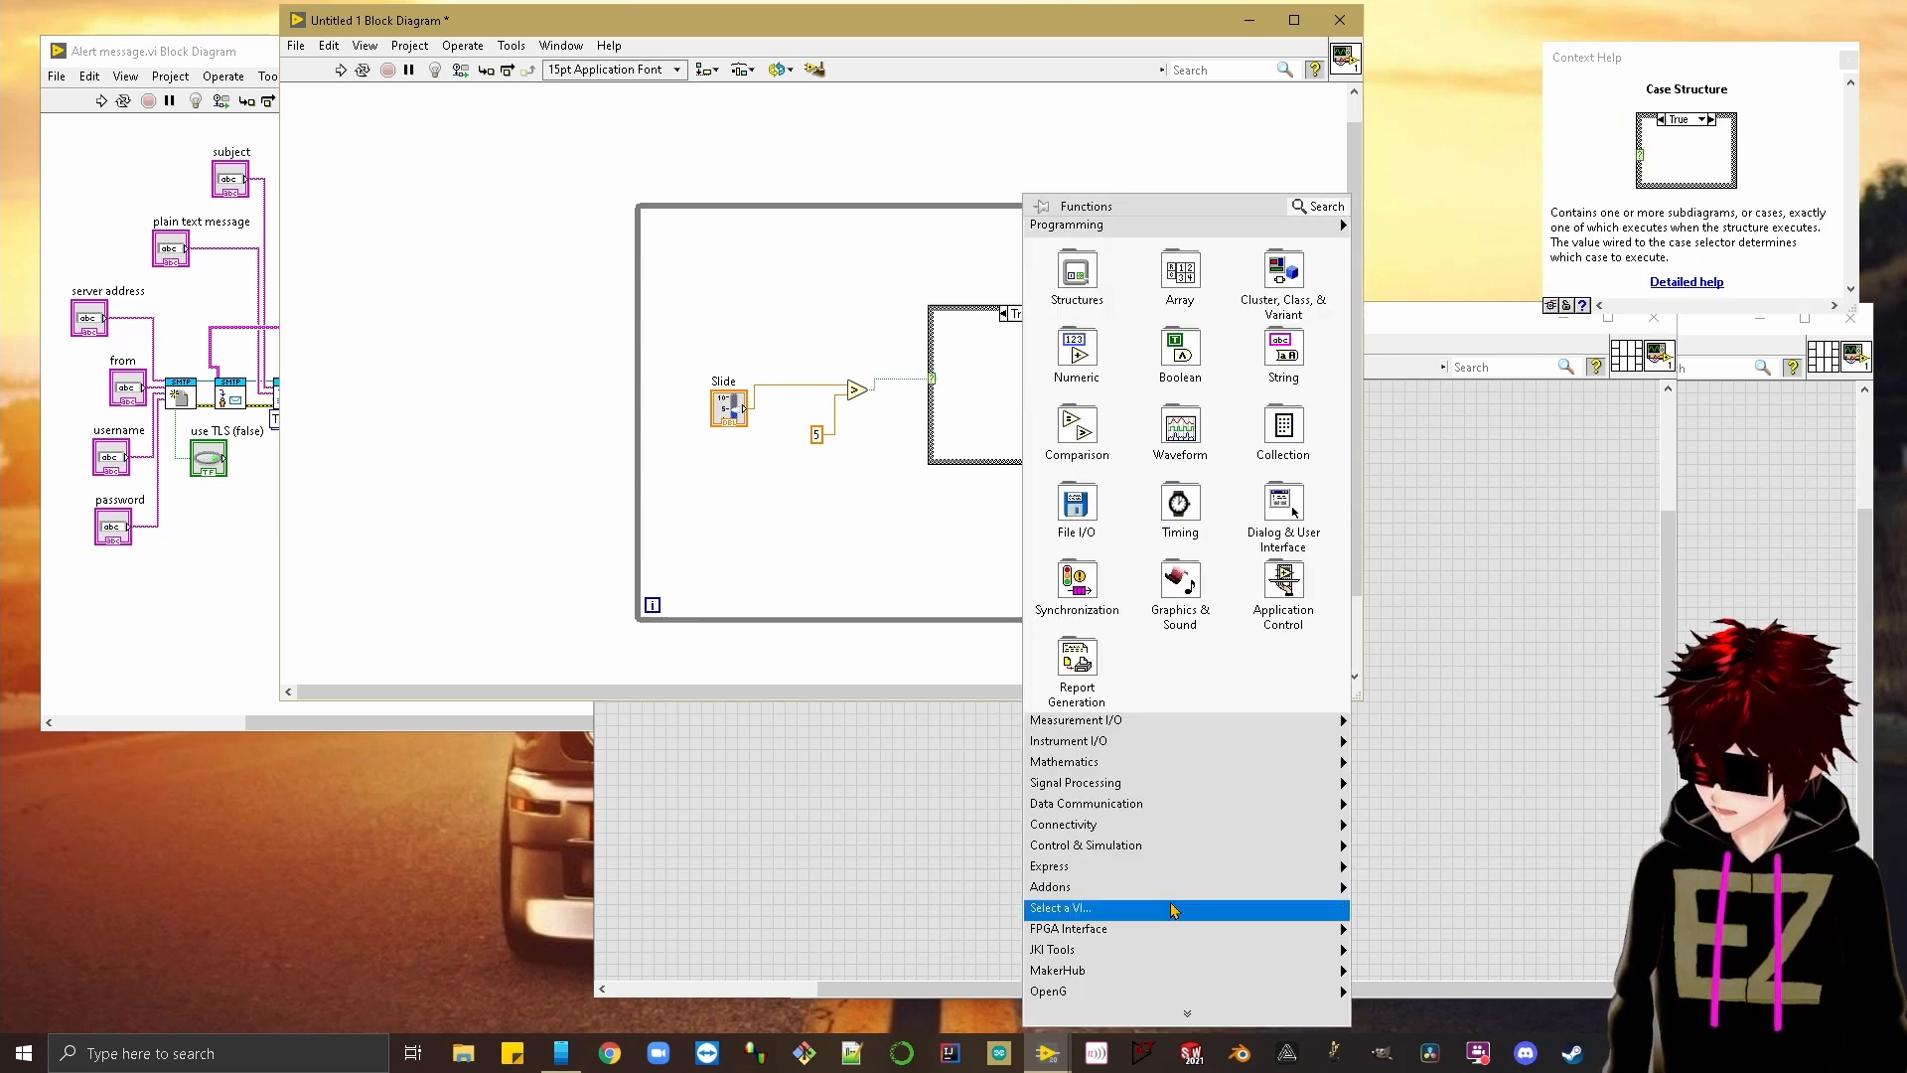
# Drop Alert message.vi as a subVI in the True case and show the front panel.
pyautogui.click(1061, 907)
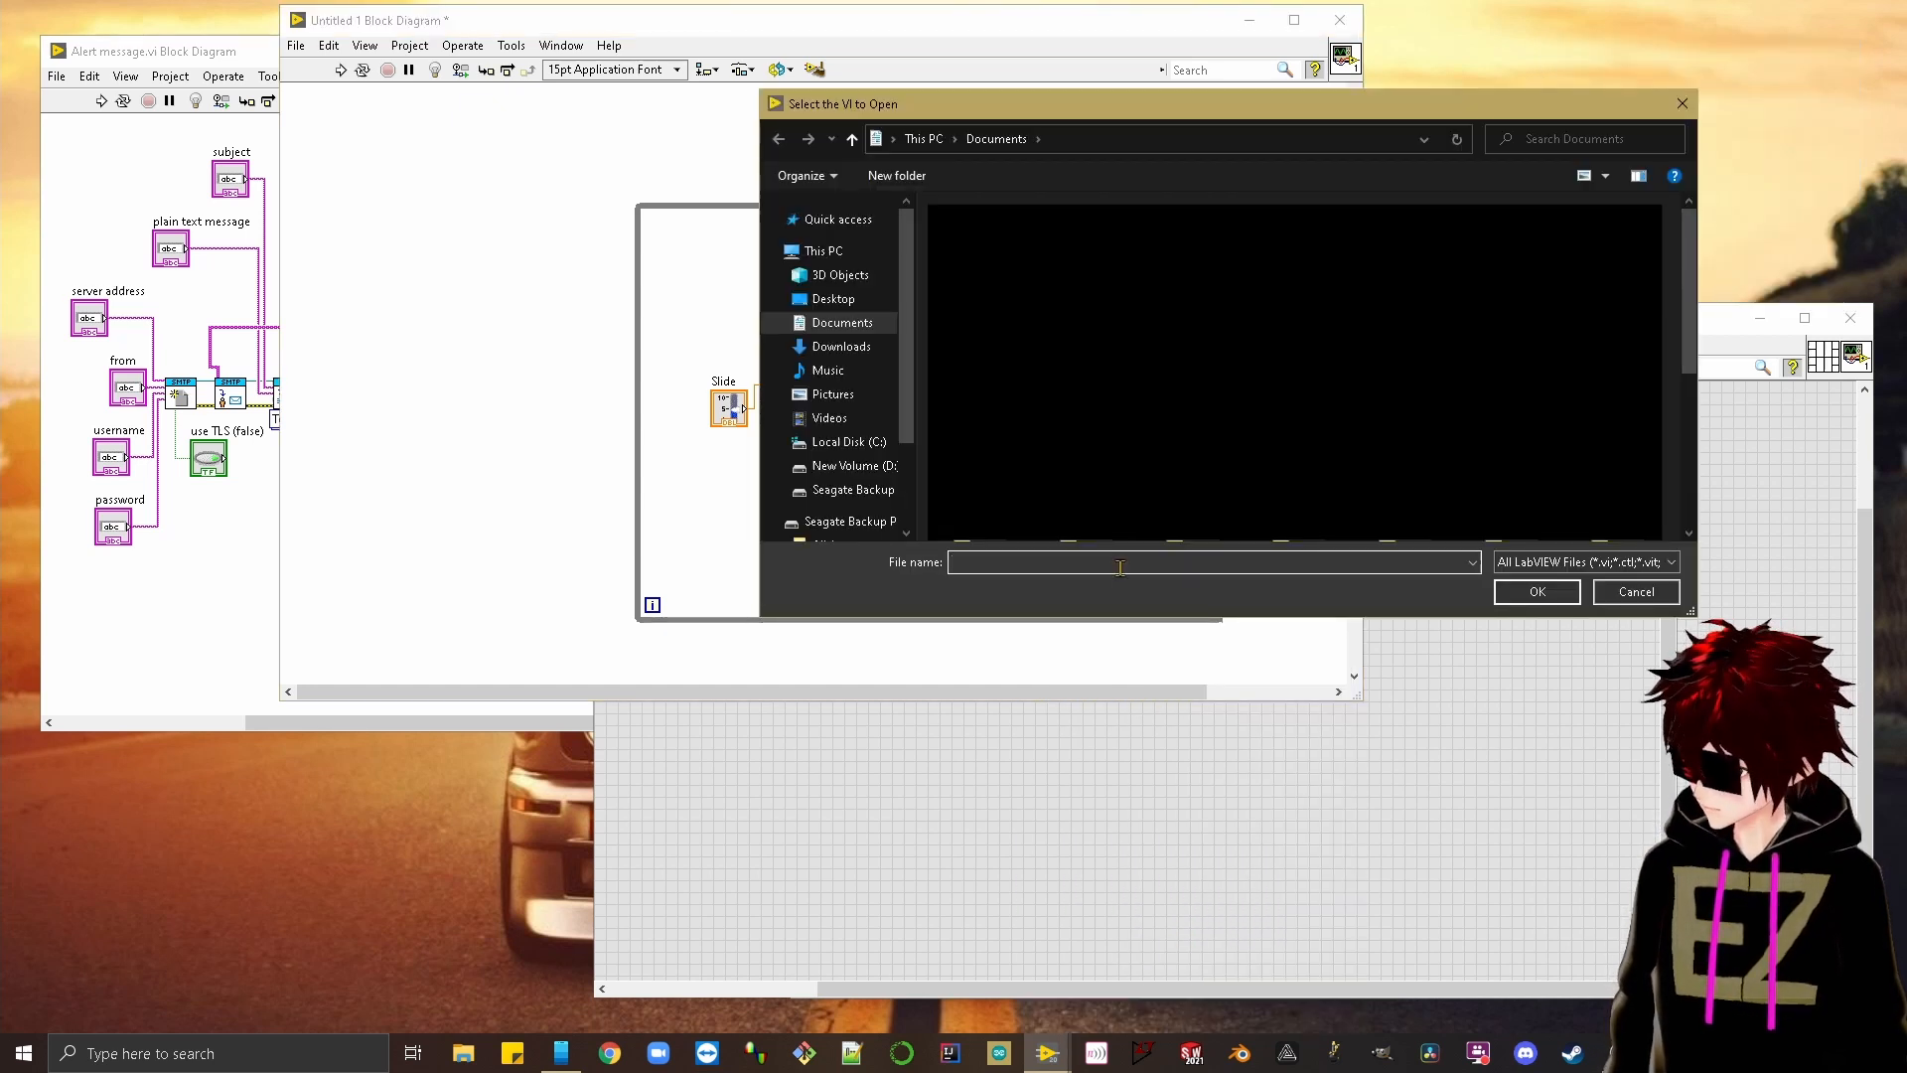
pyautogui.write('age.vi')
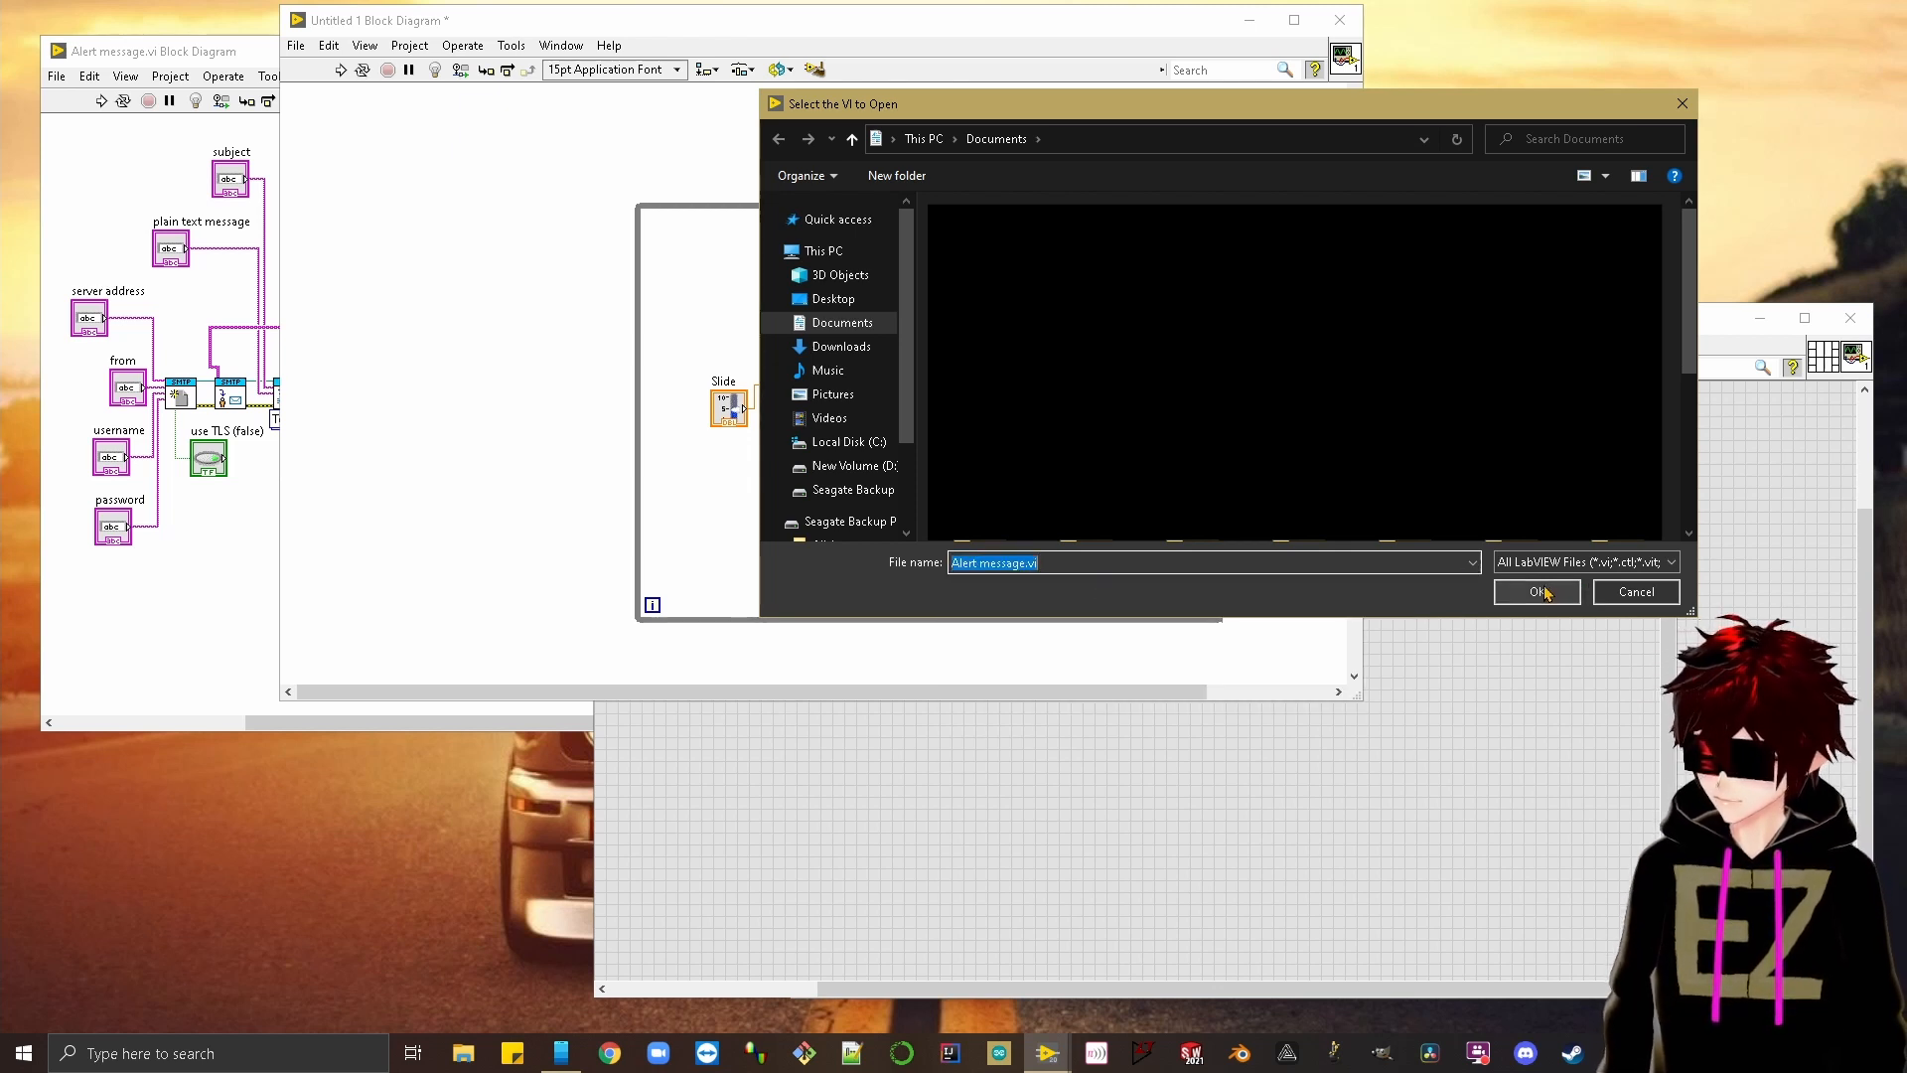
pyautogui.click(1536, 592)
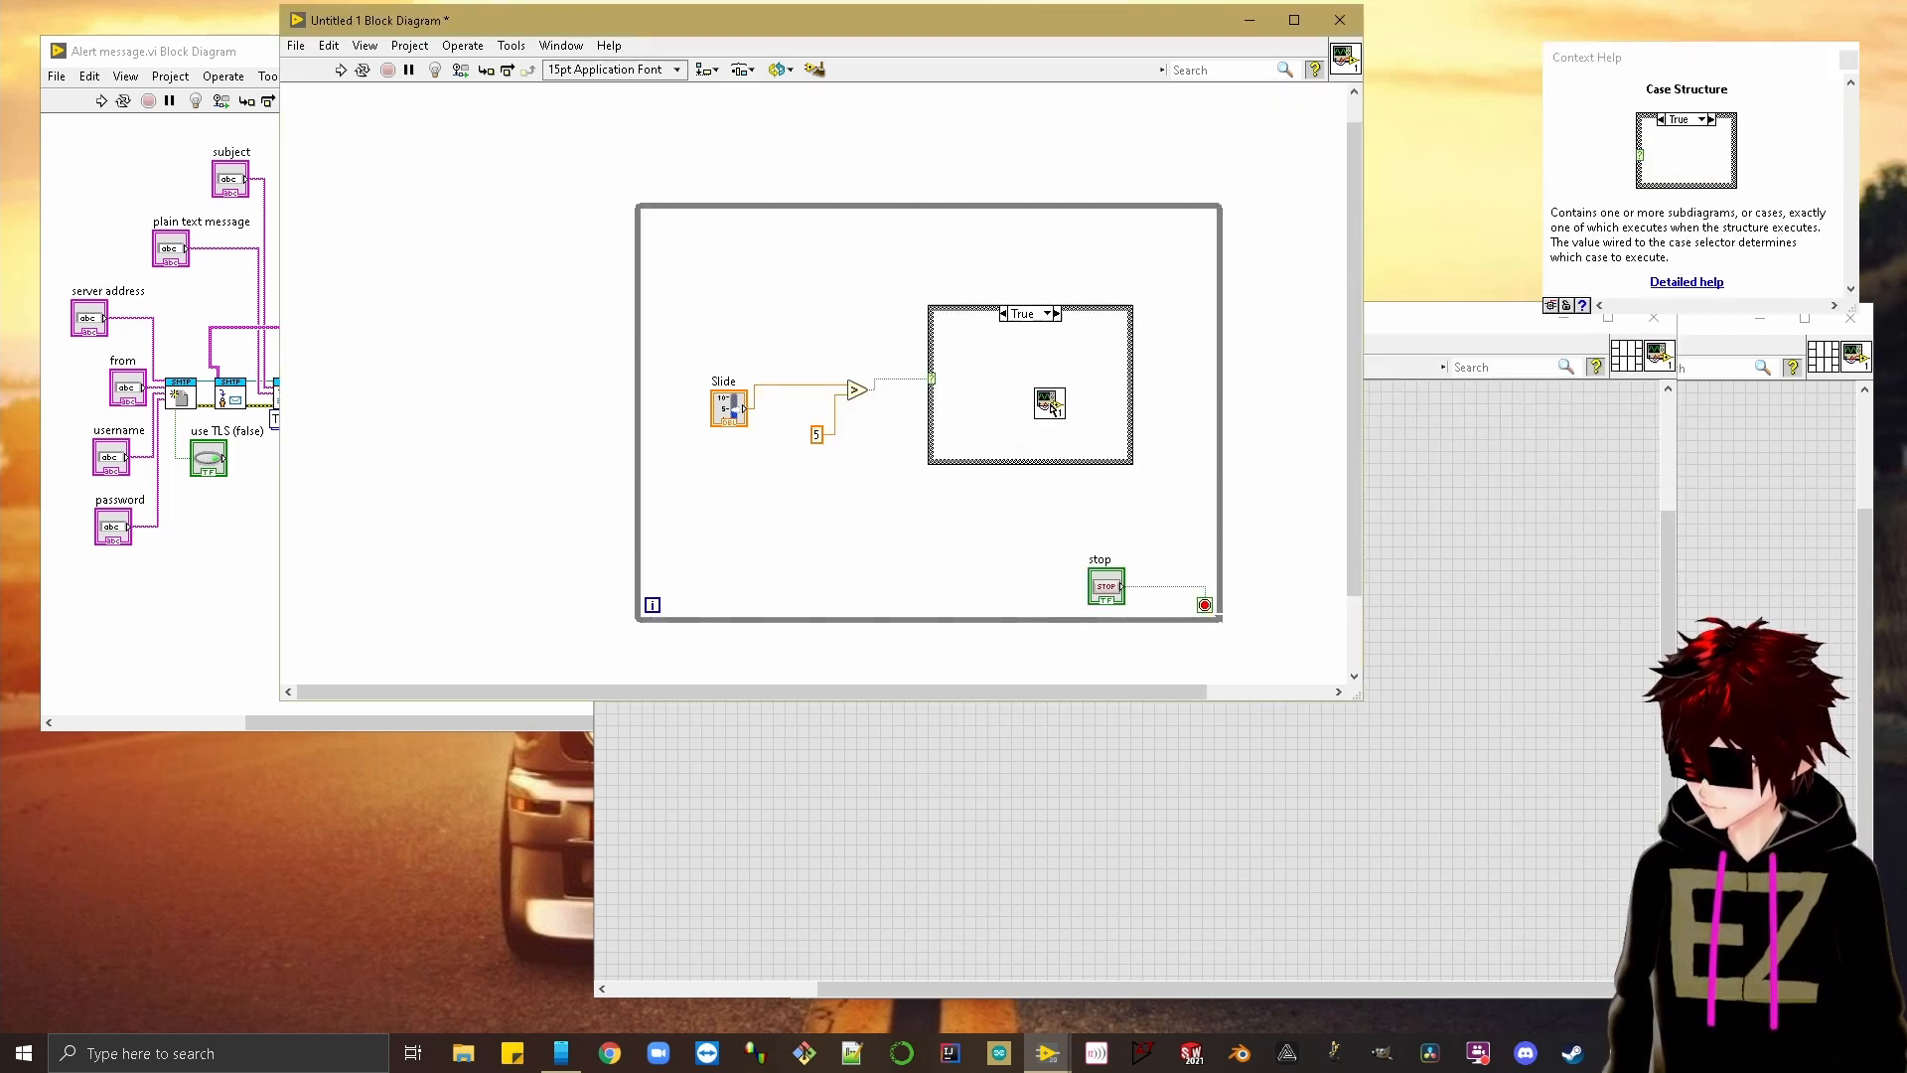
pyautogui.click(1028, 384)
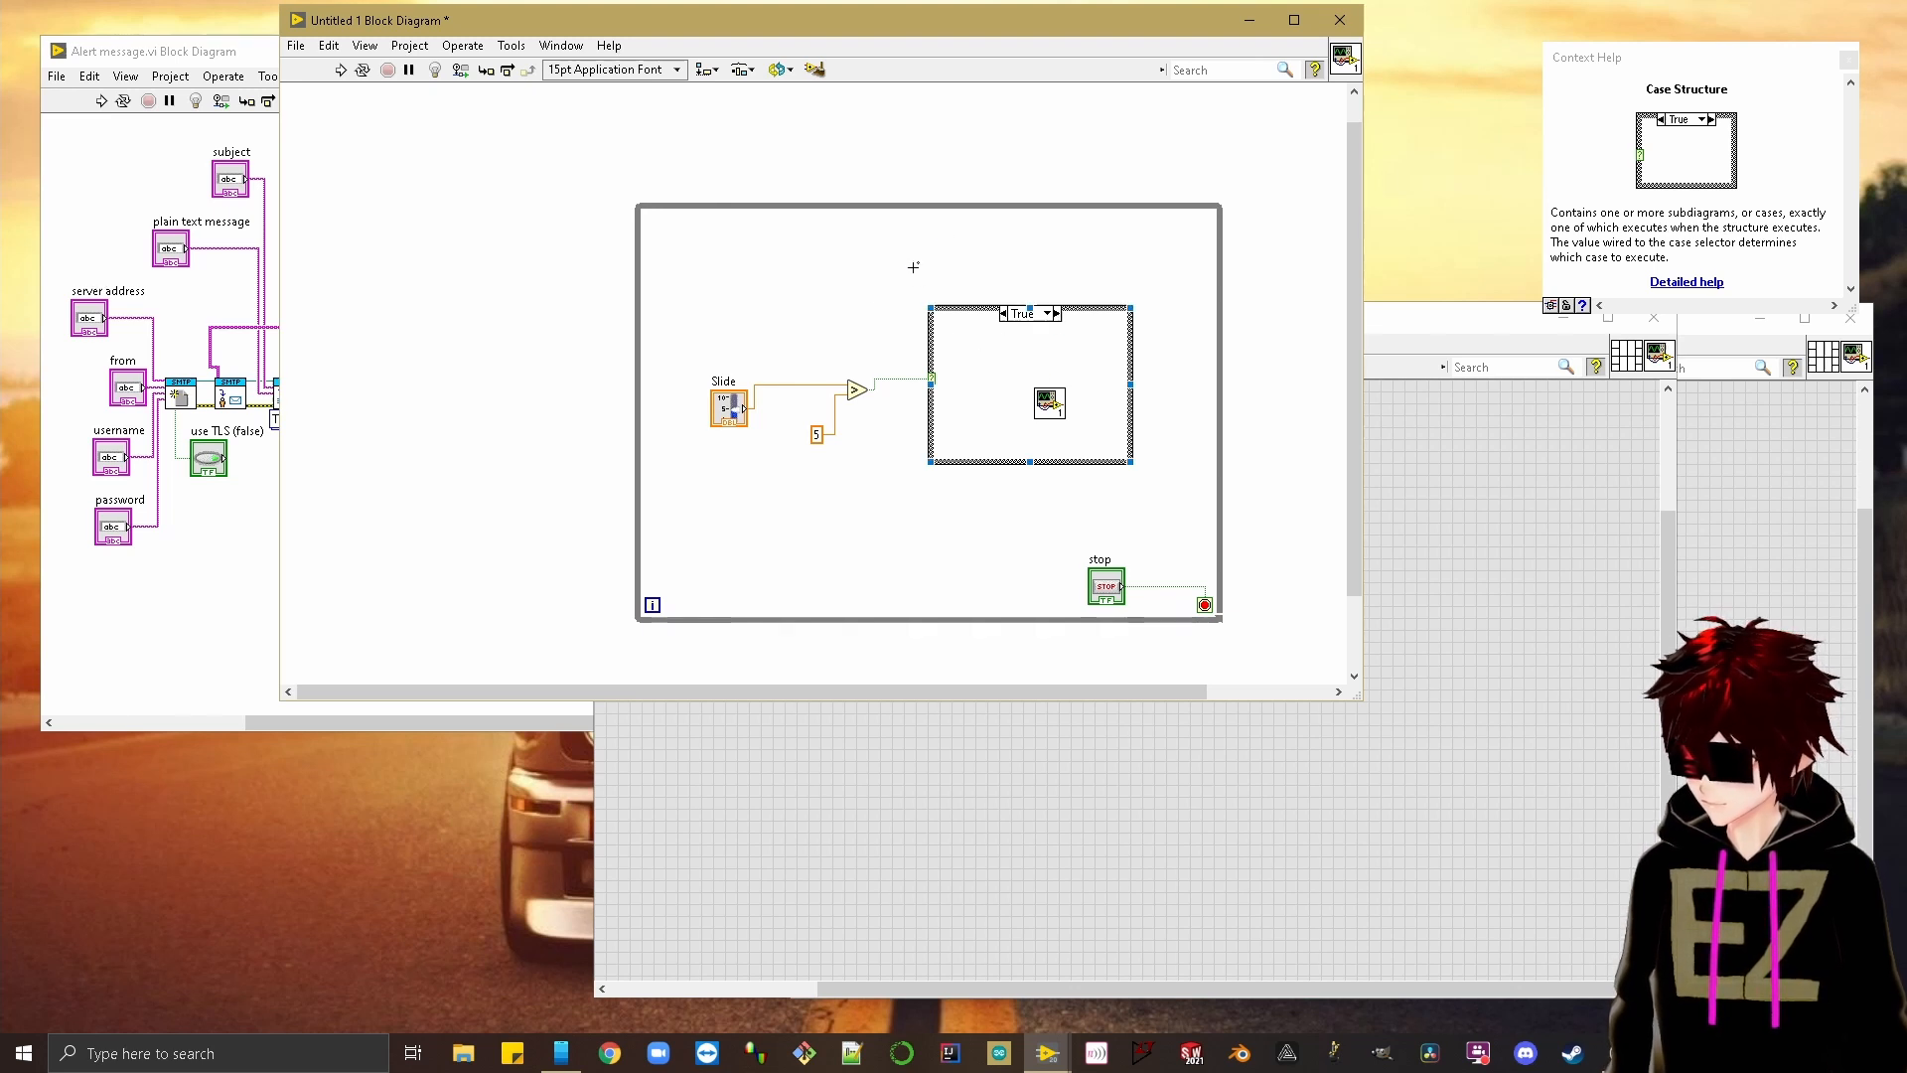
pyautogui.click(510, 45)
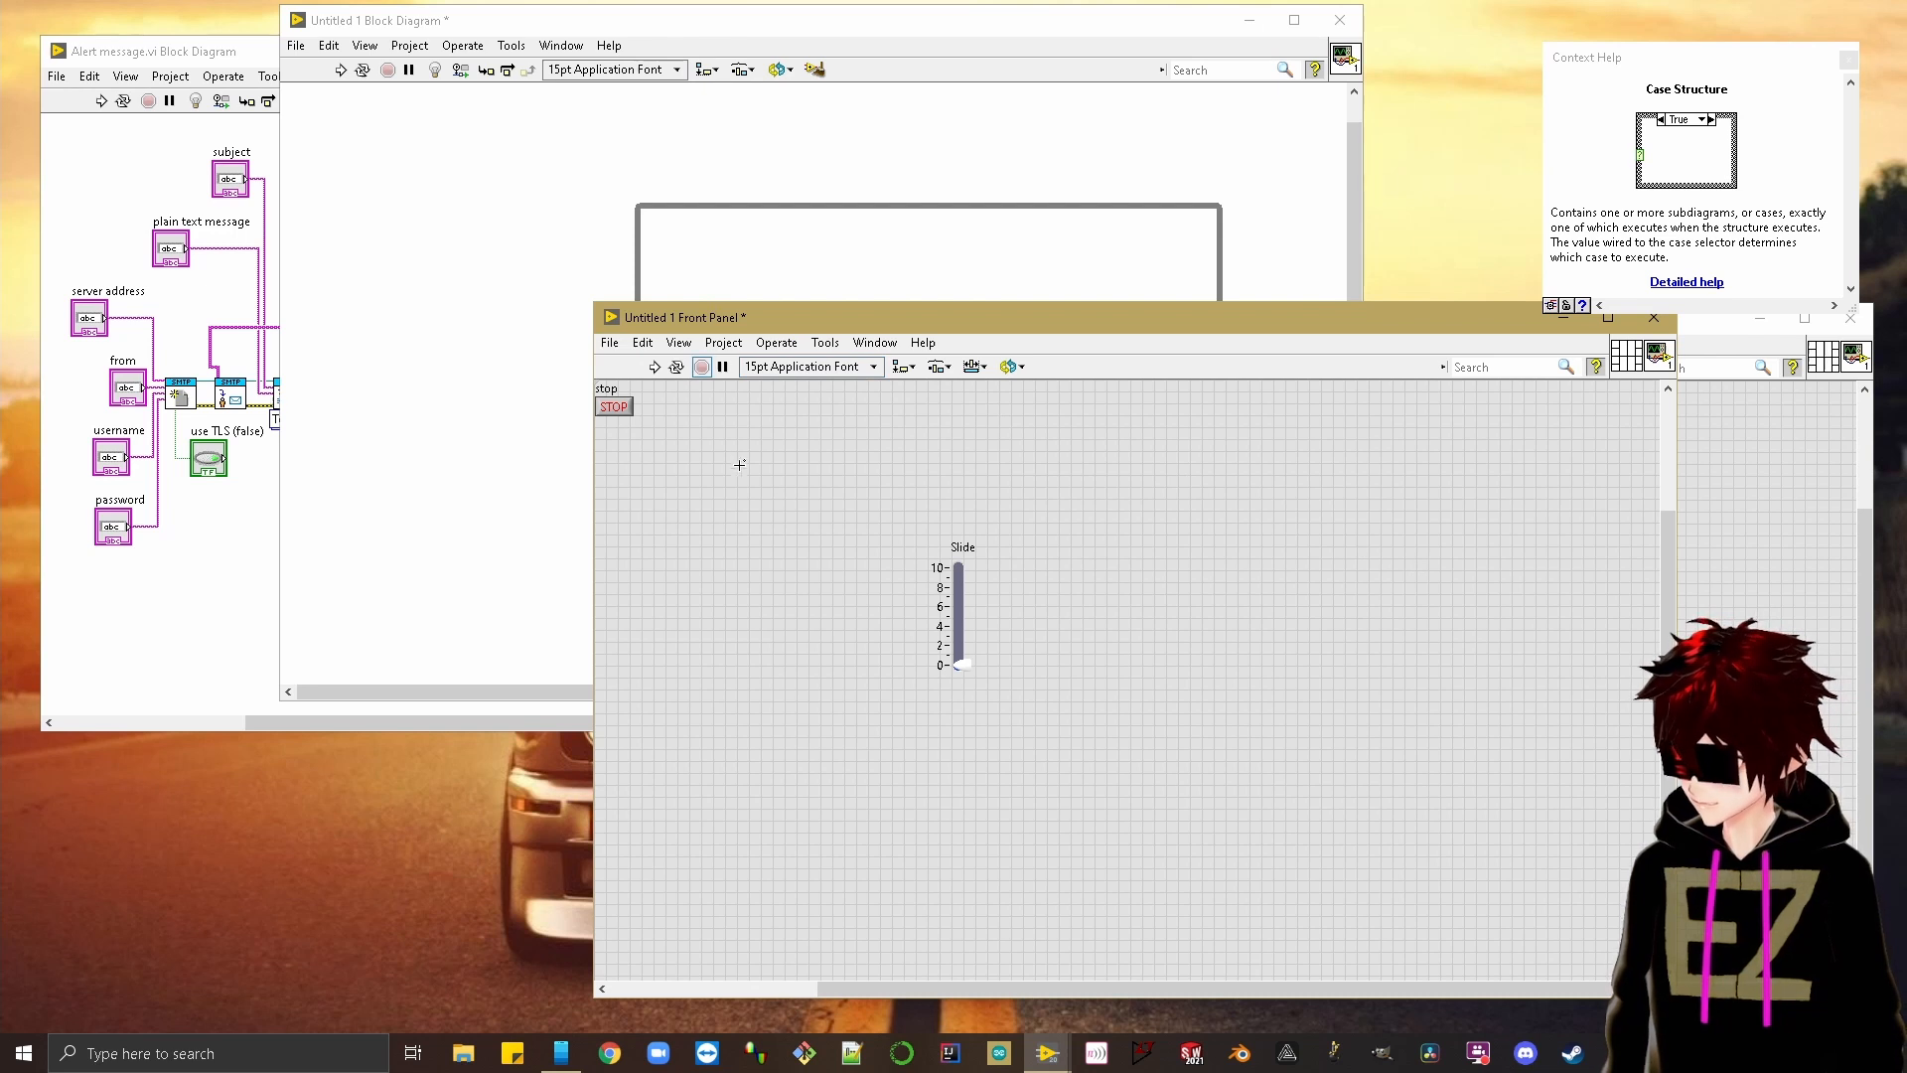
# Move the stop button beside the Slide on the front panel.
pyautogui.moveTo(613, 407); pyautogui.dragTo(1052, 592)
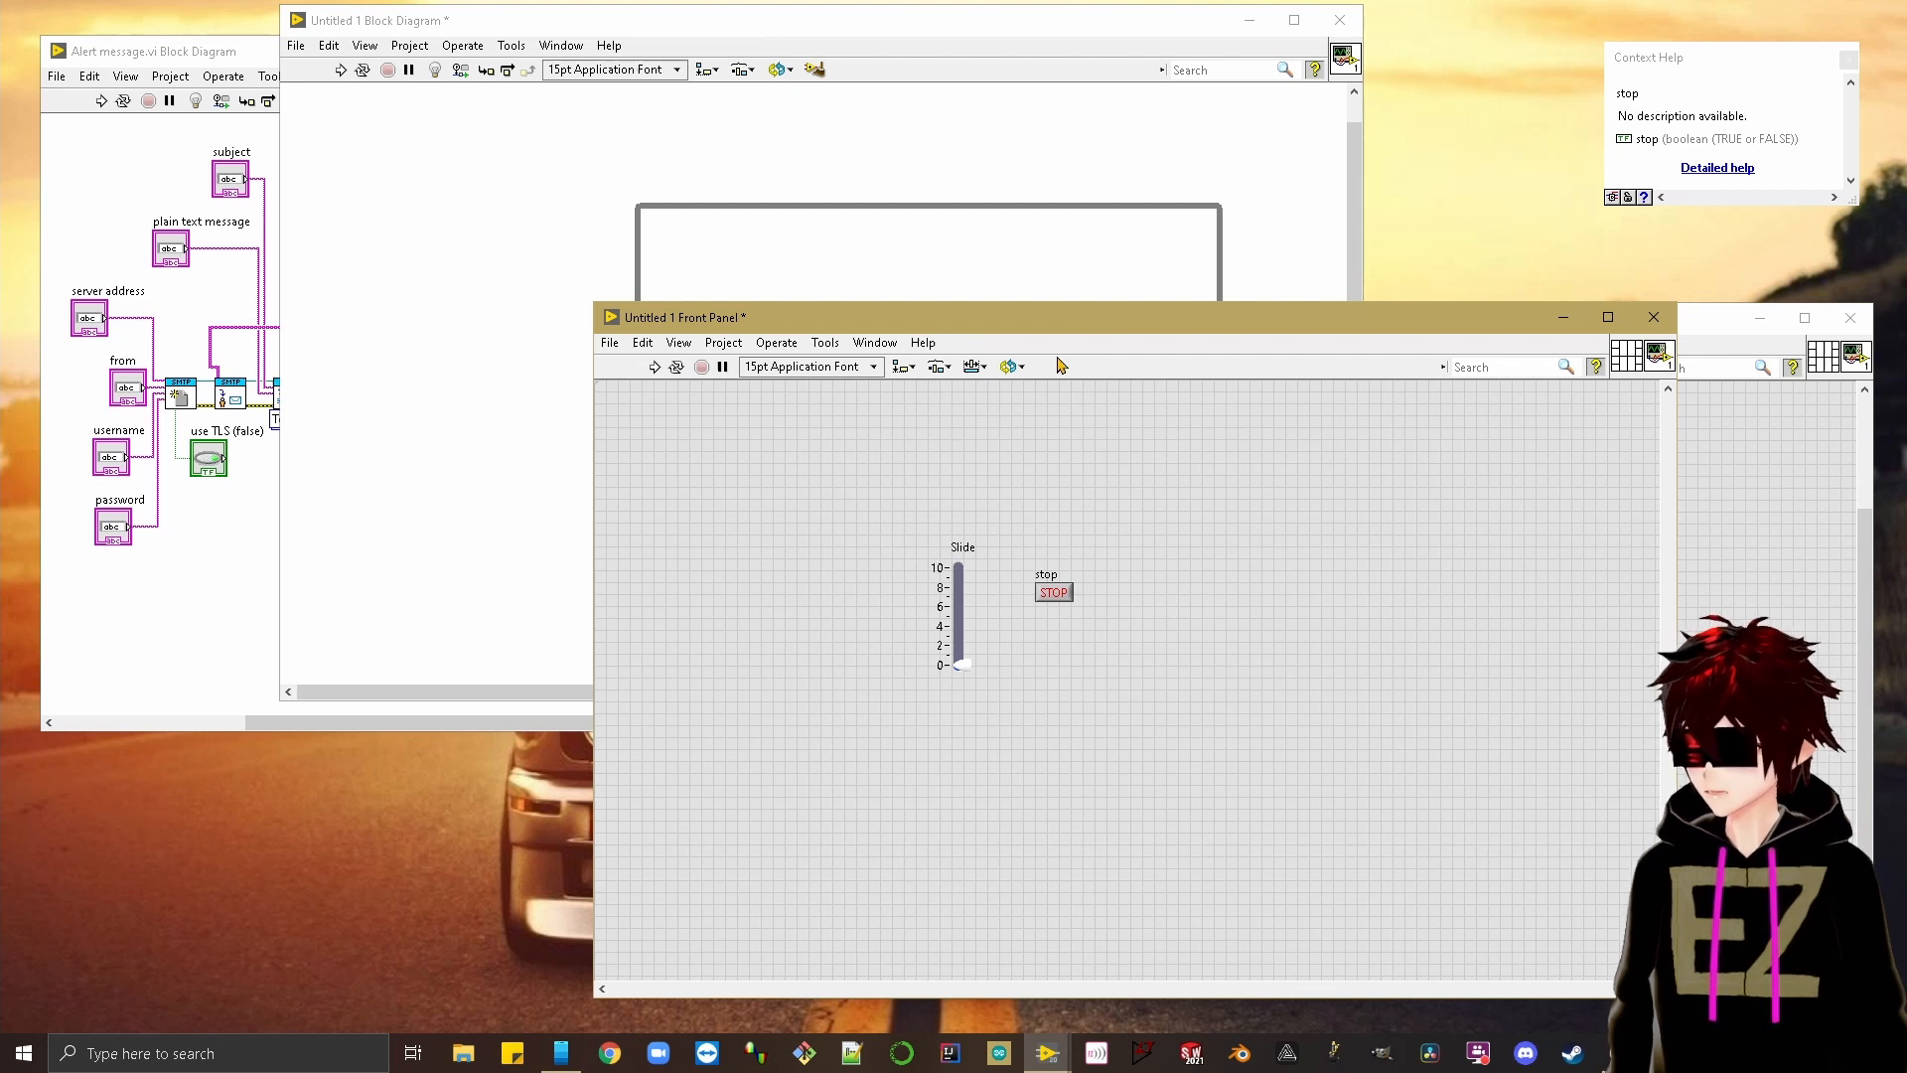
pyautogui.moveTo(1007, 440)
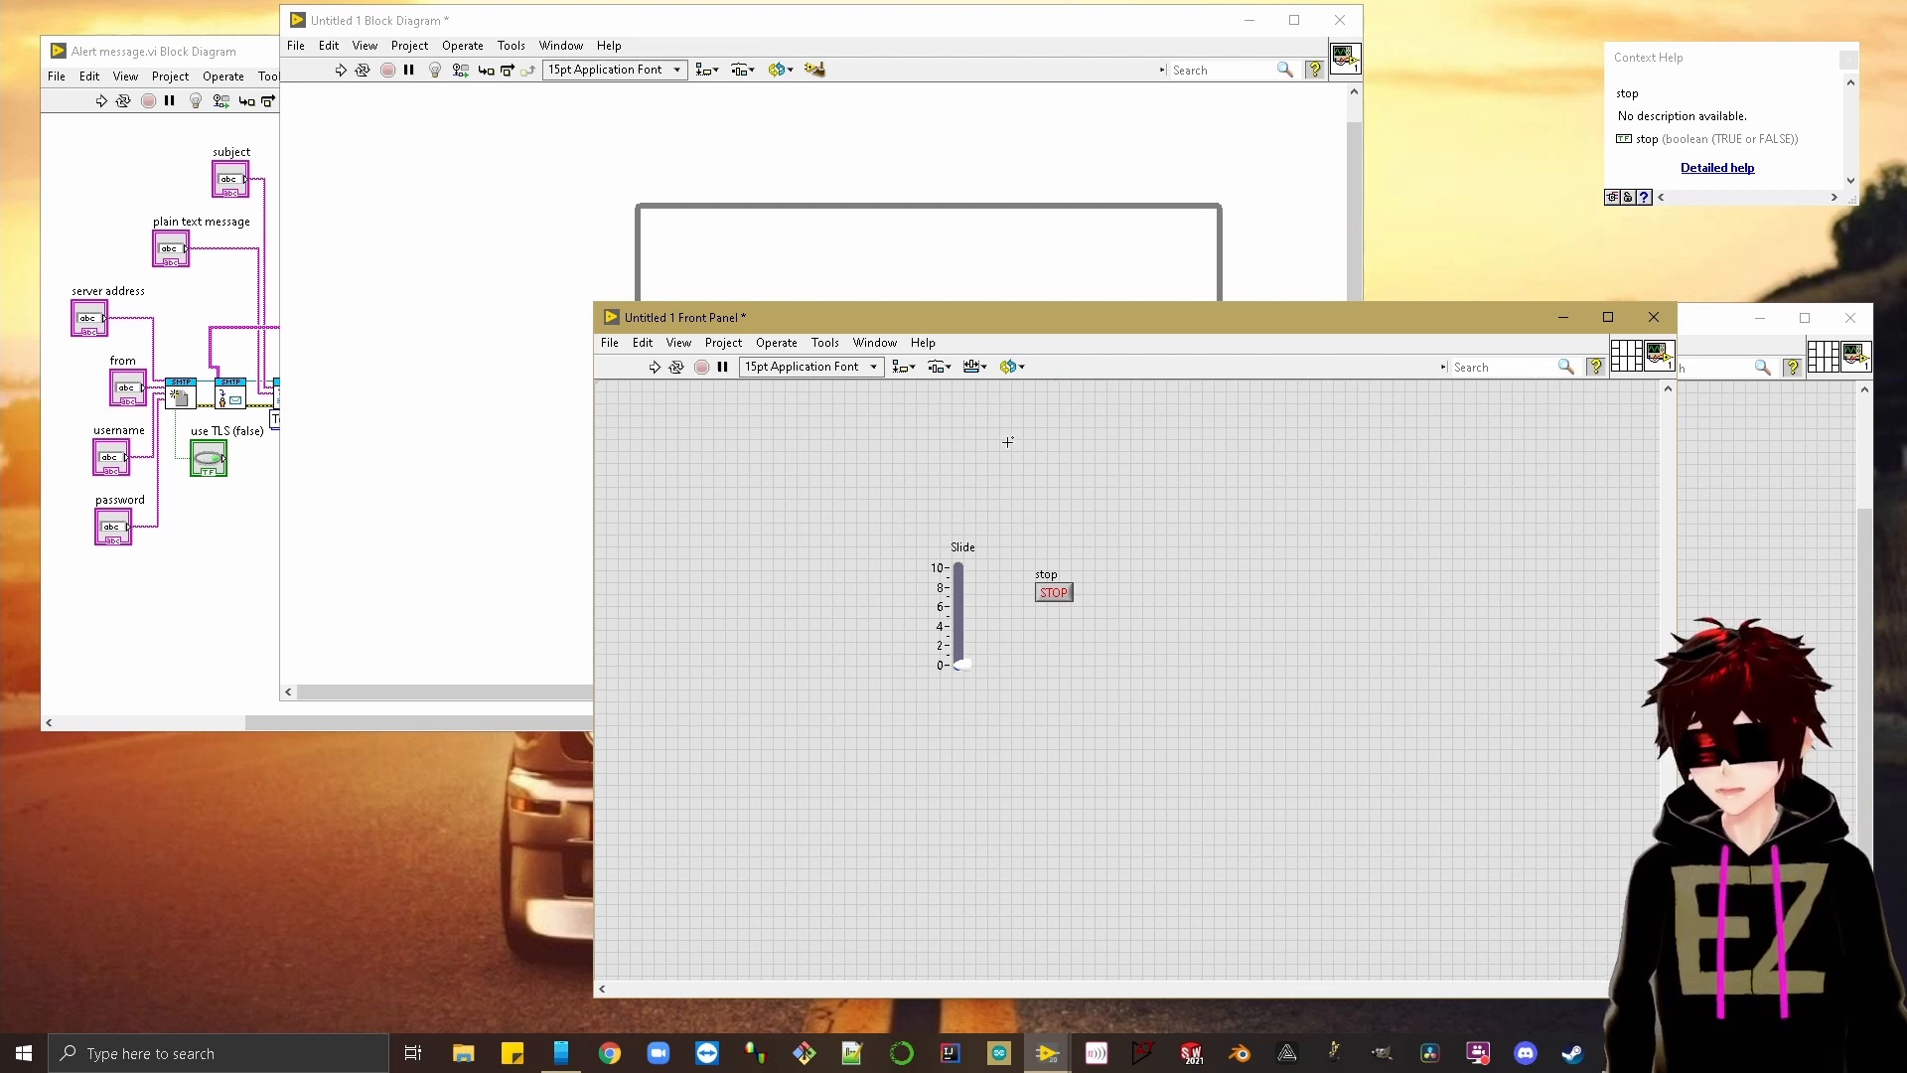
pyautogui.moveTo(759, 419)
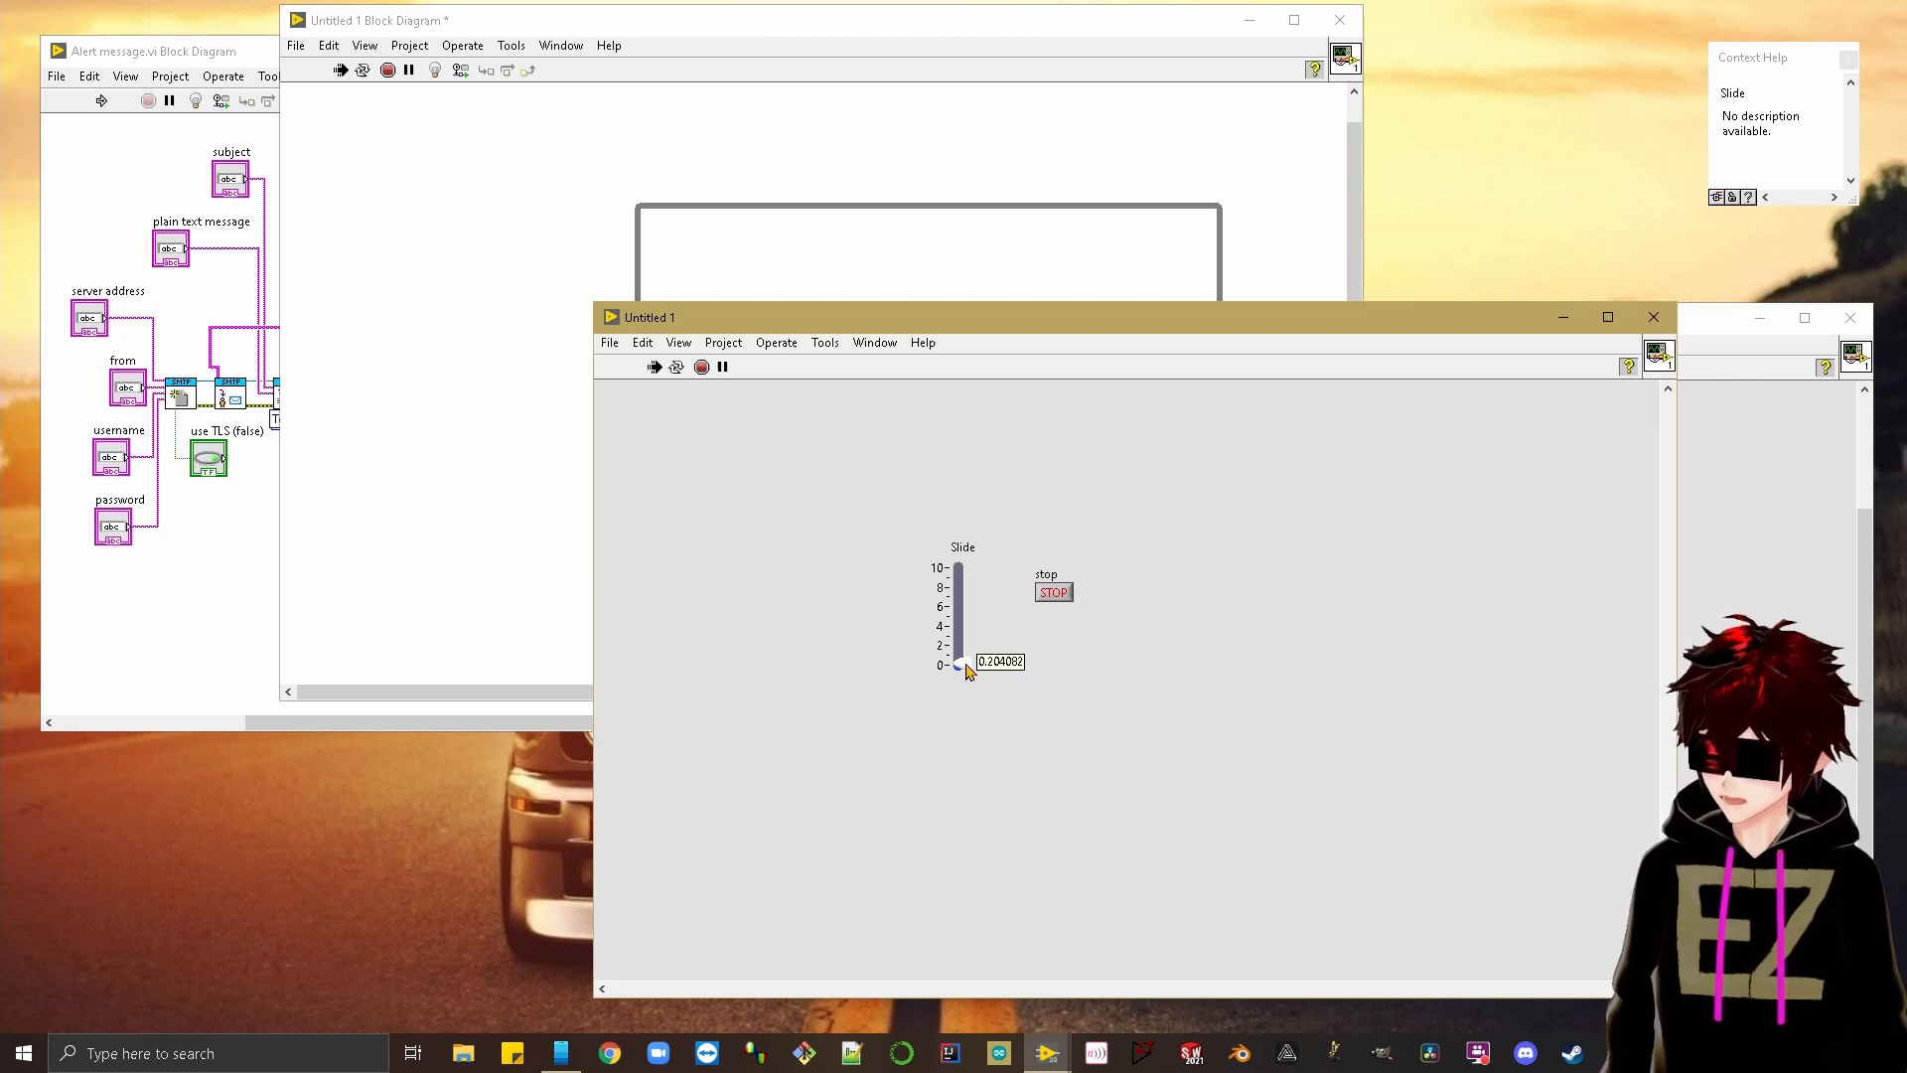
# Raise the running VI's Slide from 0 past the threshold of 5 to about 6.5.
pyautogui.moveTo(959, 665); pyautogui.dragTo(958, 650)
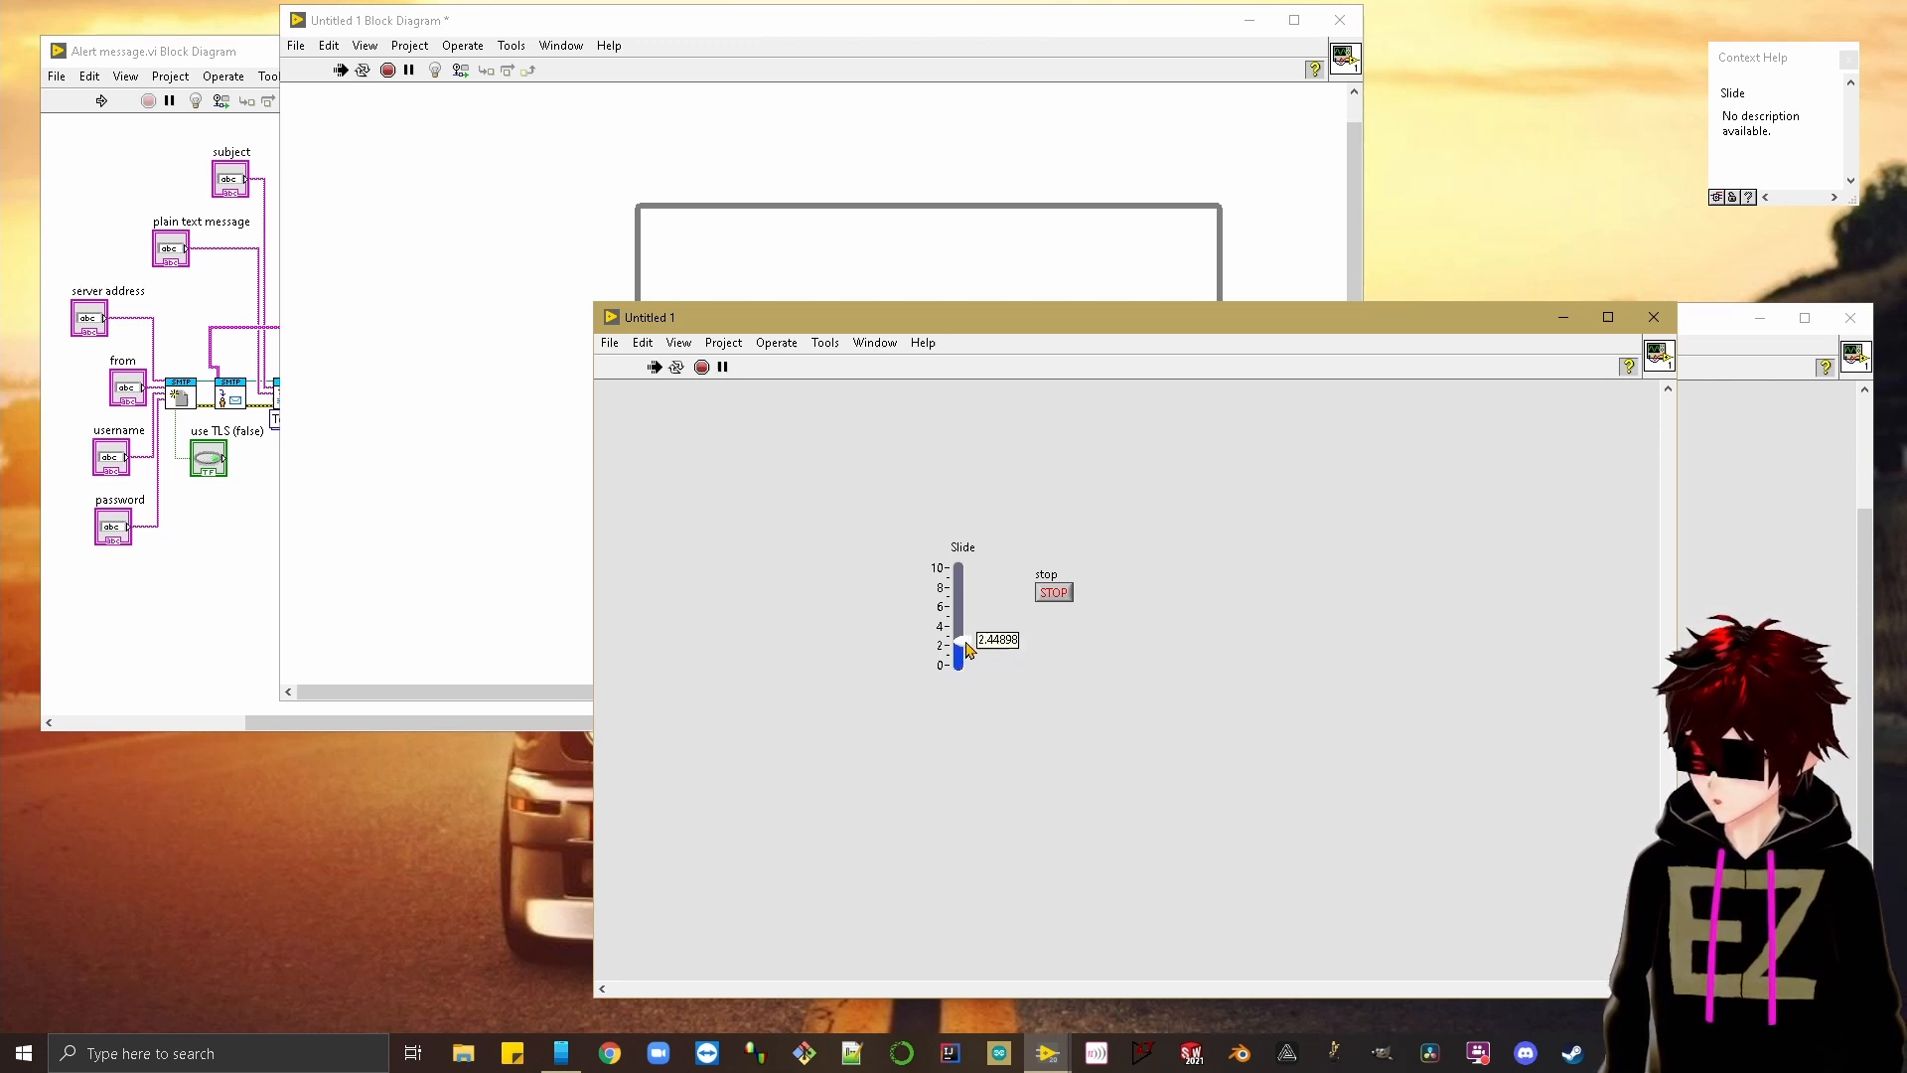
pyautogui.moveTo(960, 650); pyautogui.dragTo(959, 627)
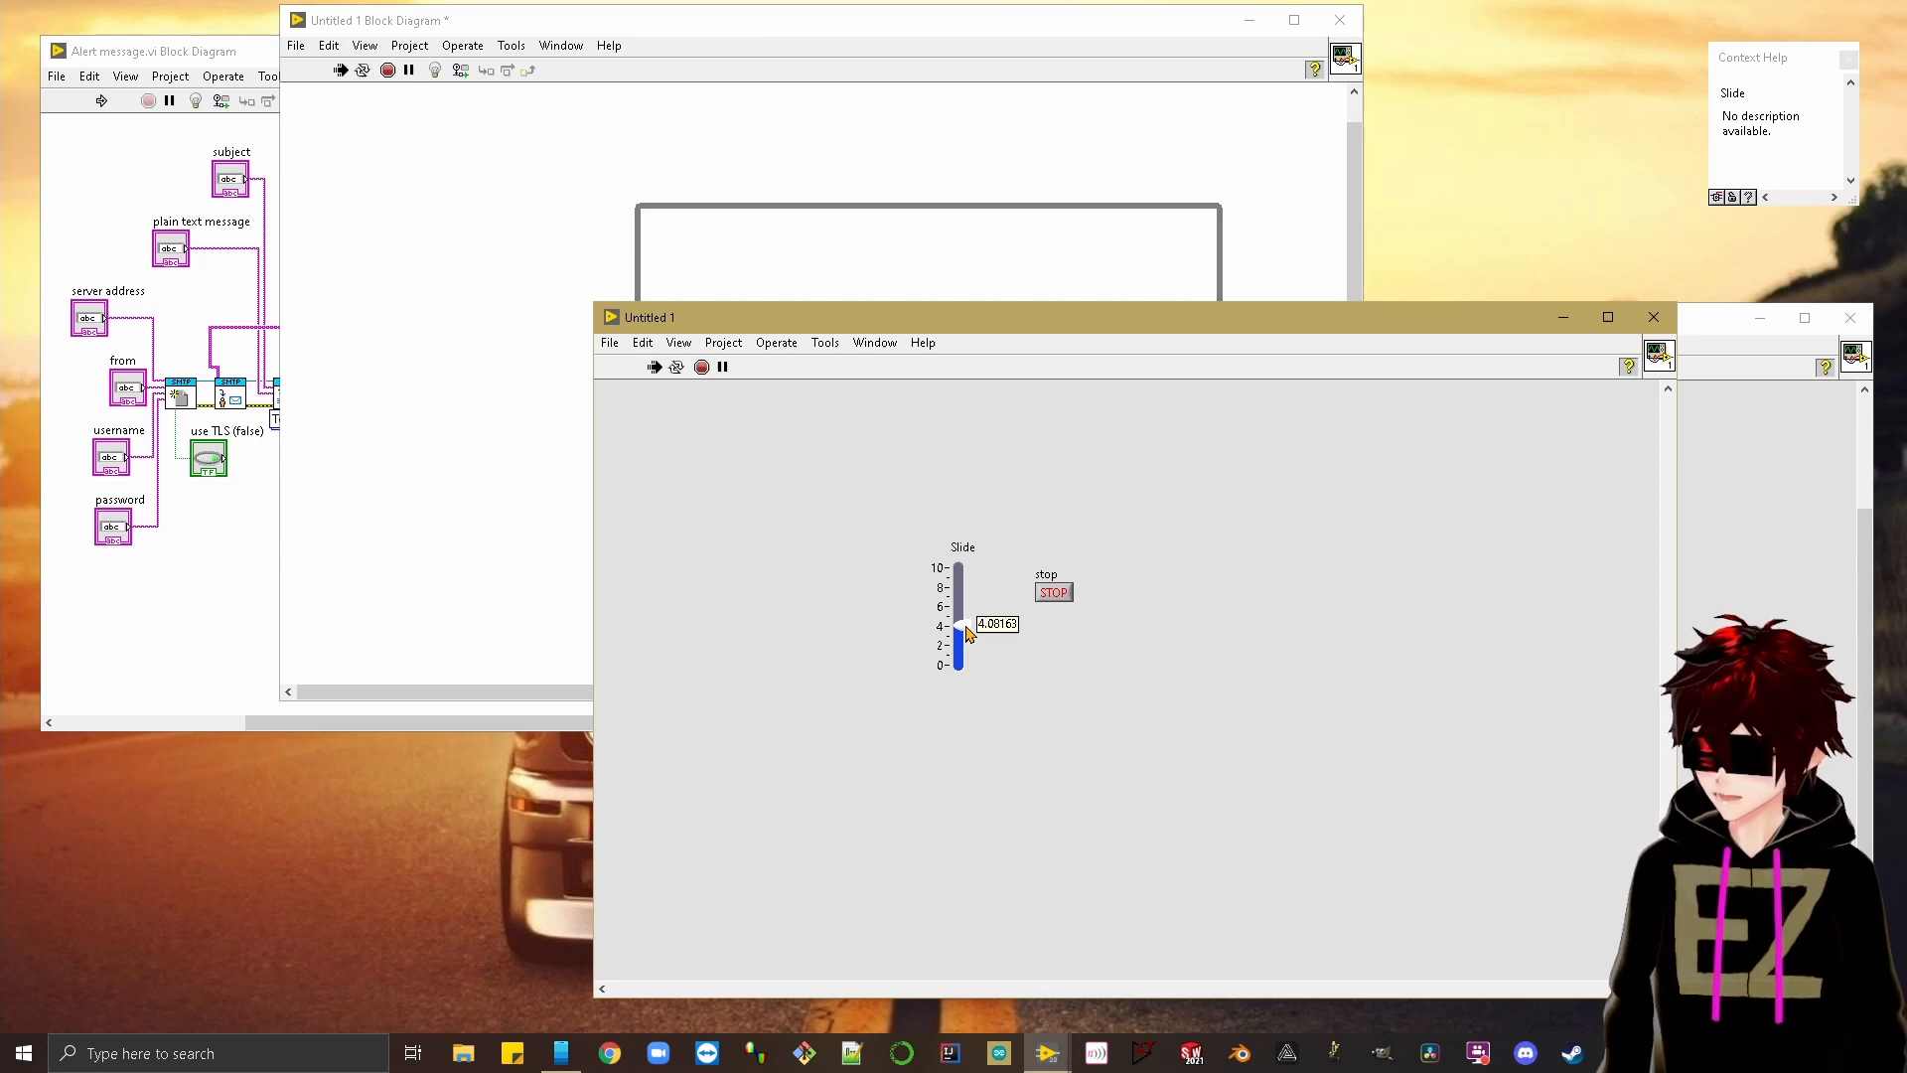
pyautogui.moveTo(959, 629); pyautogui.dragTo(958, 614)
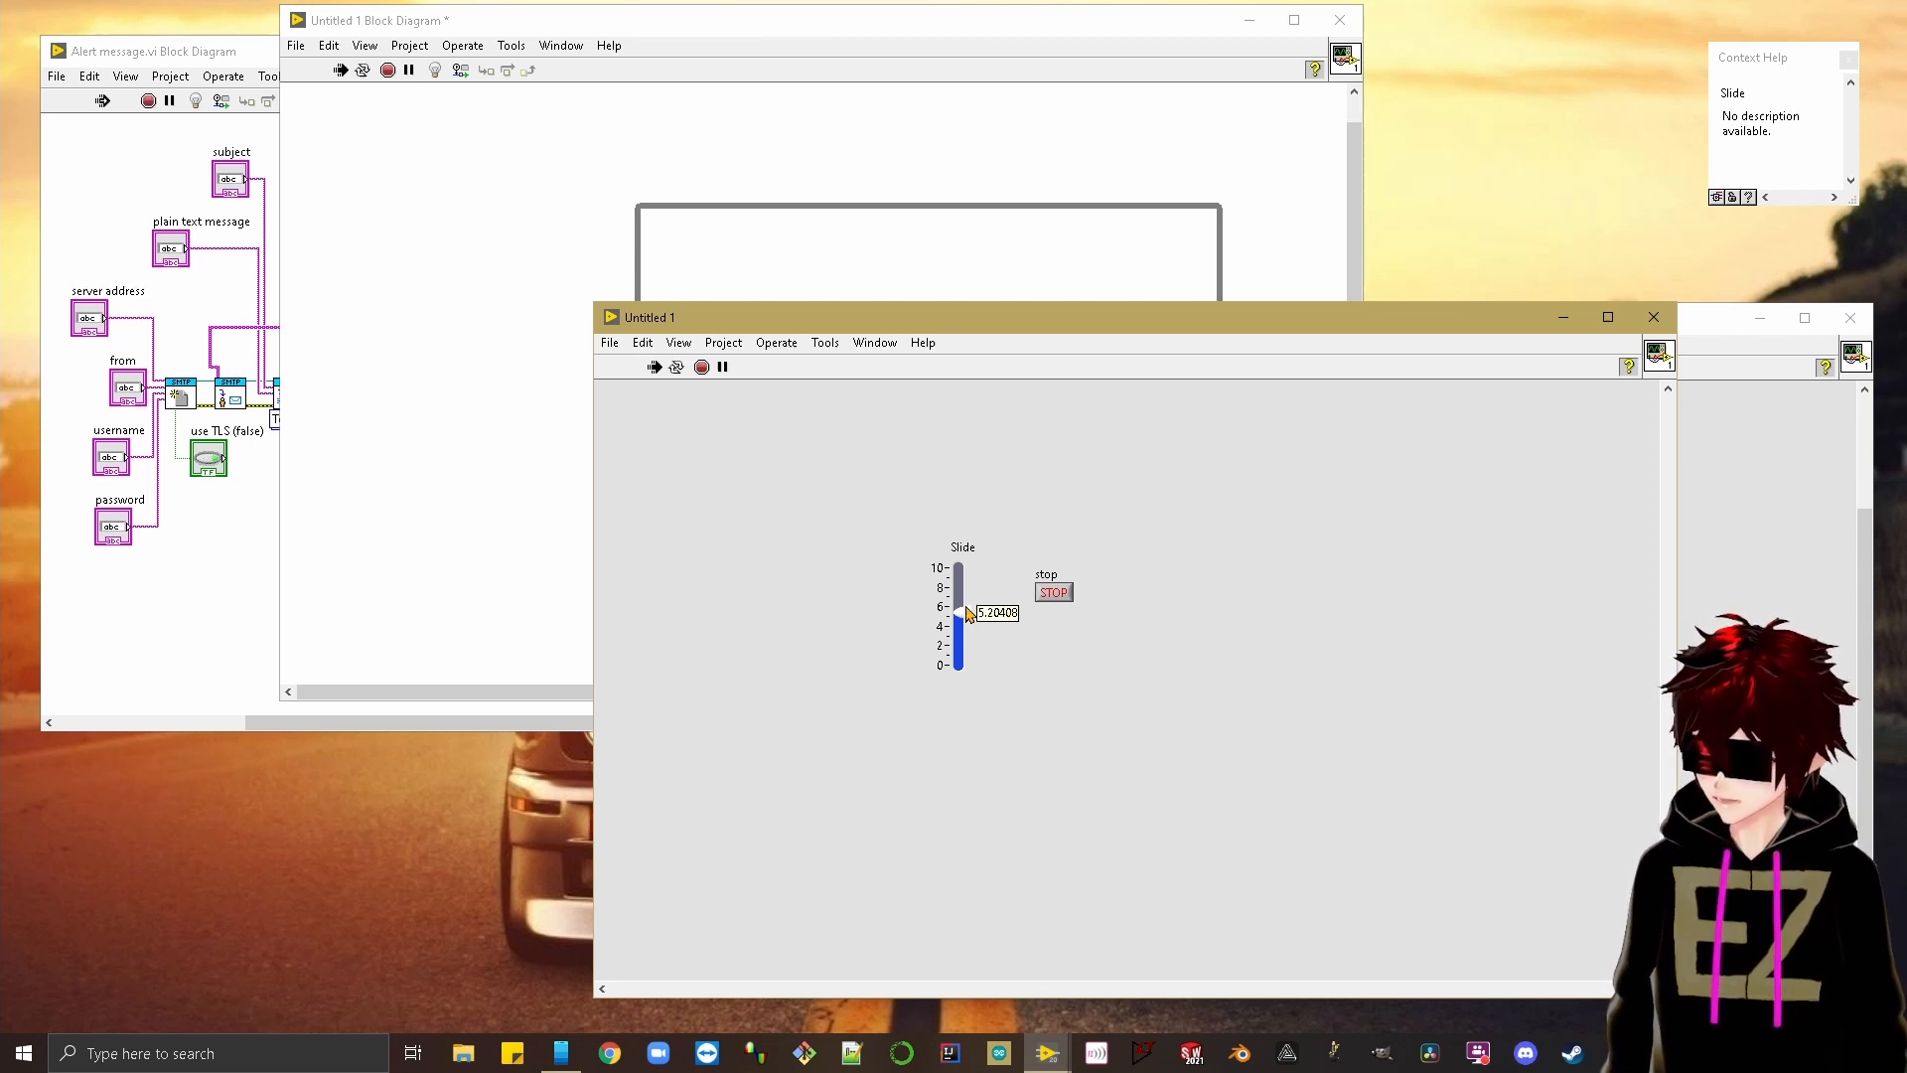
pyautogui.moveTo(965, 614); pyautogui.dragTo(960, 605)
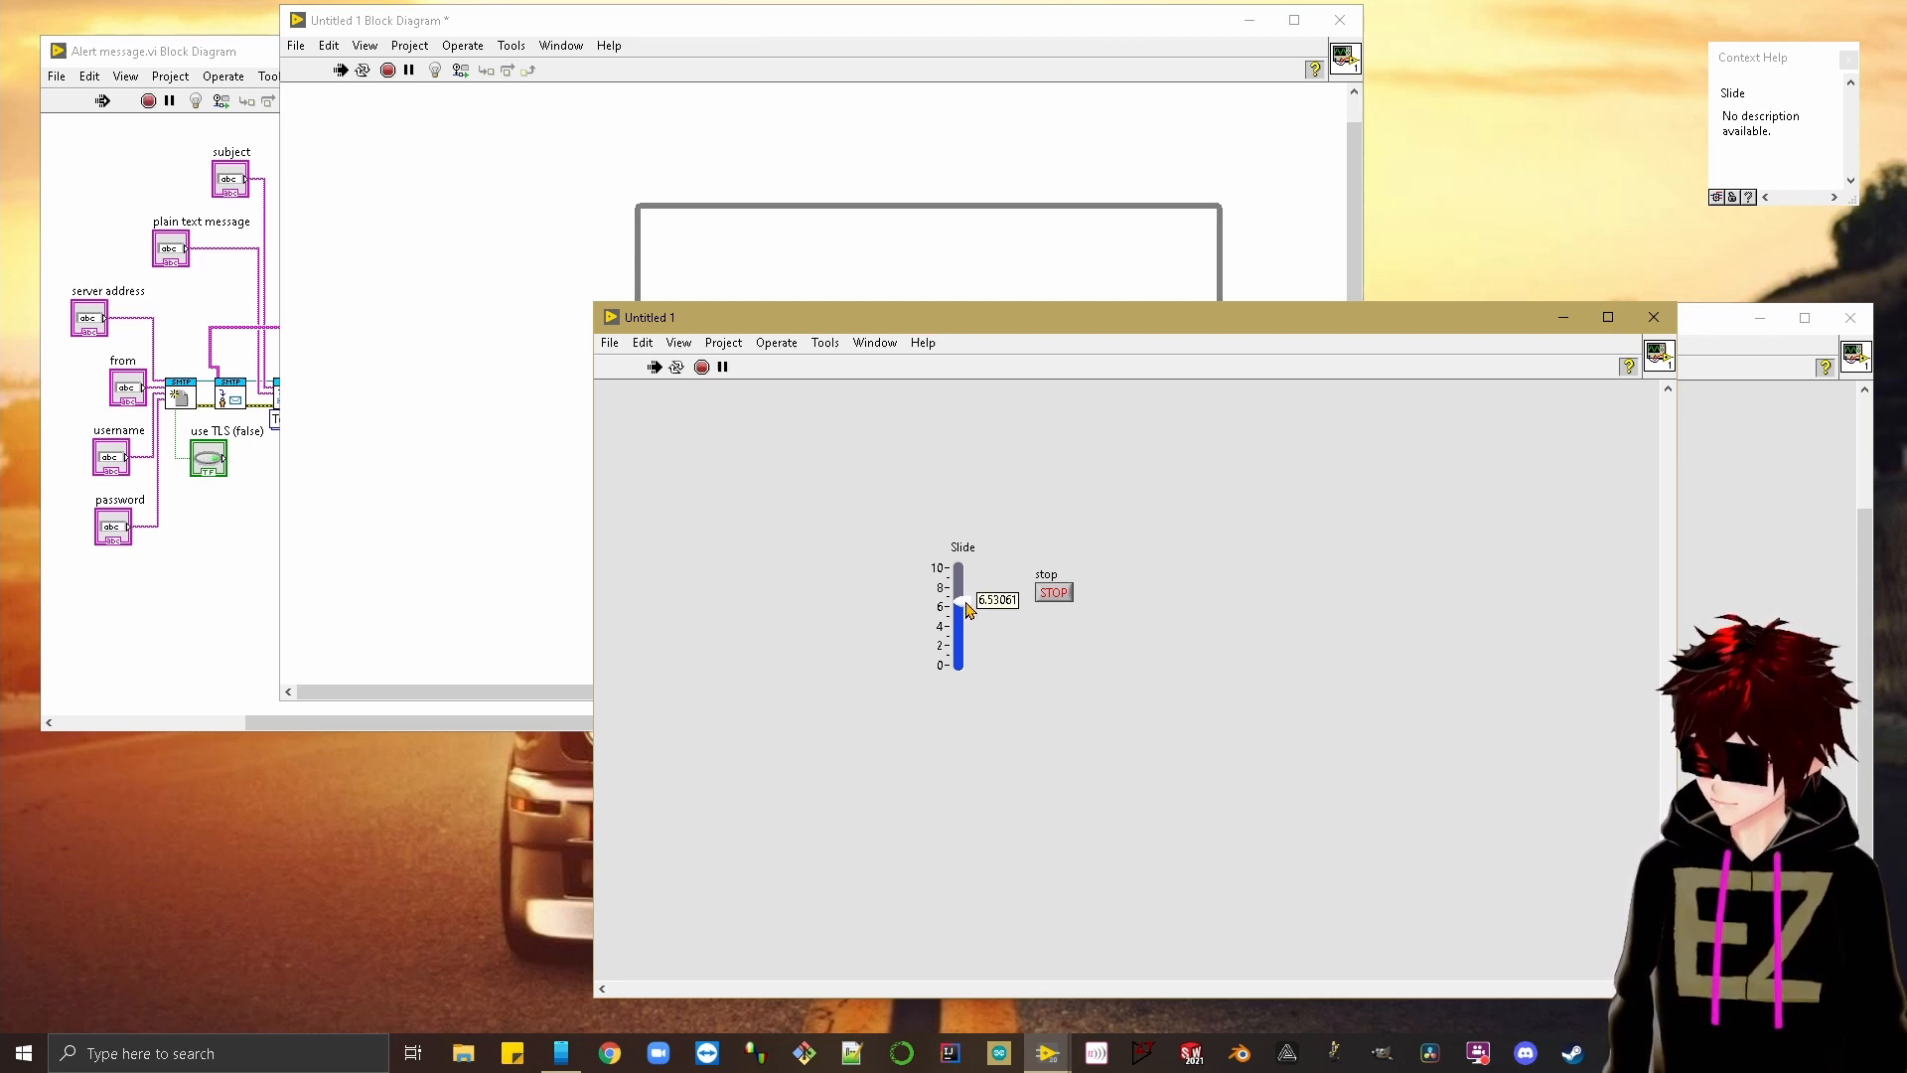
pyautogui.moveTo(957, 606); pyautogui.dragTo(958, 627)
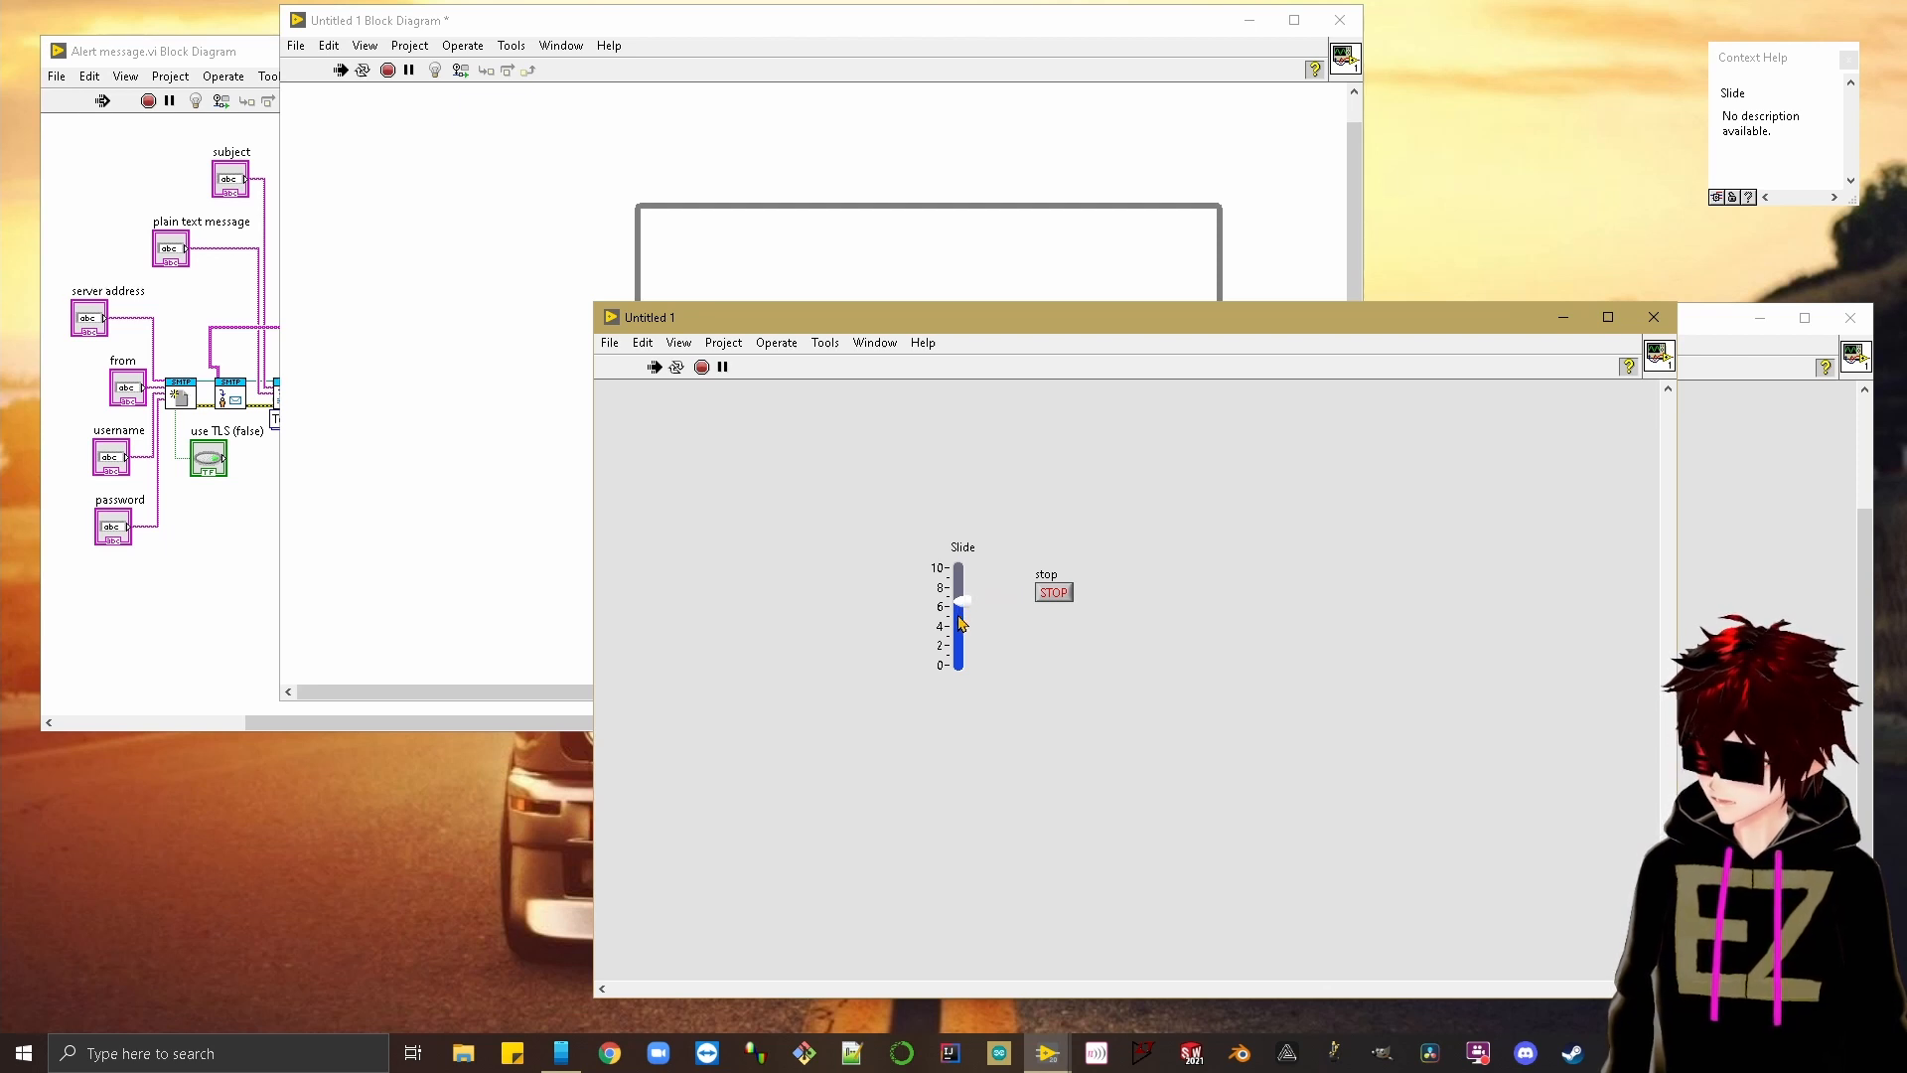
pyautogui.moveTo(856, 711)
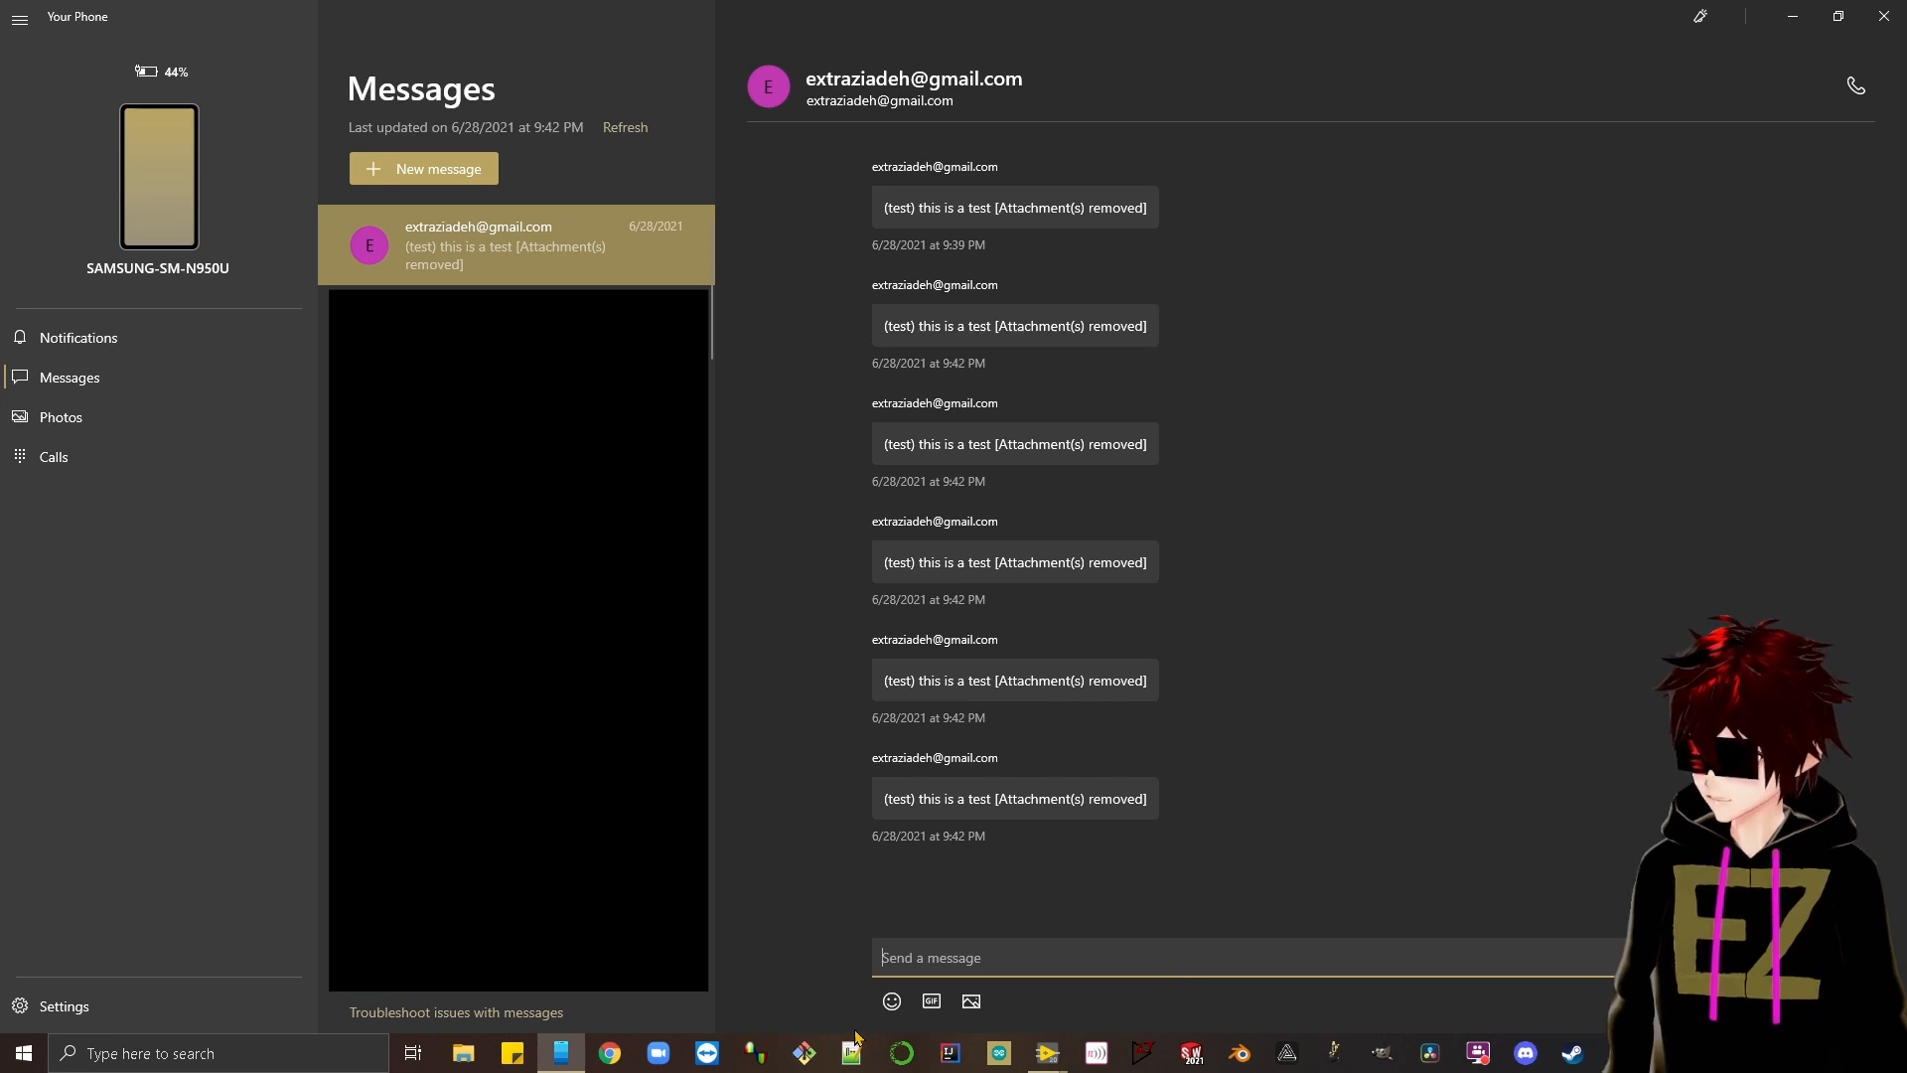
# Scroll through the repeated '(test) this is a test' texts, then return to LabVIEW.
pyautogui.scroll(-3)
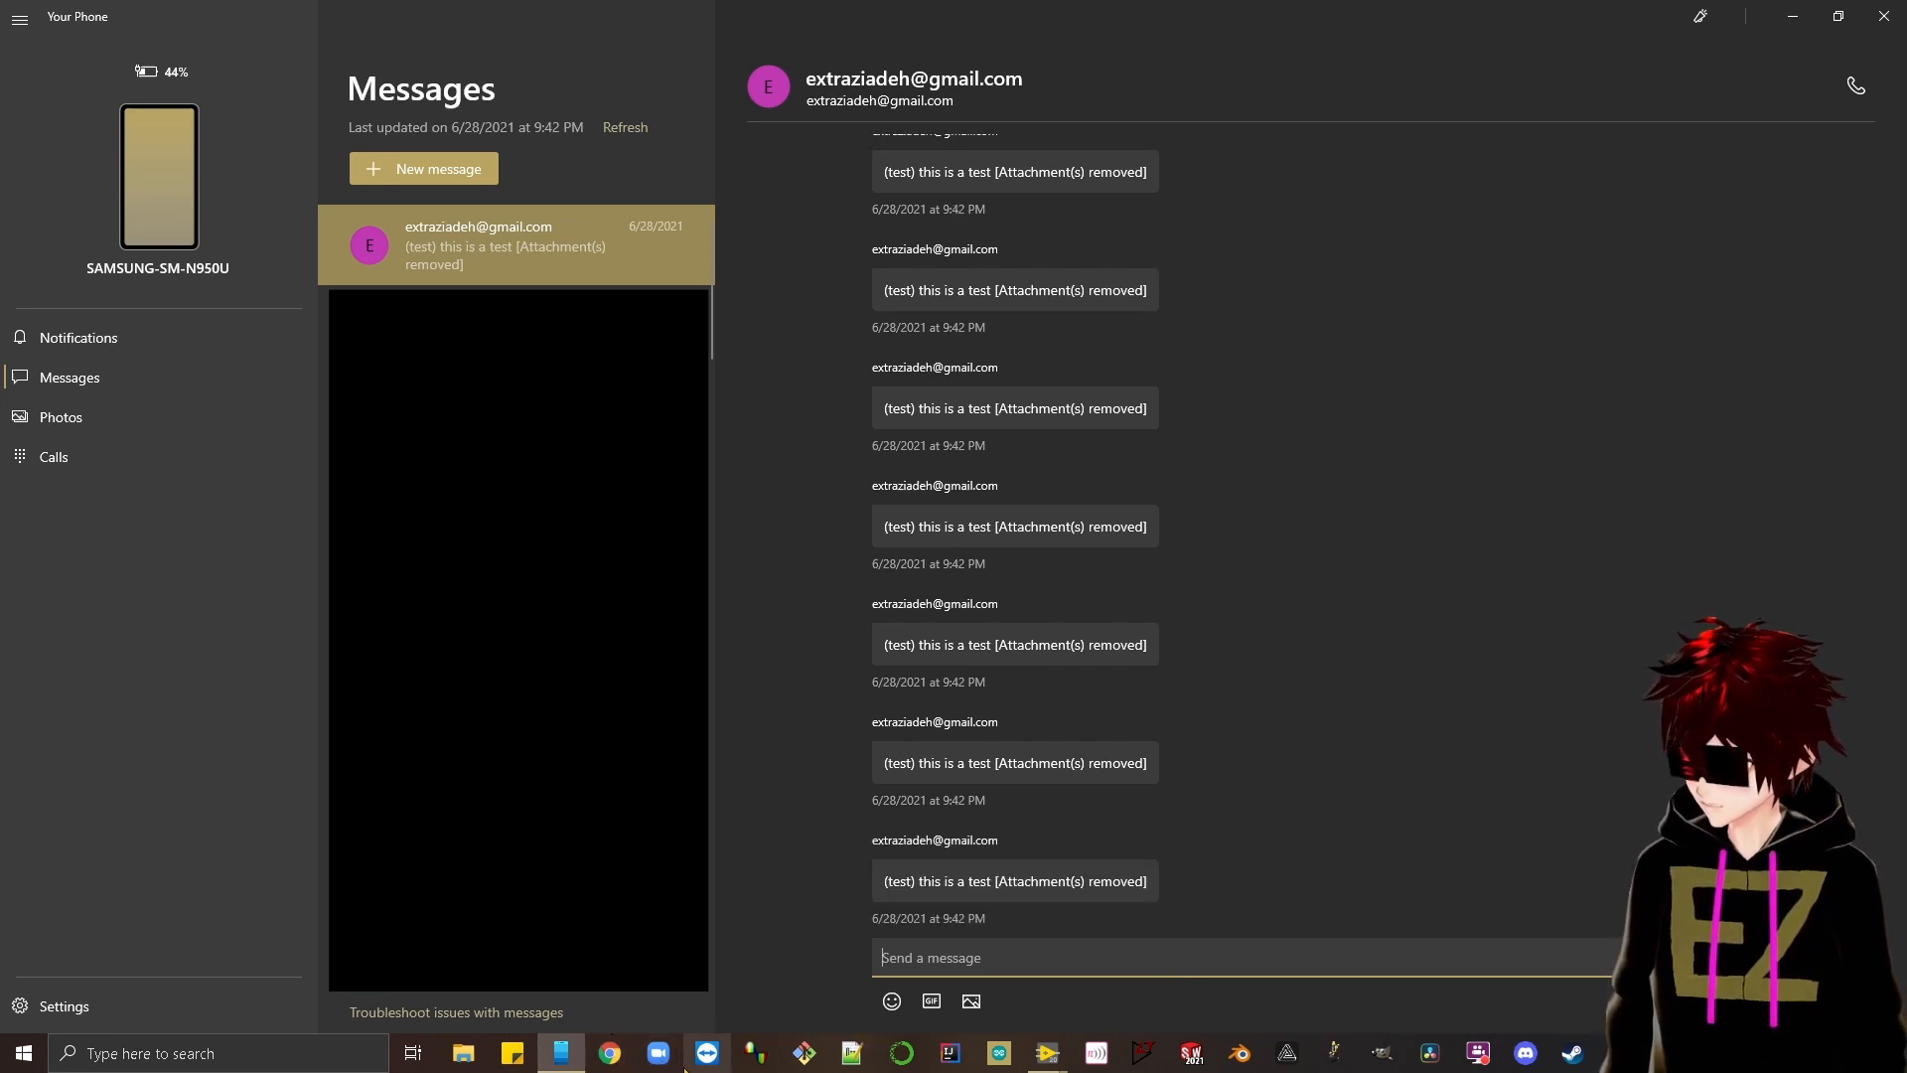
pyautogui.moveTo(1044, 1053)
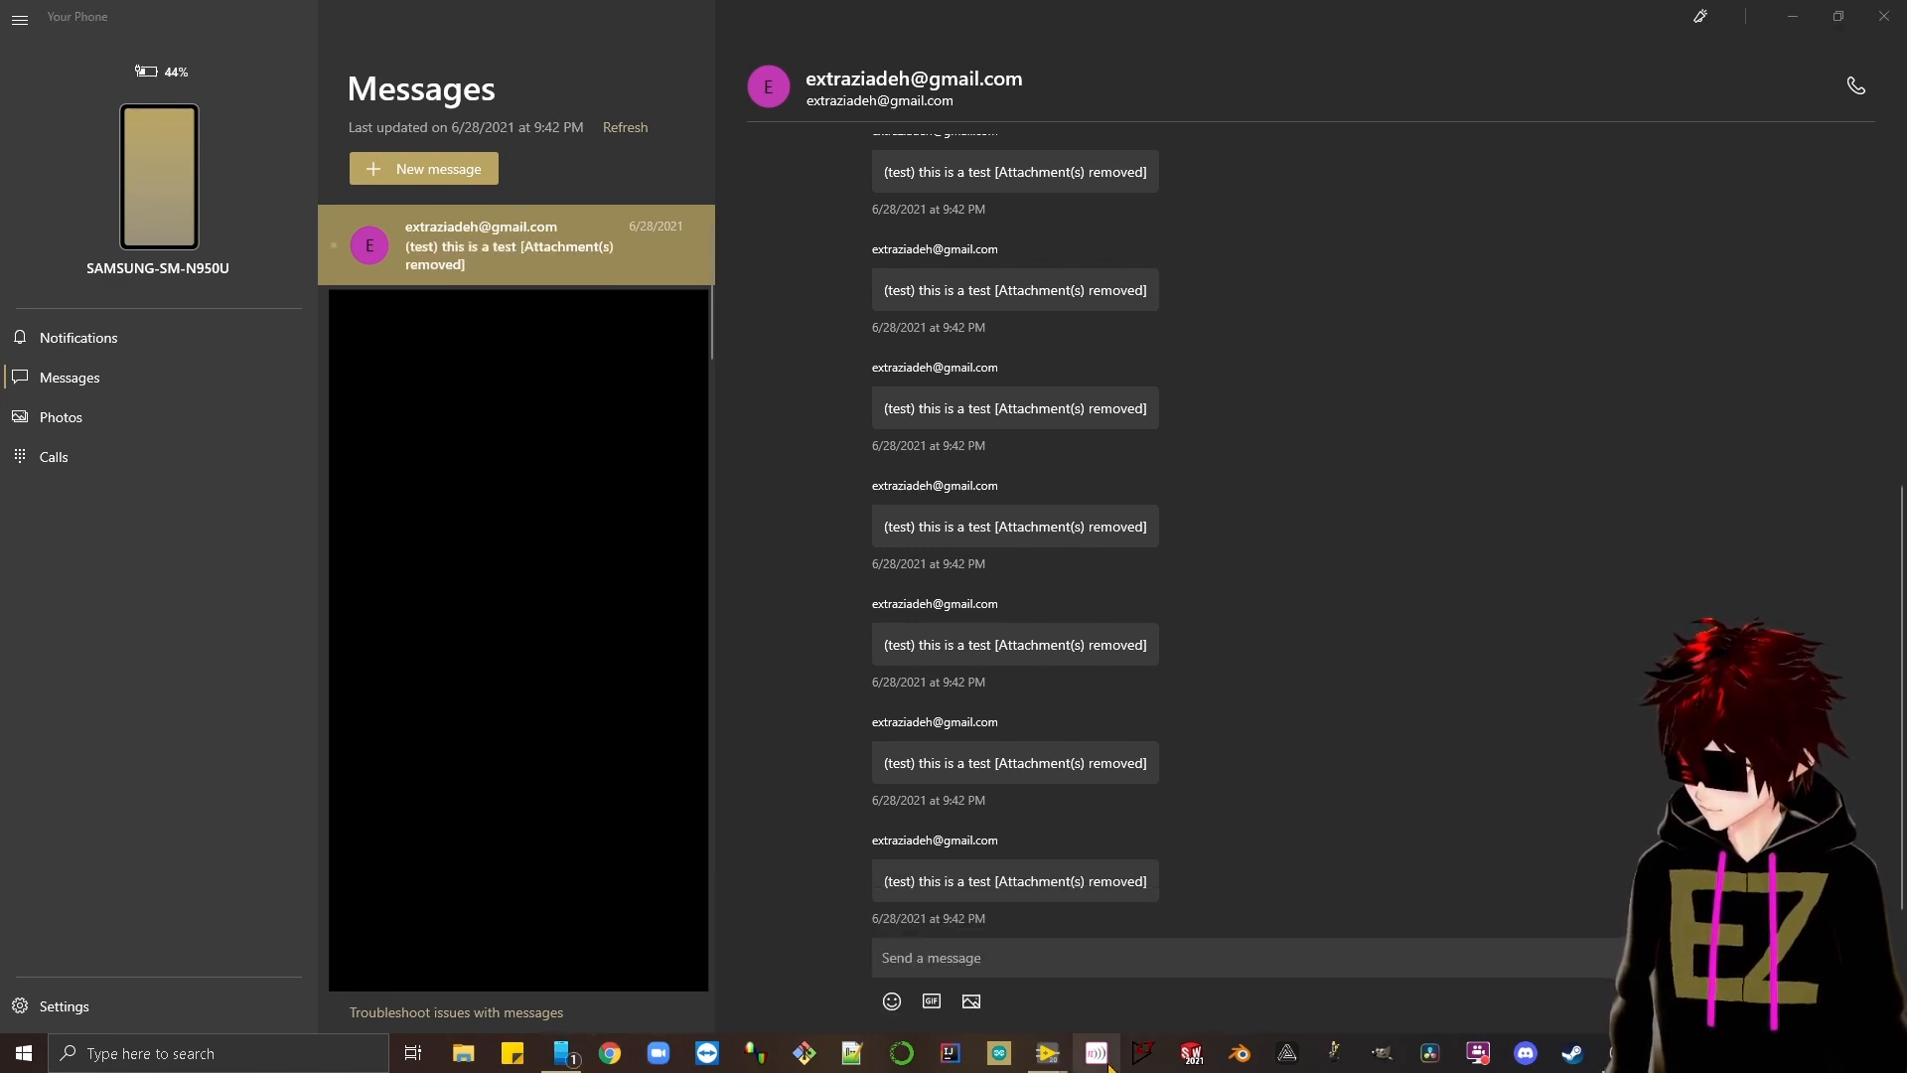
pyautogui.click(1044, 1052)
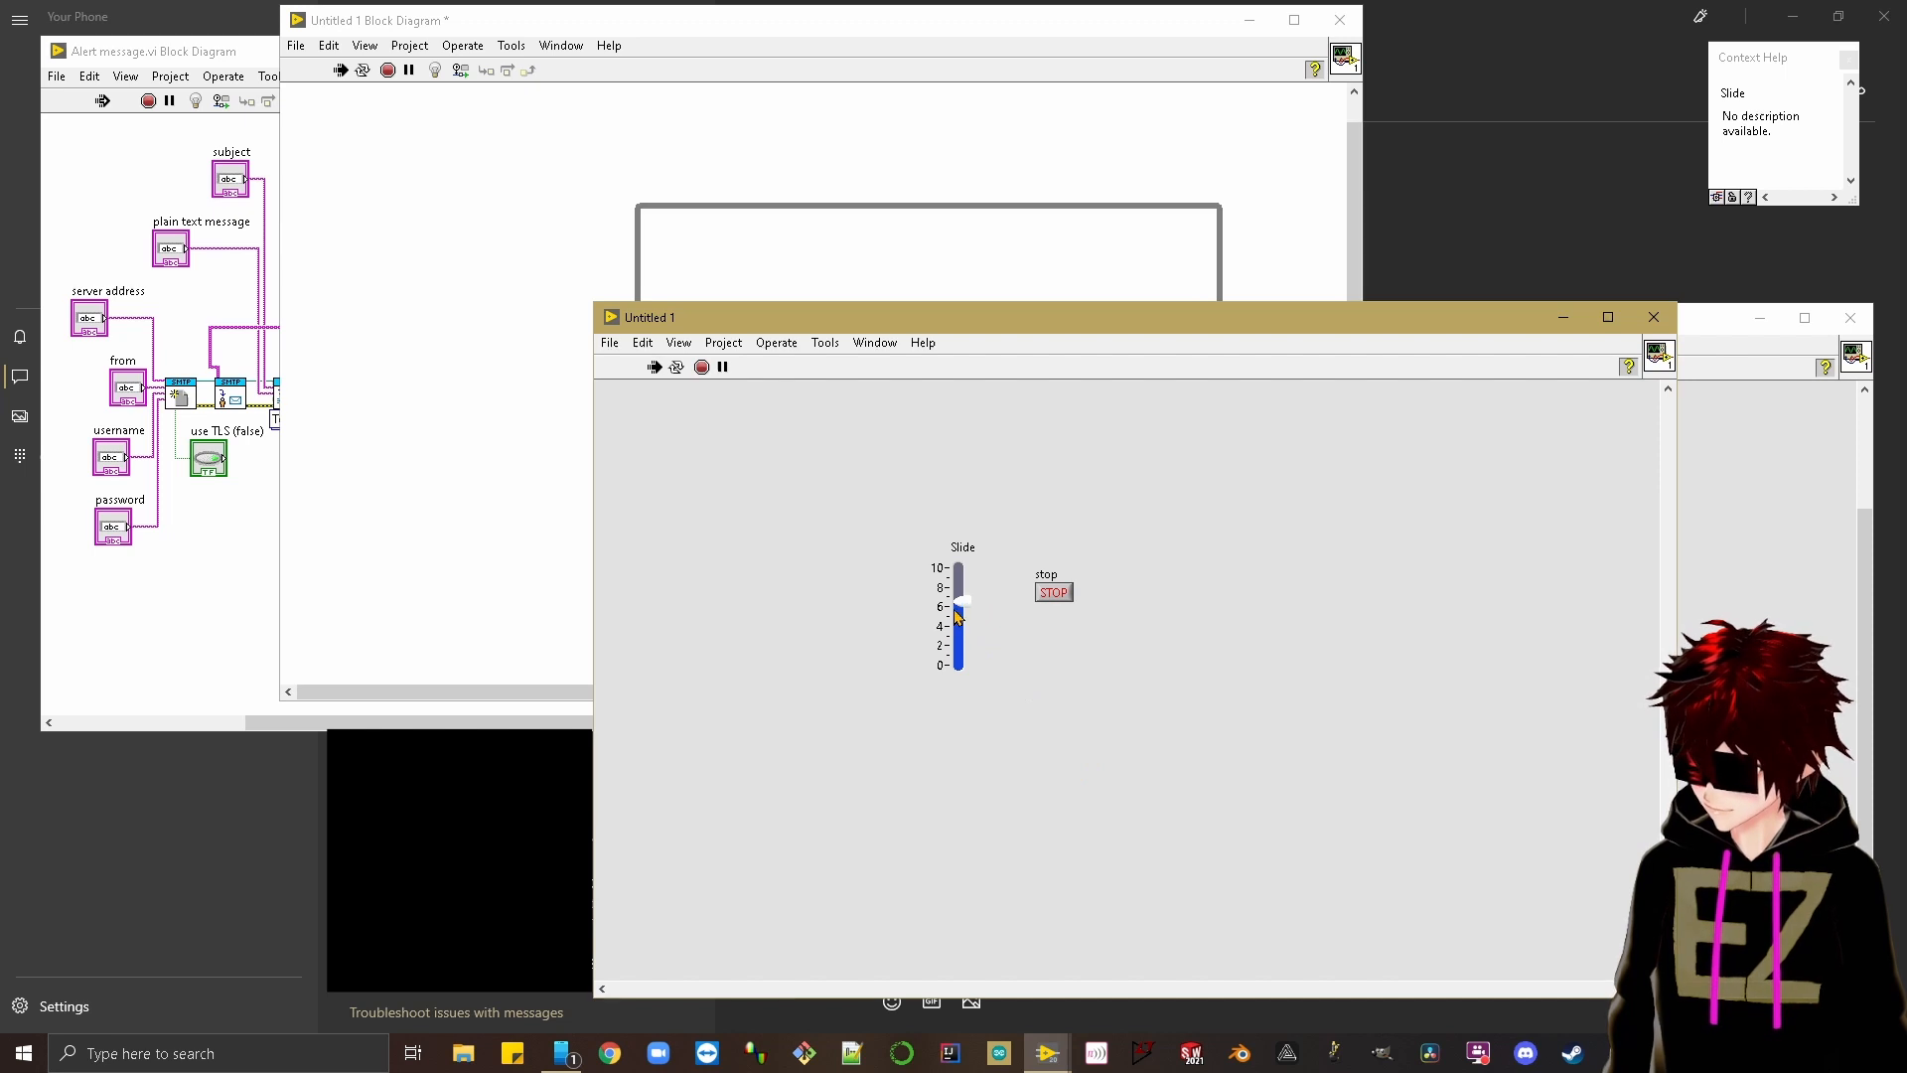